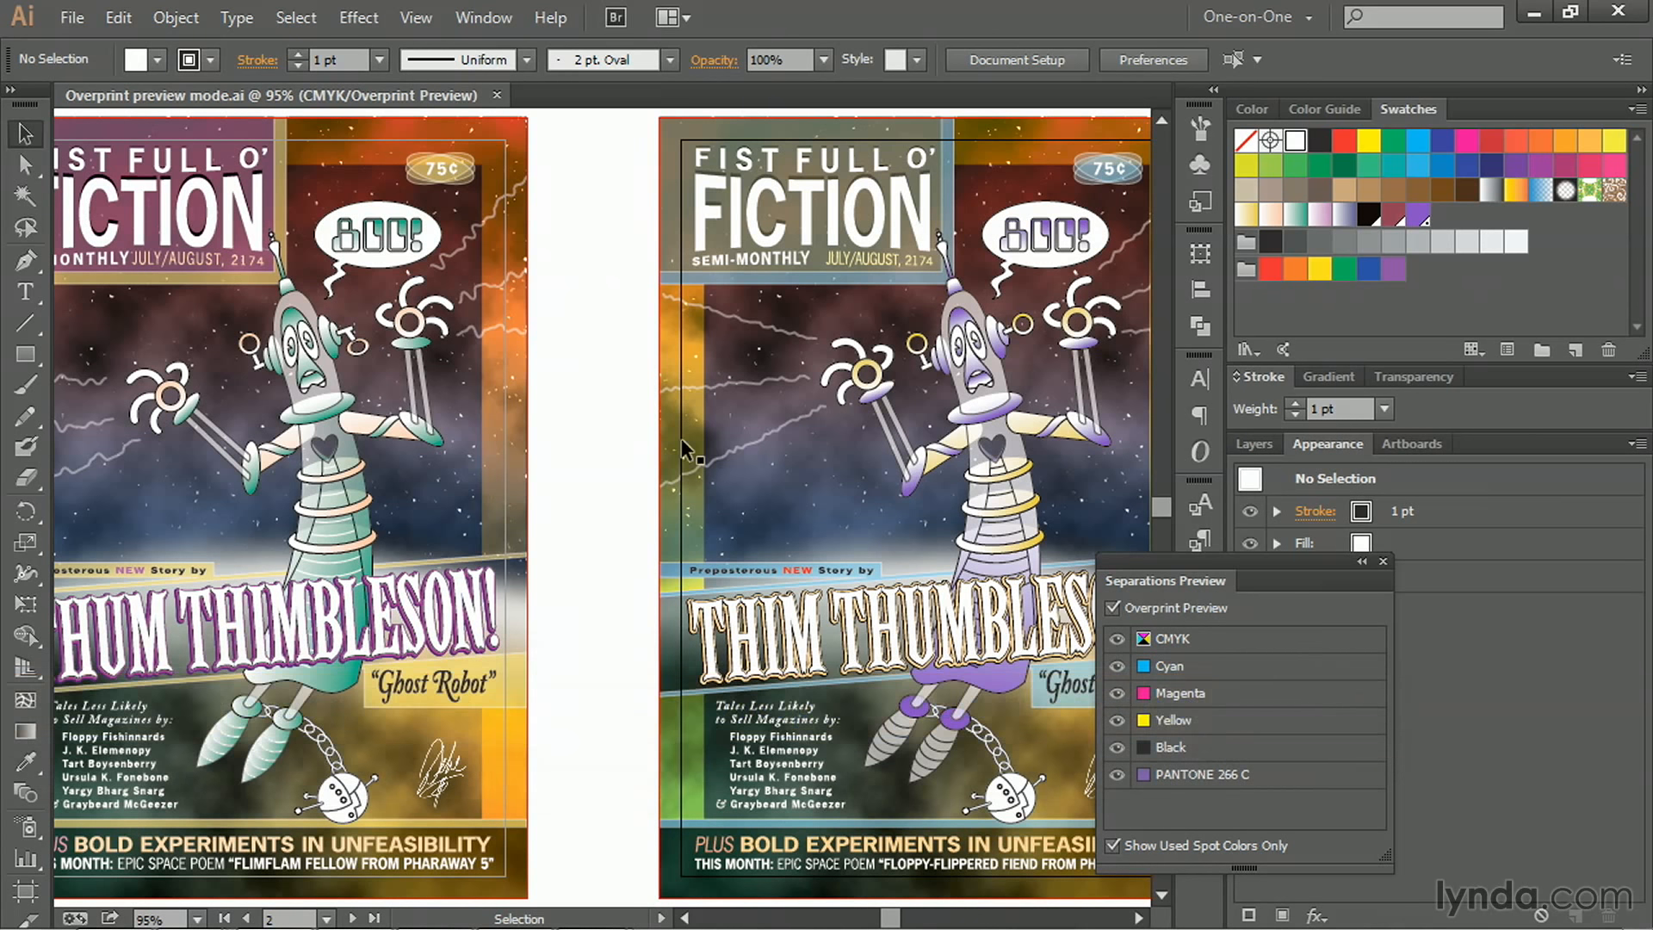
mouse_move(644, 373)
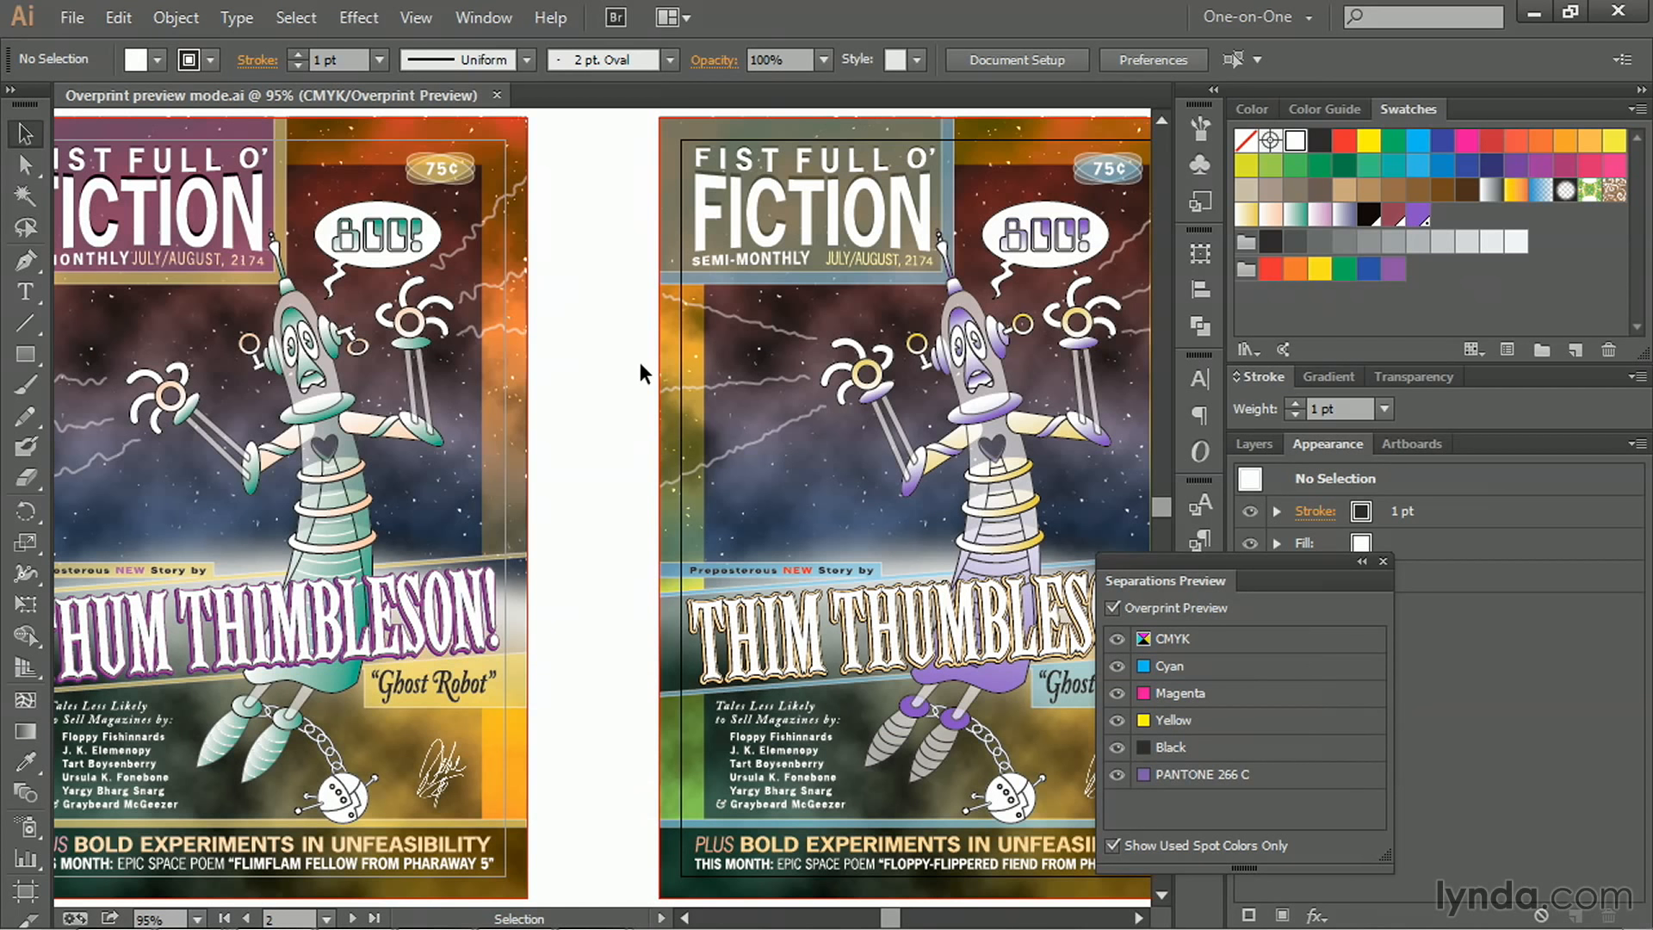
mouse_move(108, 139)
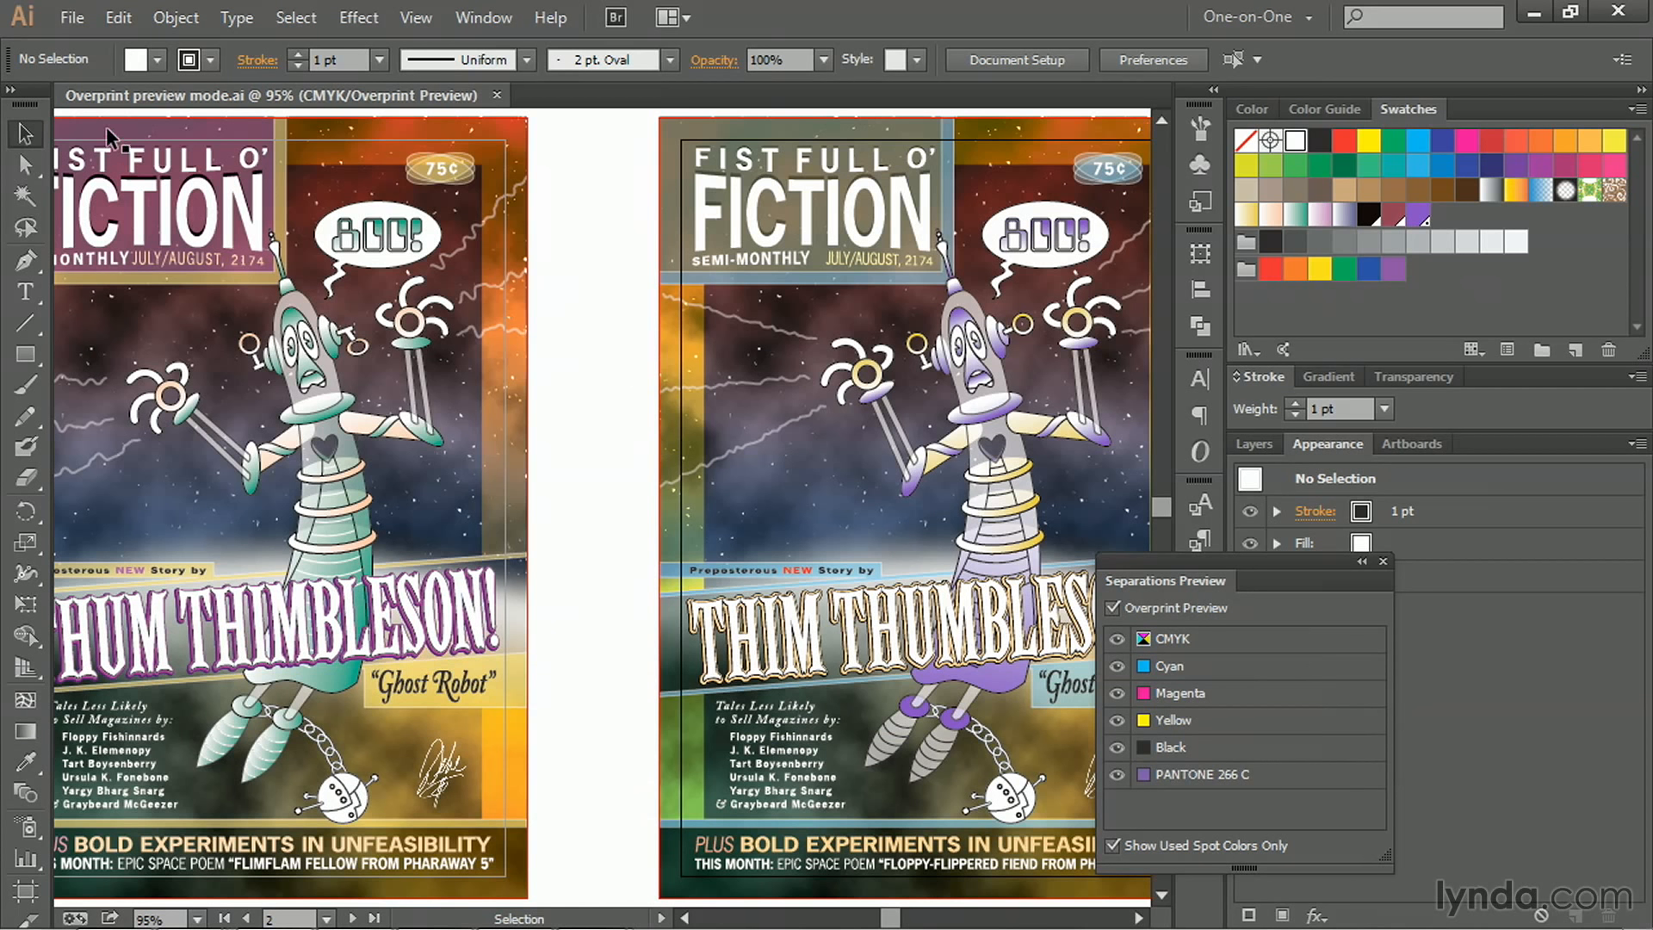
mouse_move(617, 224)
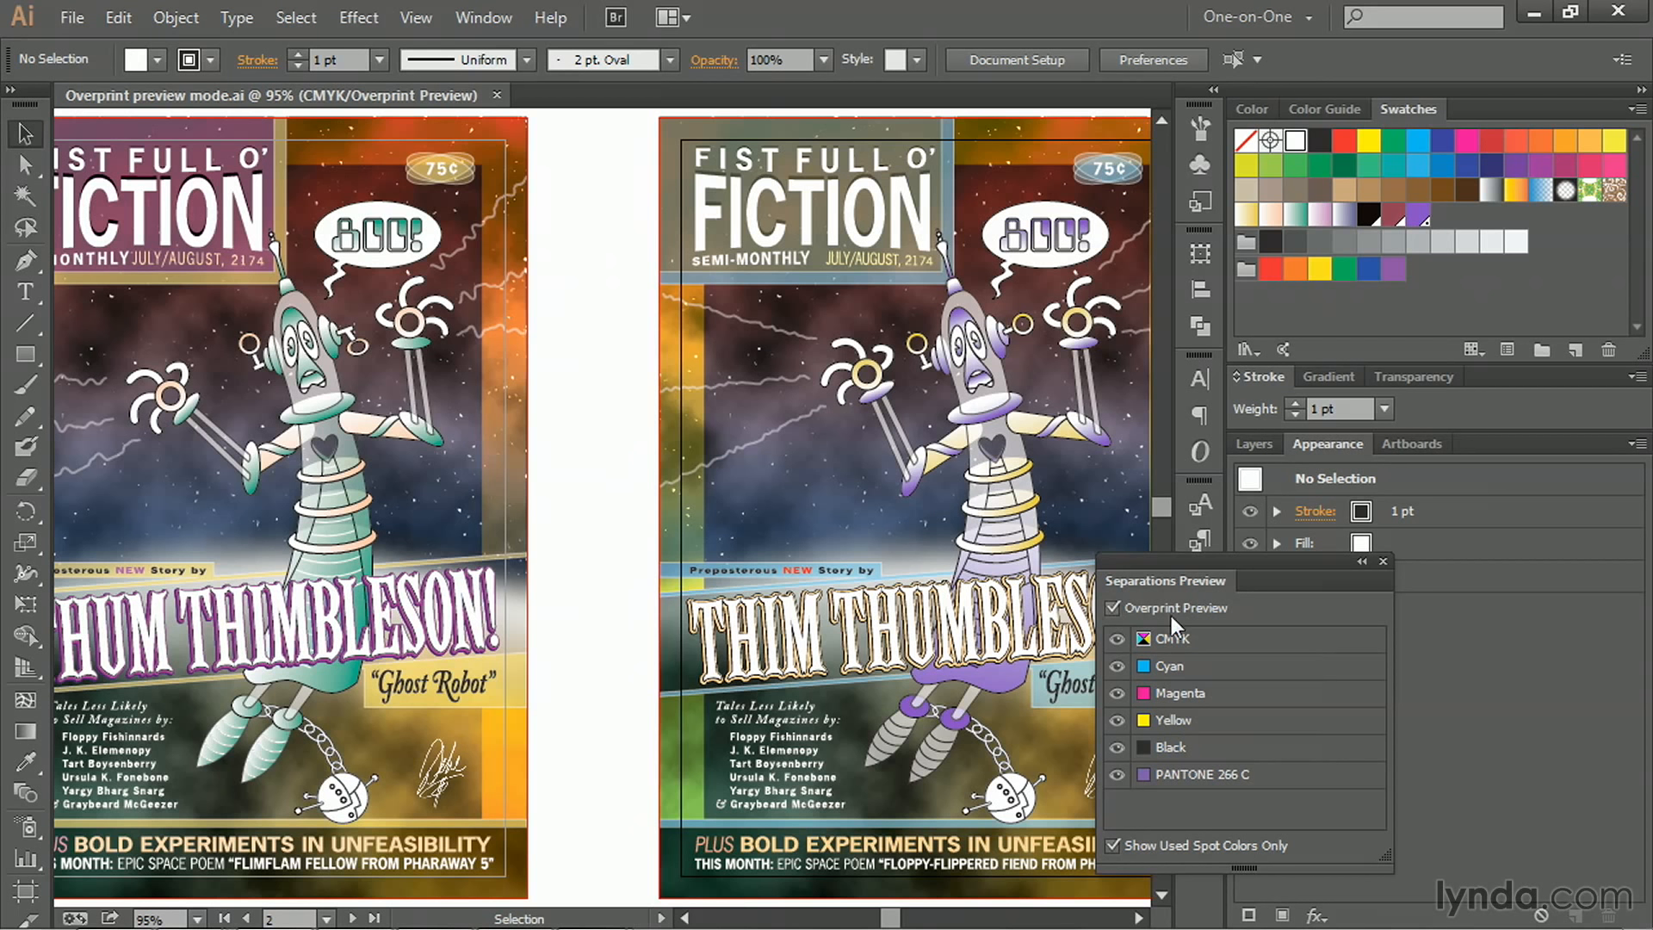
mouse_move(704, 464)
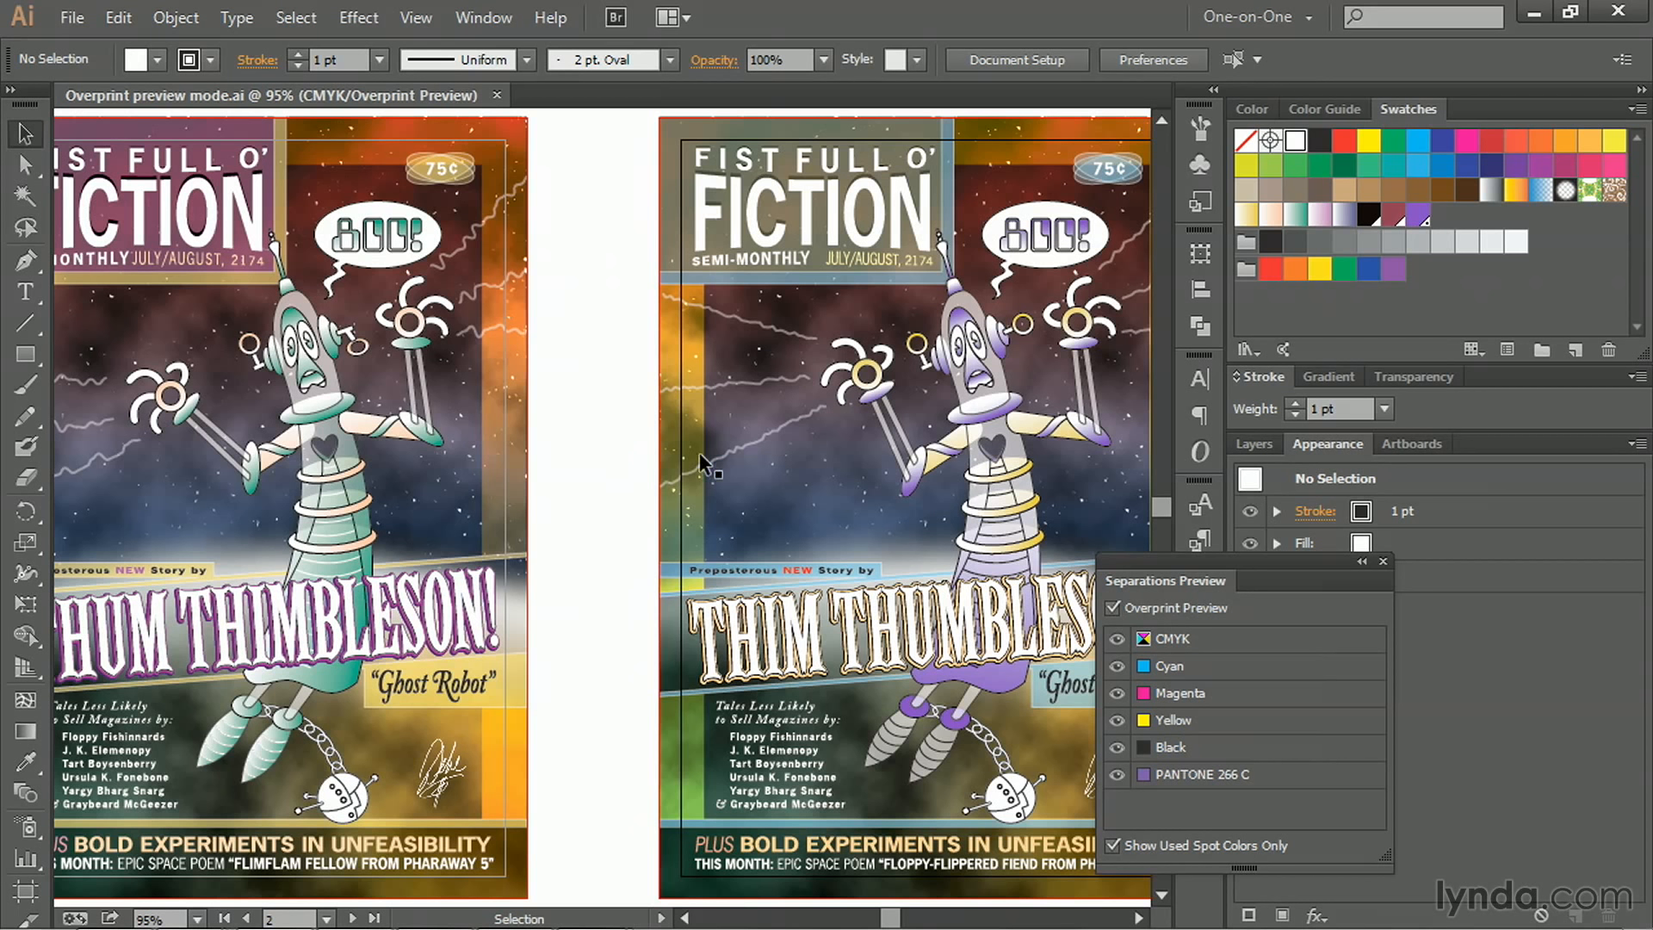
mouse_move(606, 369)
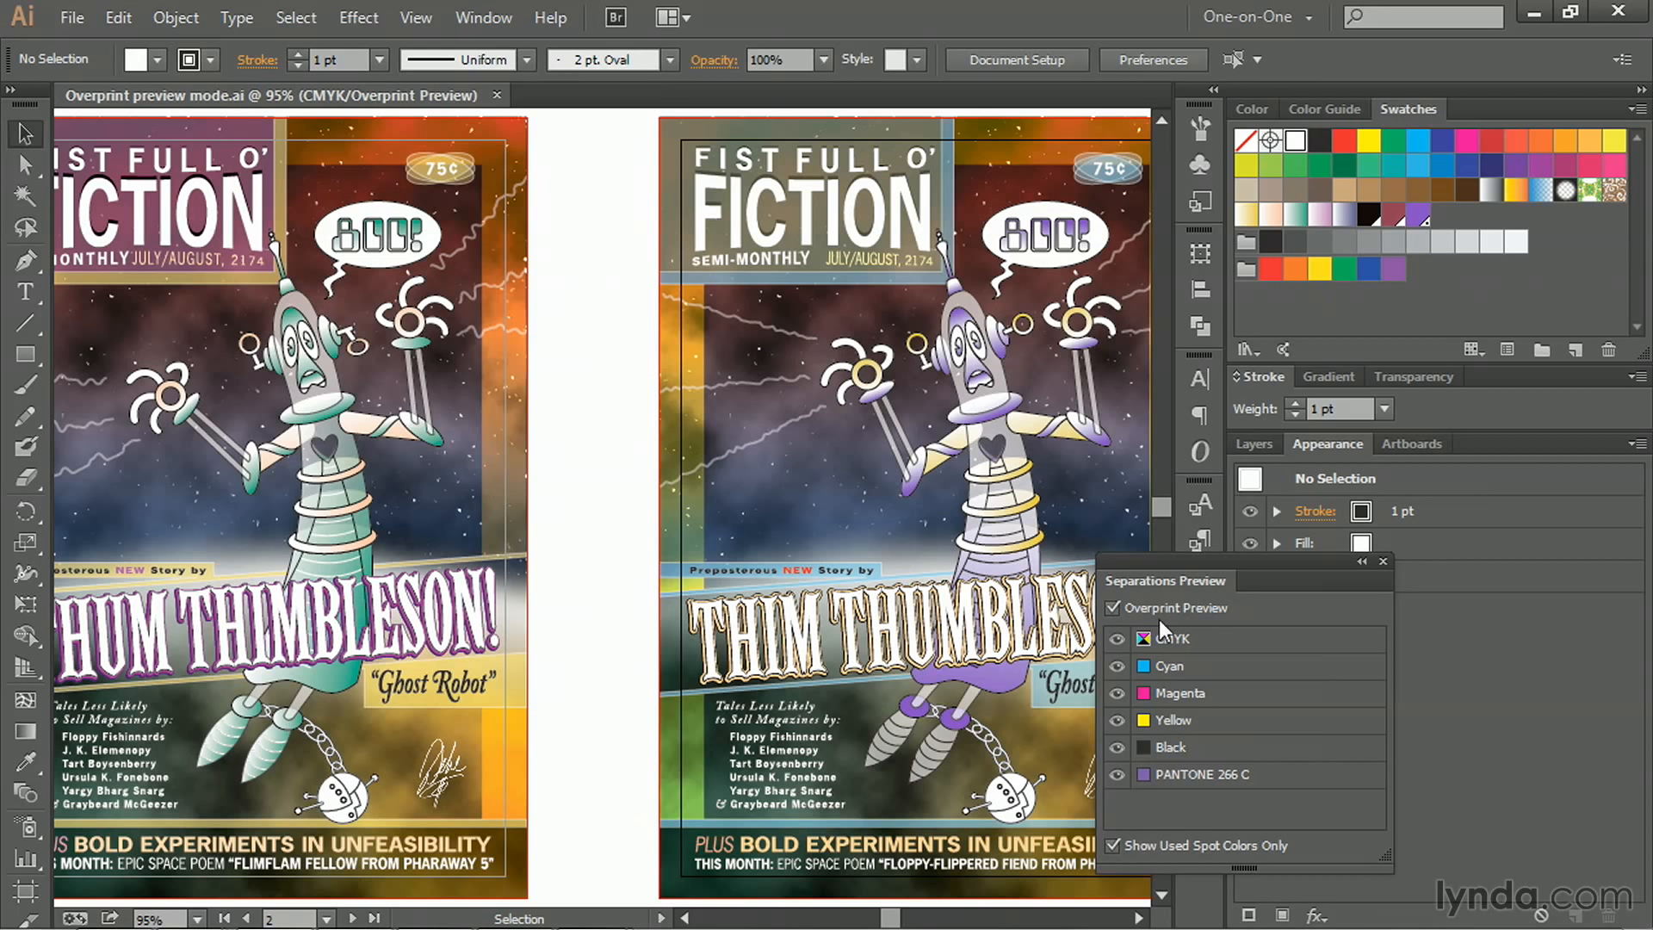
mouse_move(583, 498)
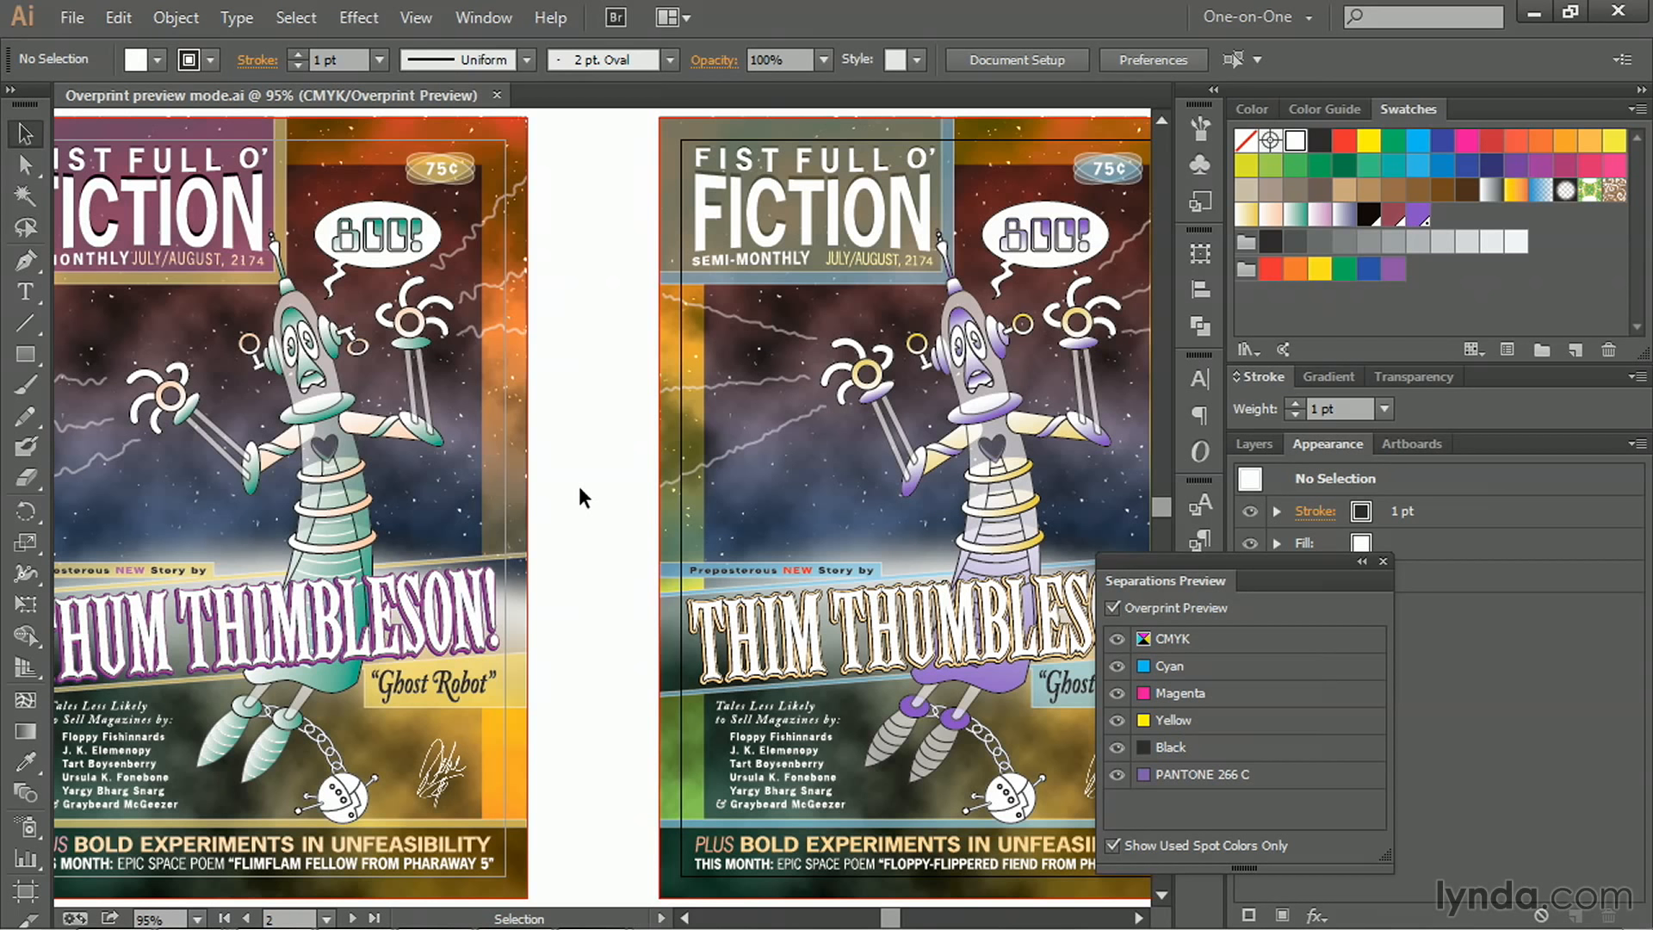
mouse_move(595, 520)
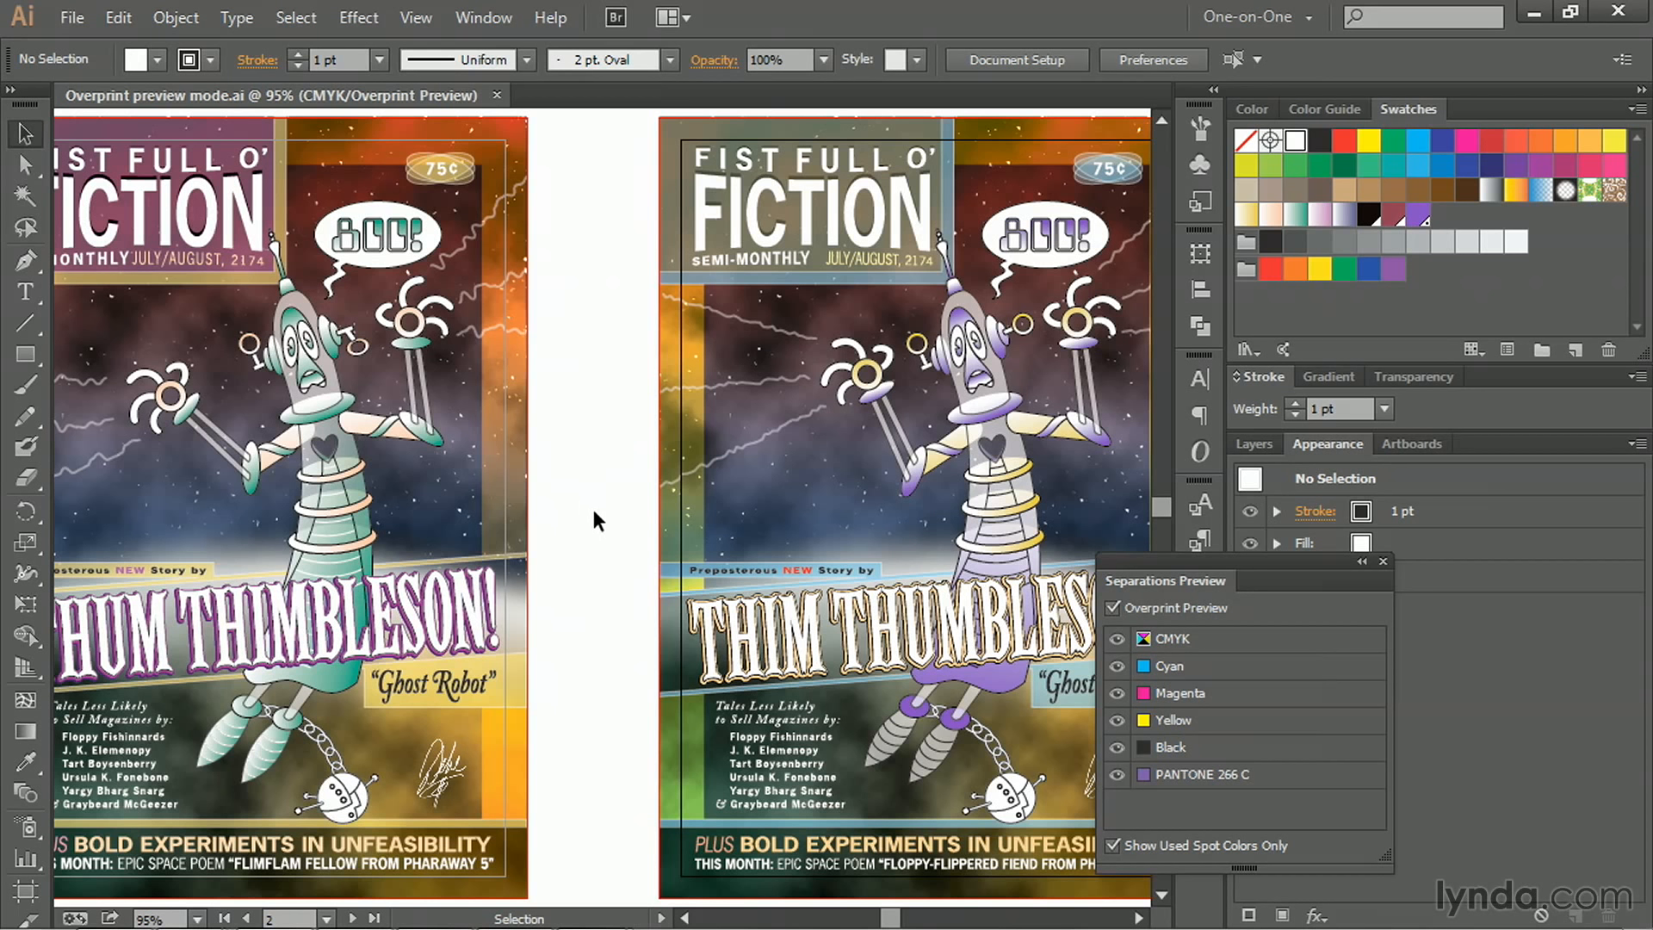
- Zoom to 200% on the lower half of the left cover around the THUM THIMBLESON! headline
click(607, 510)
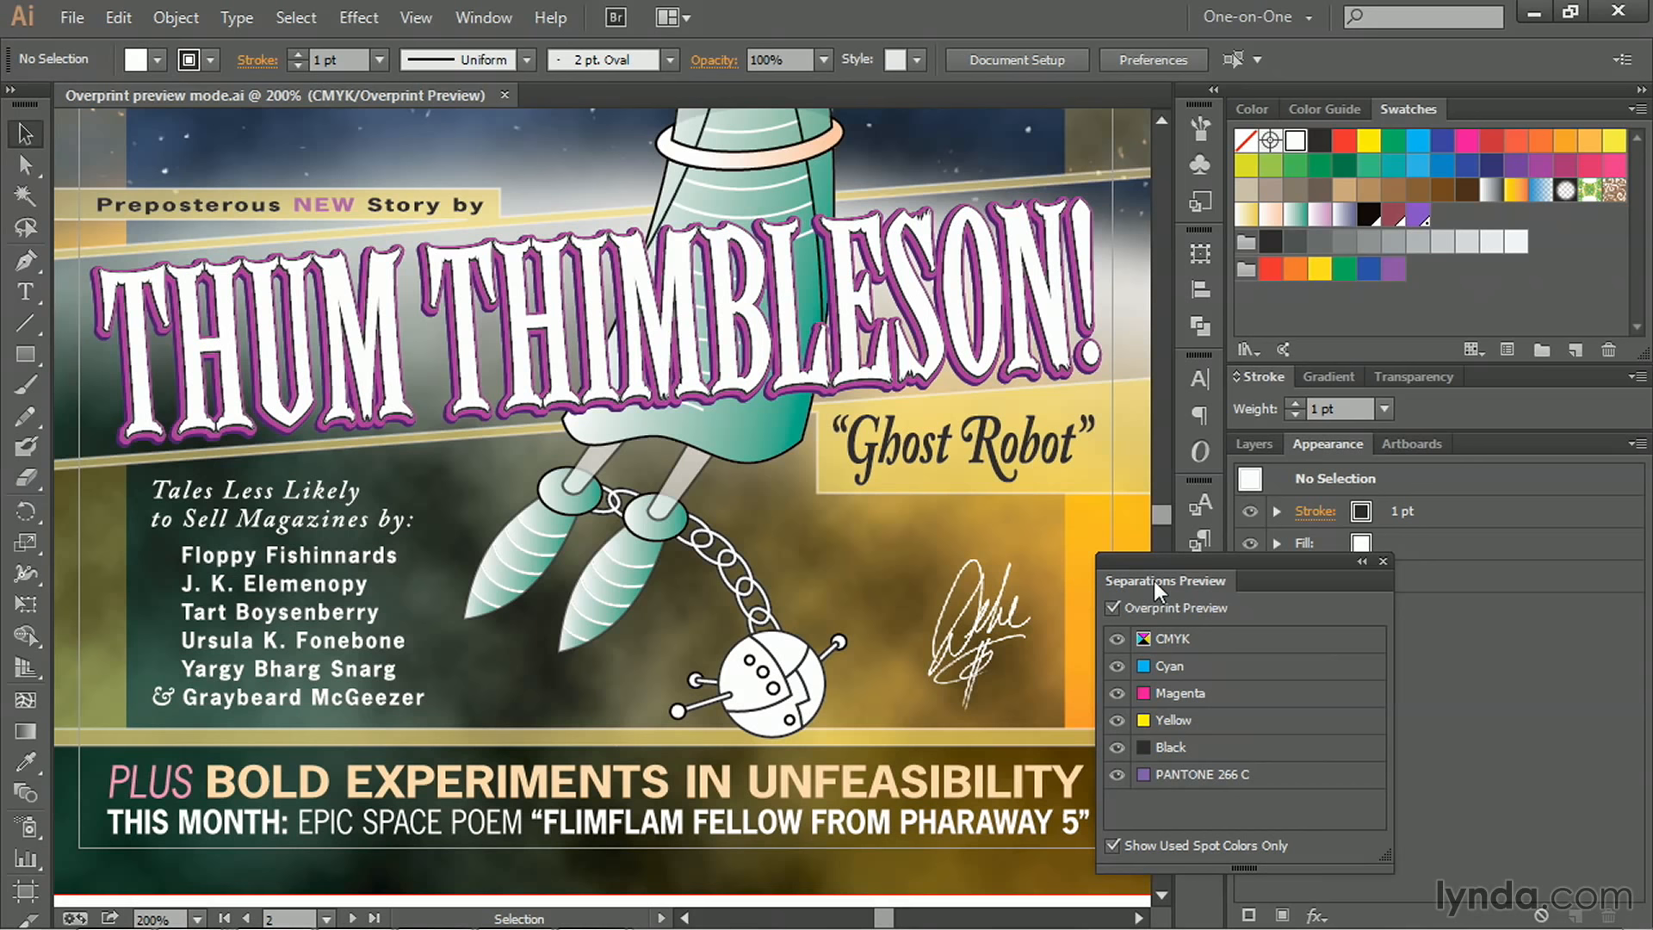
- Dock the Separations Preview into the right-hand icon column and leave it collapsed
drag(1166, 580, 739, 379)
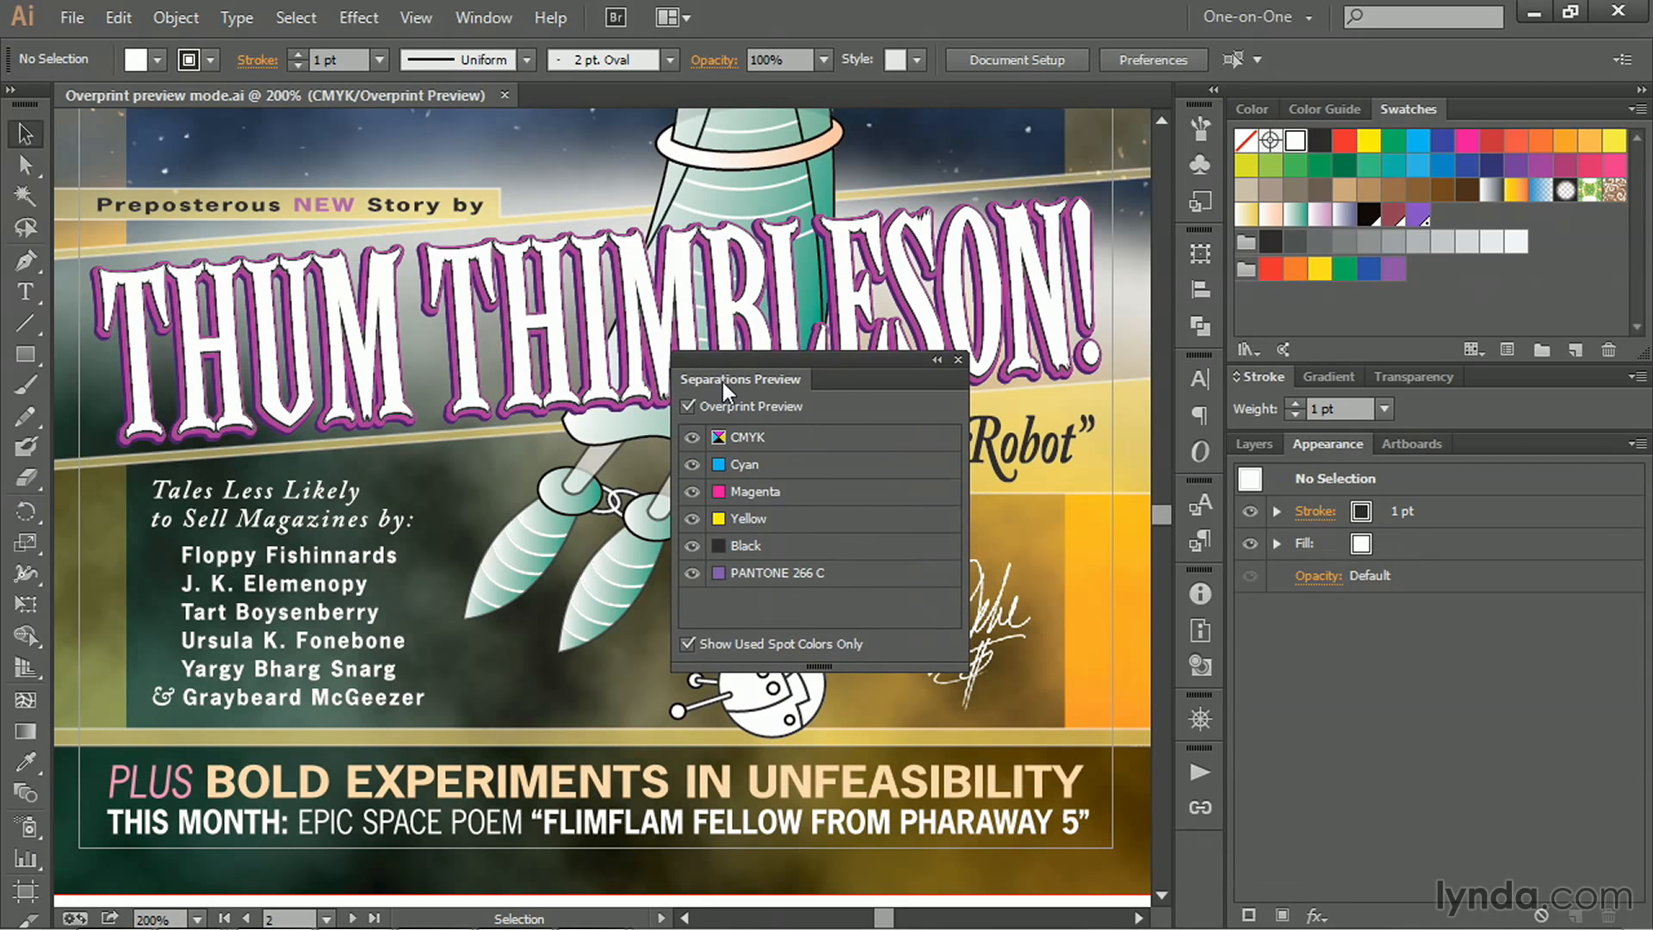
drag(740, 379, 1226, 819)
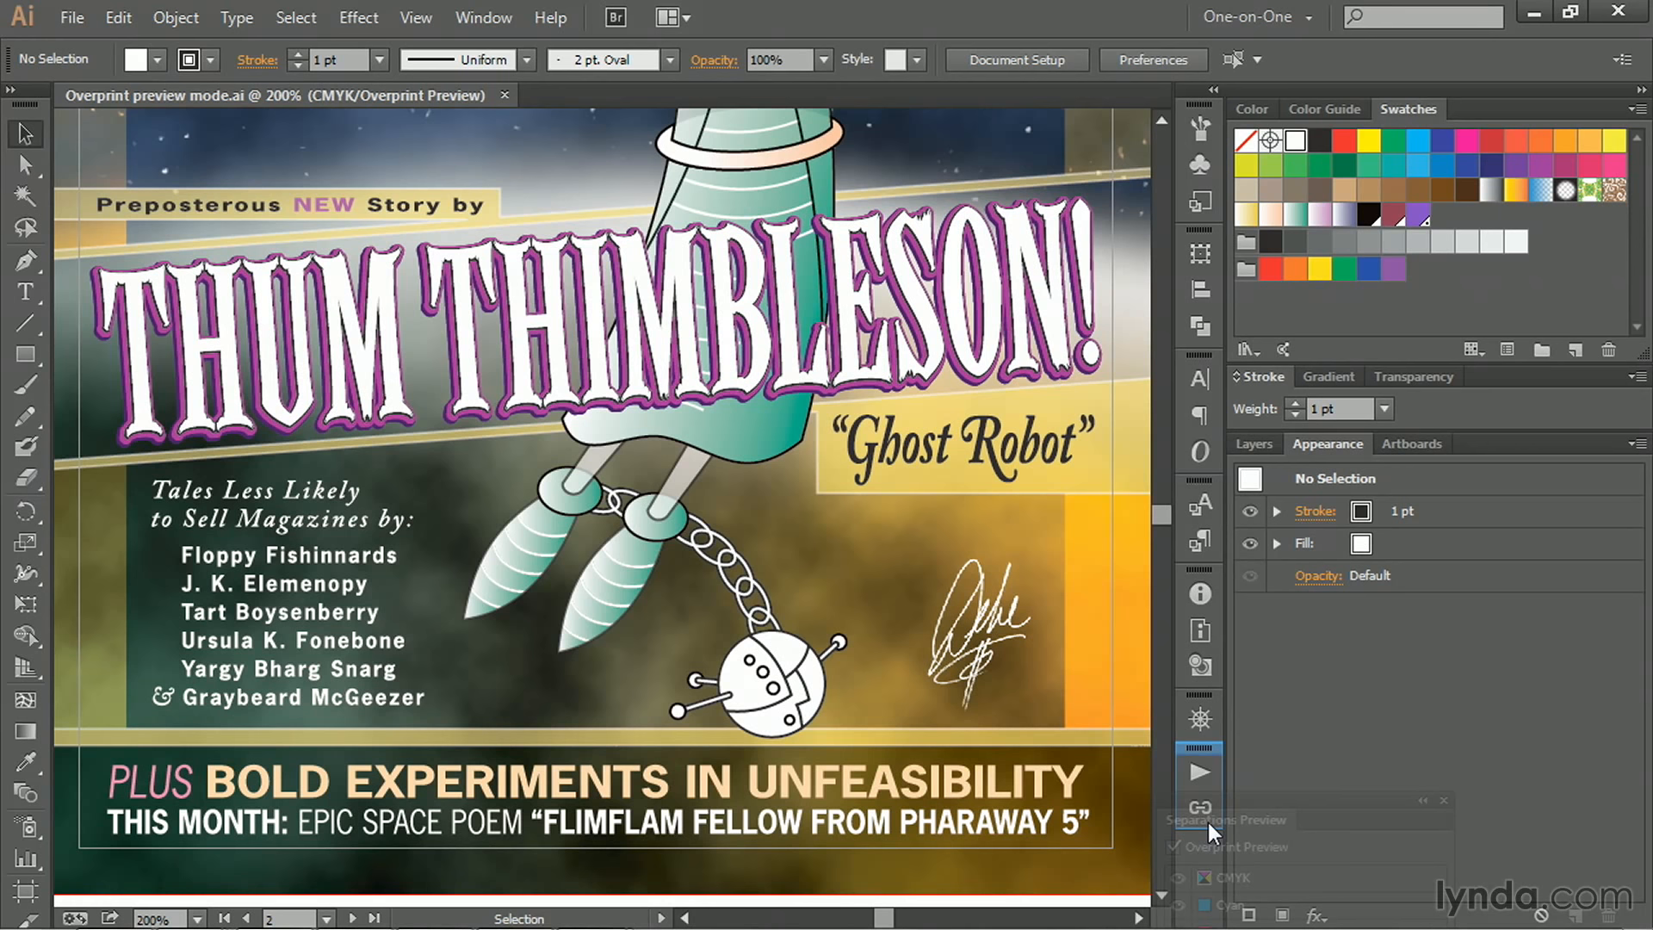
mouse_move(1198, 772)
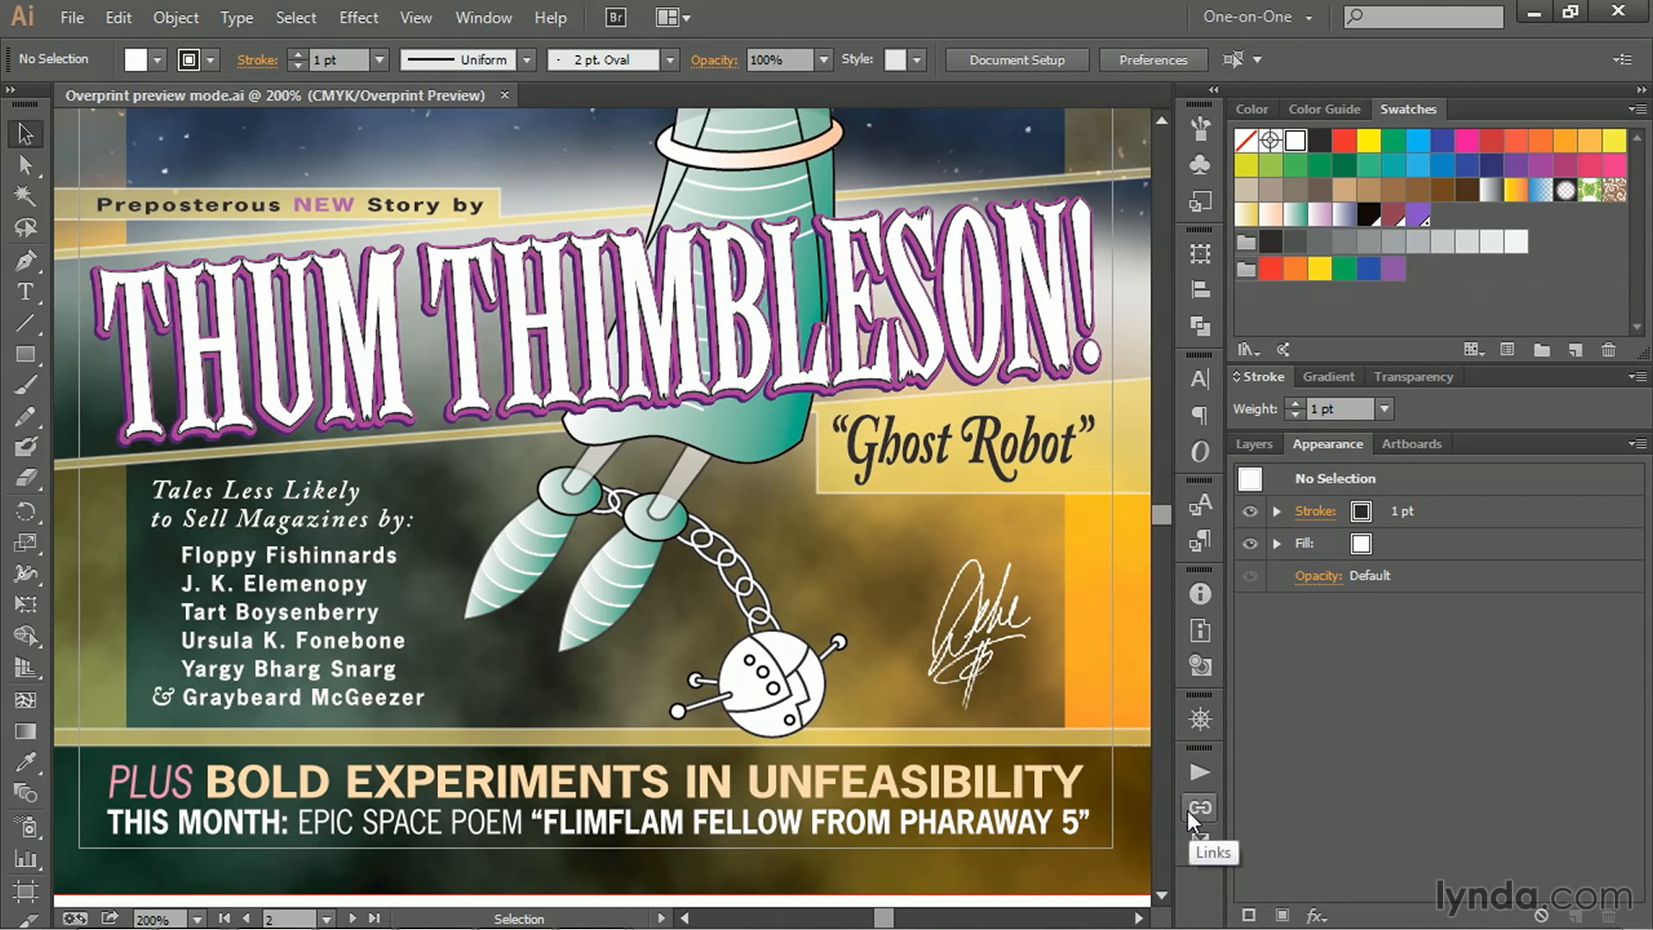
click(1199, 844)
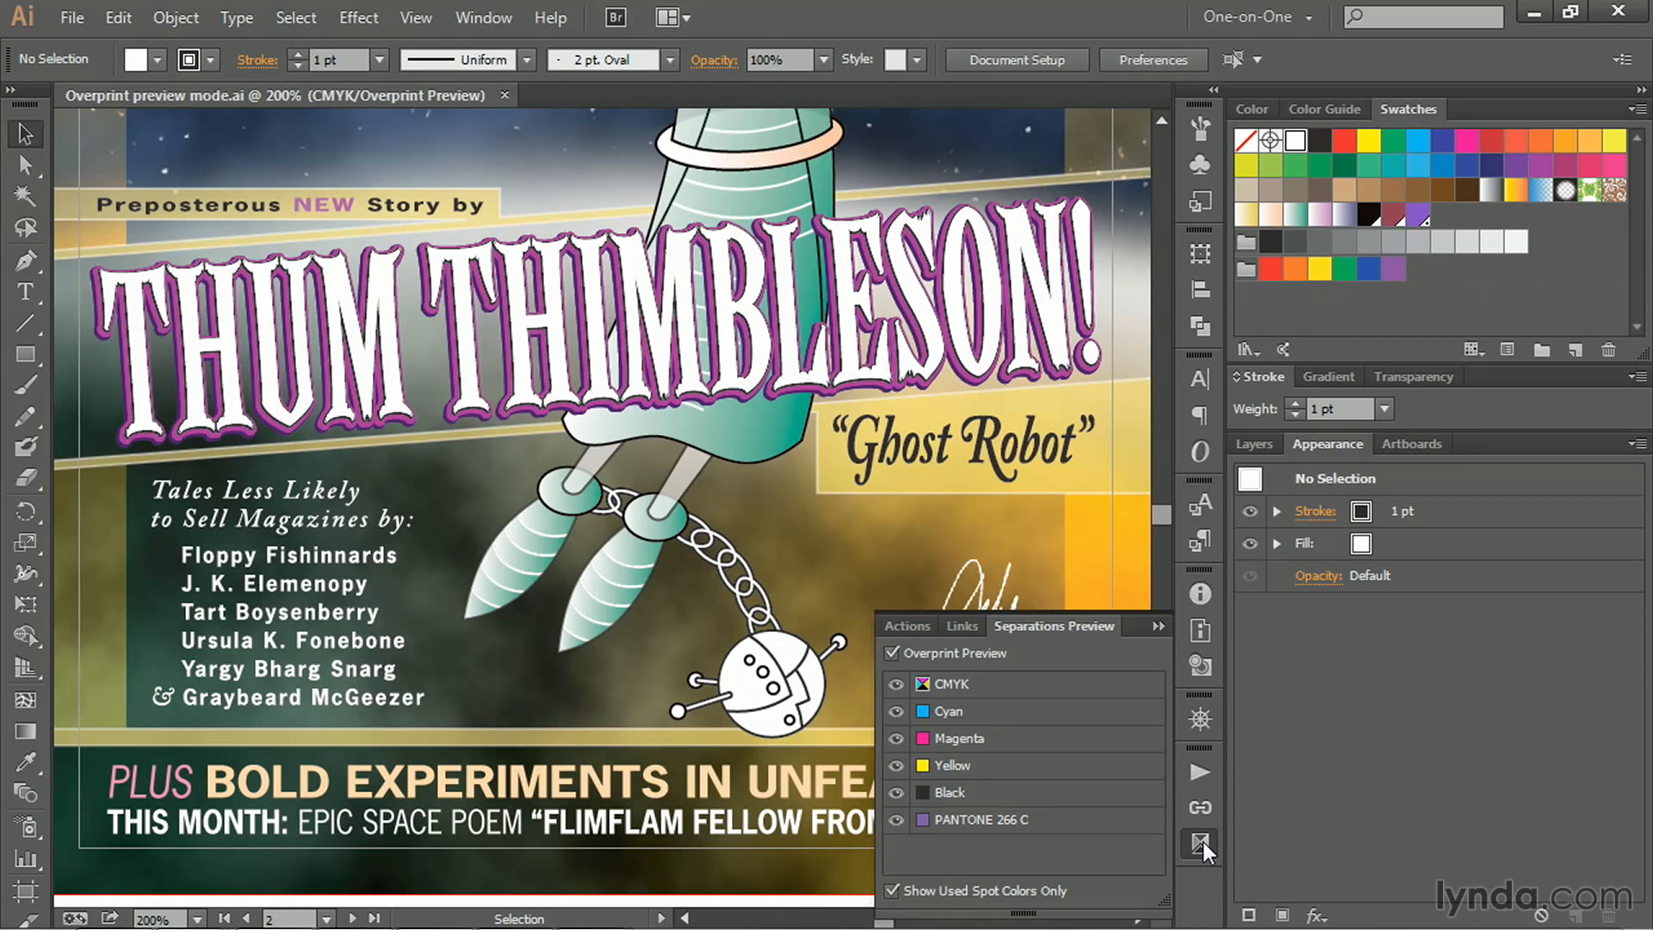
mouse_move(1200, 849)
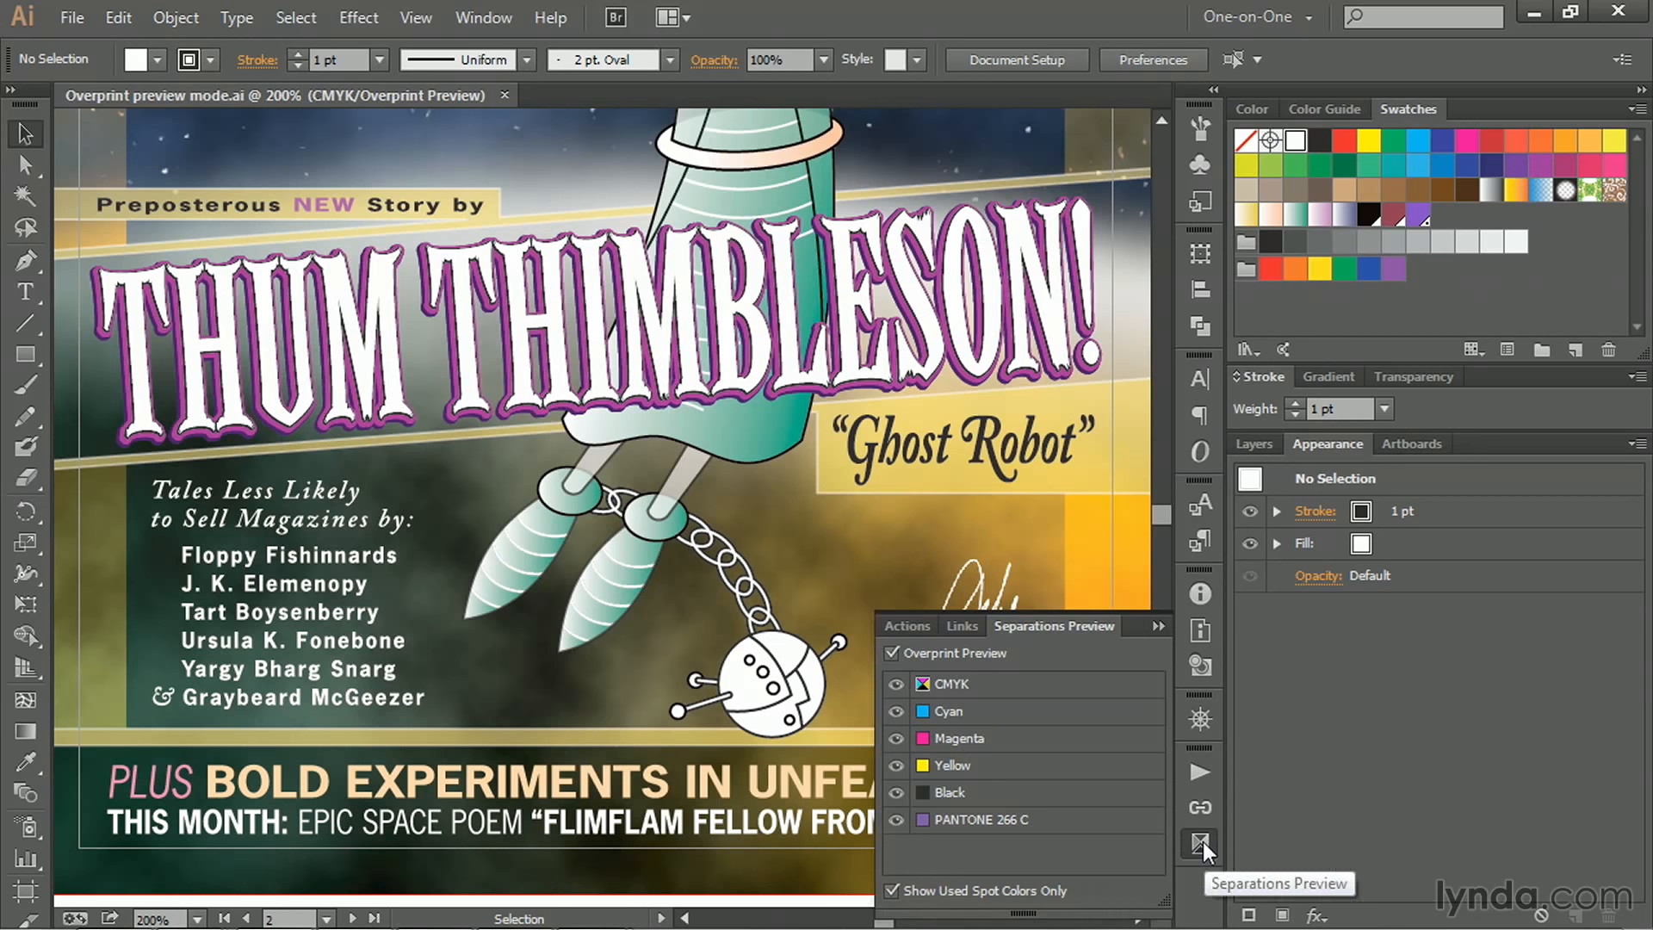
click(1200, 847)
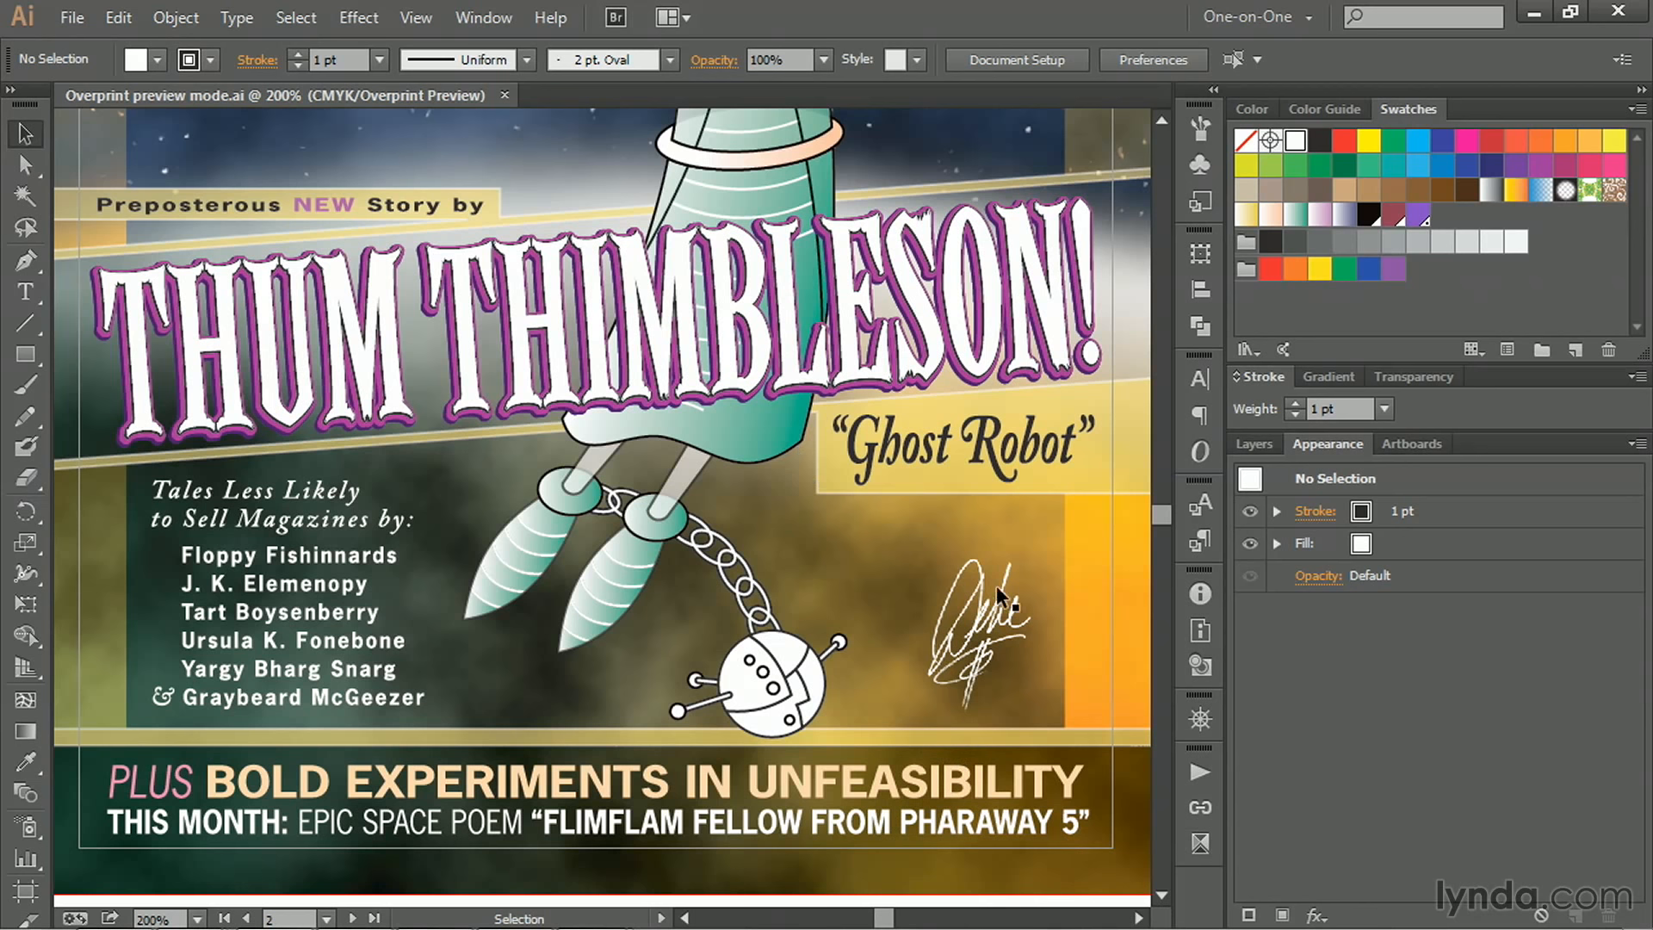
mouse_move(881, 472)
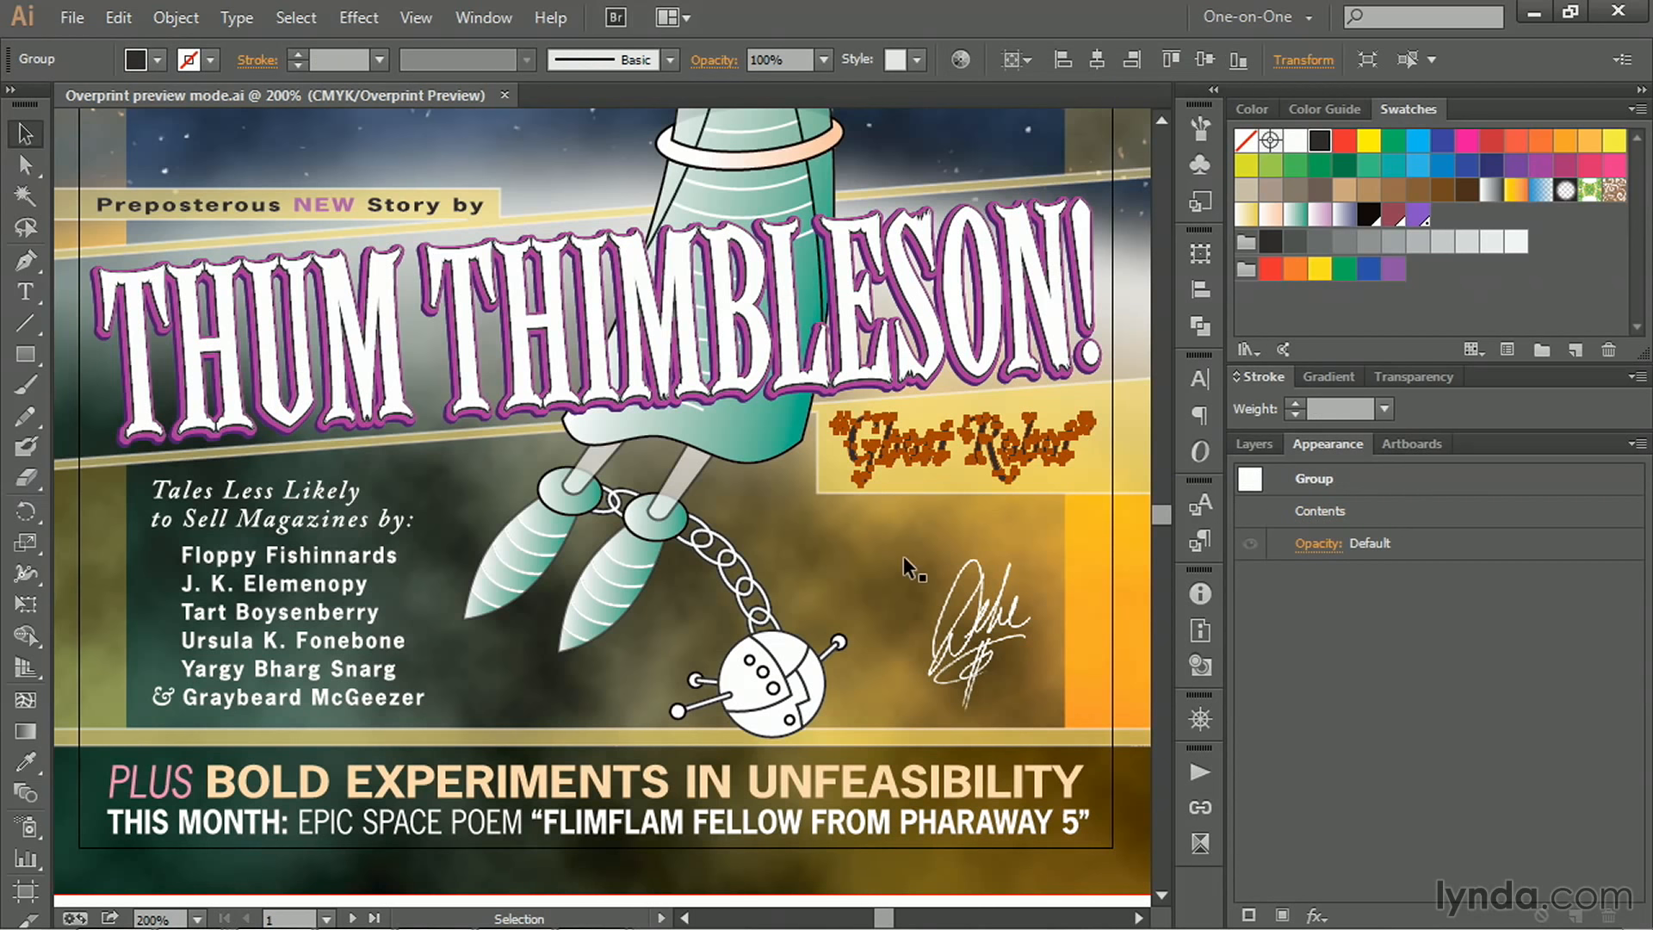
mouse_move(954, 485)
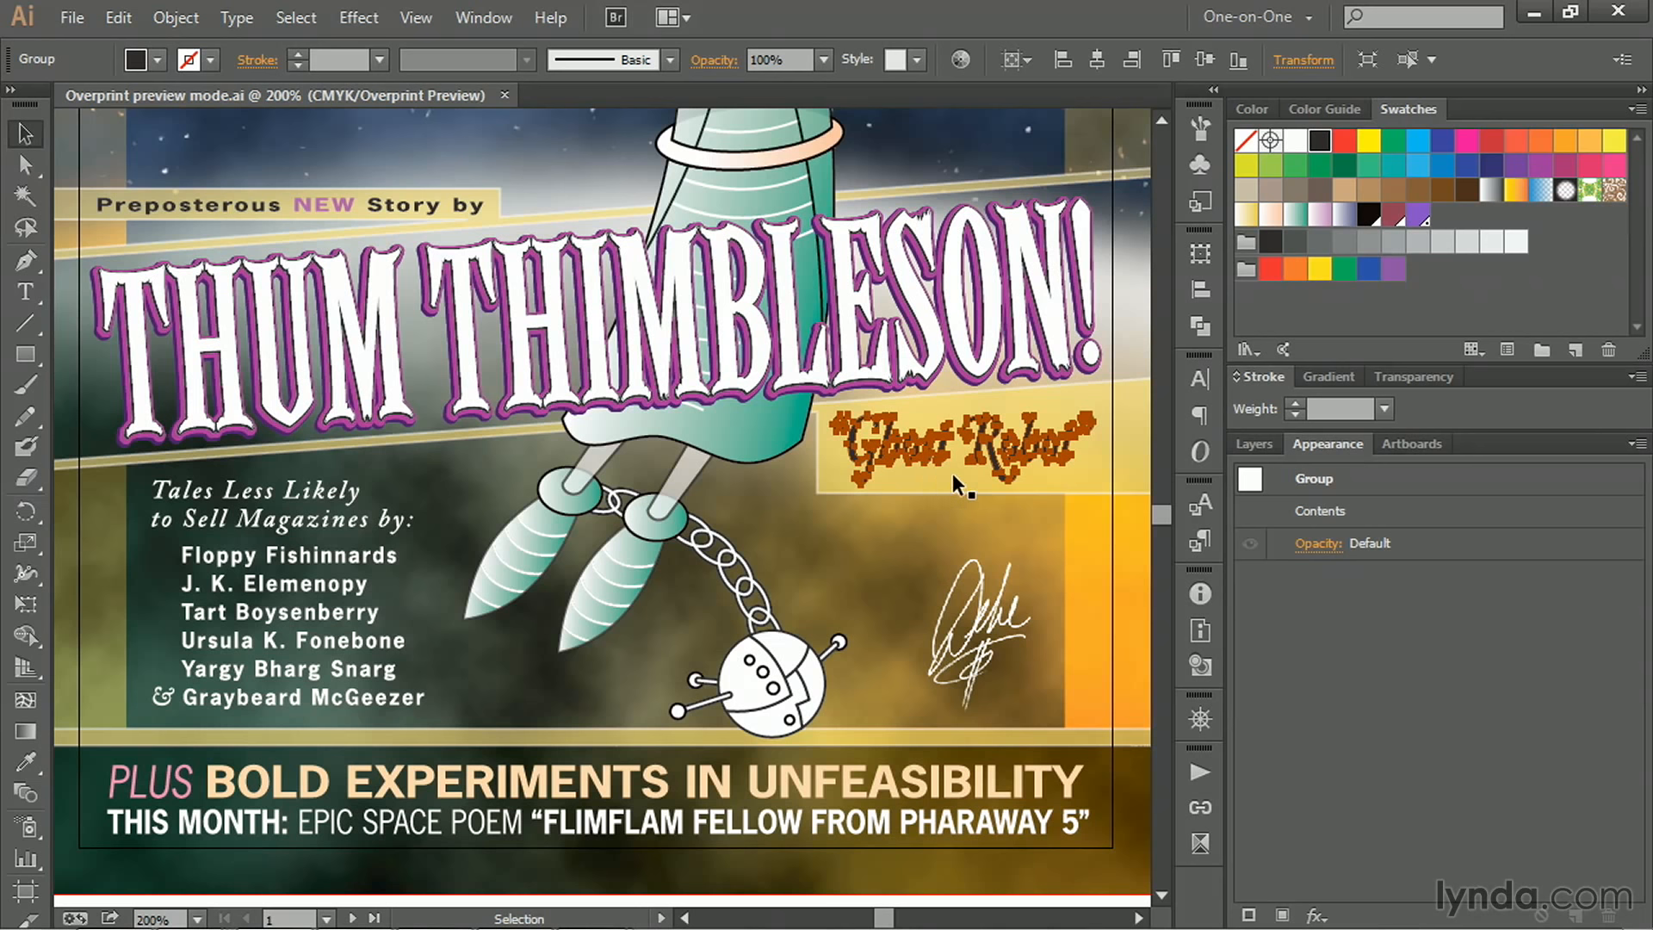
- Show the Color panel to read the Ghost Robot text as C0 M0 Y0 K100
click(1254, 108)
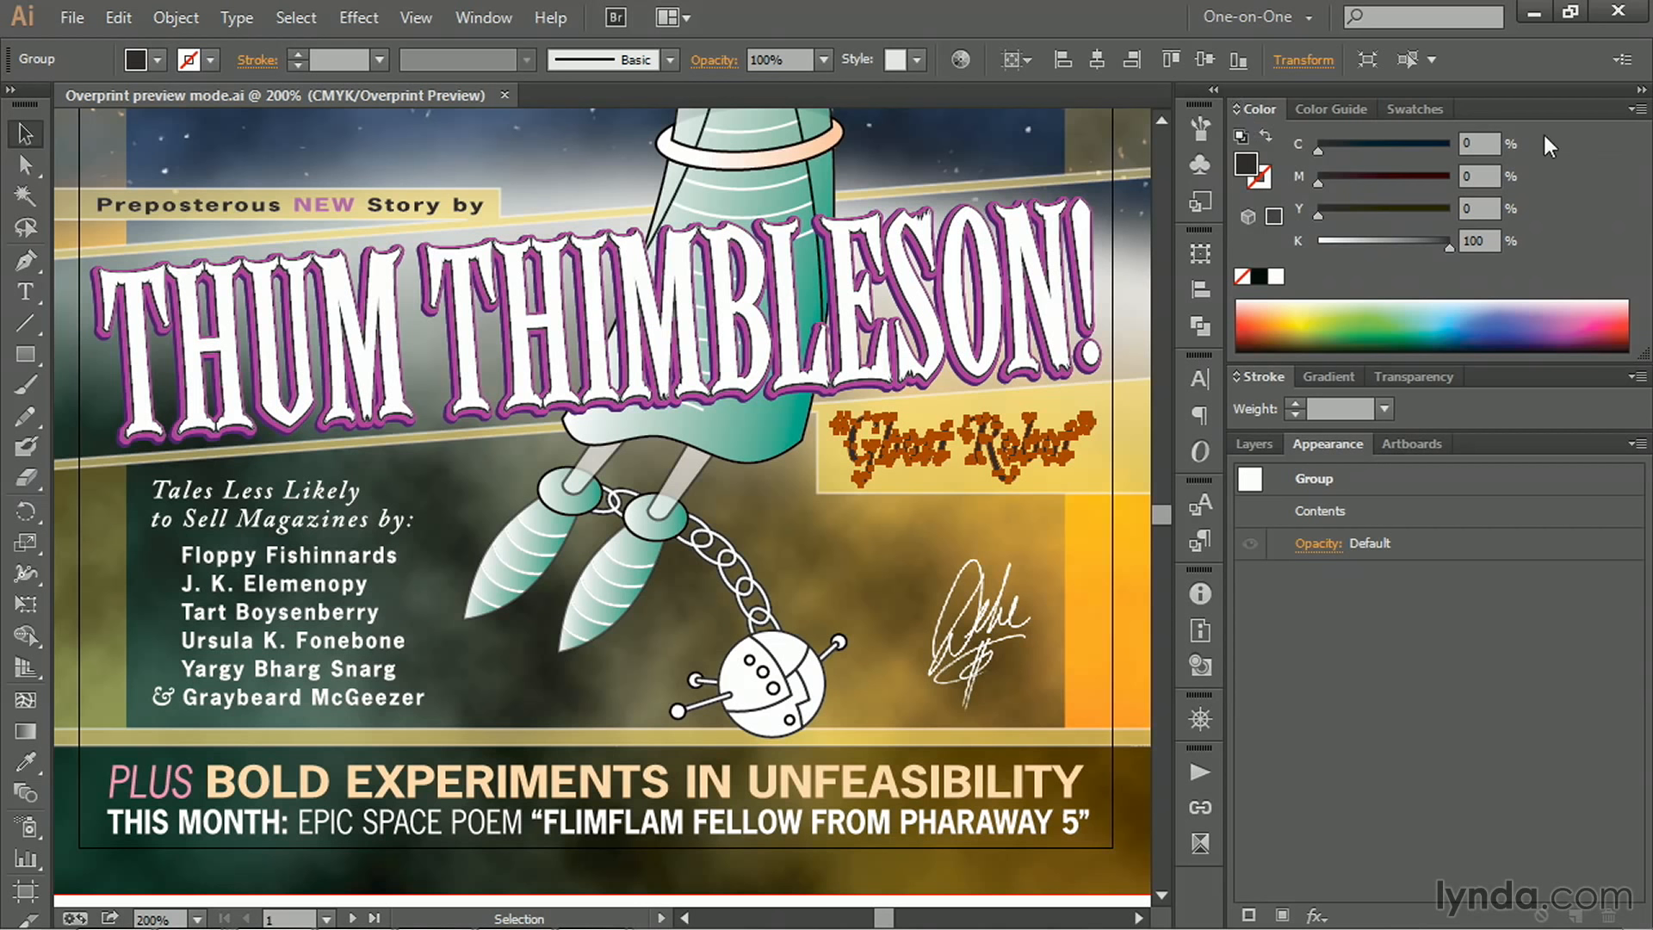
mouse_move(1558, 229)
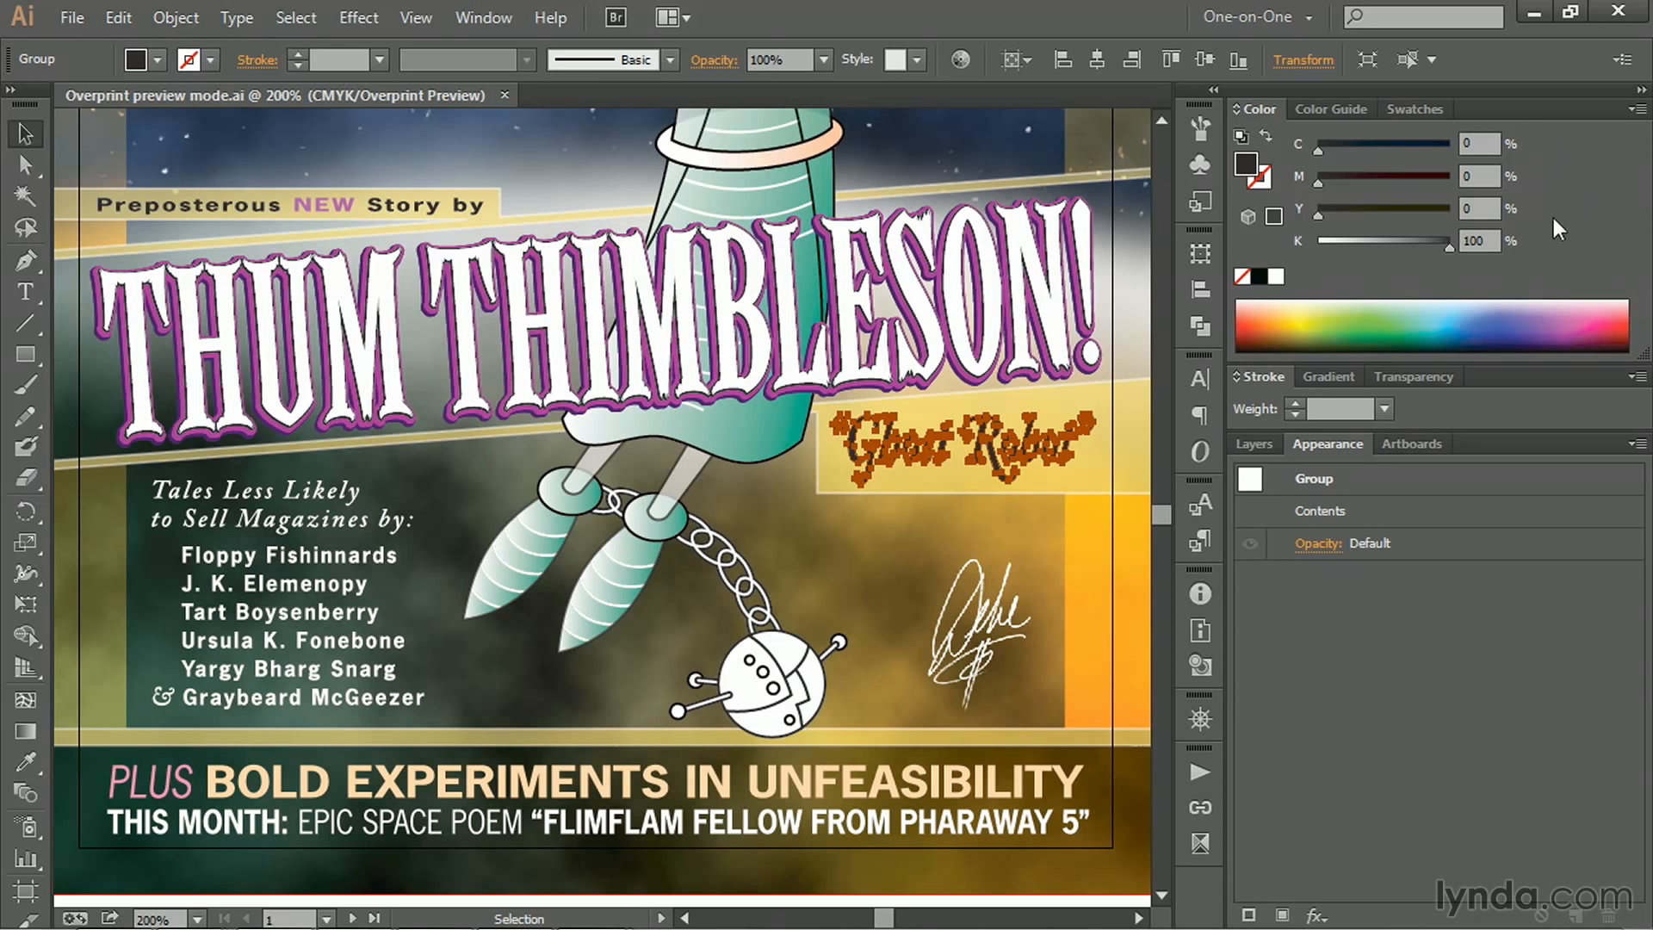
mouse_move(1521, 272)
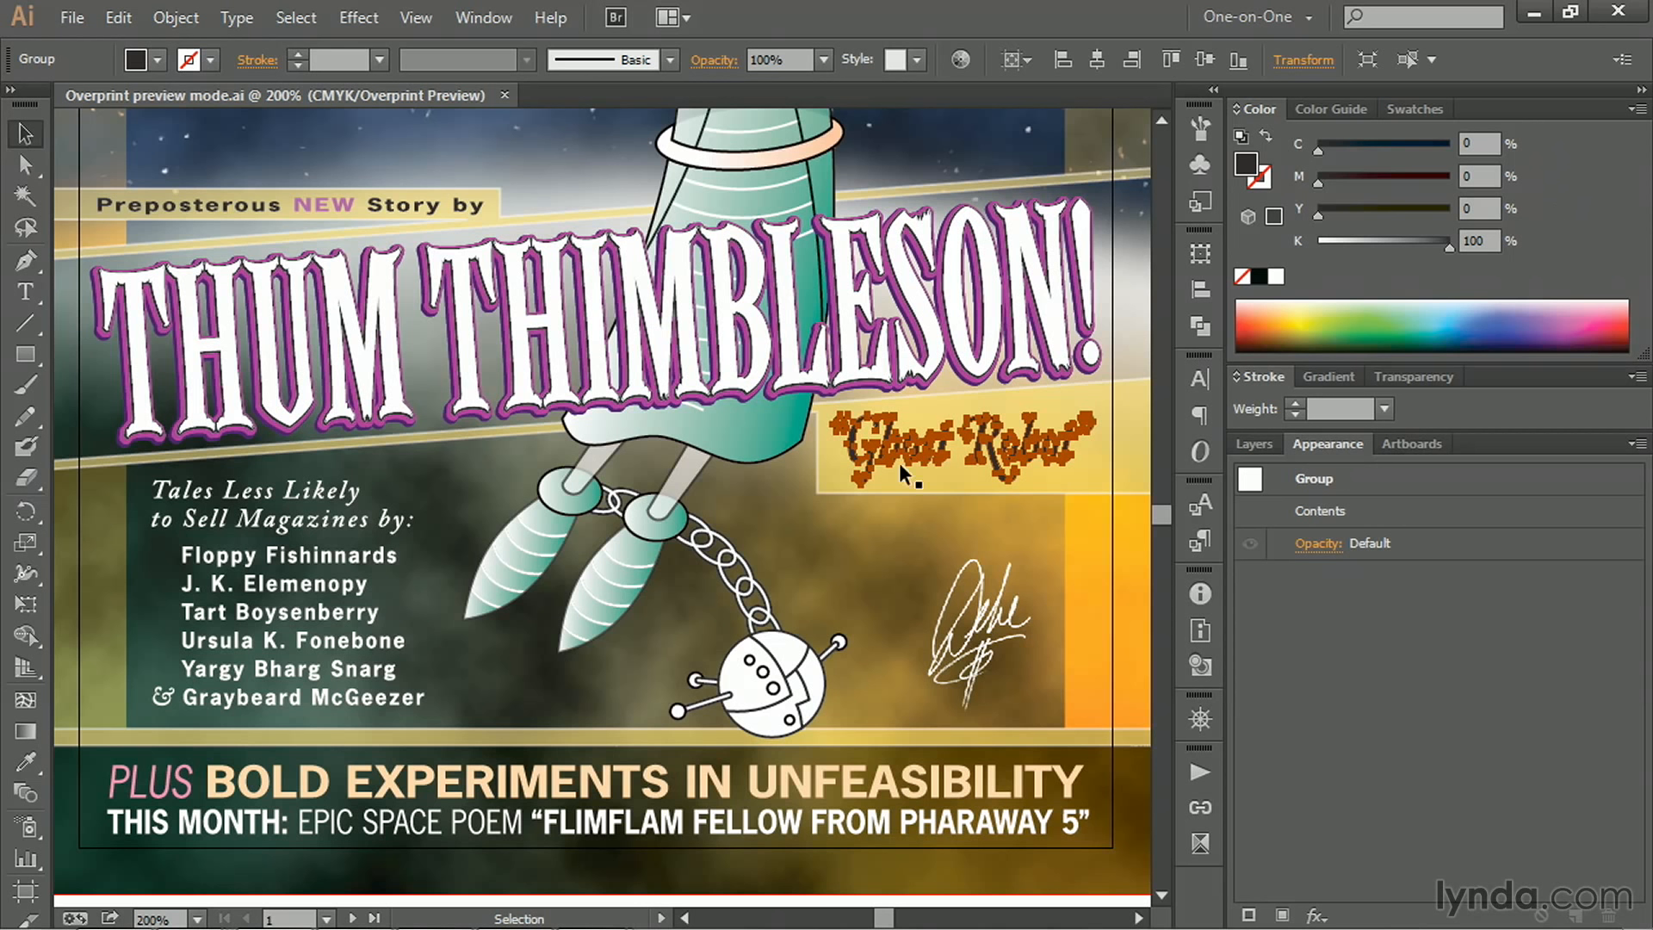
mouse_move(965, 543)
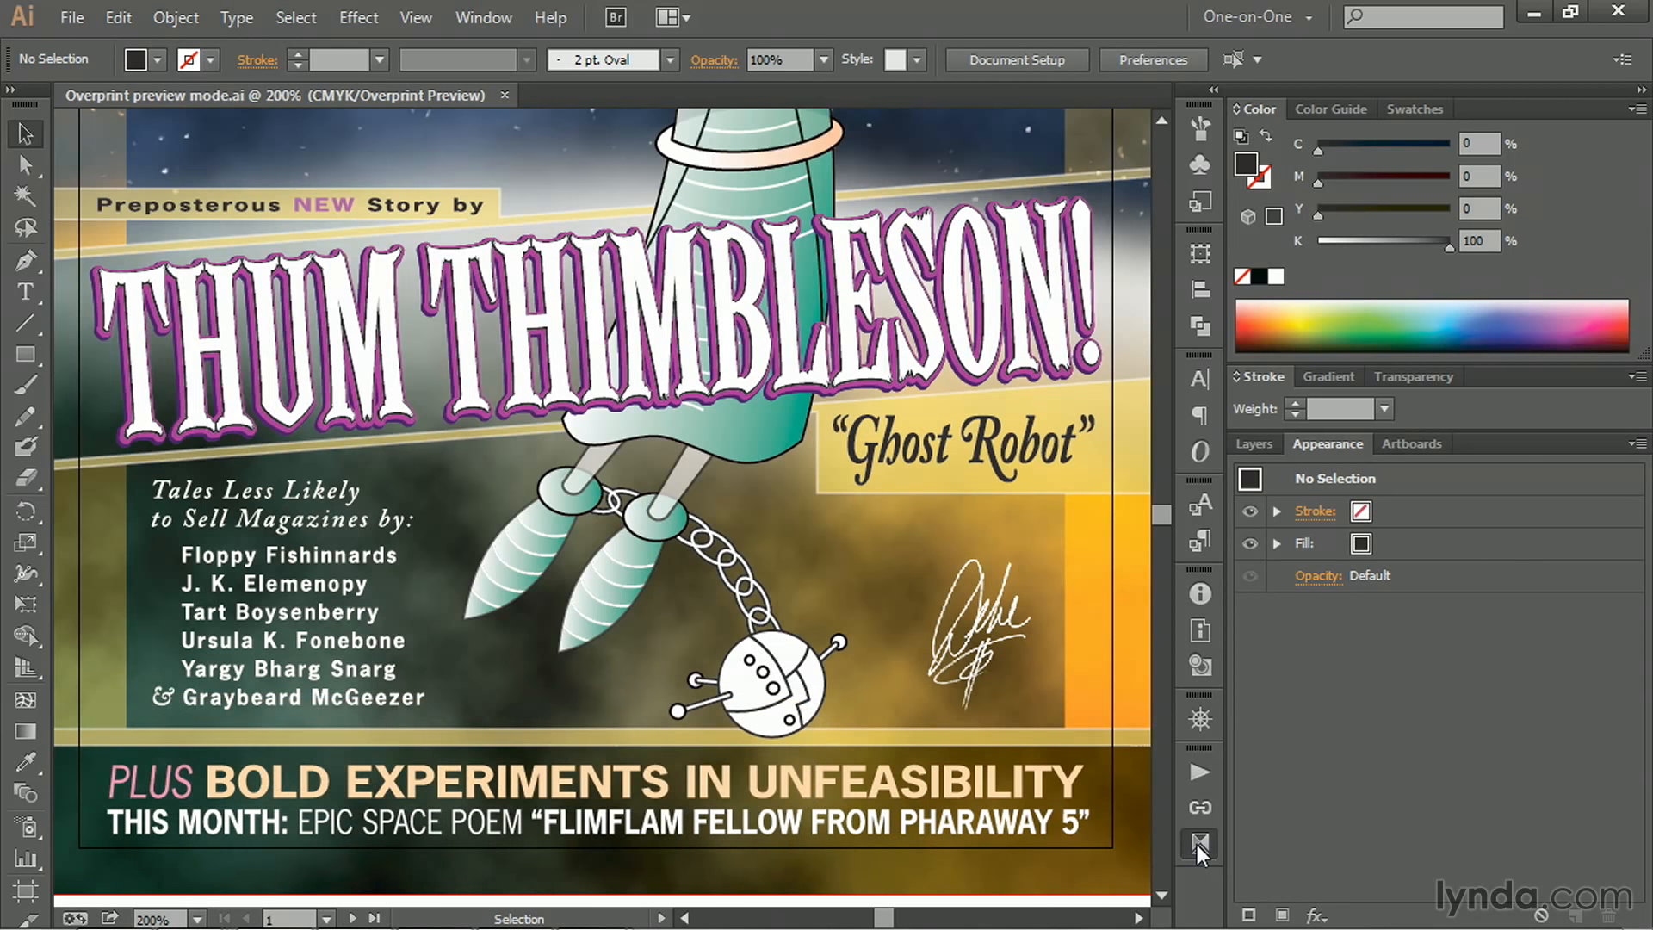
- Reopen Separations Preview and hide then restore the cyan plate
click(1200, 845)
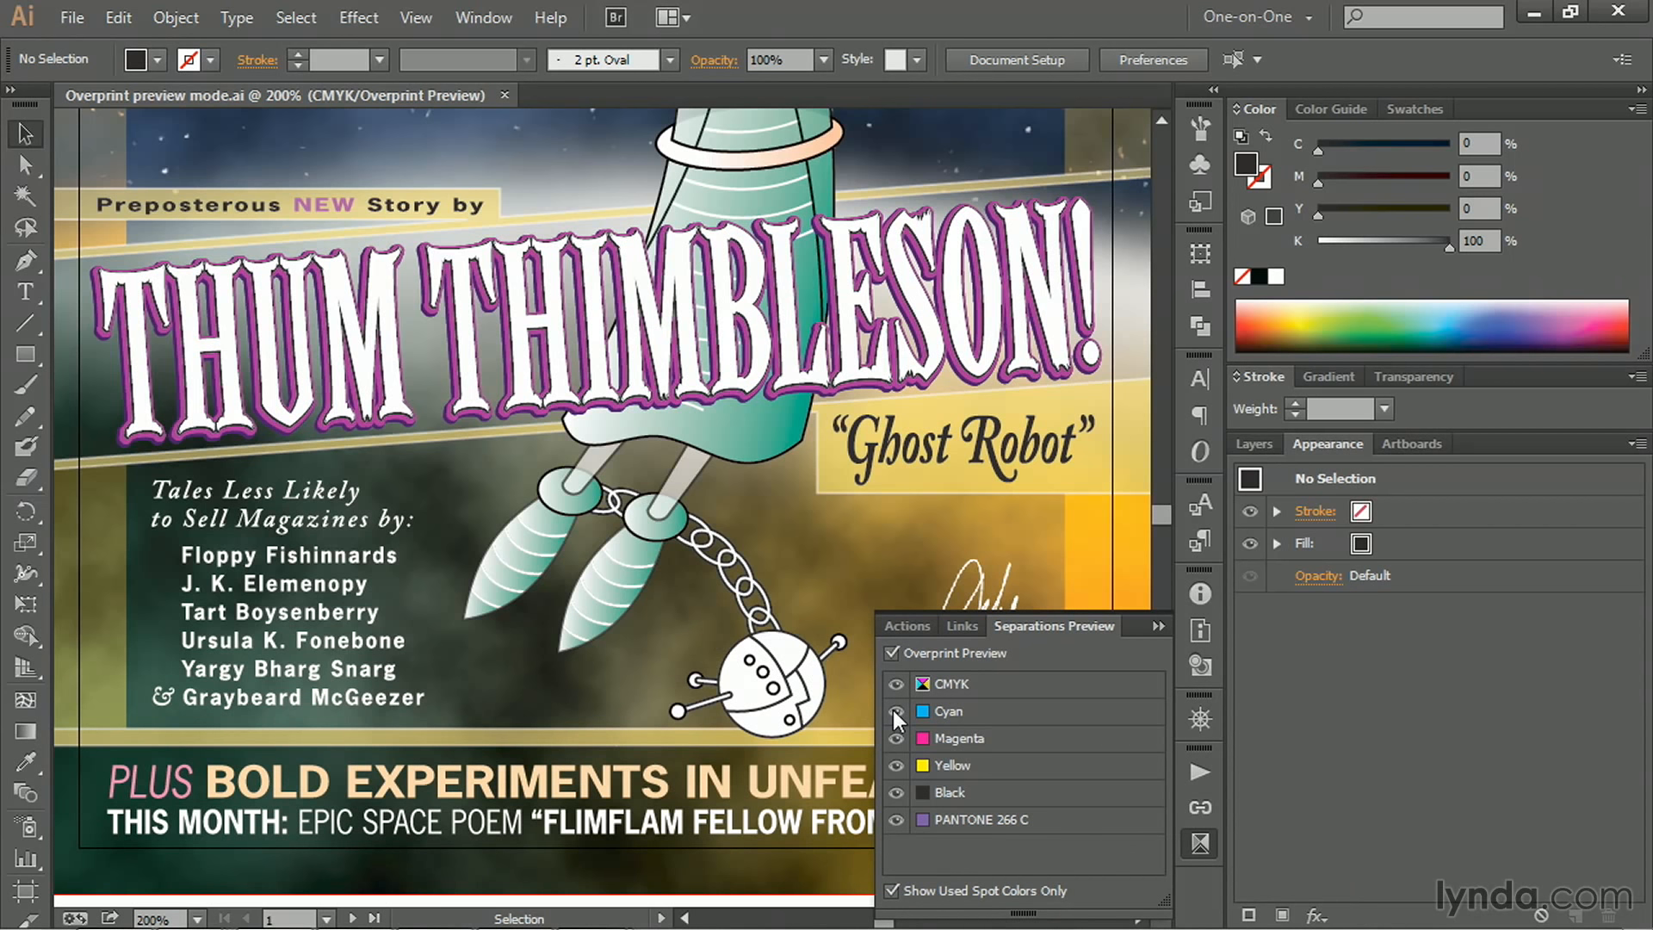
click(895, 711)
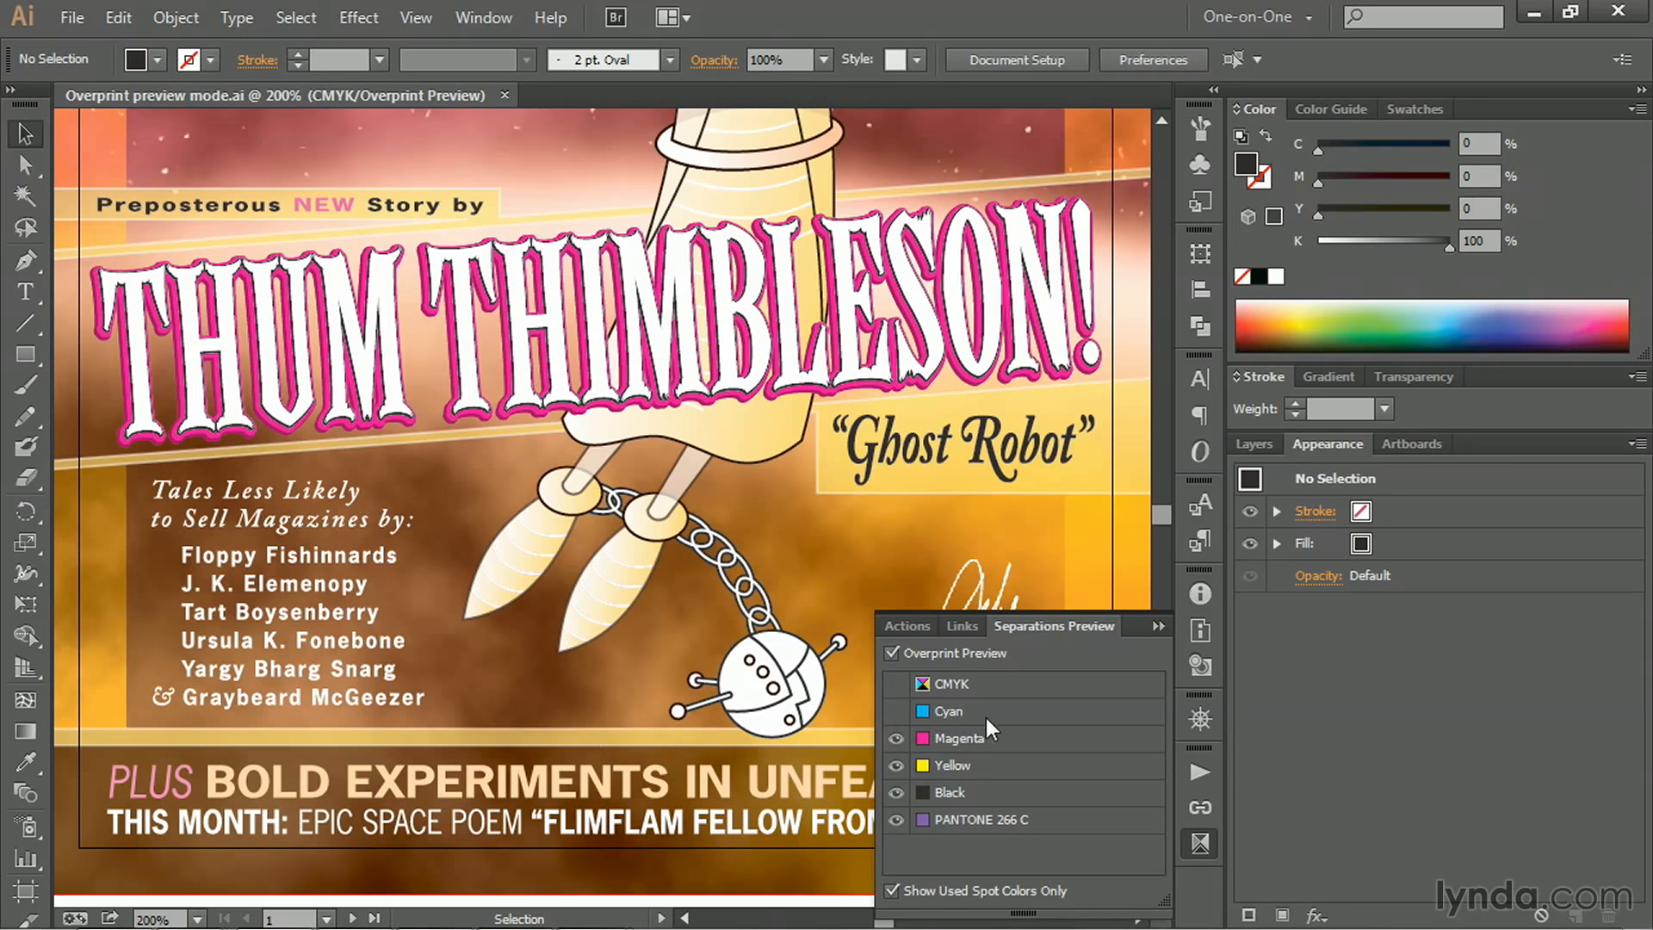
mouse_move(828, 548)
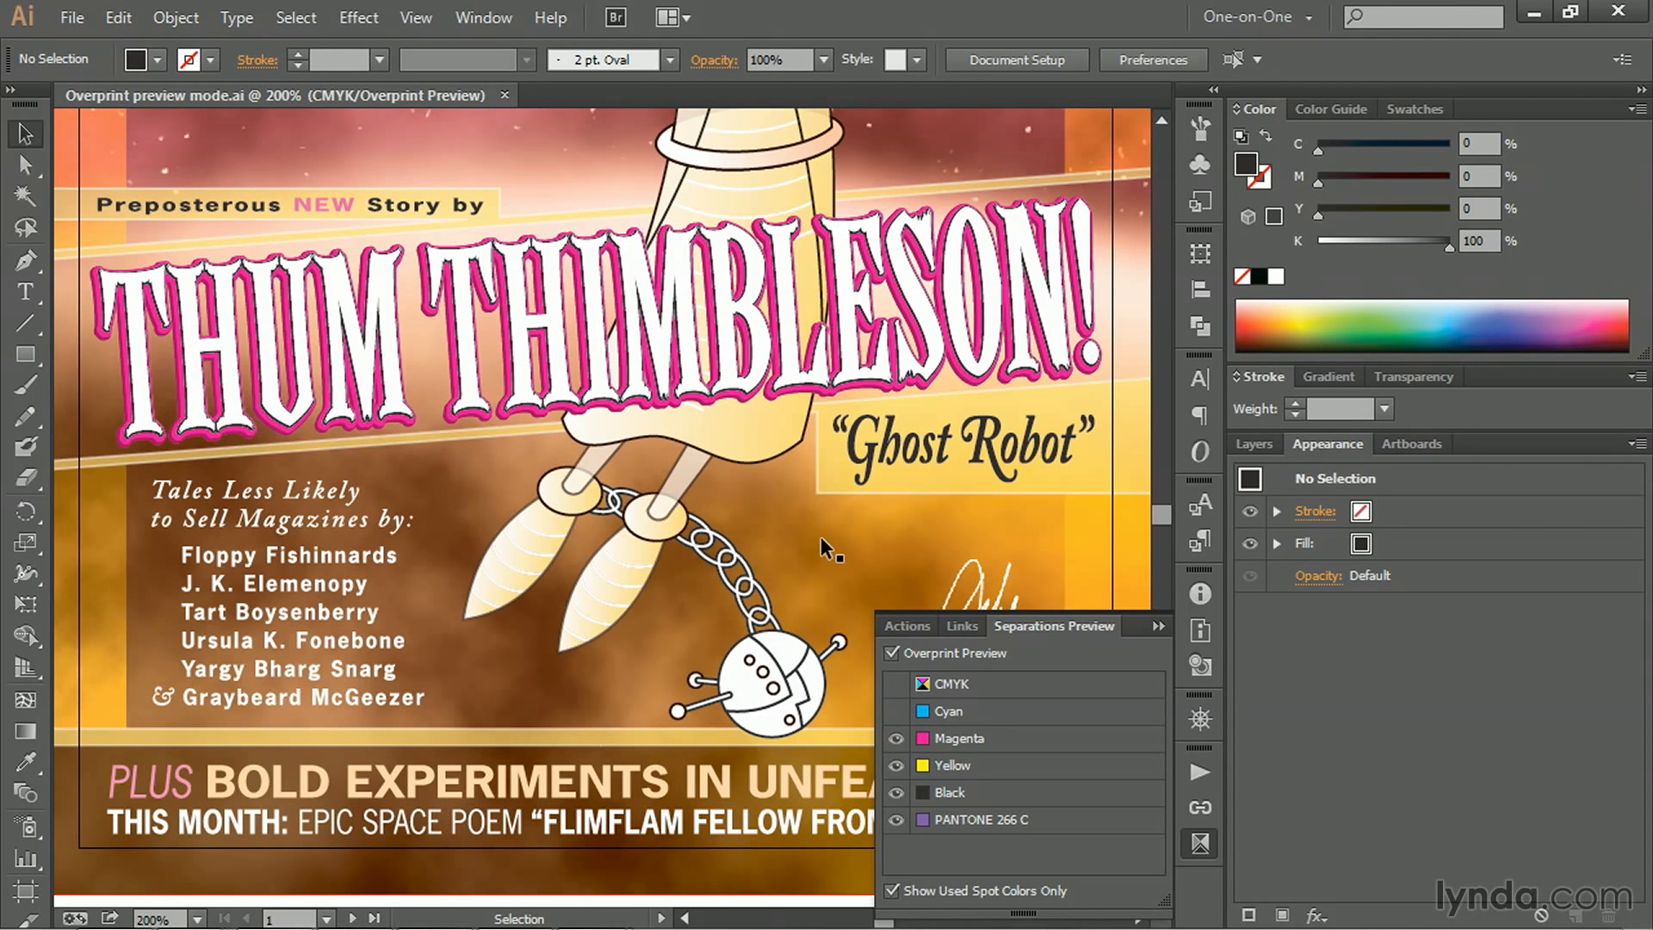
click(896, 711)
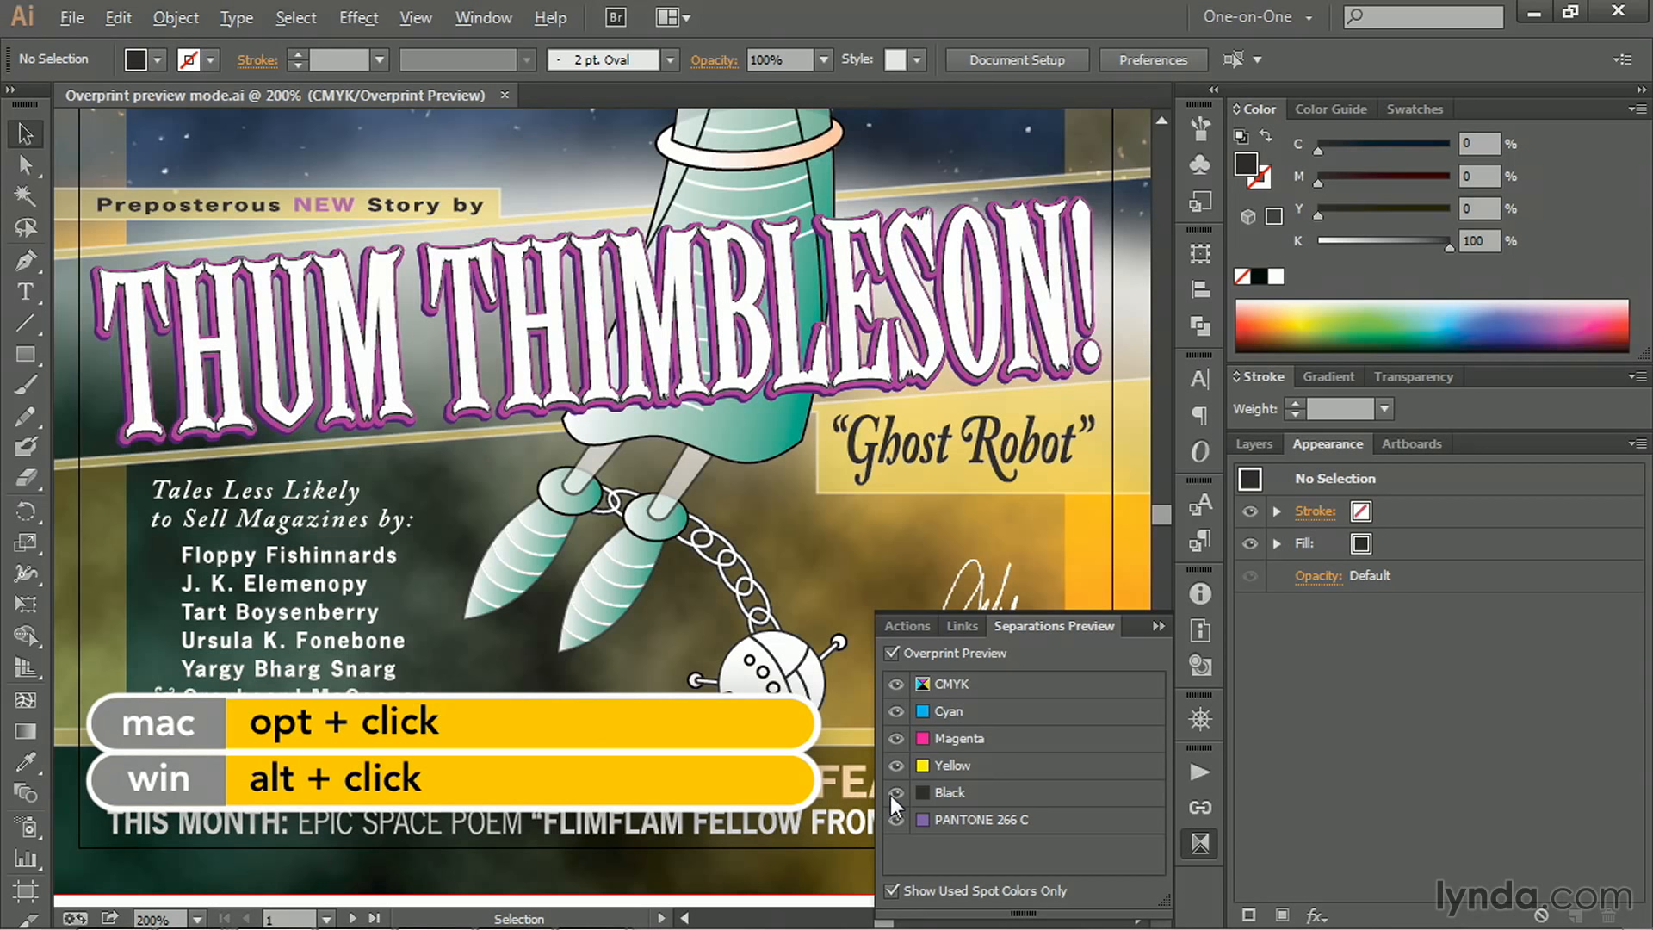
- Preview the black plate alone, then the artwork with black hidden
click(896, 792)
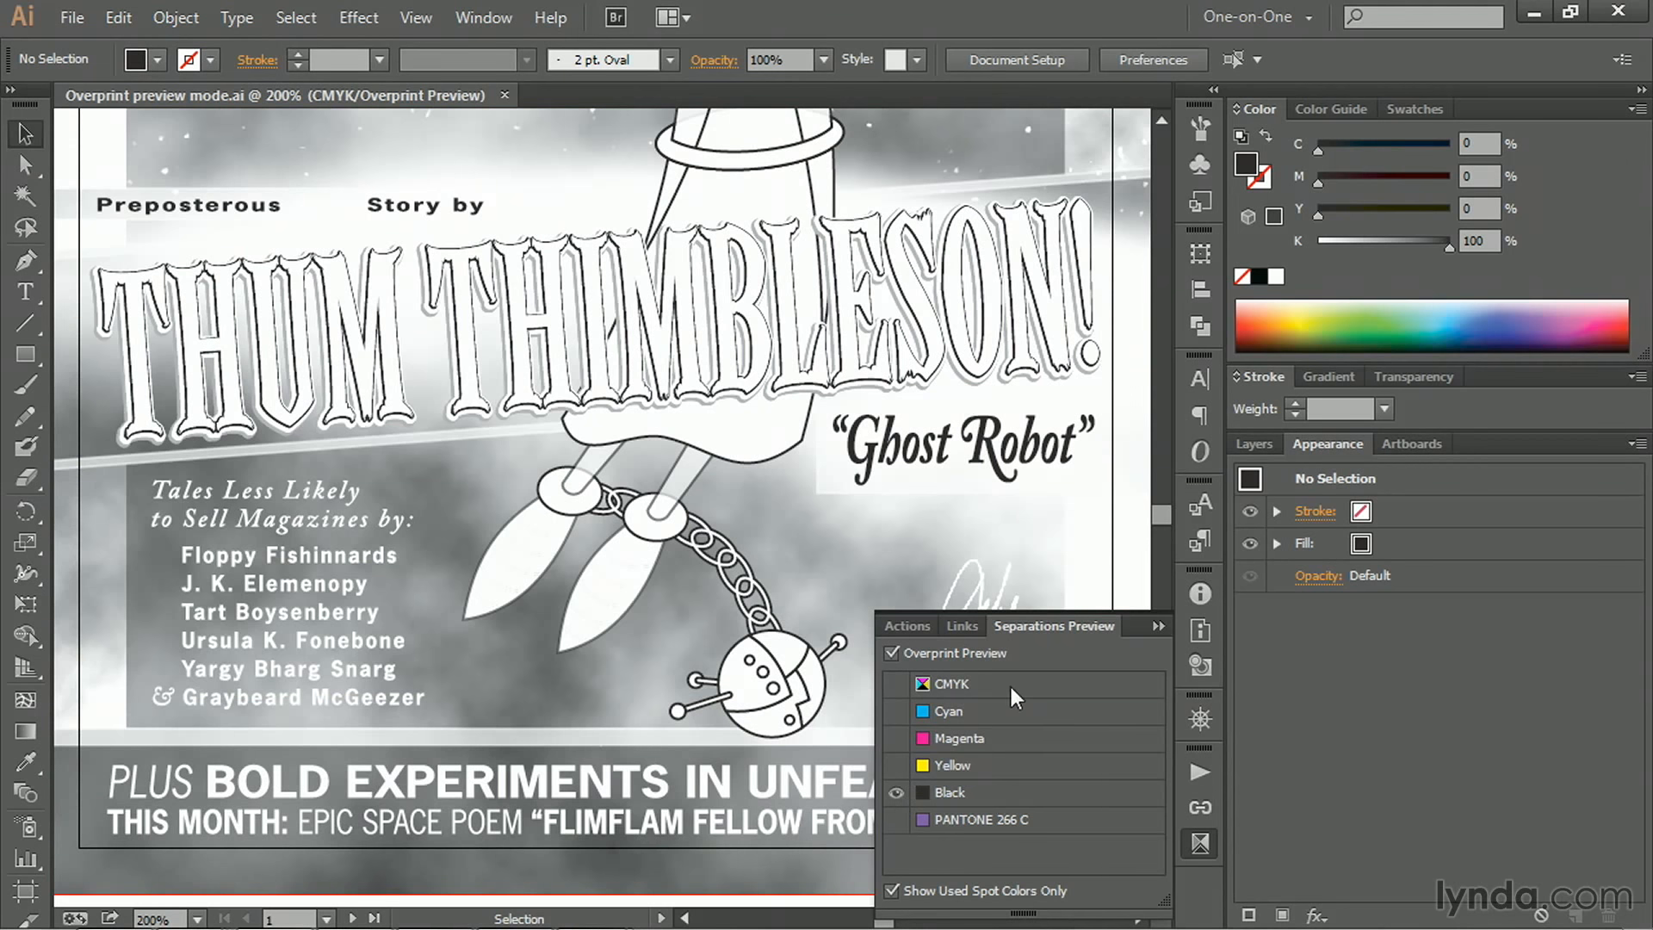
mouse_move(253, 289)
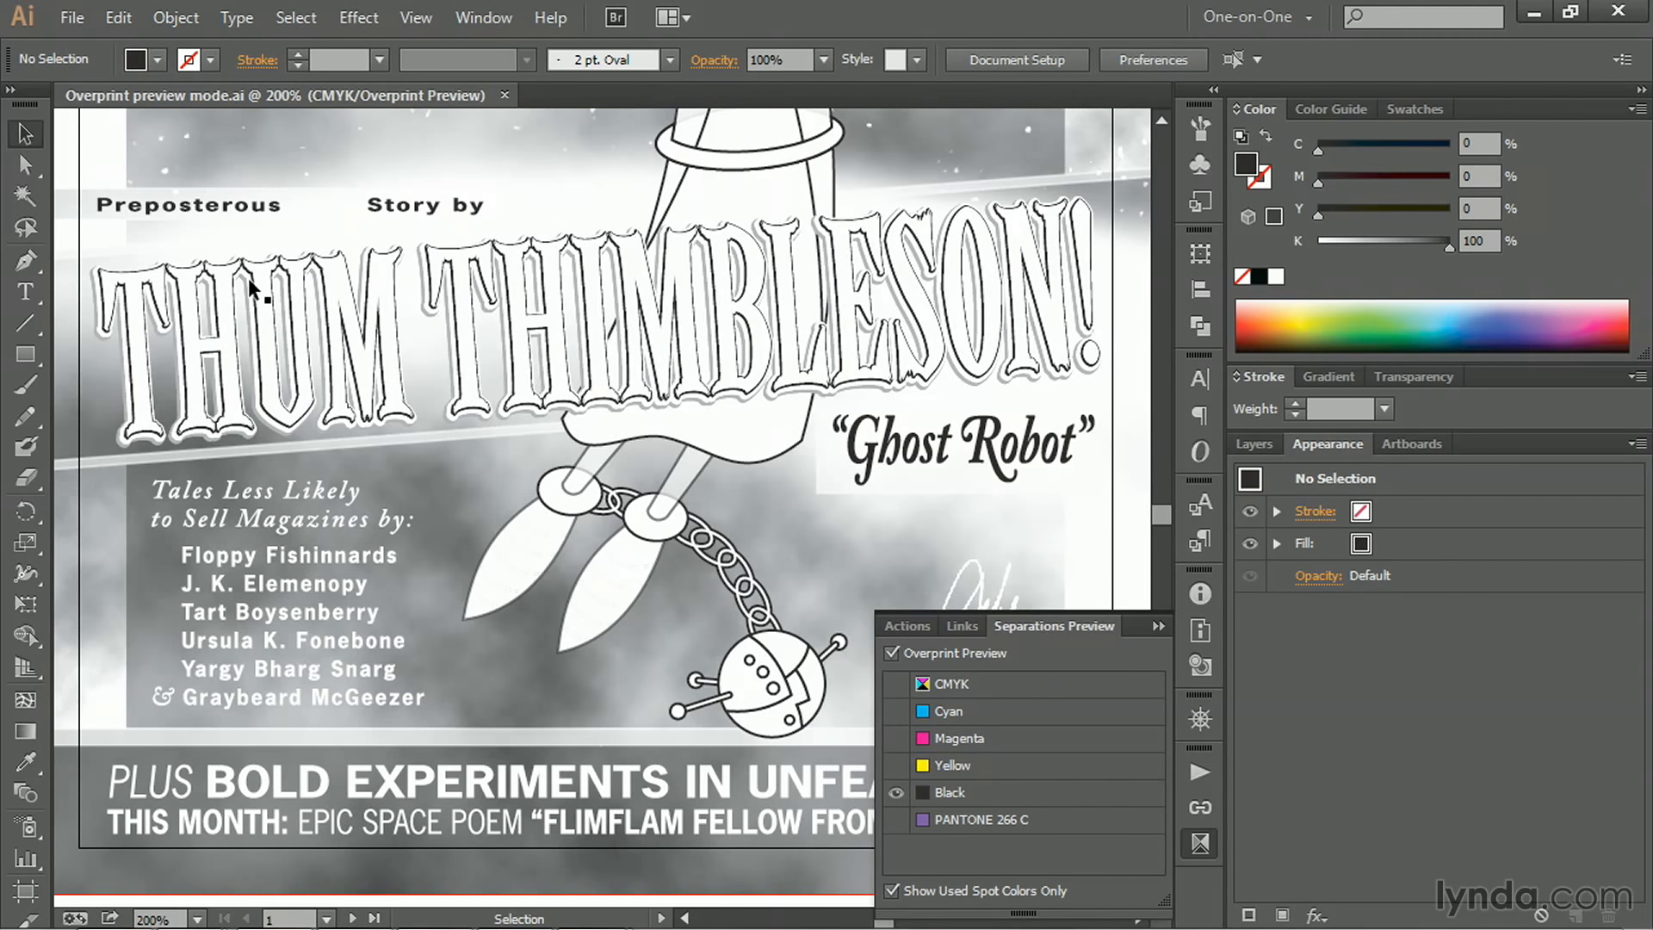
mouse_move(145, 229)
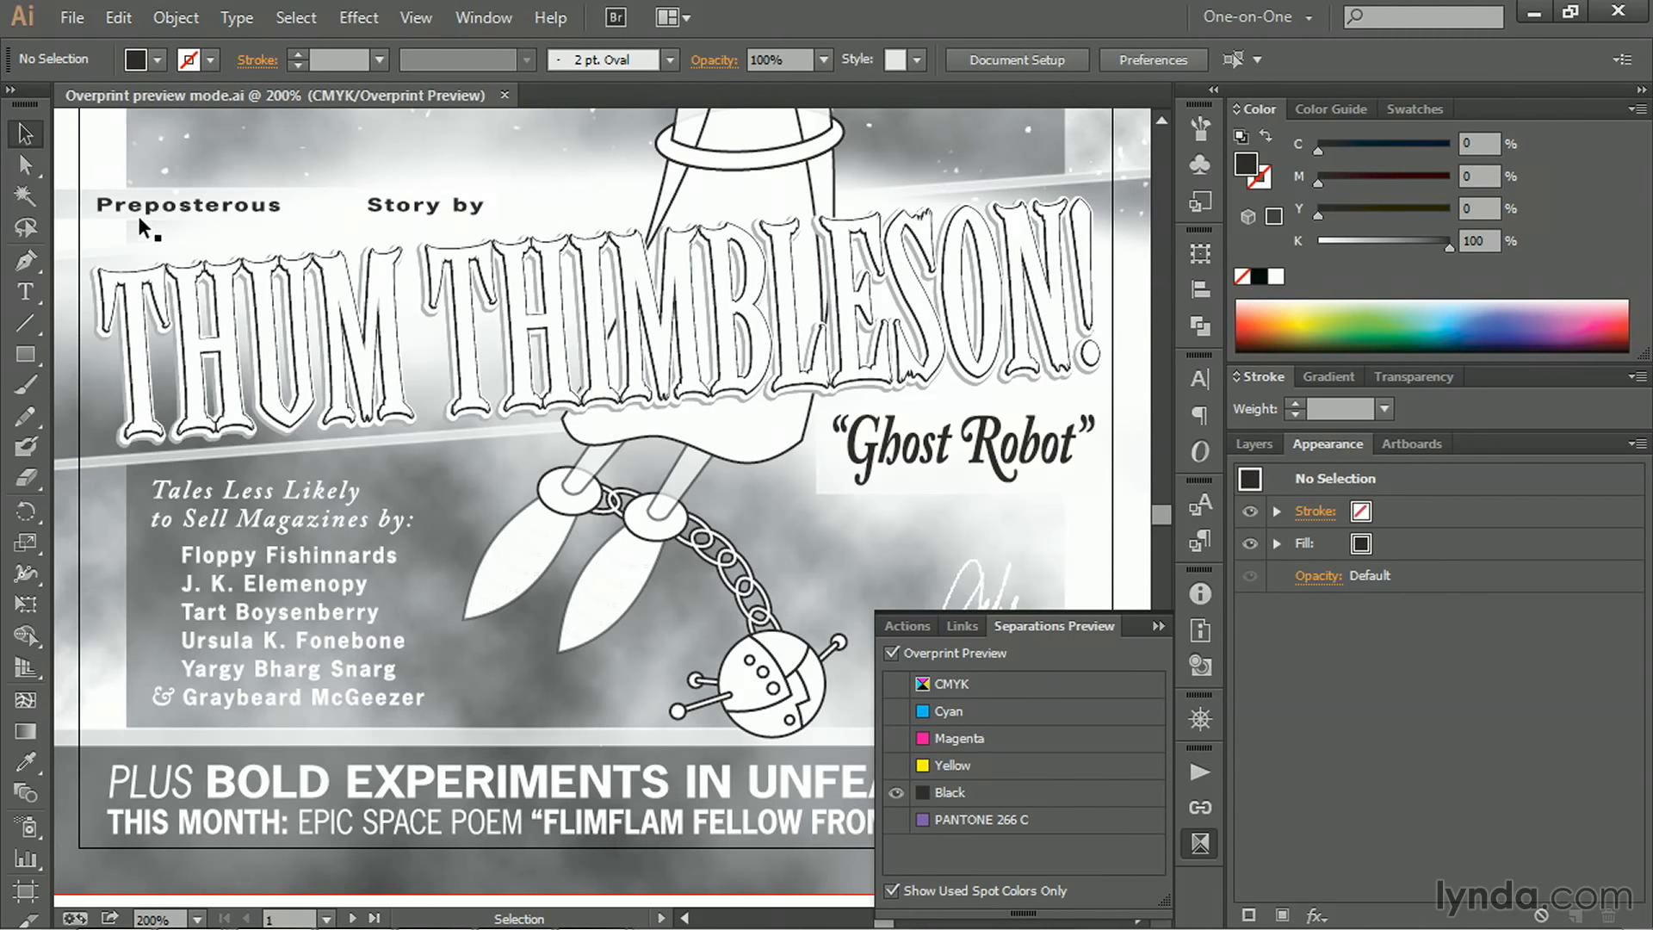
mouse_move(1028, 475)
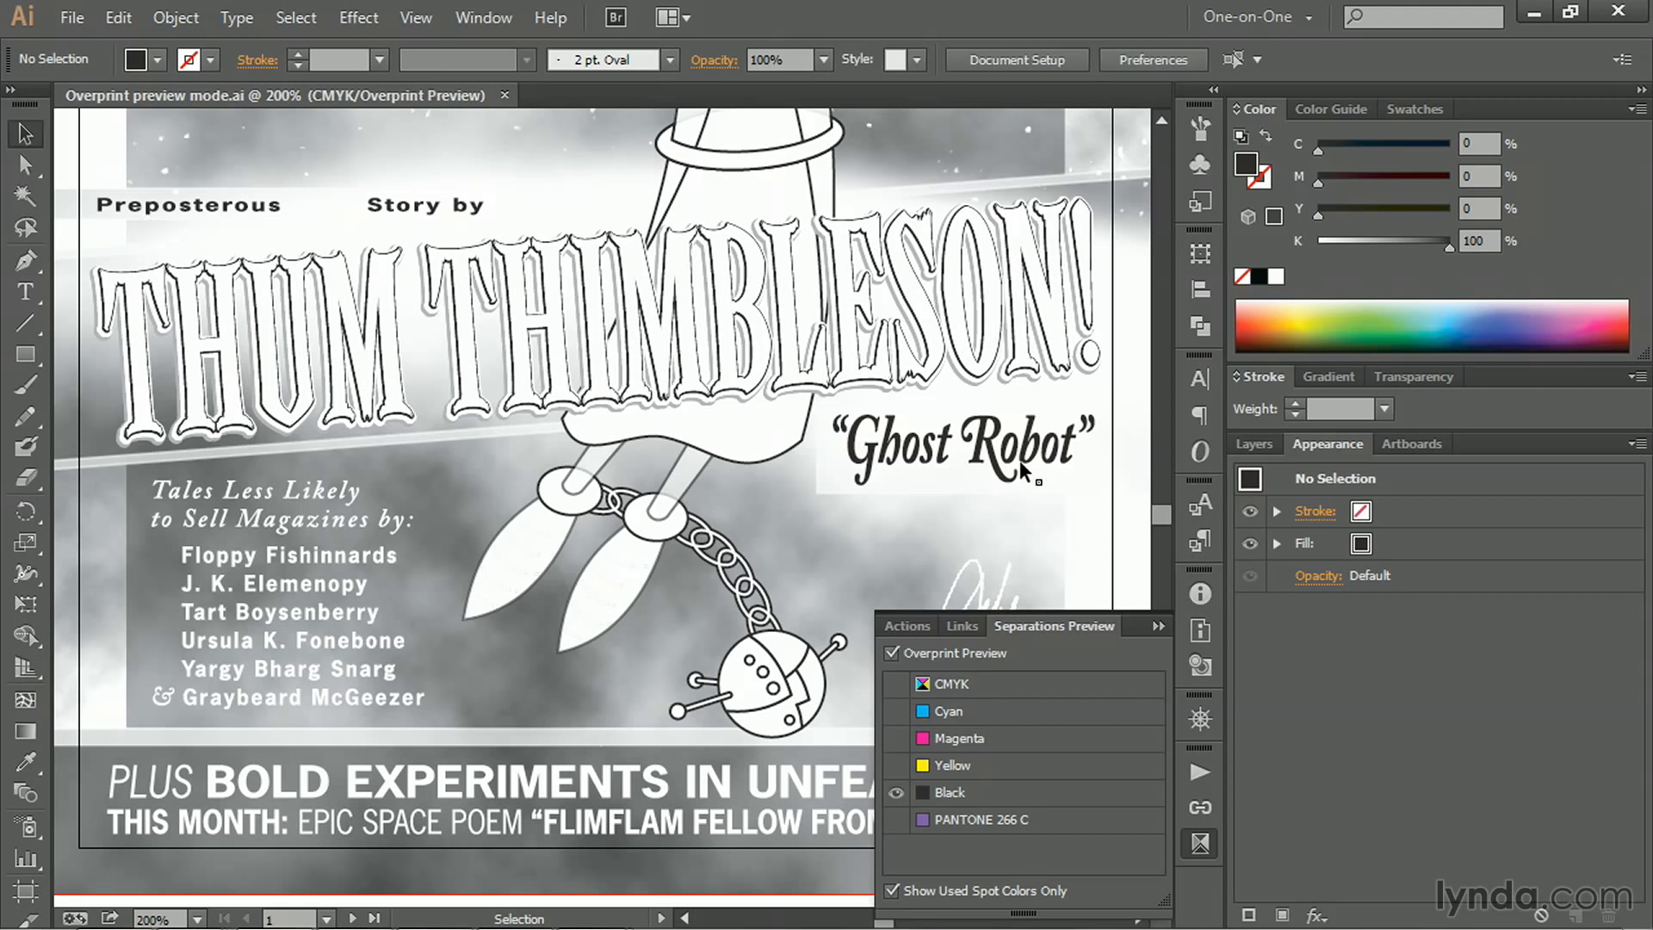
mouse_move(909, 529)
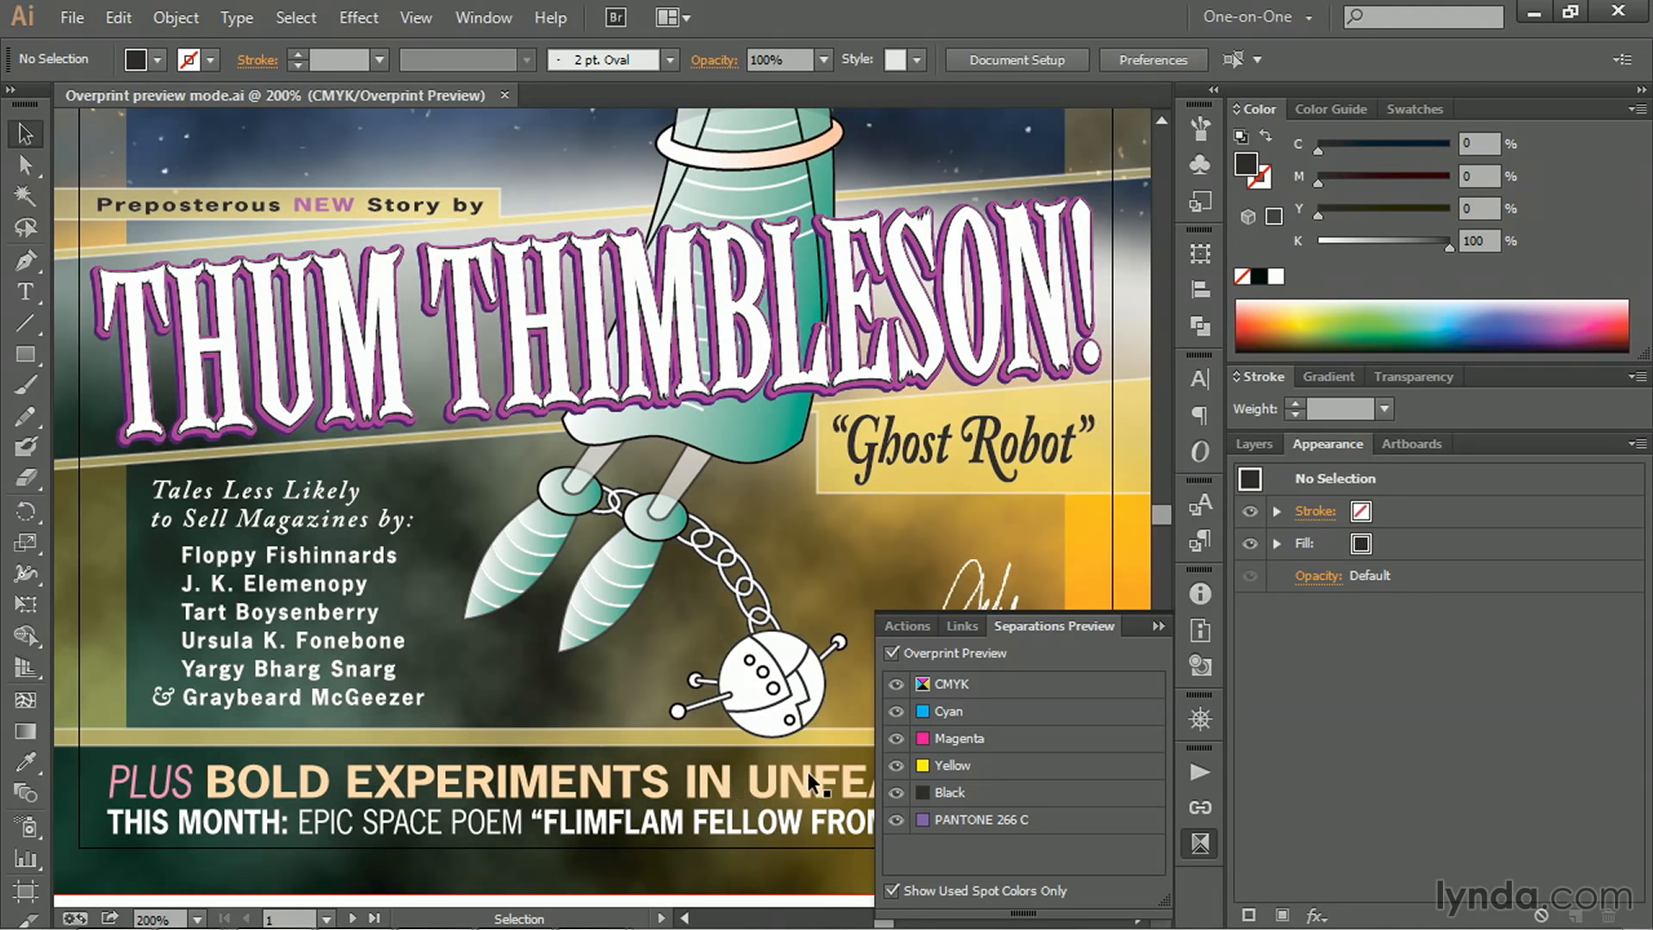
mouse_move(870, 794)
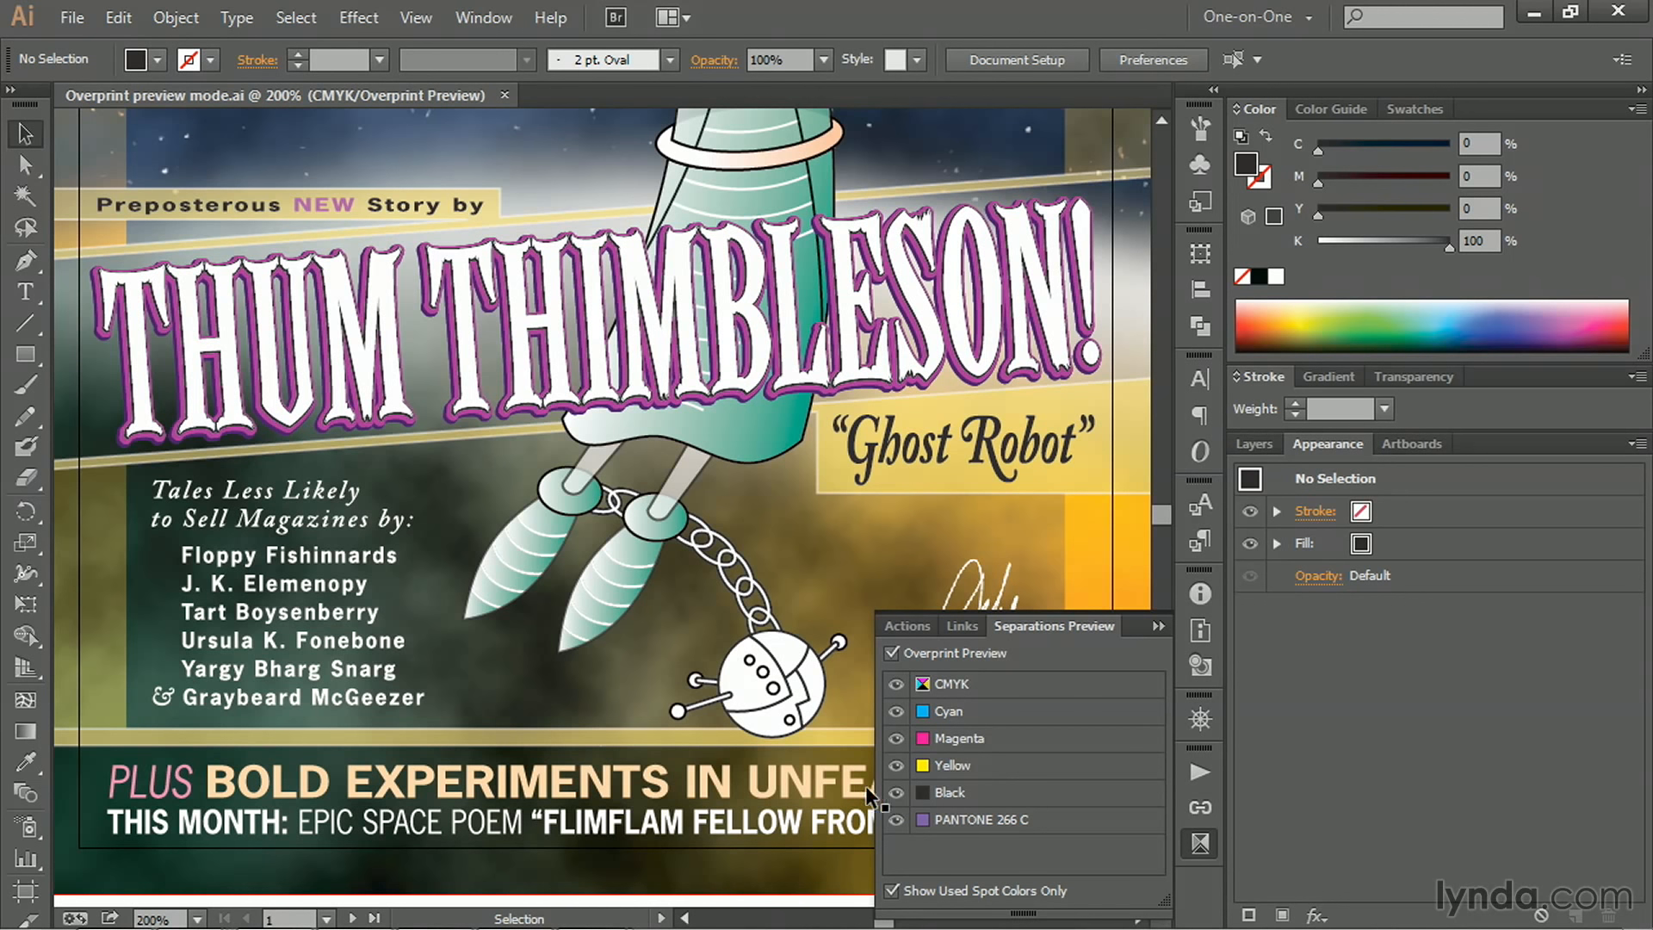
click(896, 792)
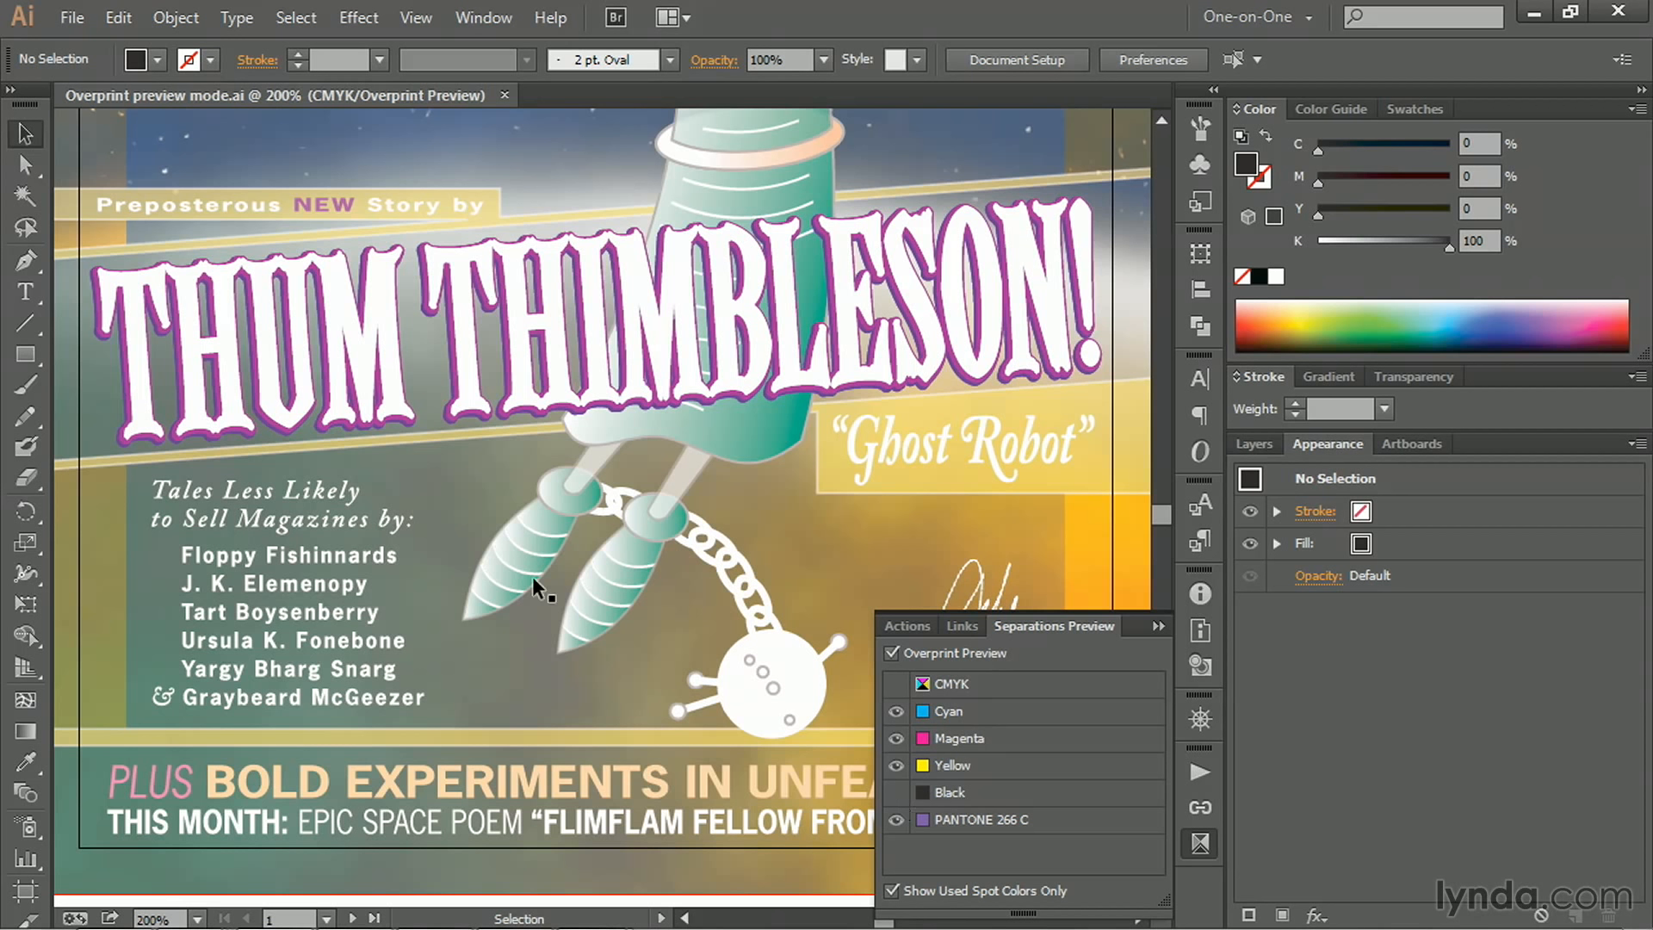
mouse_move(1009, 482)
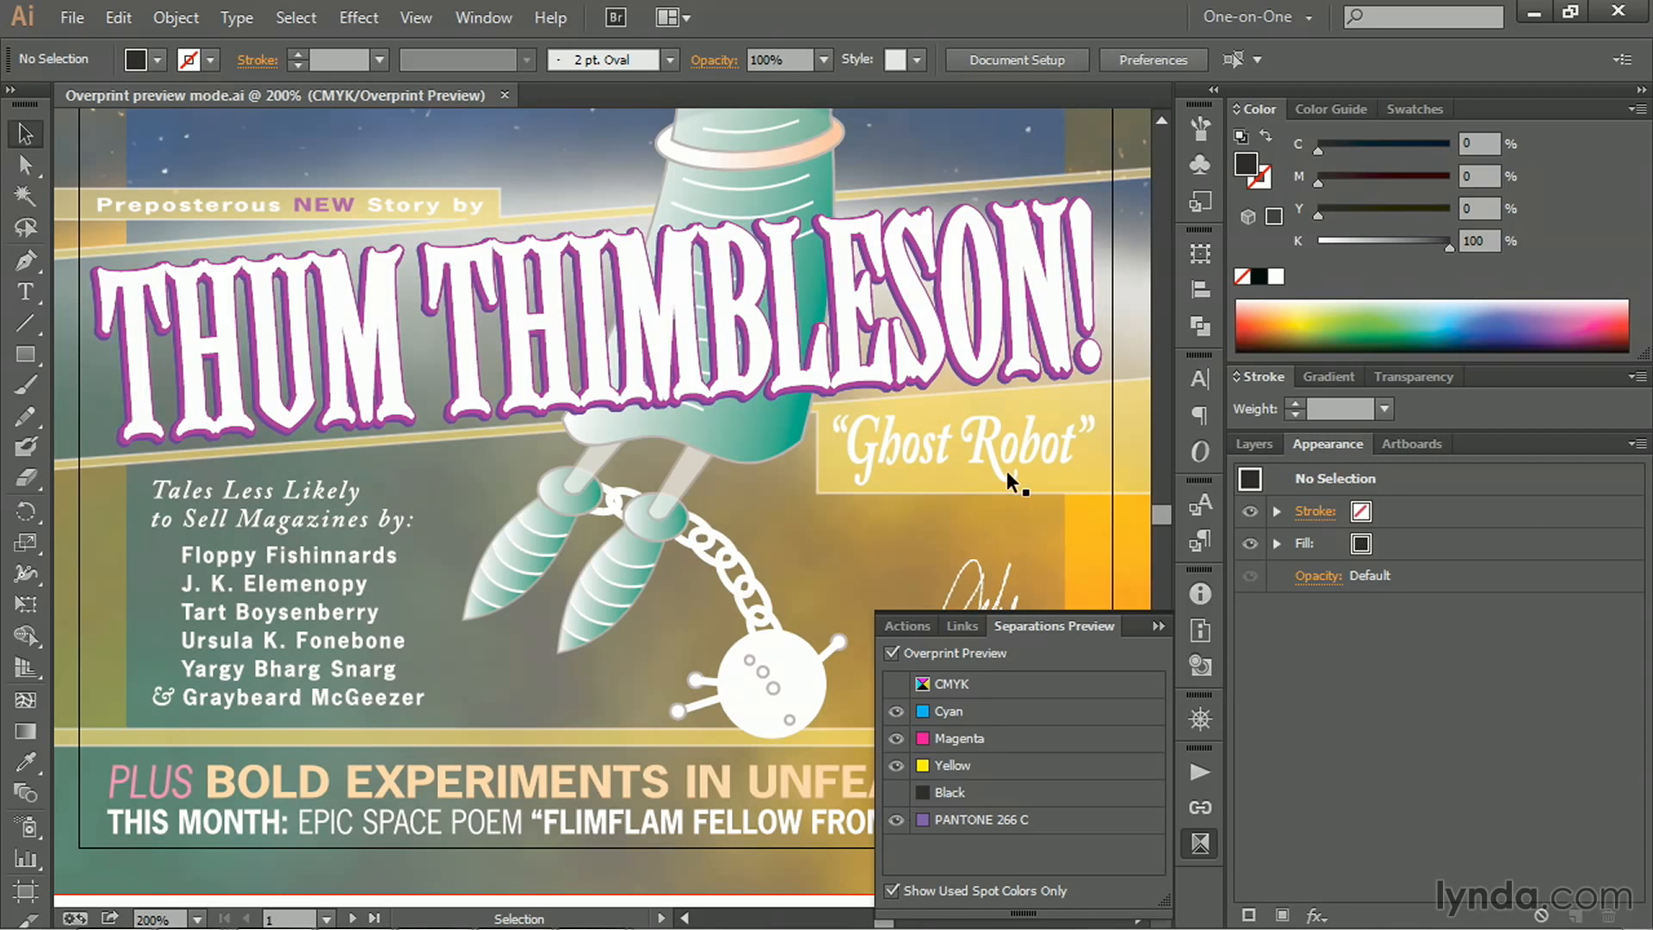
mouse_move(823, 537)
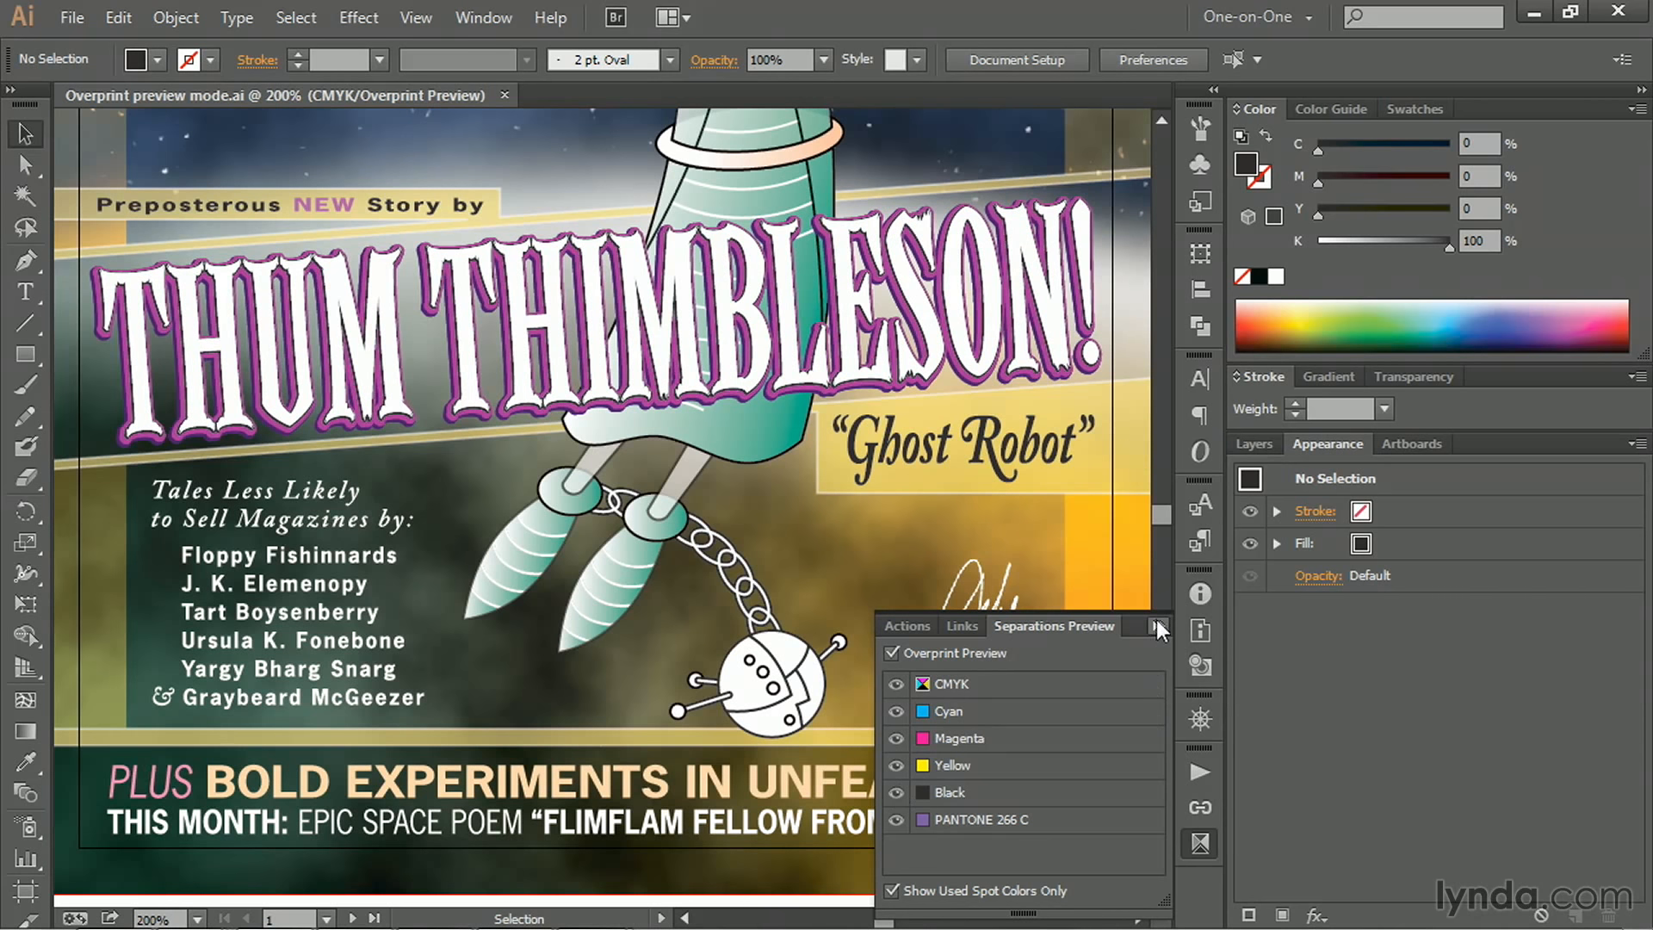
- Close Separations Preview and zoom in on the letters of the word Robot
click(1157, 625)
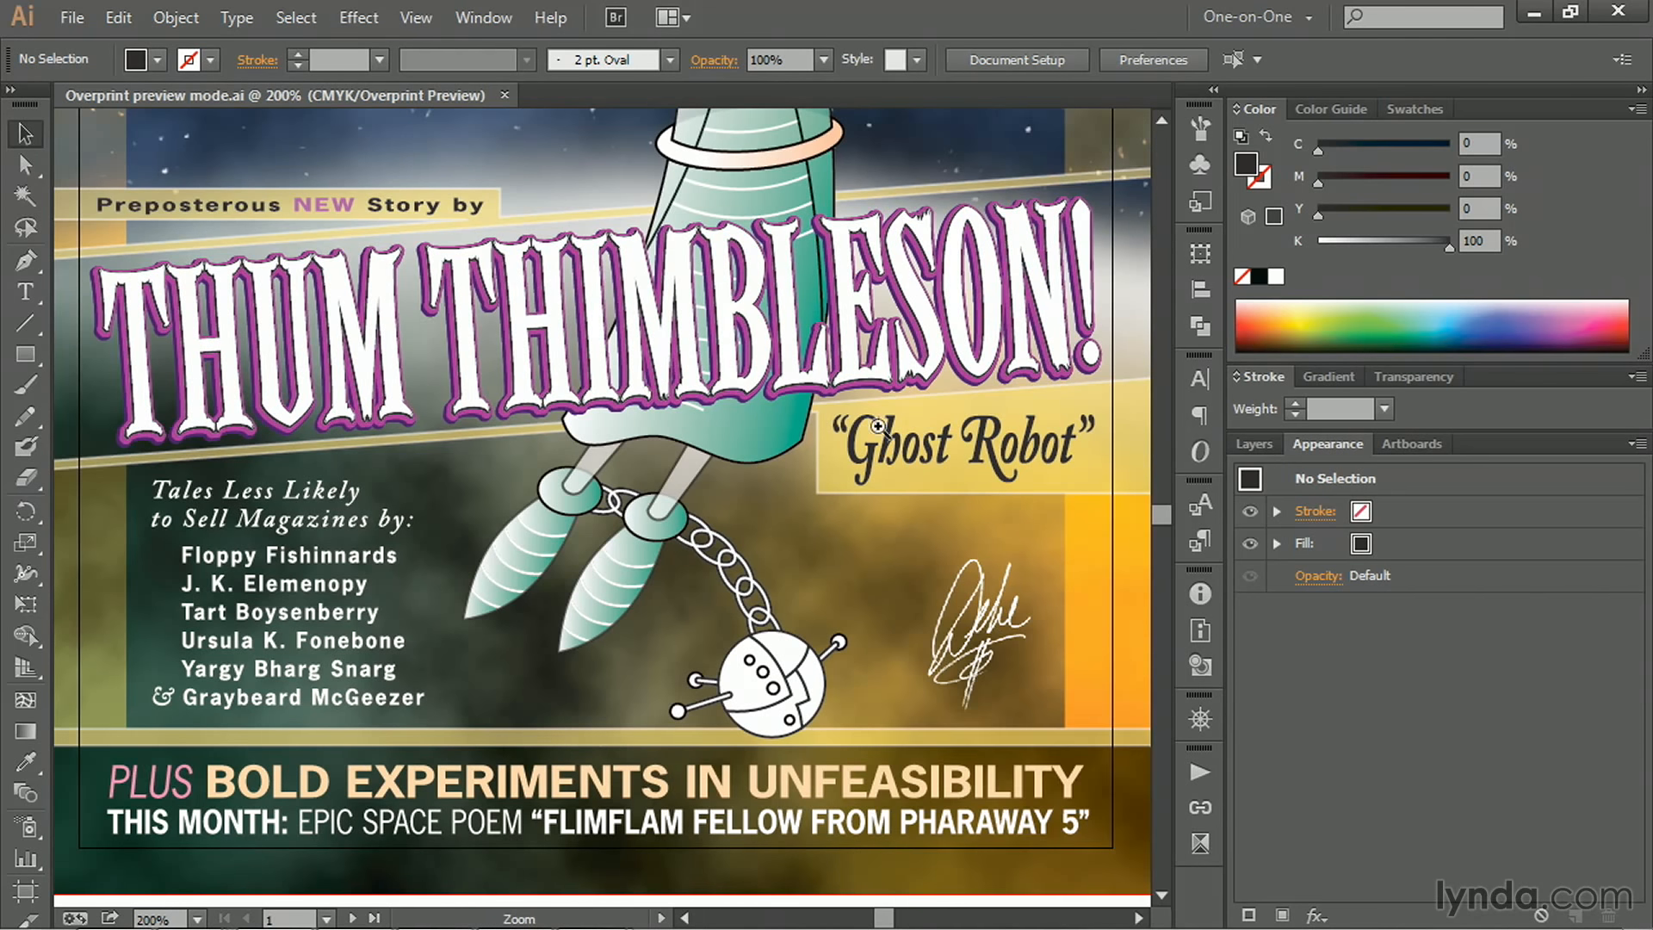
mouse_move(959, 410)
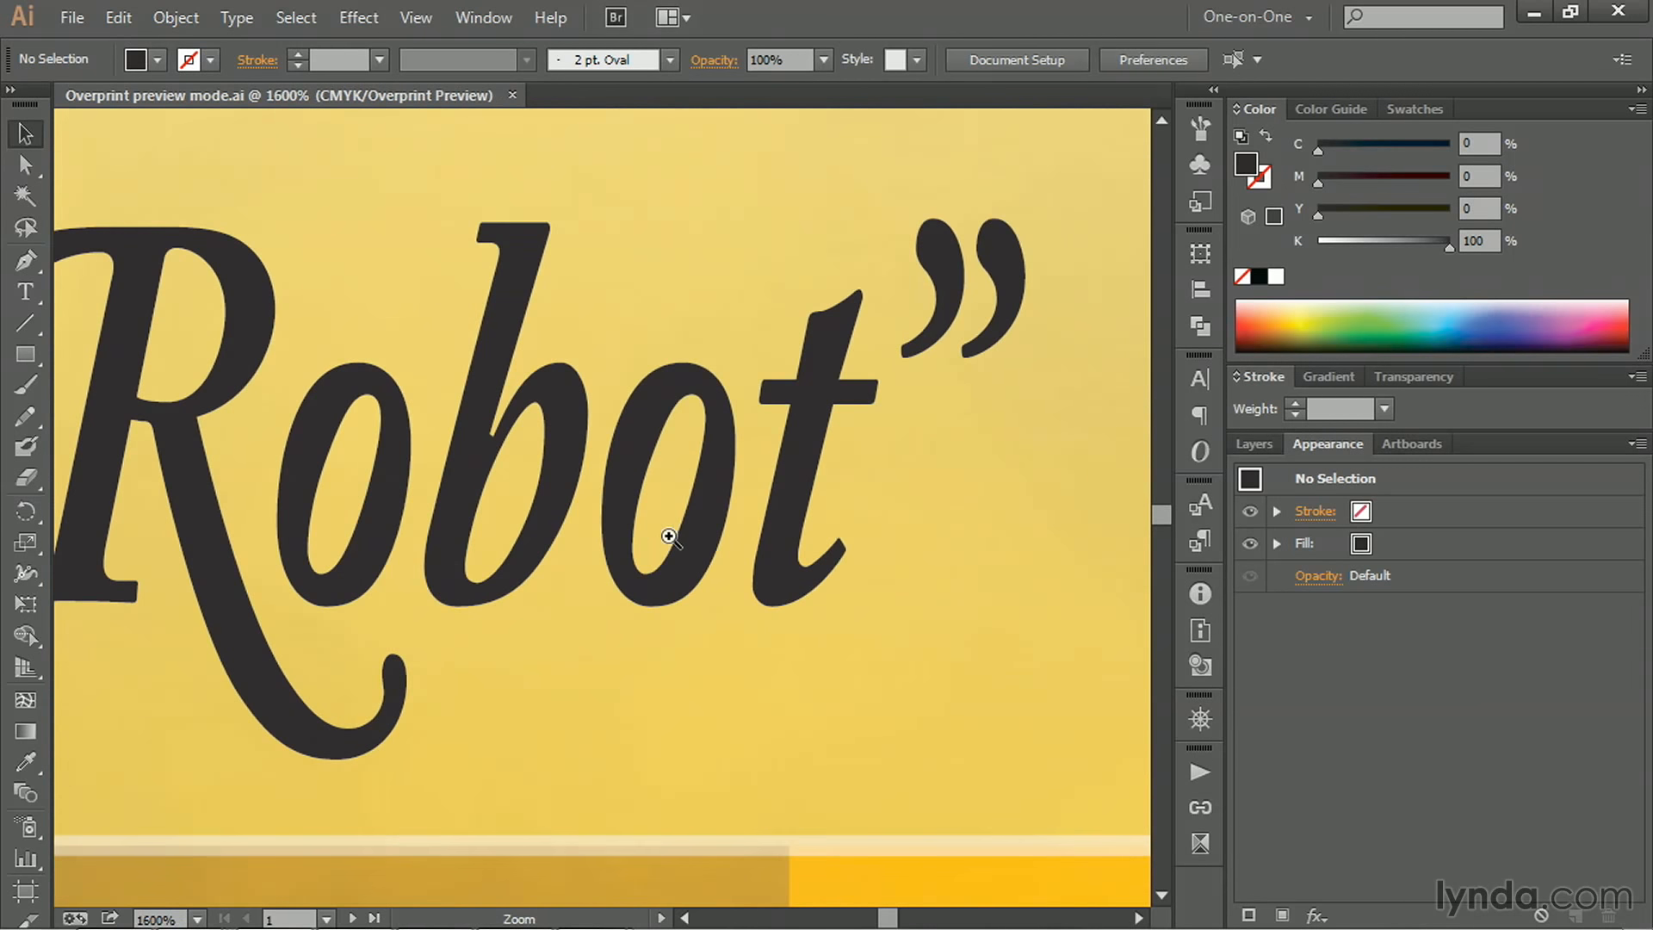
click(670, 537)
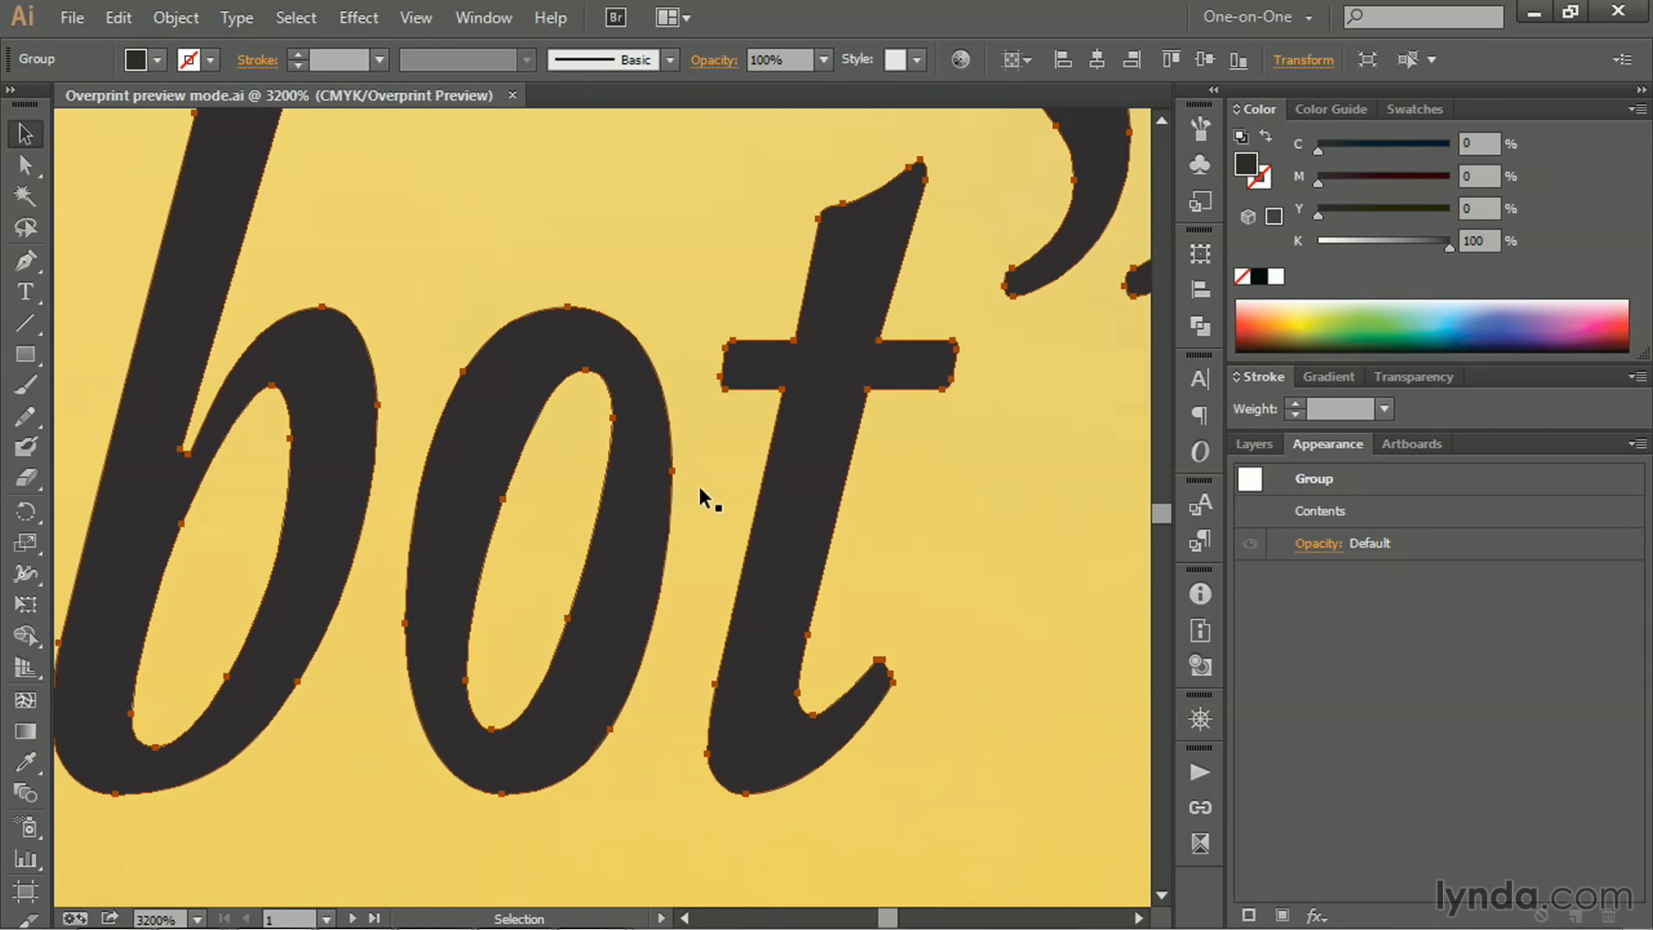
mouse_move(726, 501)
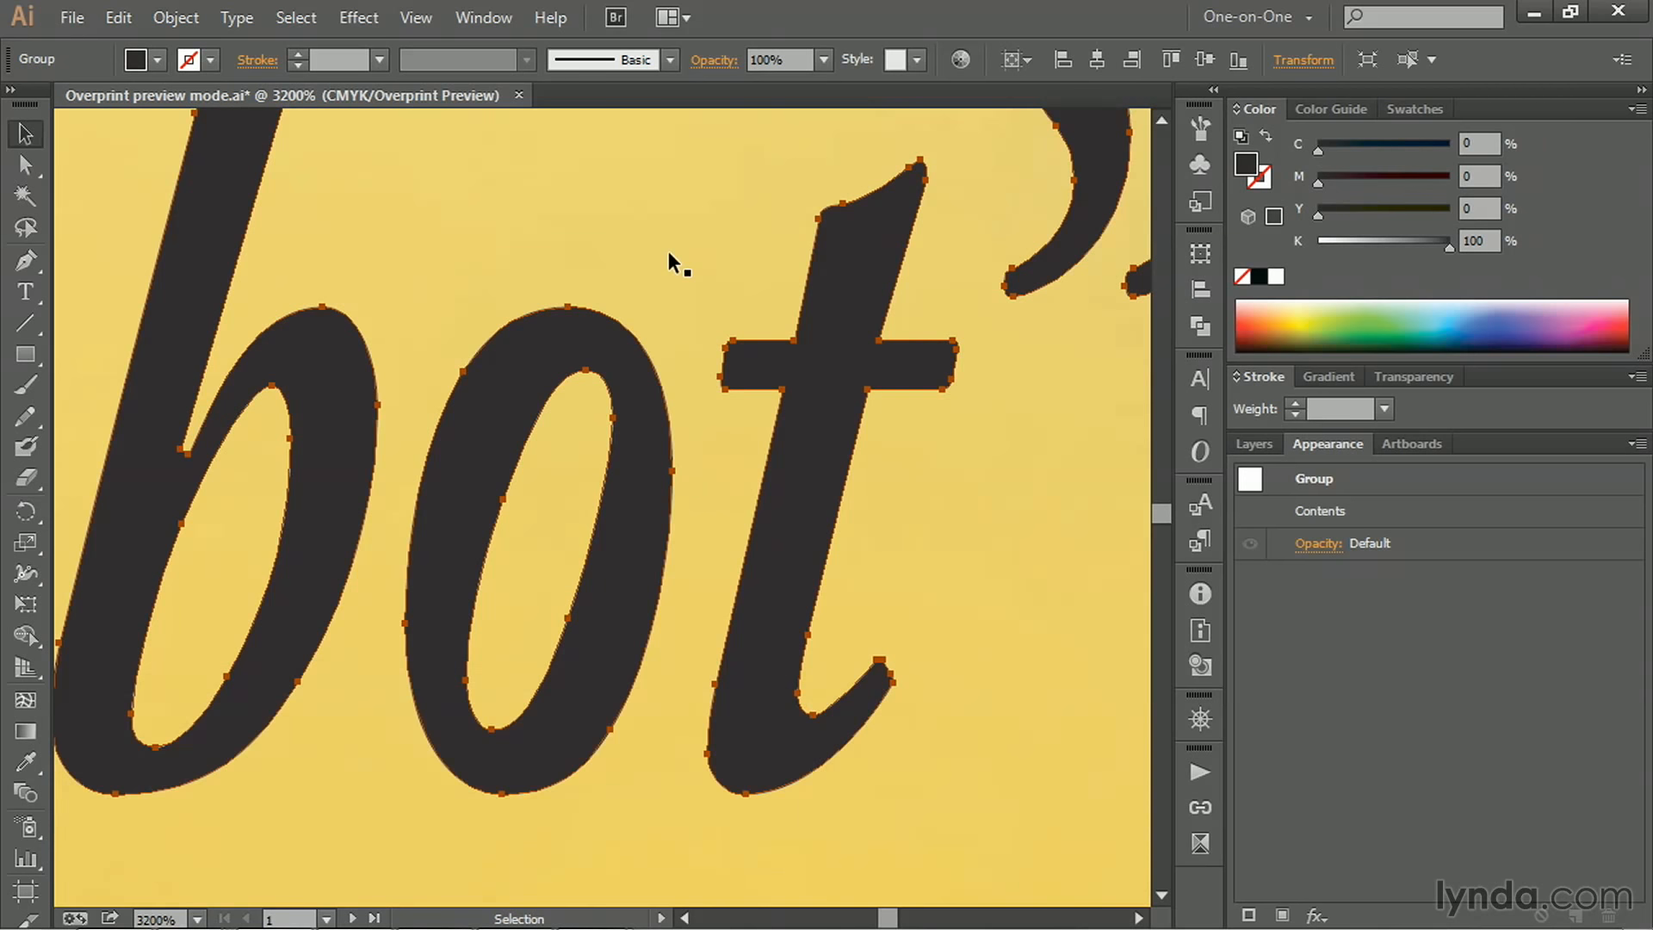
- Bring up the Preferences dialog (Ctrl+K) showing General settings
key(ctrl+k)
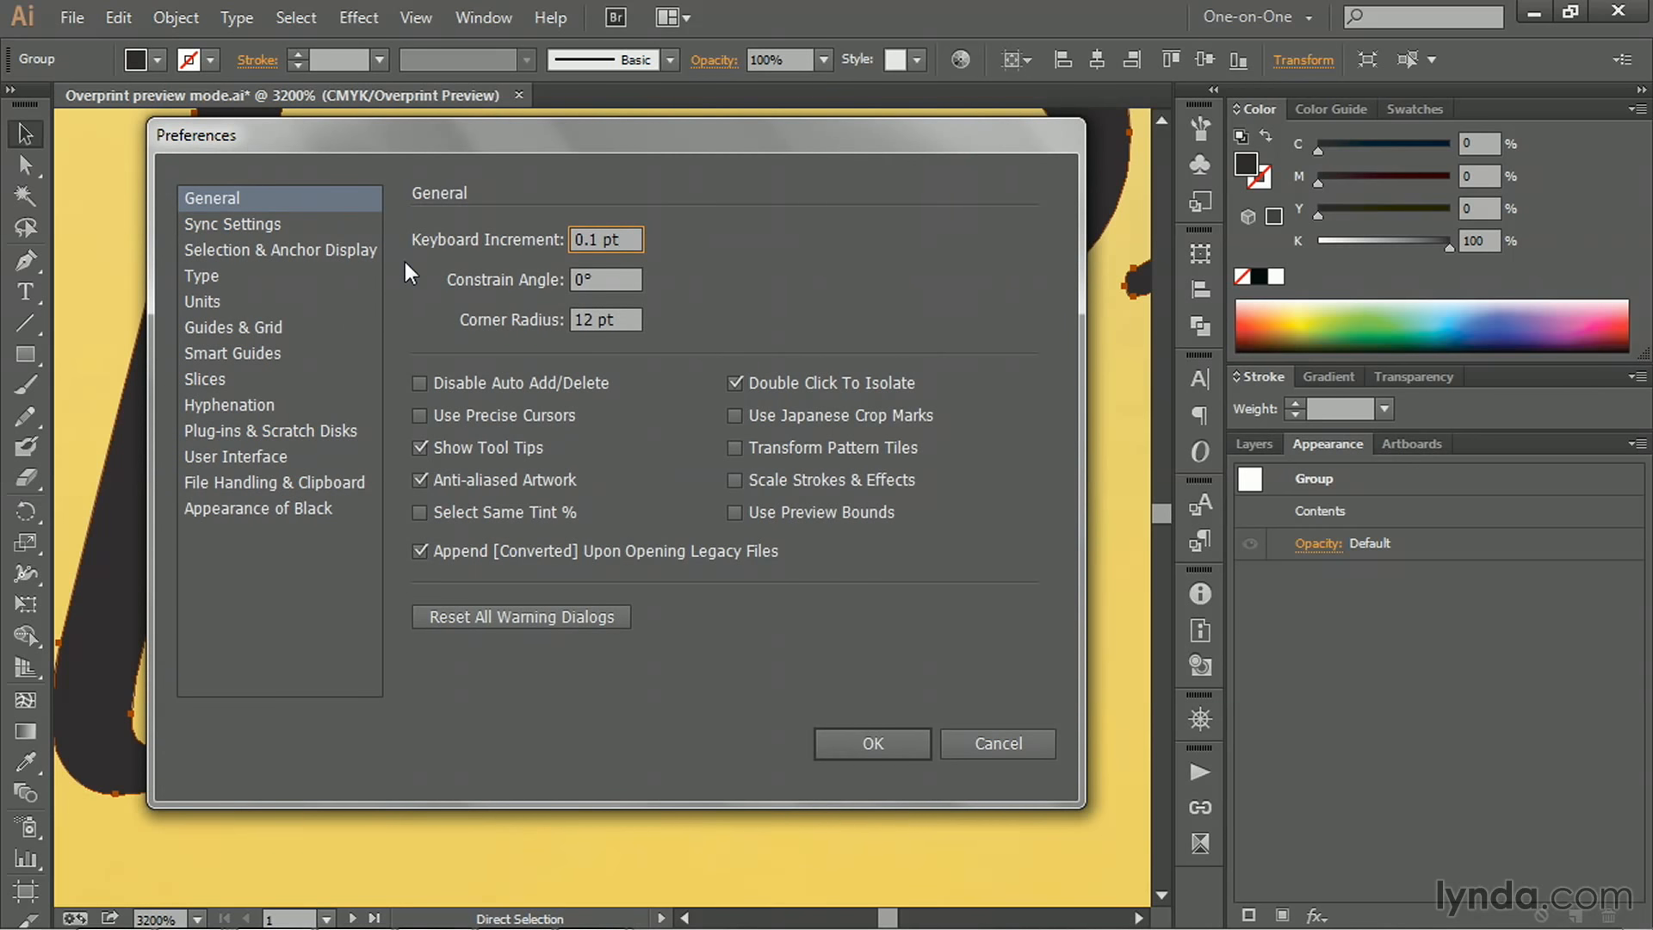
mouse_move(541, 262)
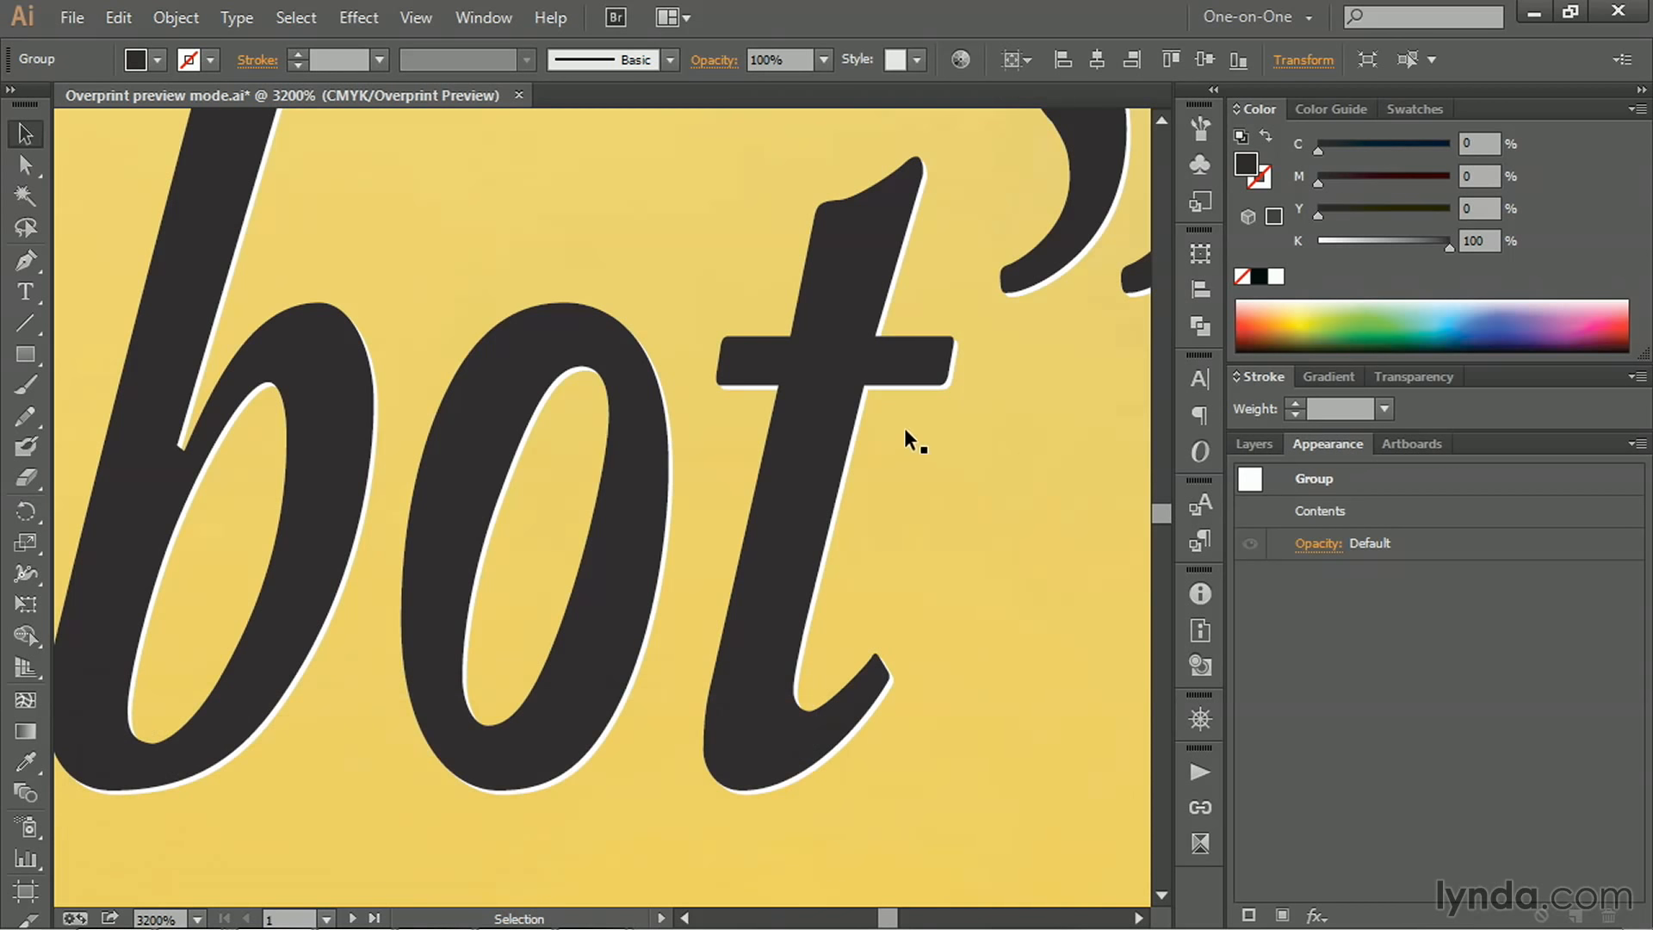
mouse_move(938, 411)
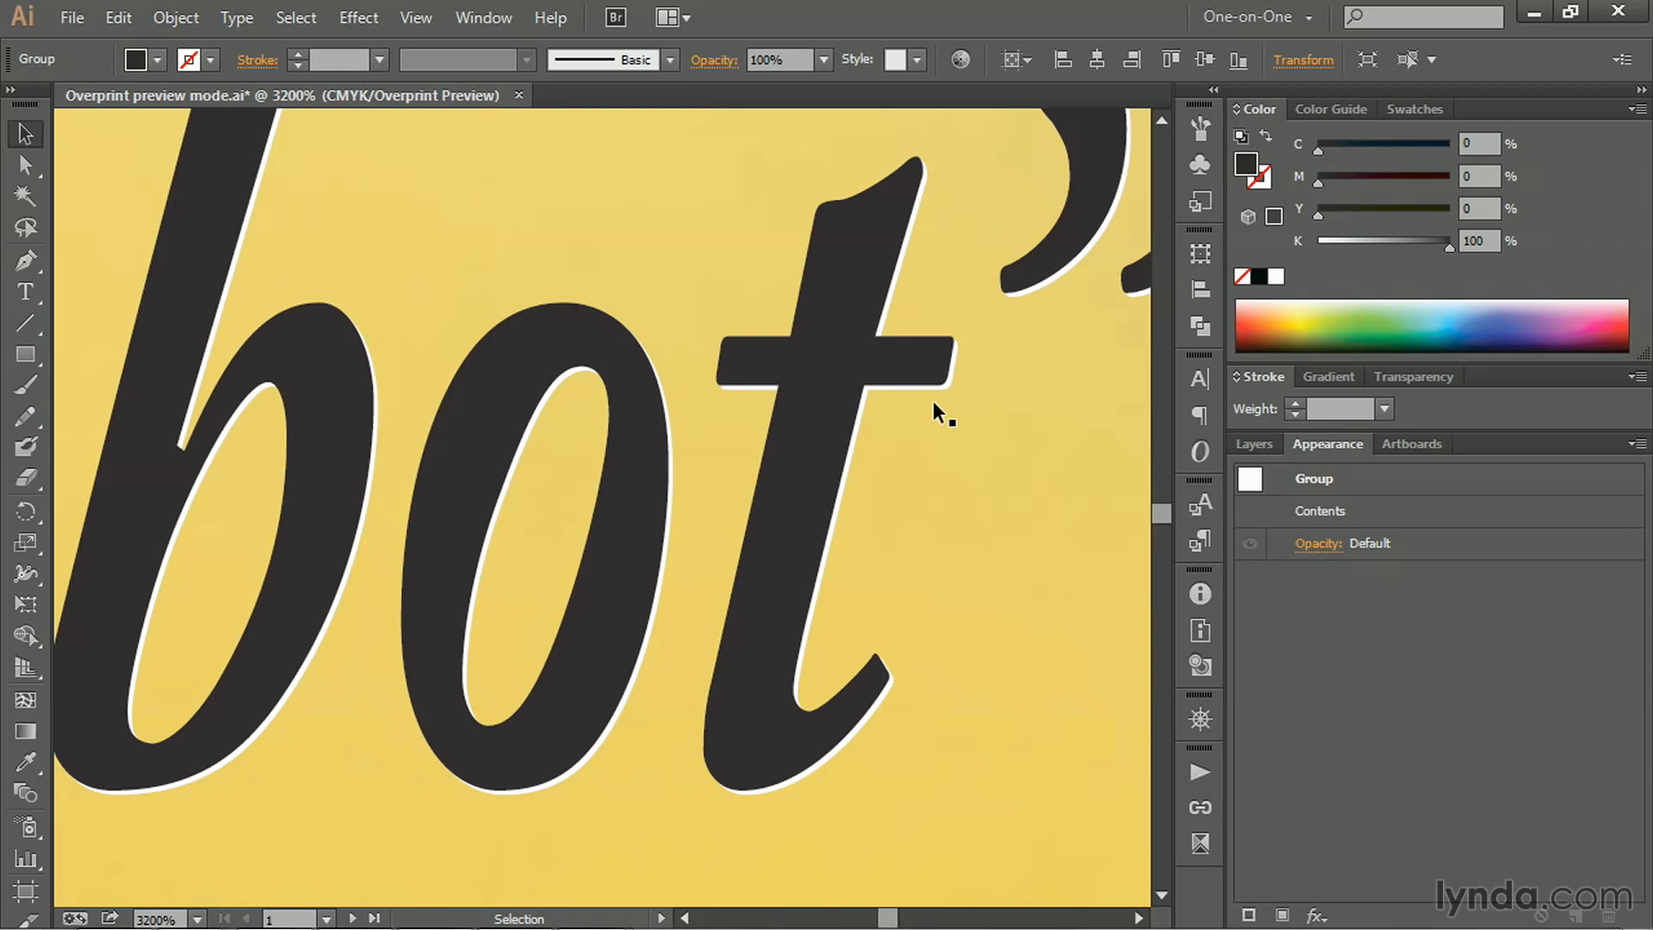
mouse_move(1002, 455)
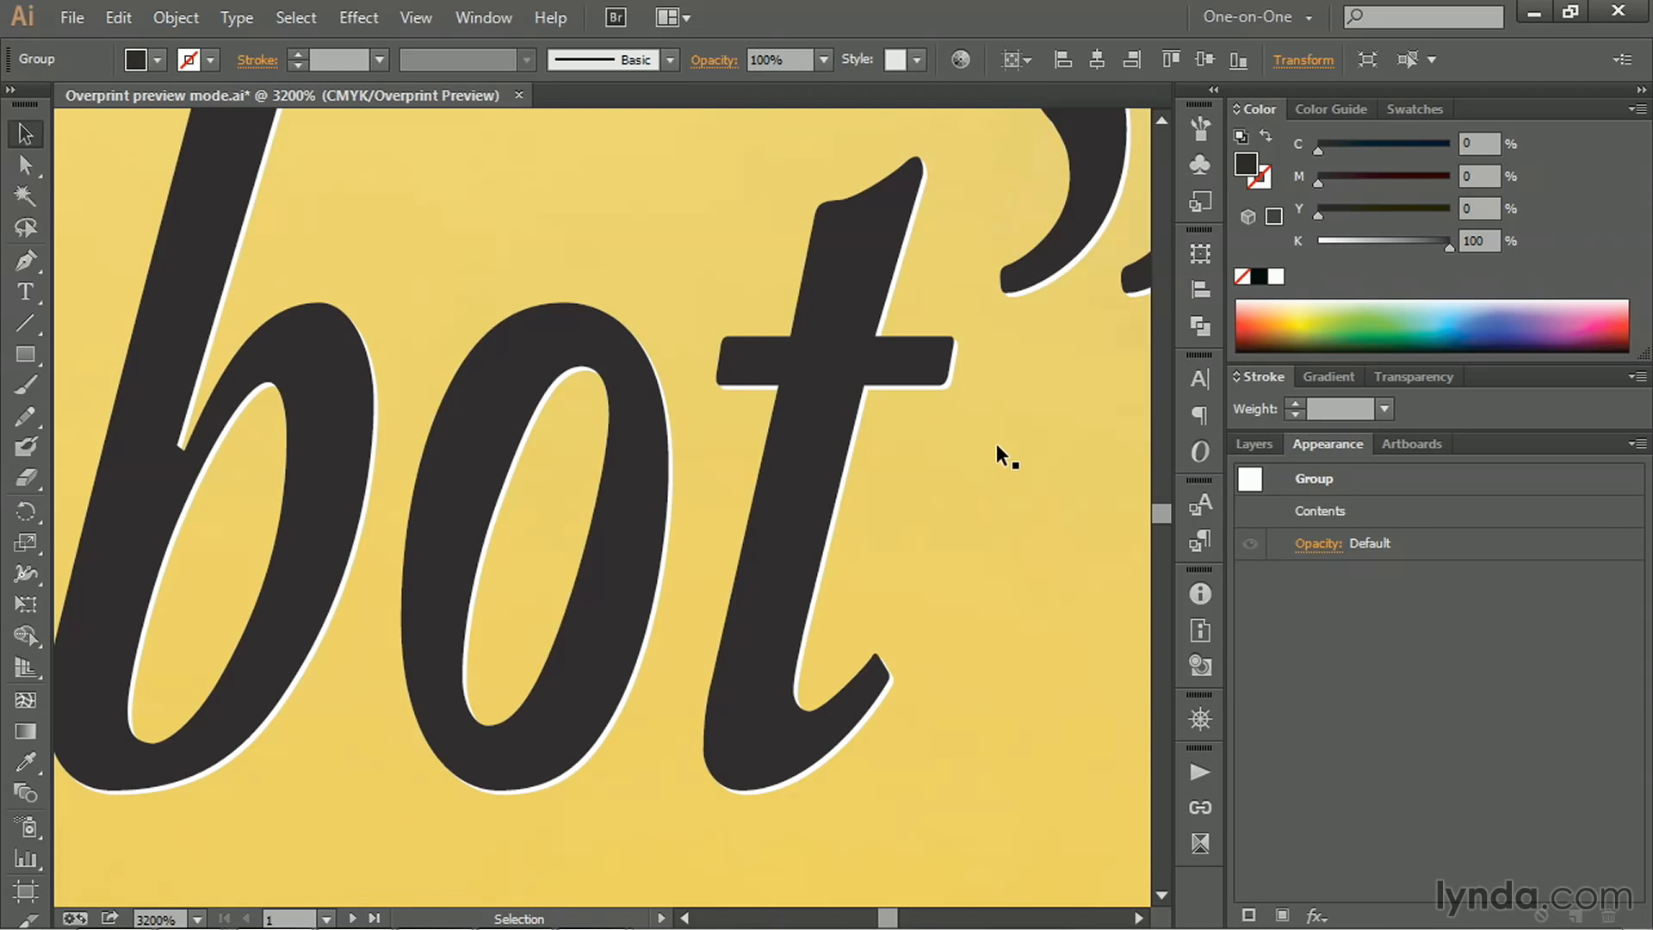
mouse_move(1004, 455)
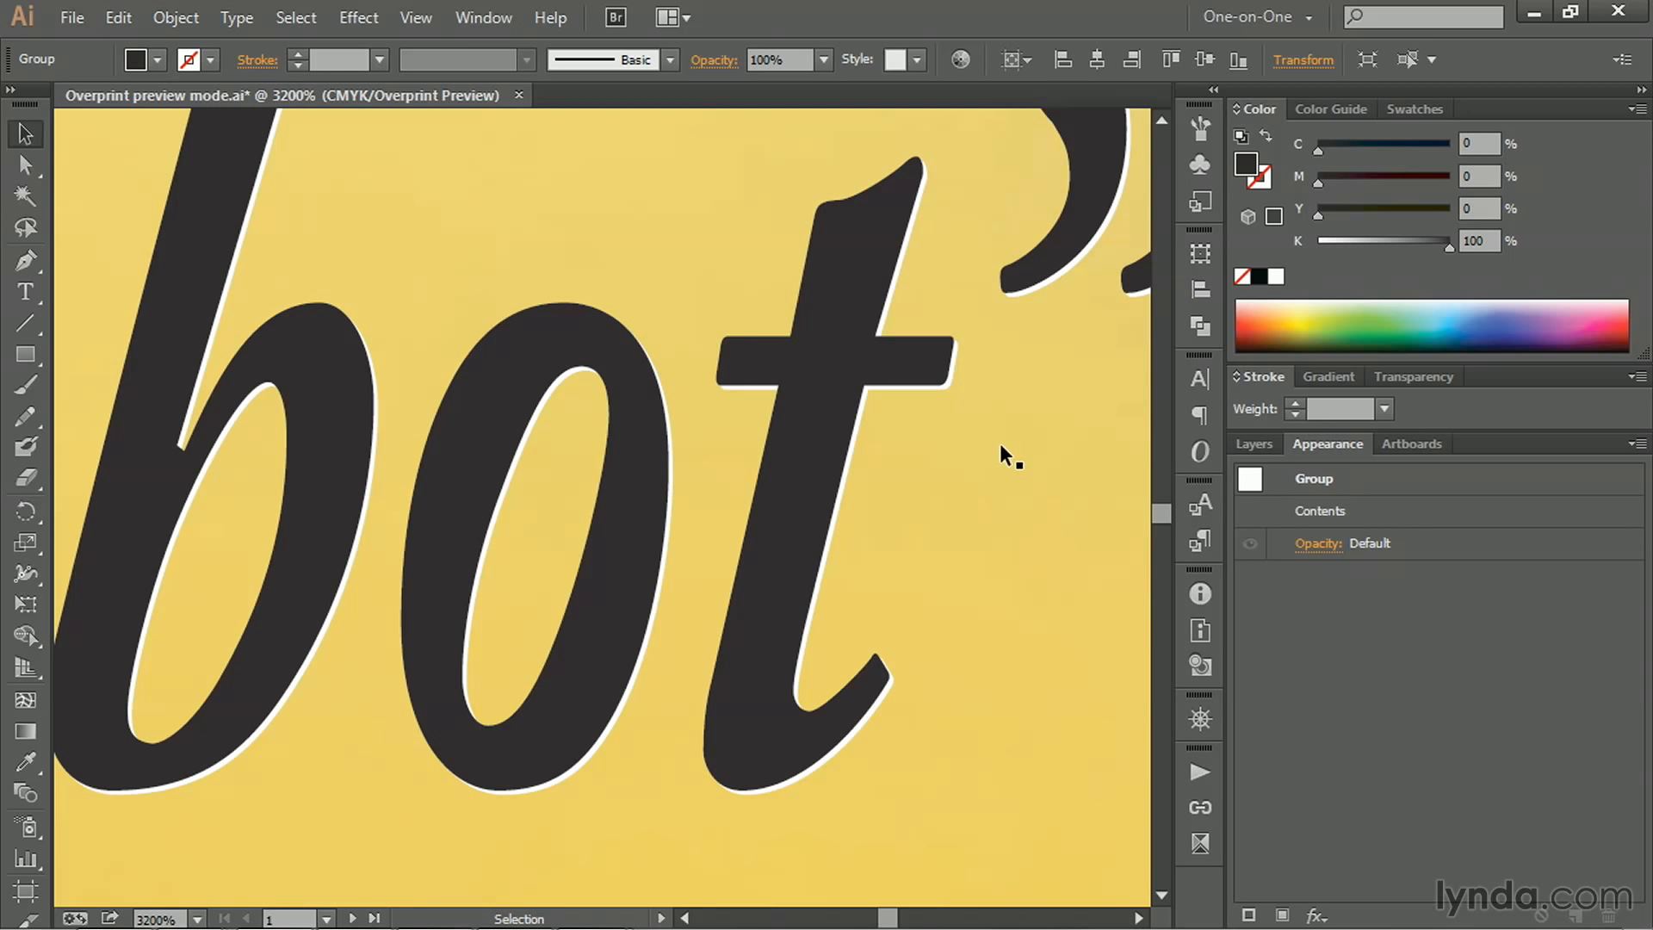
mouse_move(896, 467)
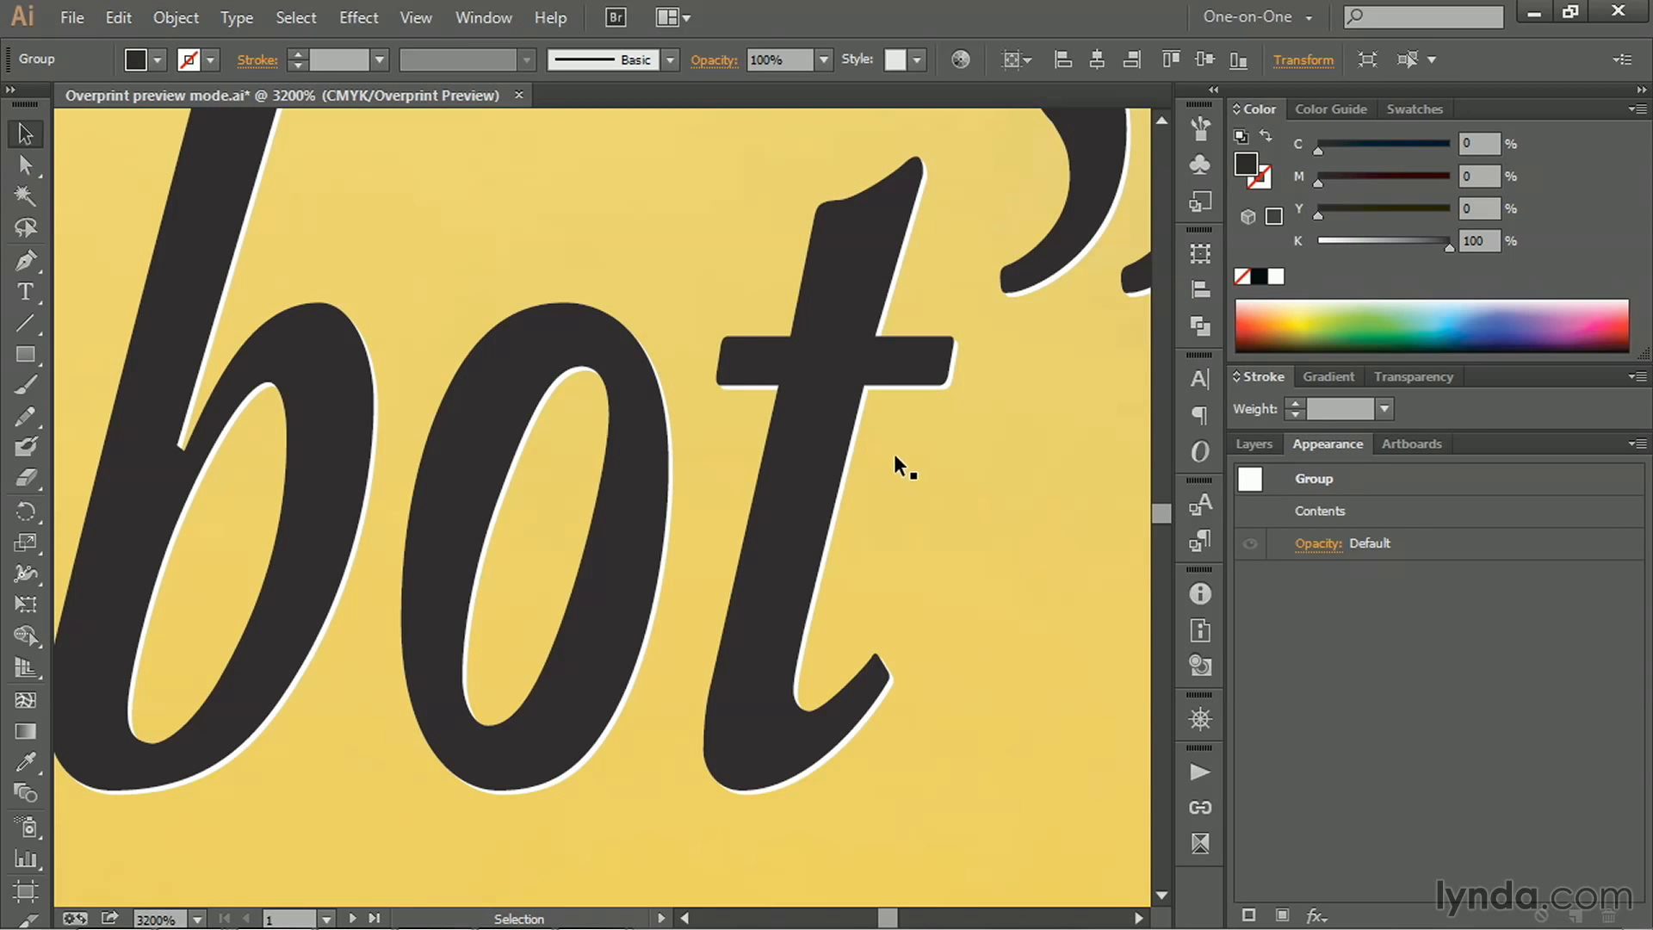
mouse_move(867, 475)
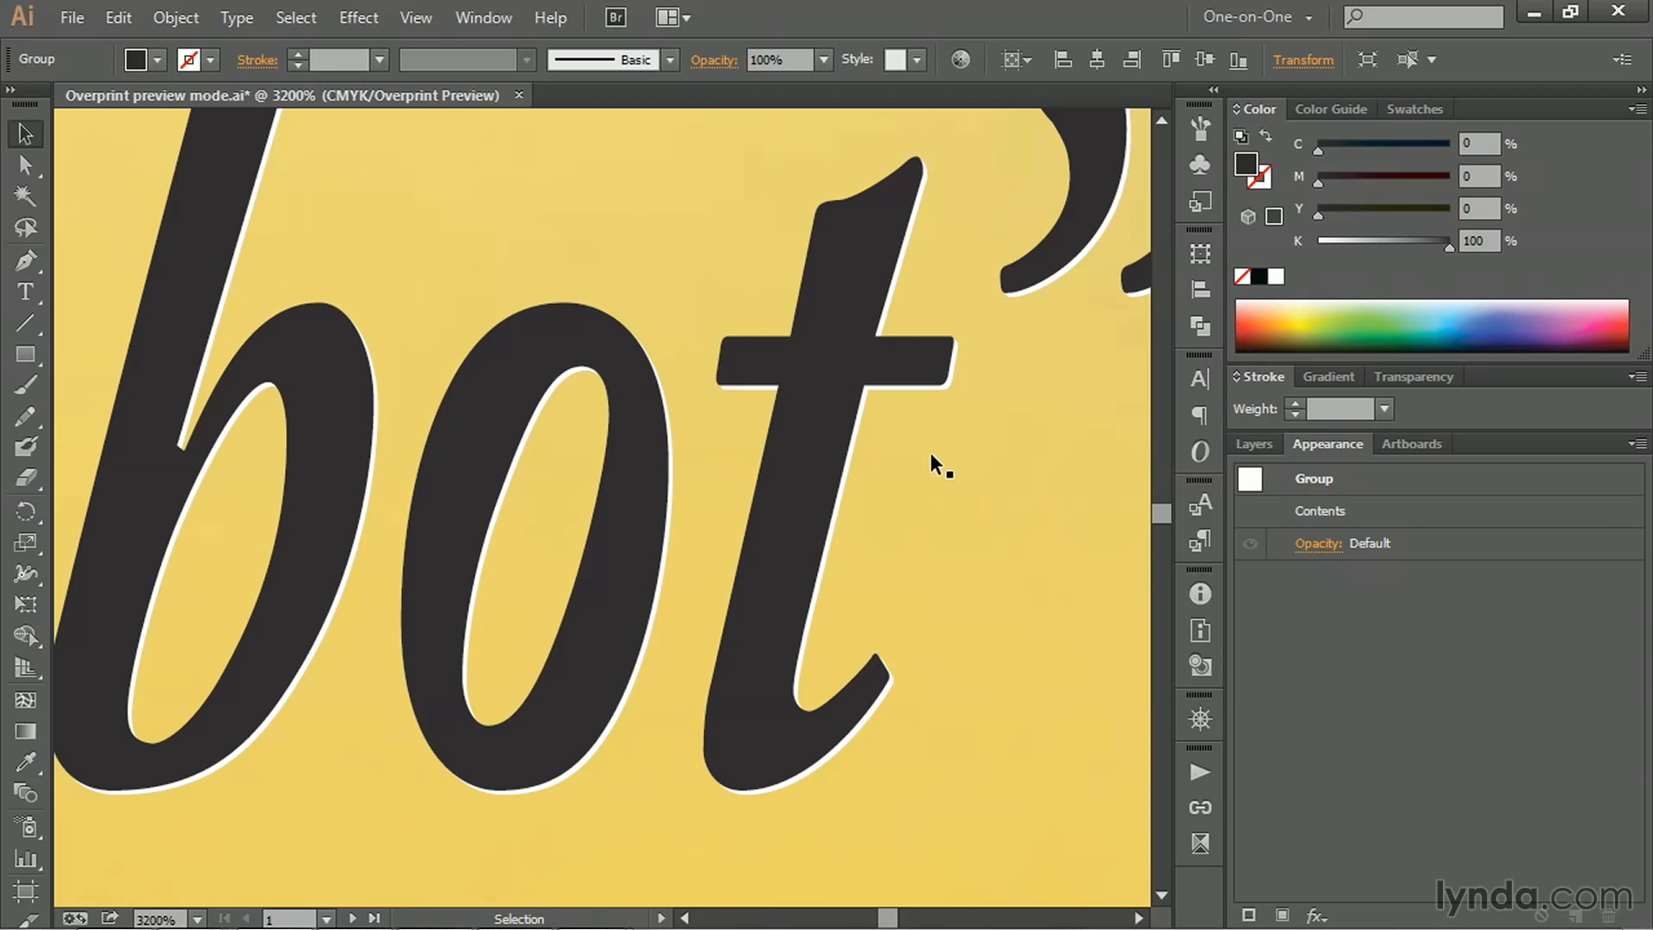
mouse_move(861, 441)
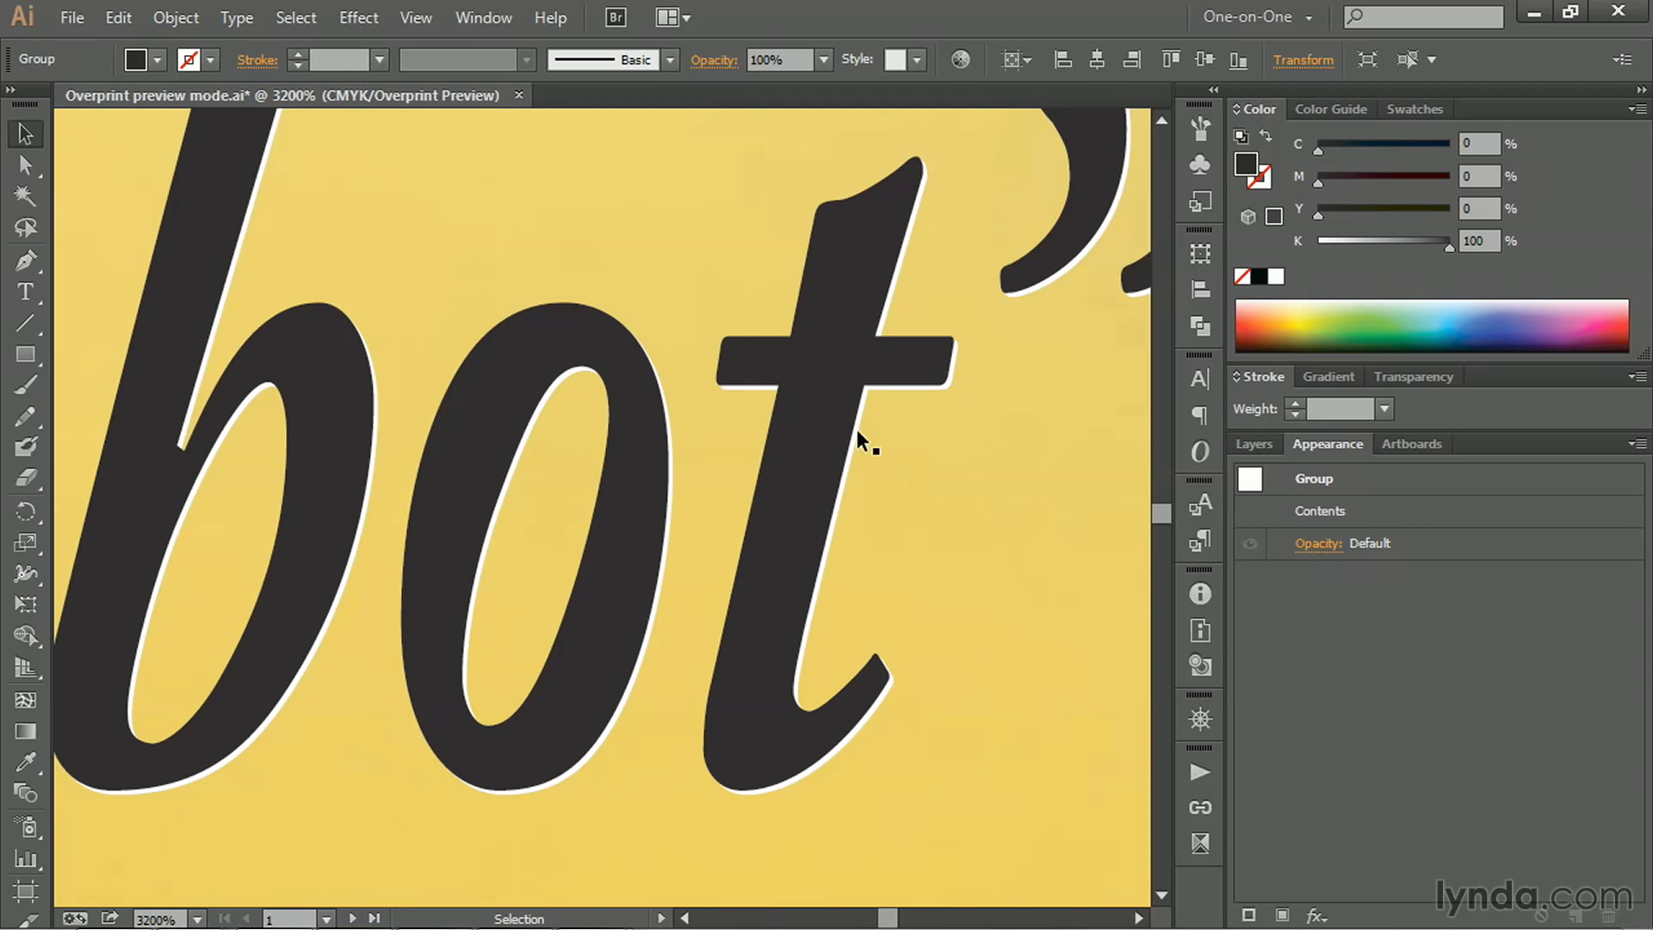
mouse_move(912, 329)
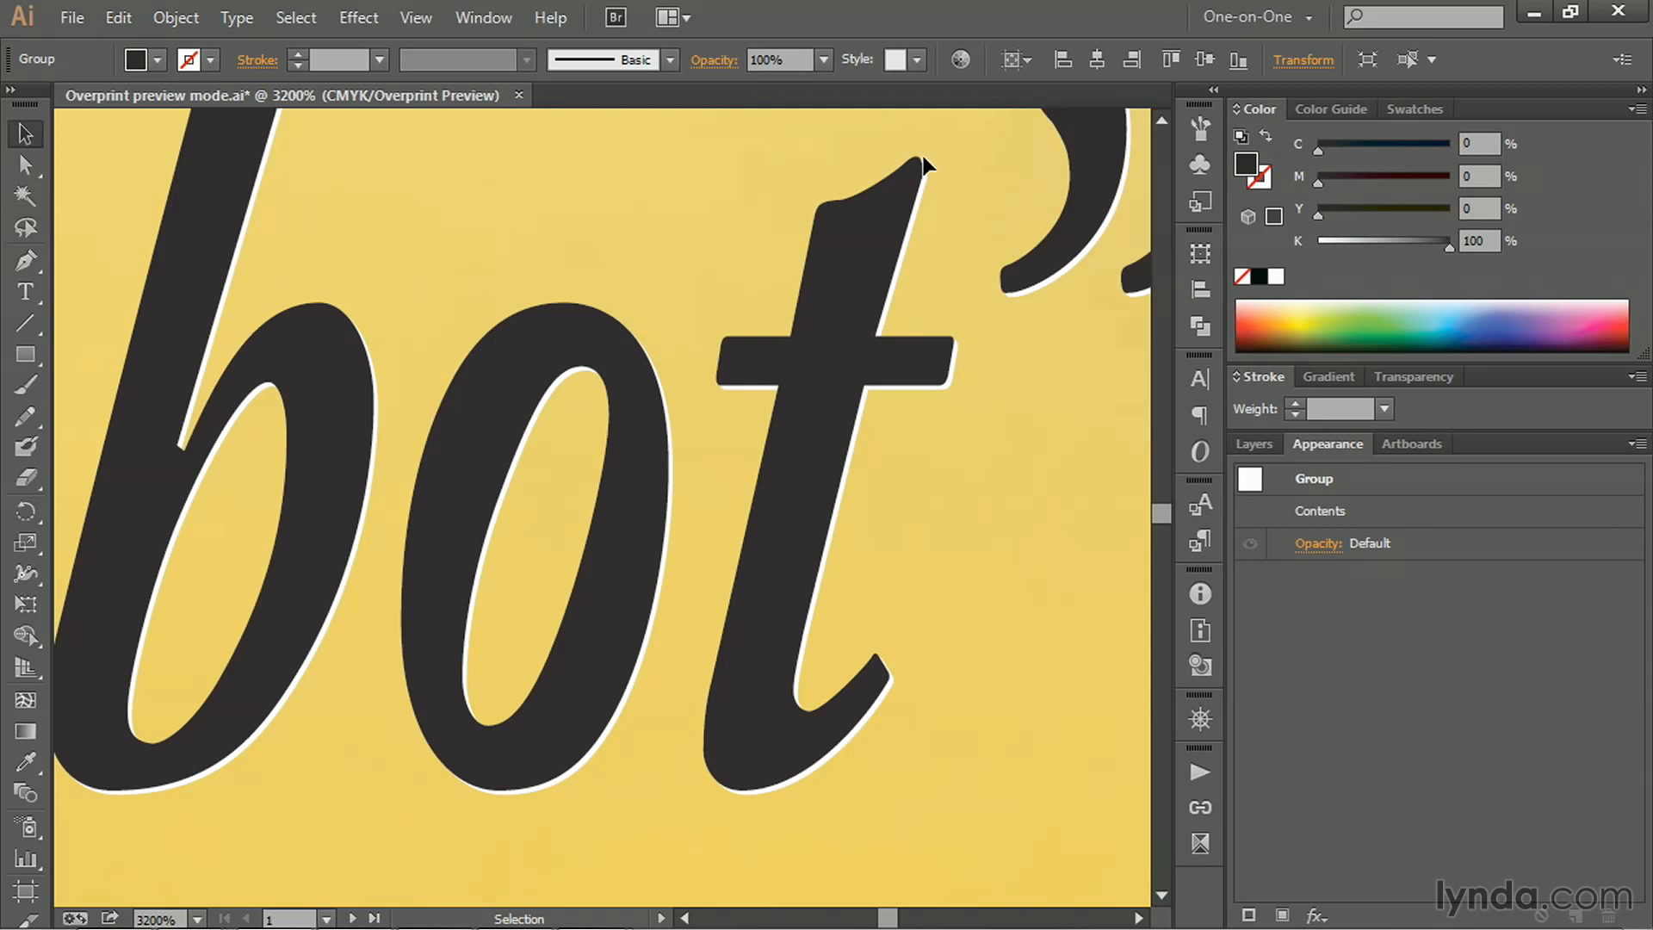
mouse_move(827, 612)
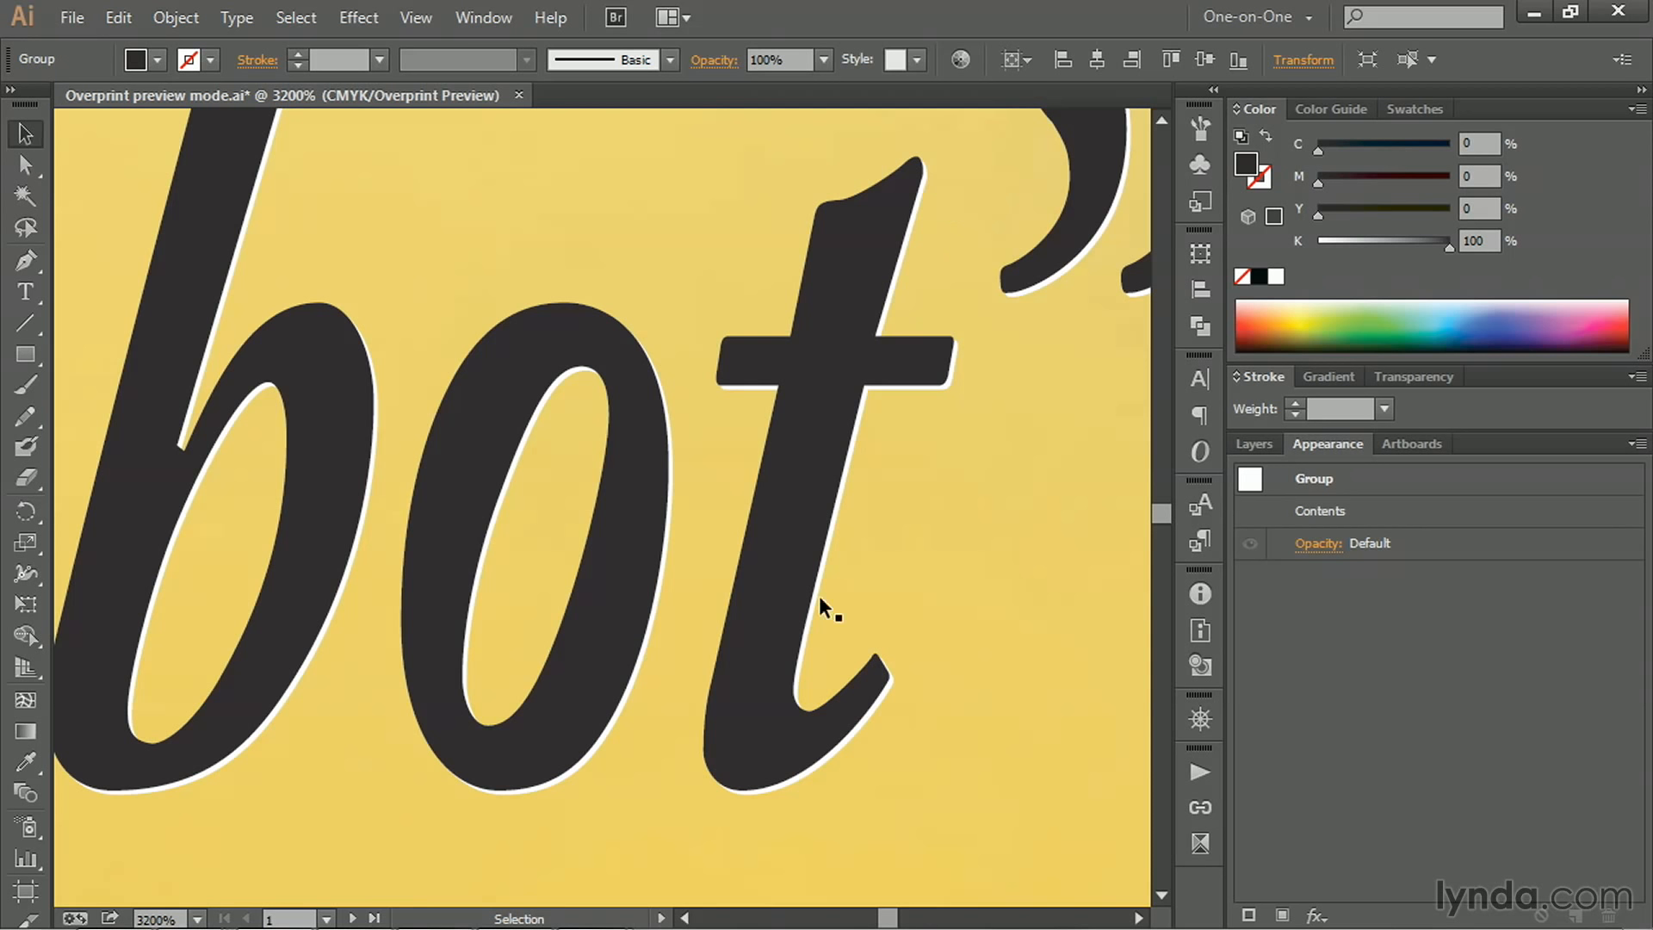
mouse_move(882, 739)
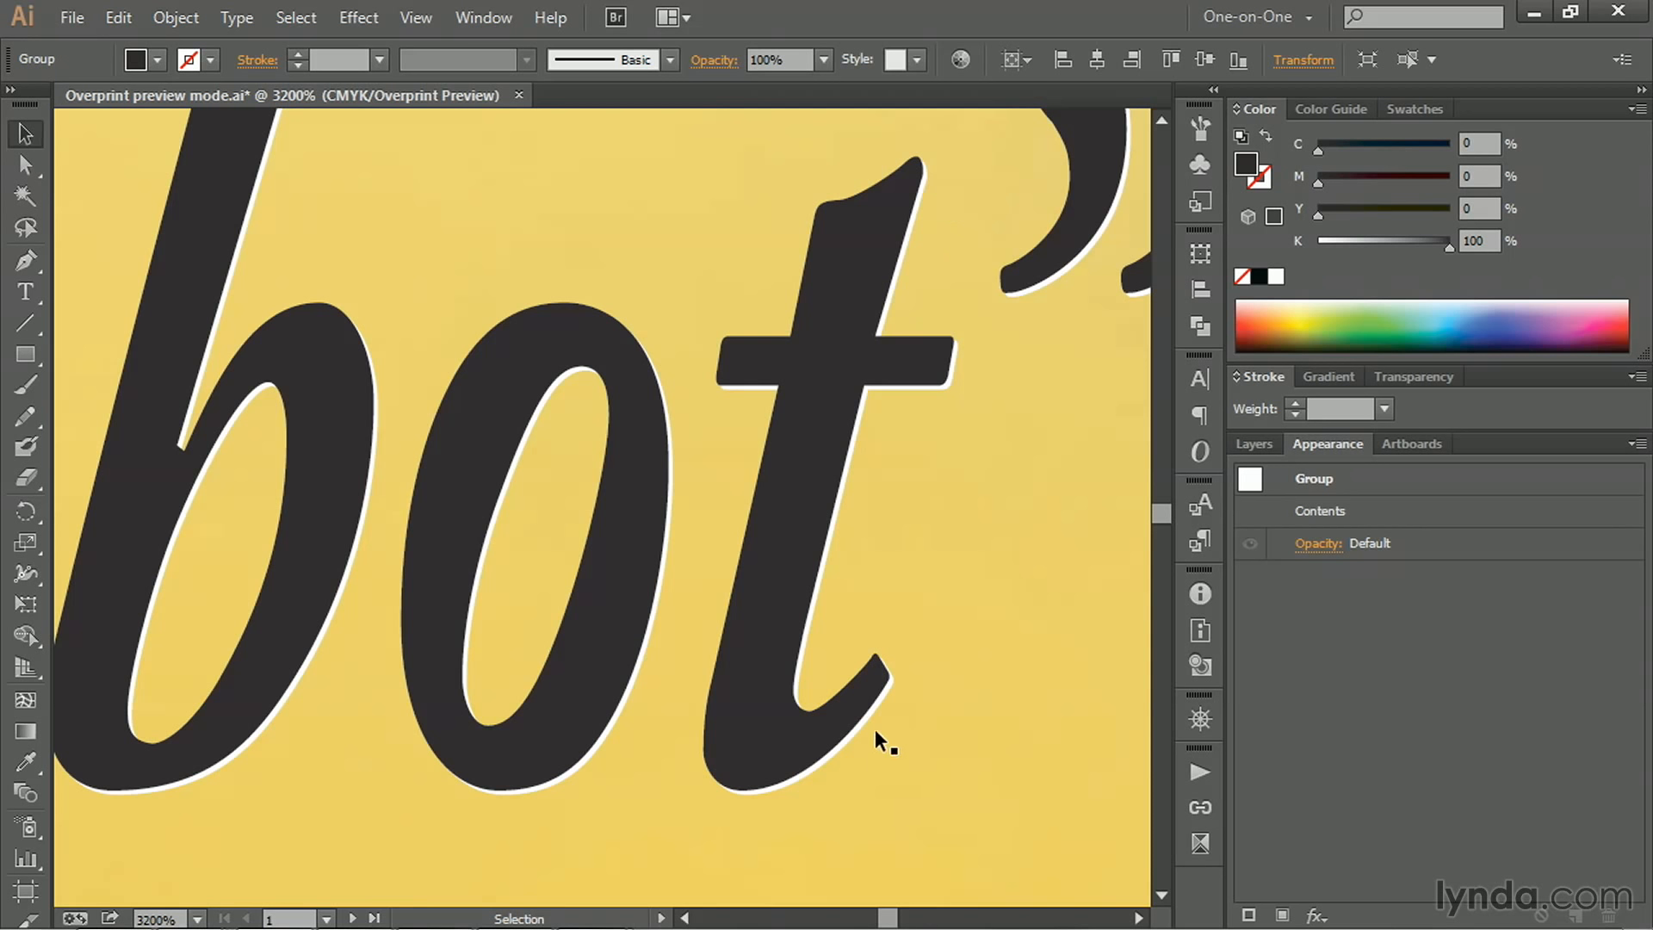
mouse_move(875, 594)
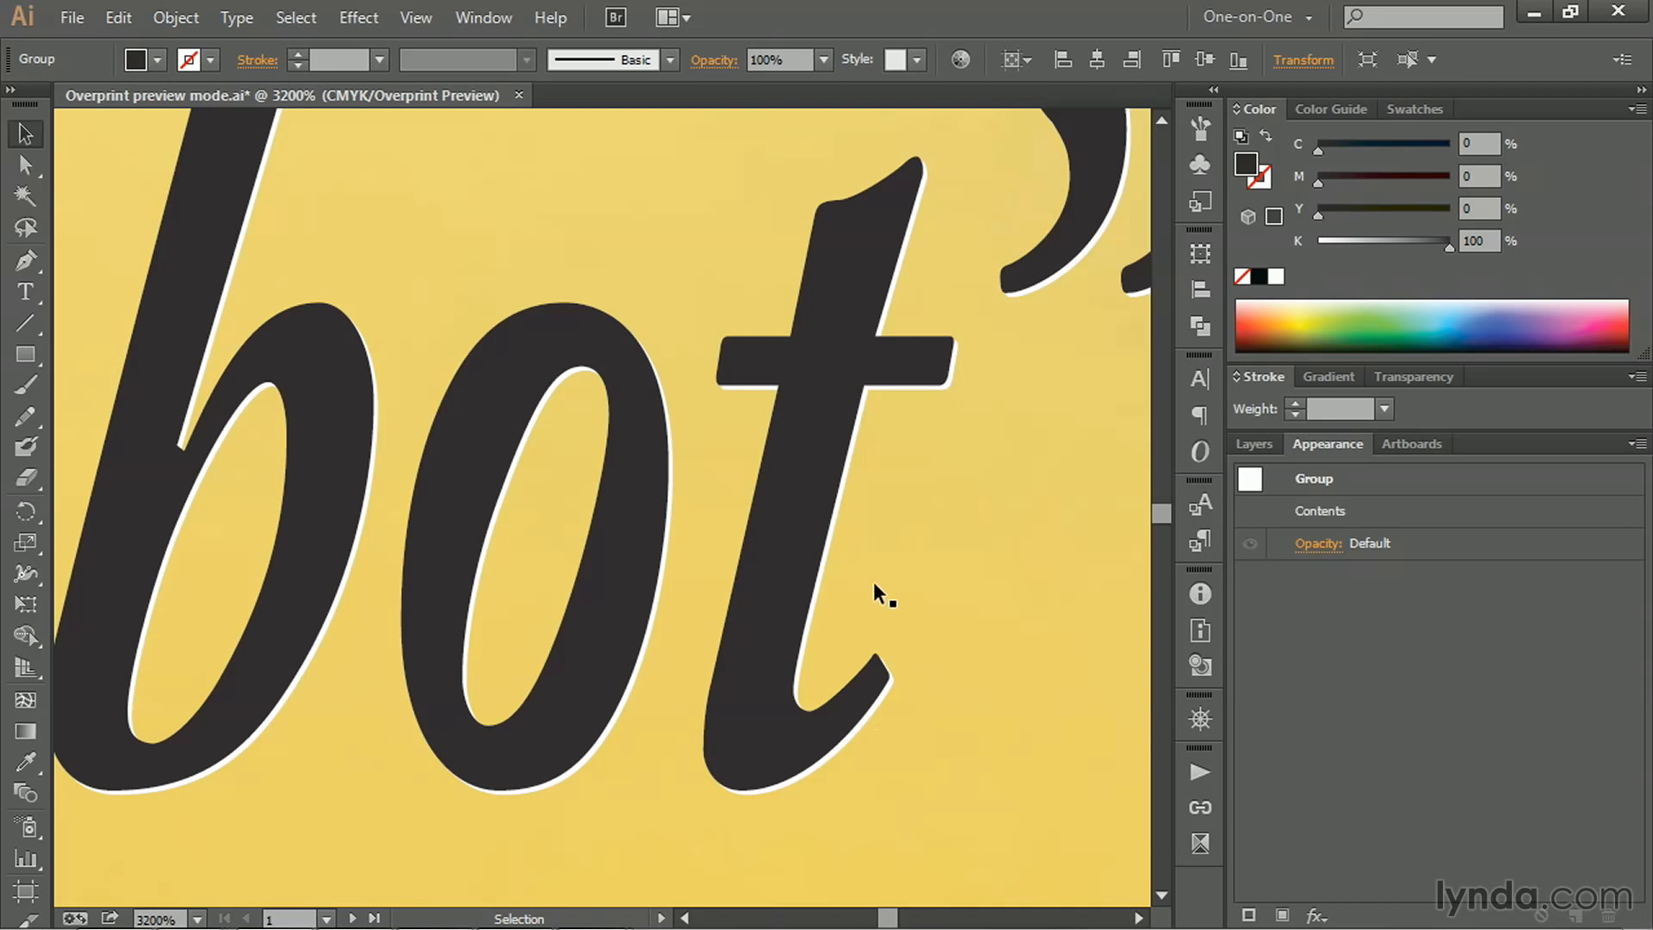
mouse_move(899, 600)
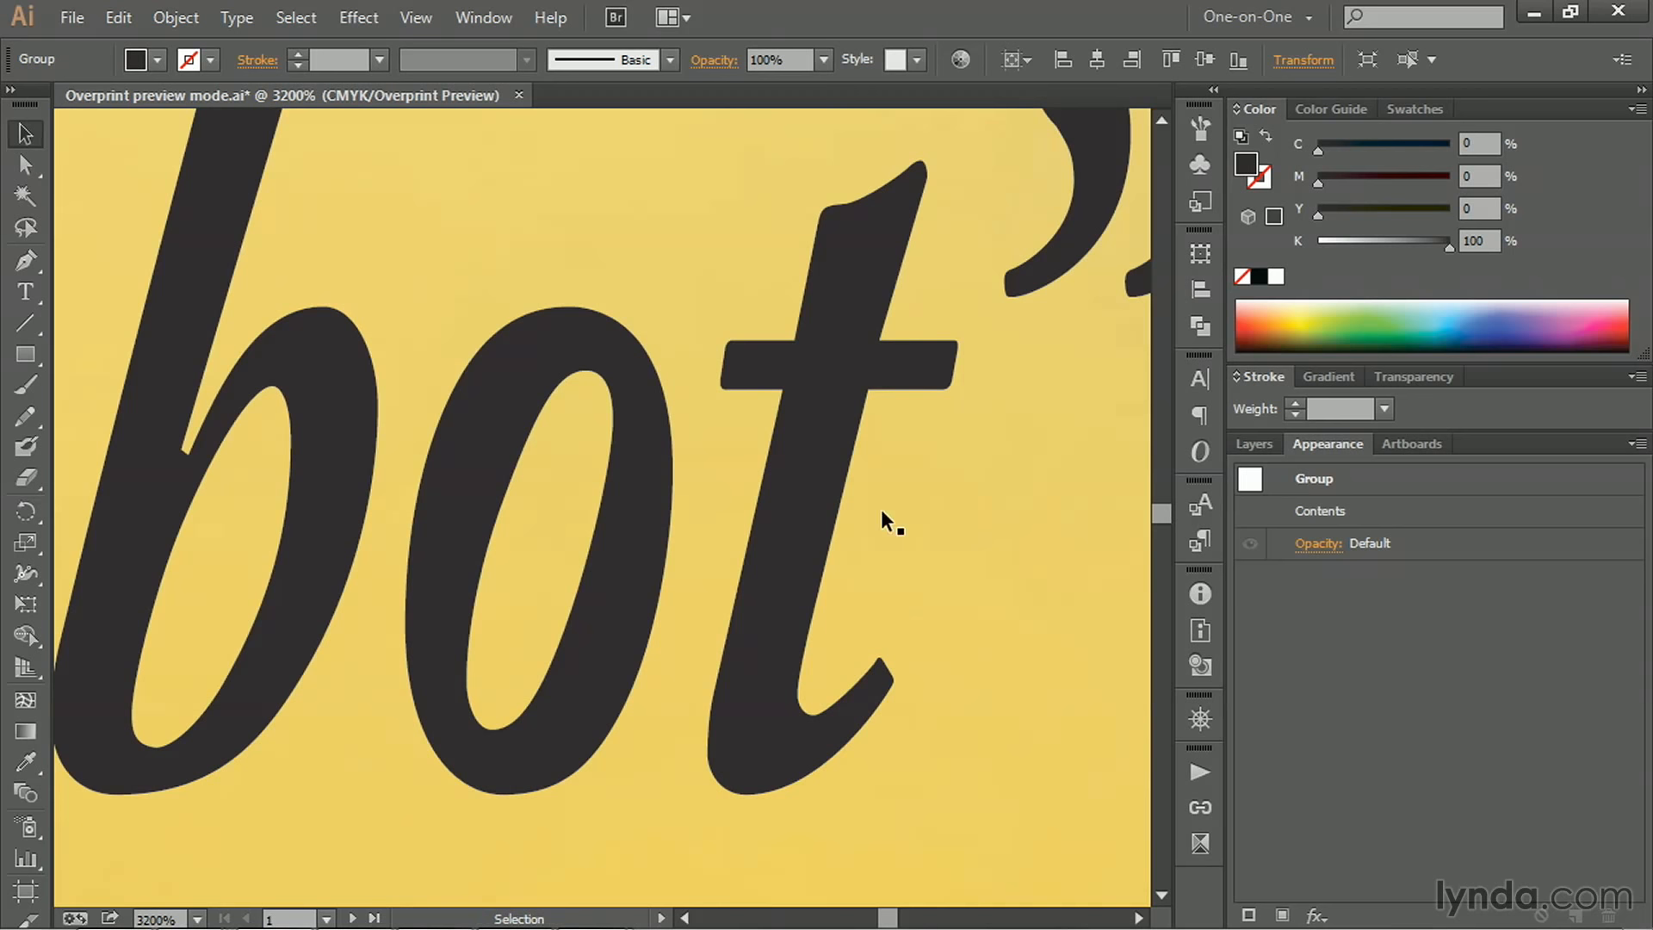
mouse_move(894, 480)
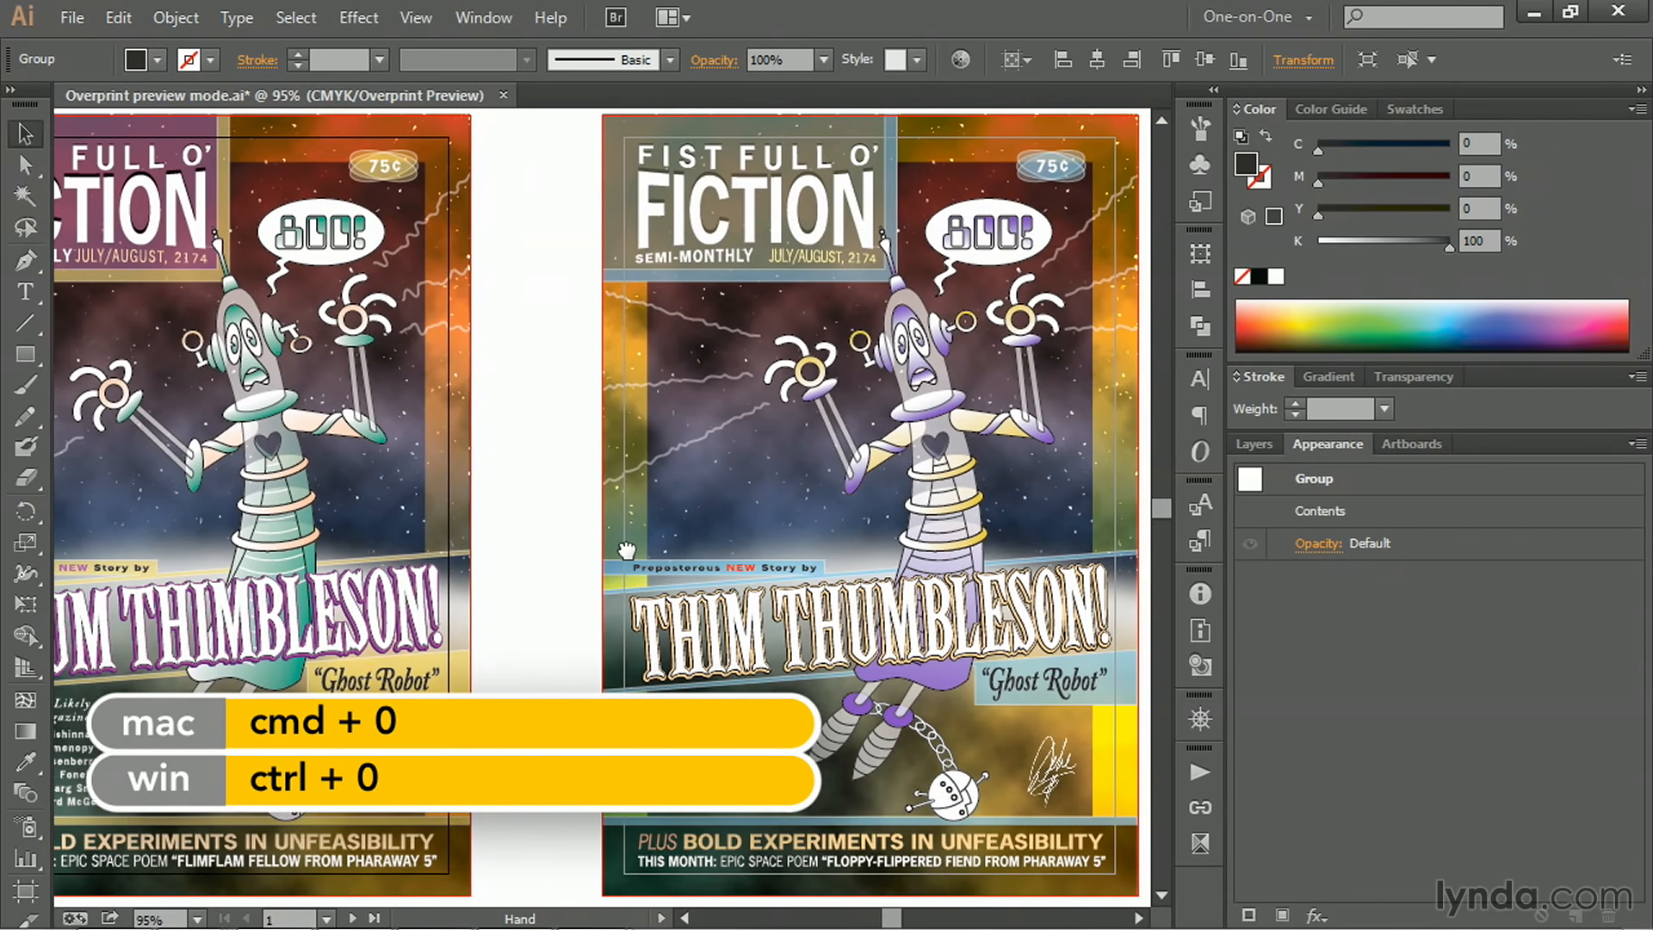
key(ctrl+0)
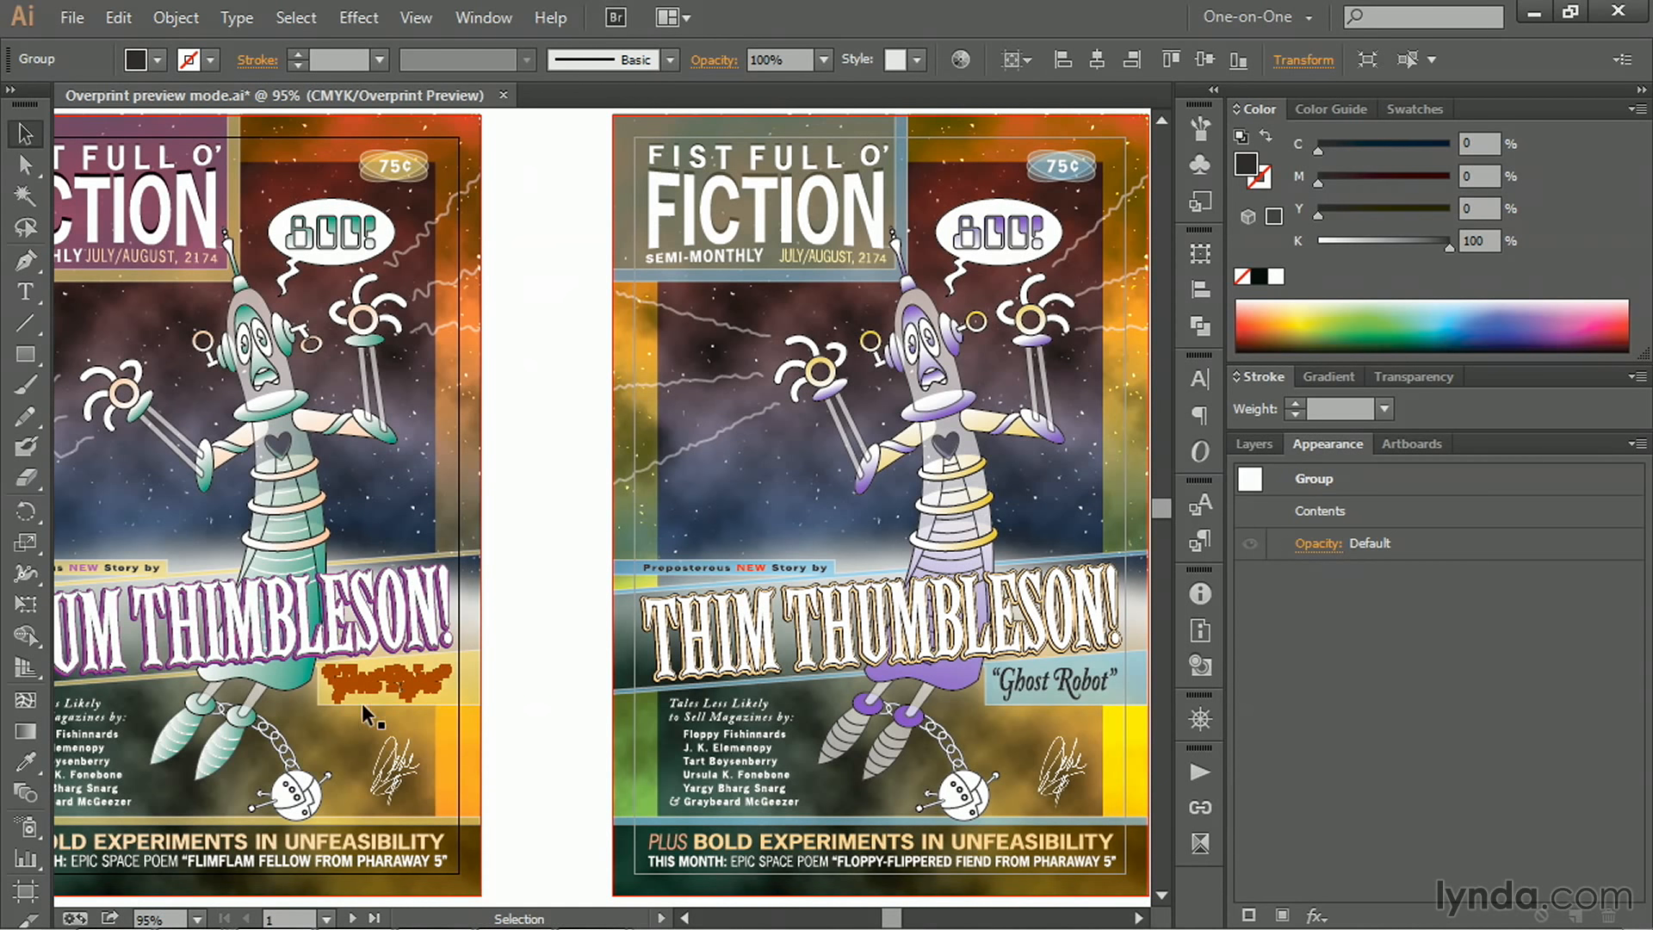
mouse_move(517, 458)
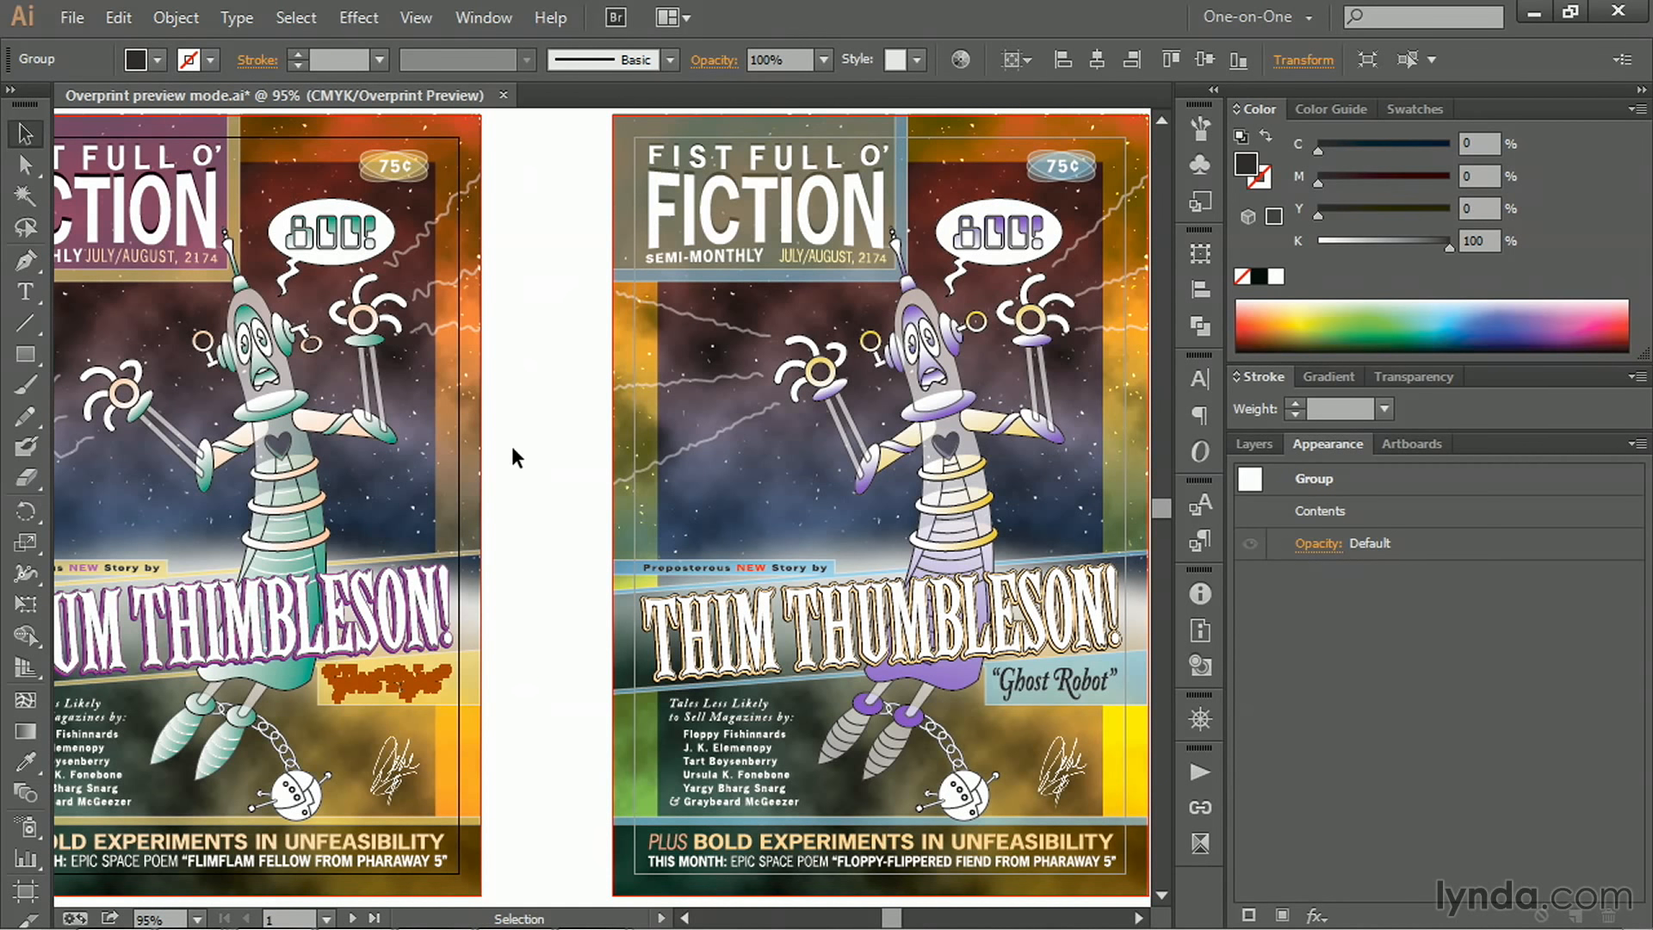
mouse_move(527, 469)
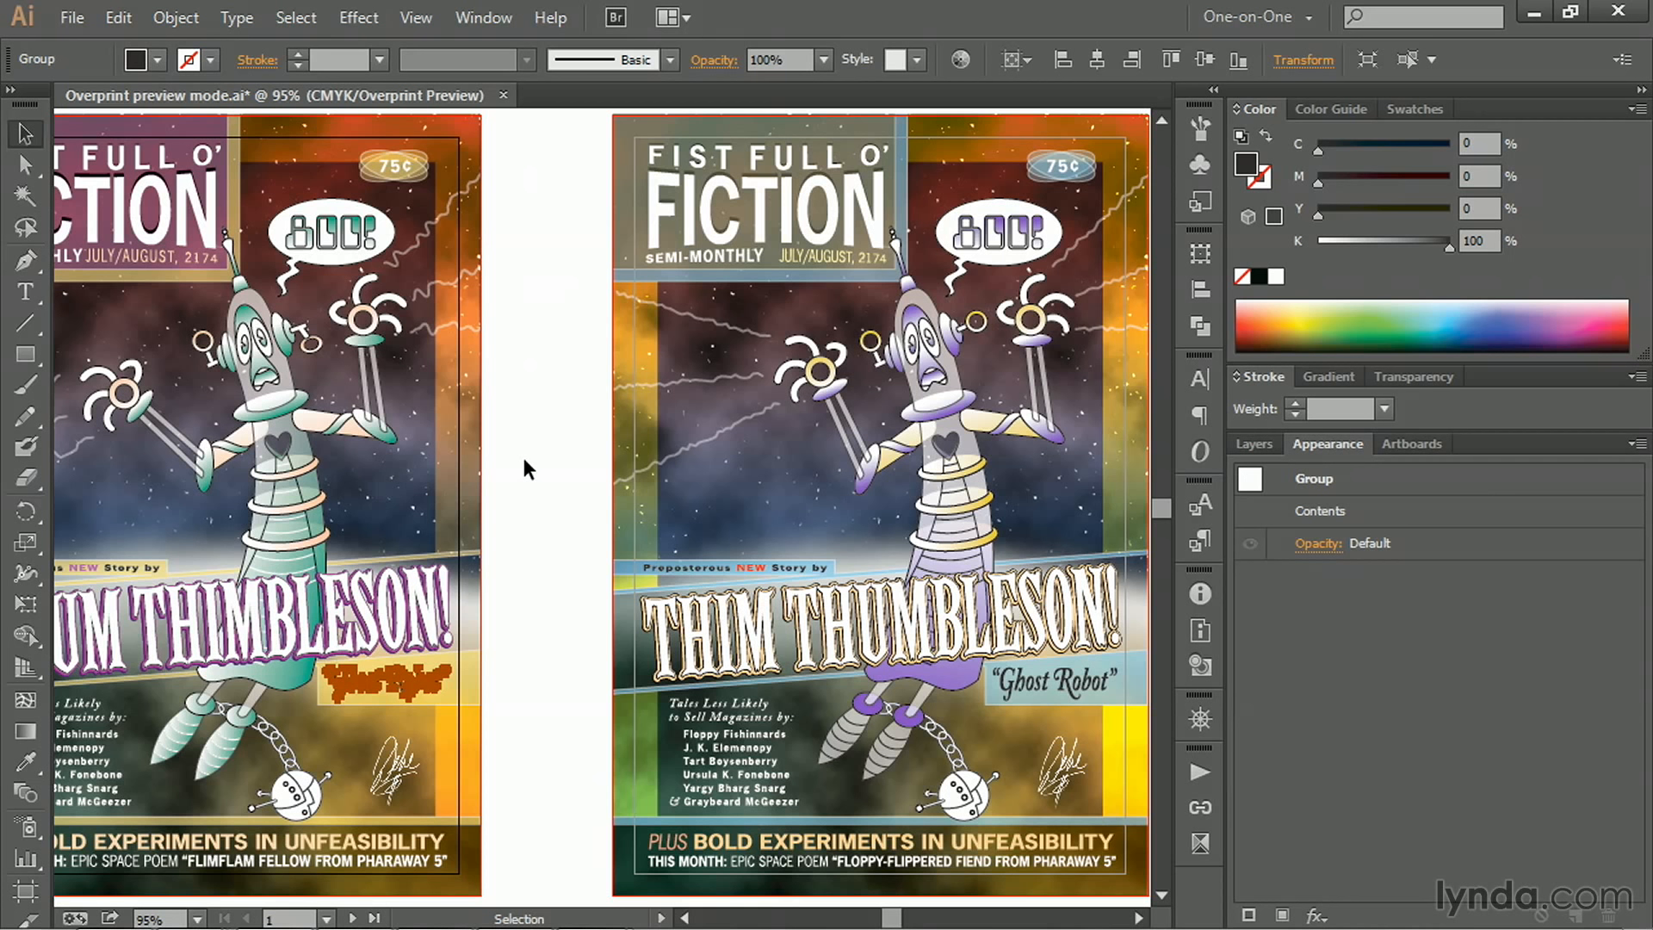
mouse_move(1560, 280)
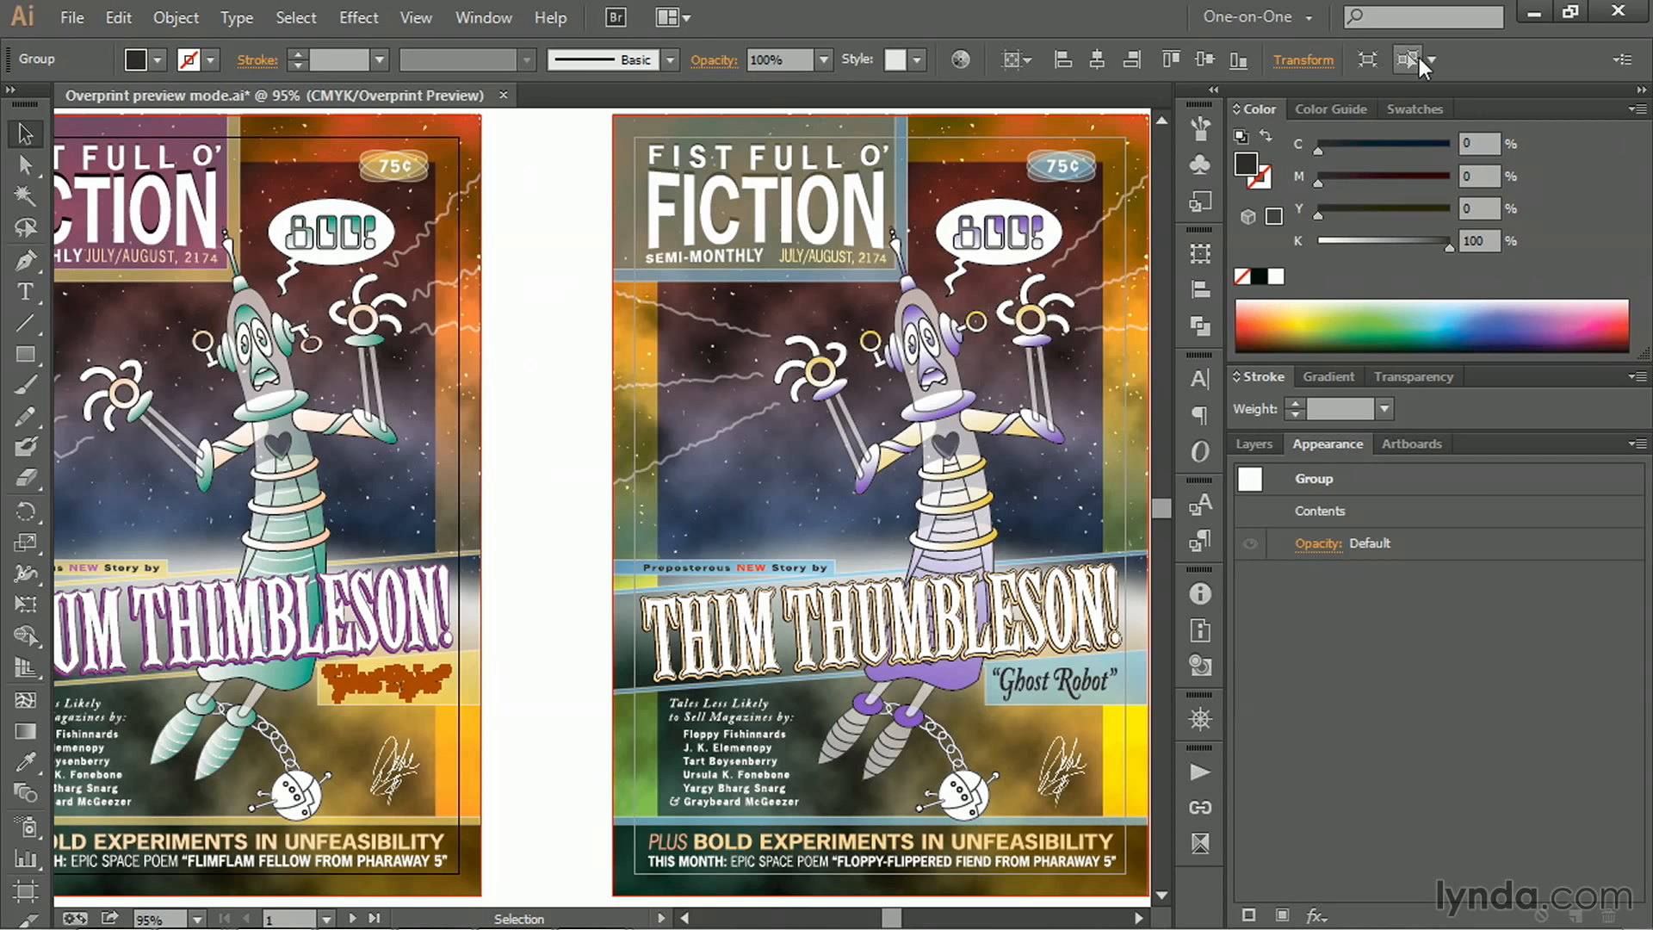
mouse_move(1410, 61)
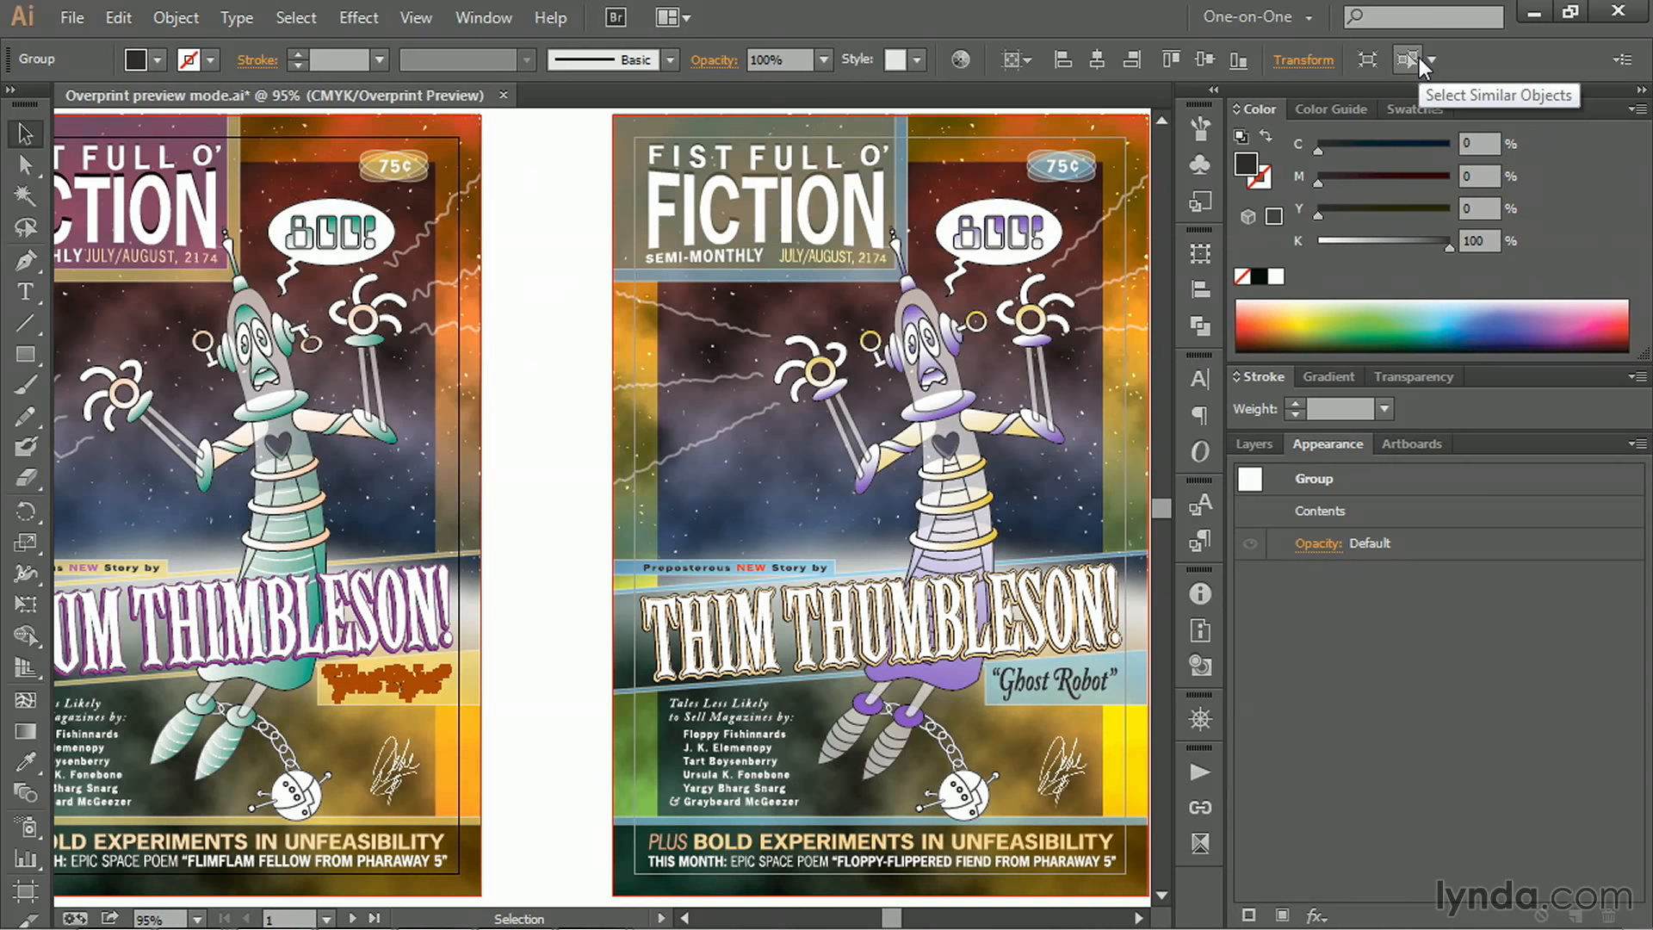
mouse_move(1435, 60)
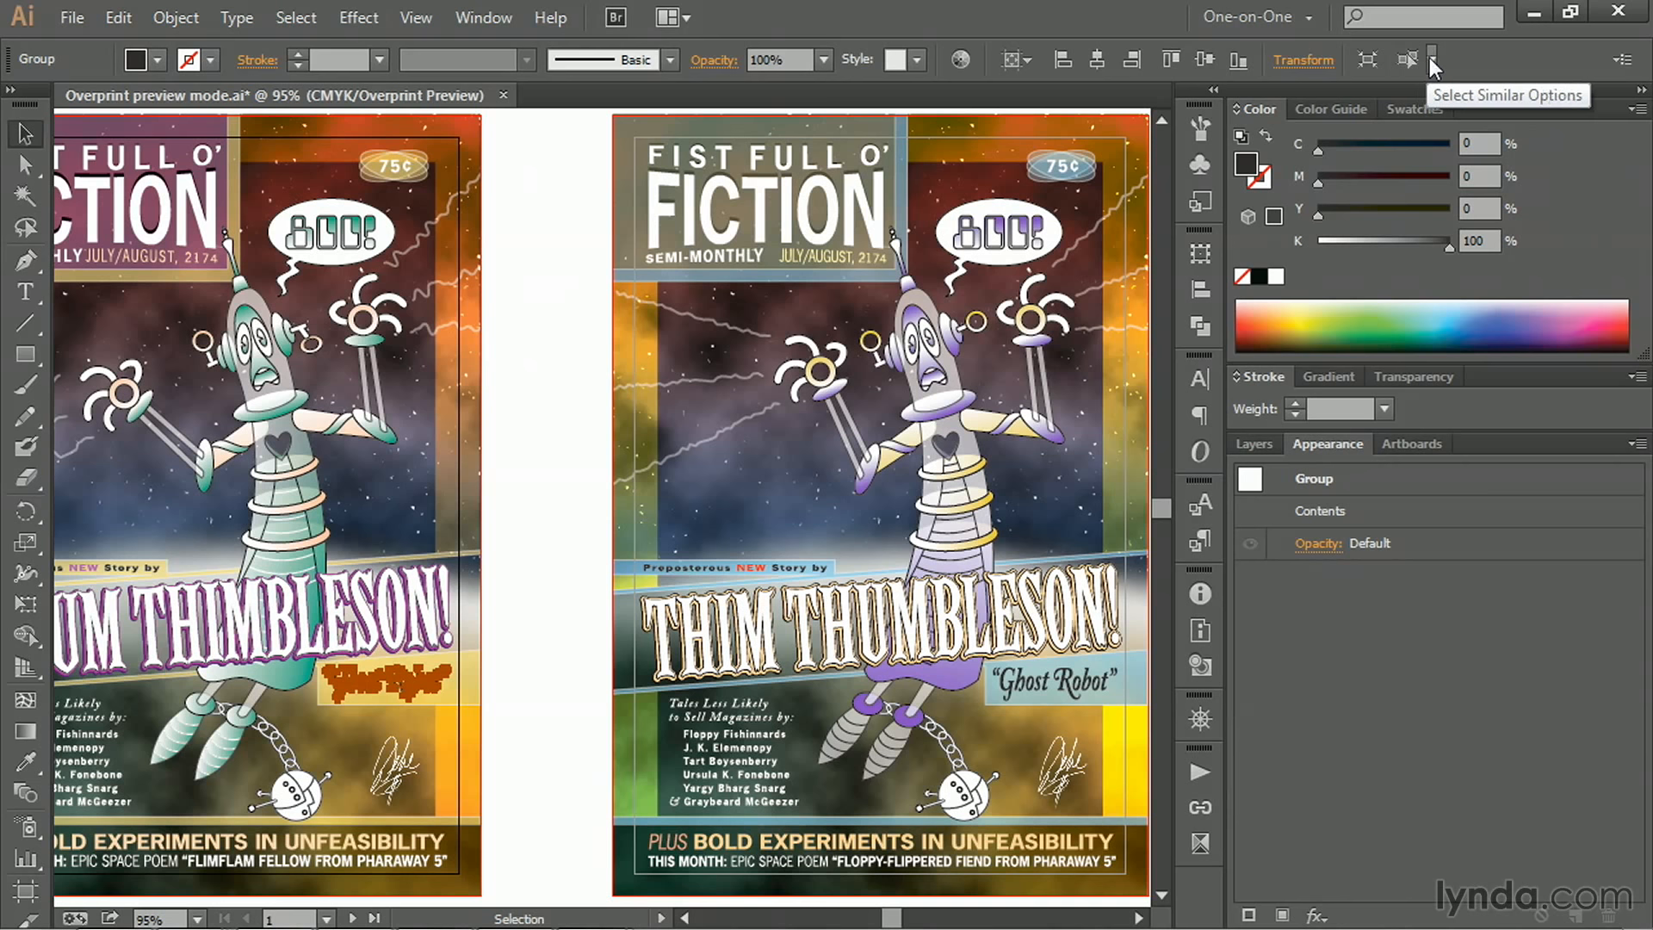
- Select Similar Objects by Fill Color to grab every solid black object
click(1429, 60)
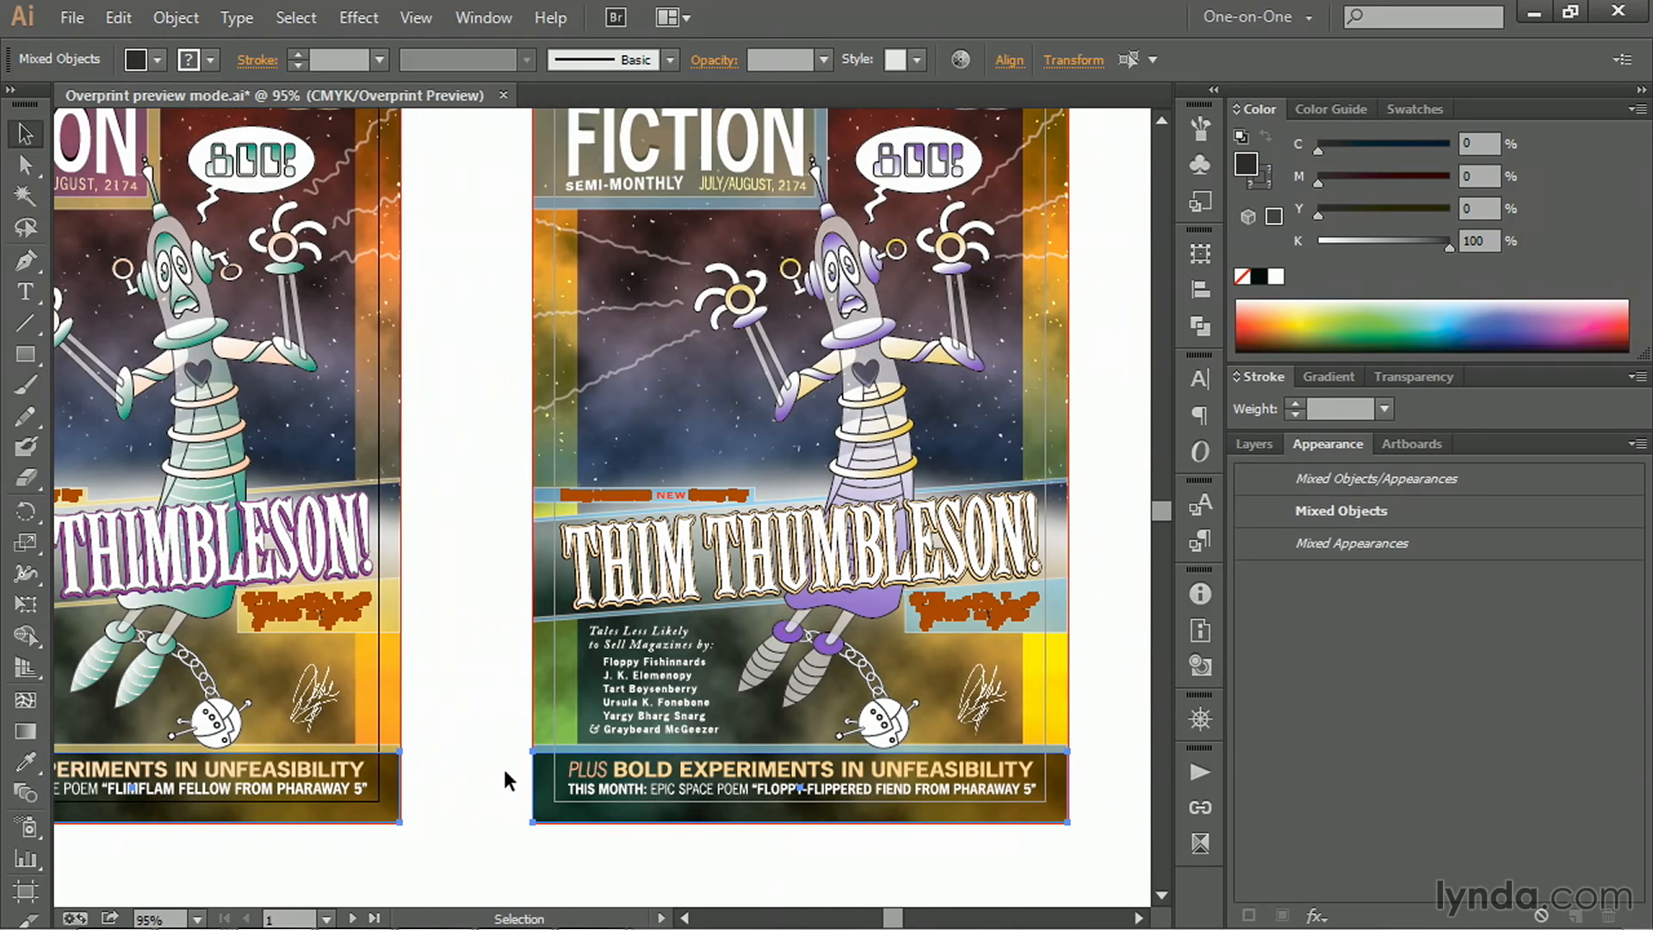
mouse_move(463, 744)
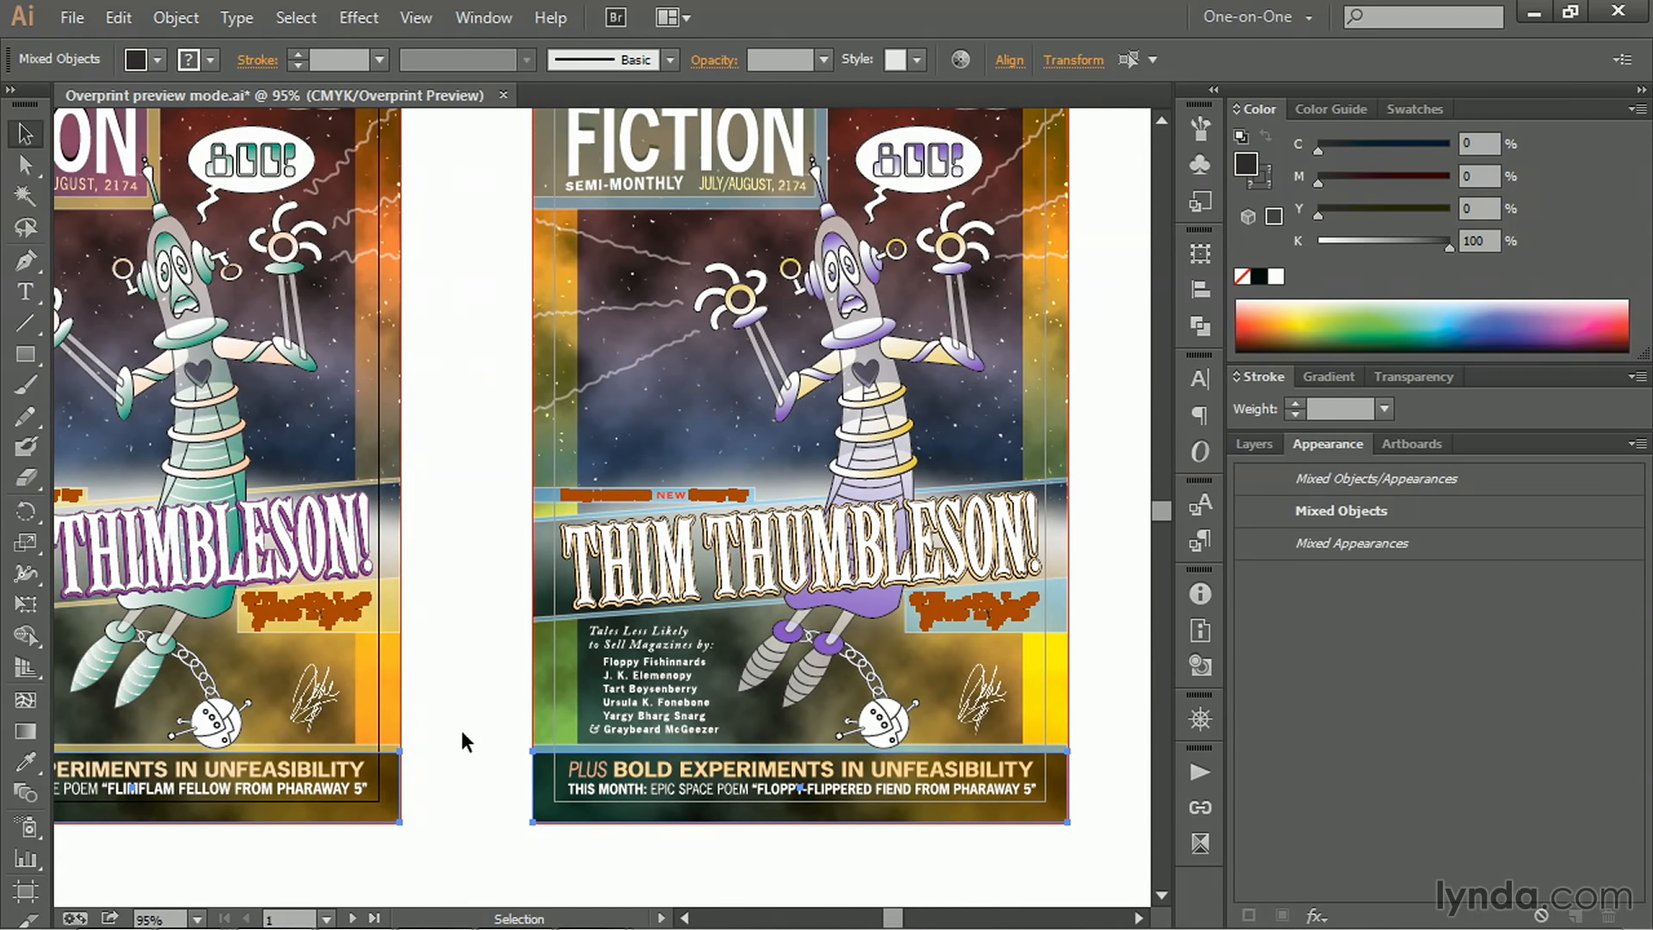
mouse_move(423, 739)
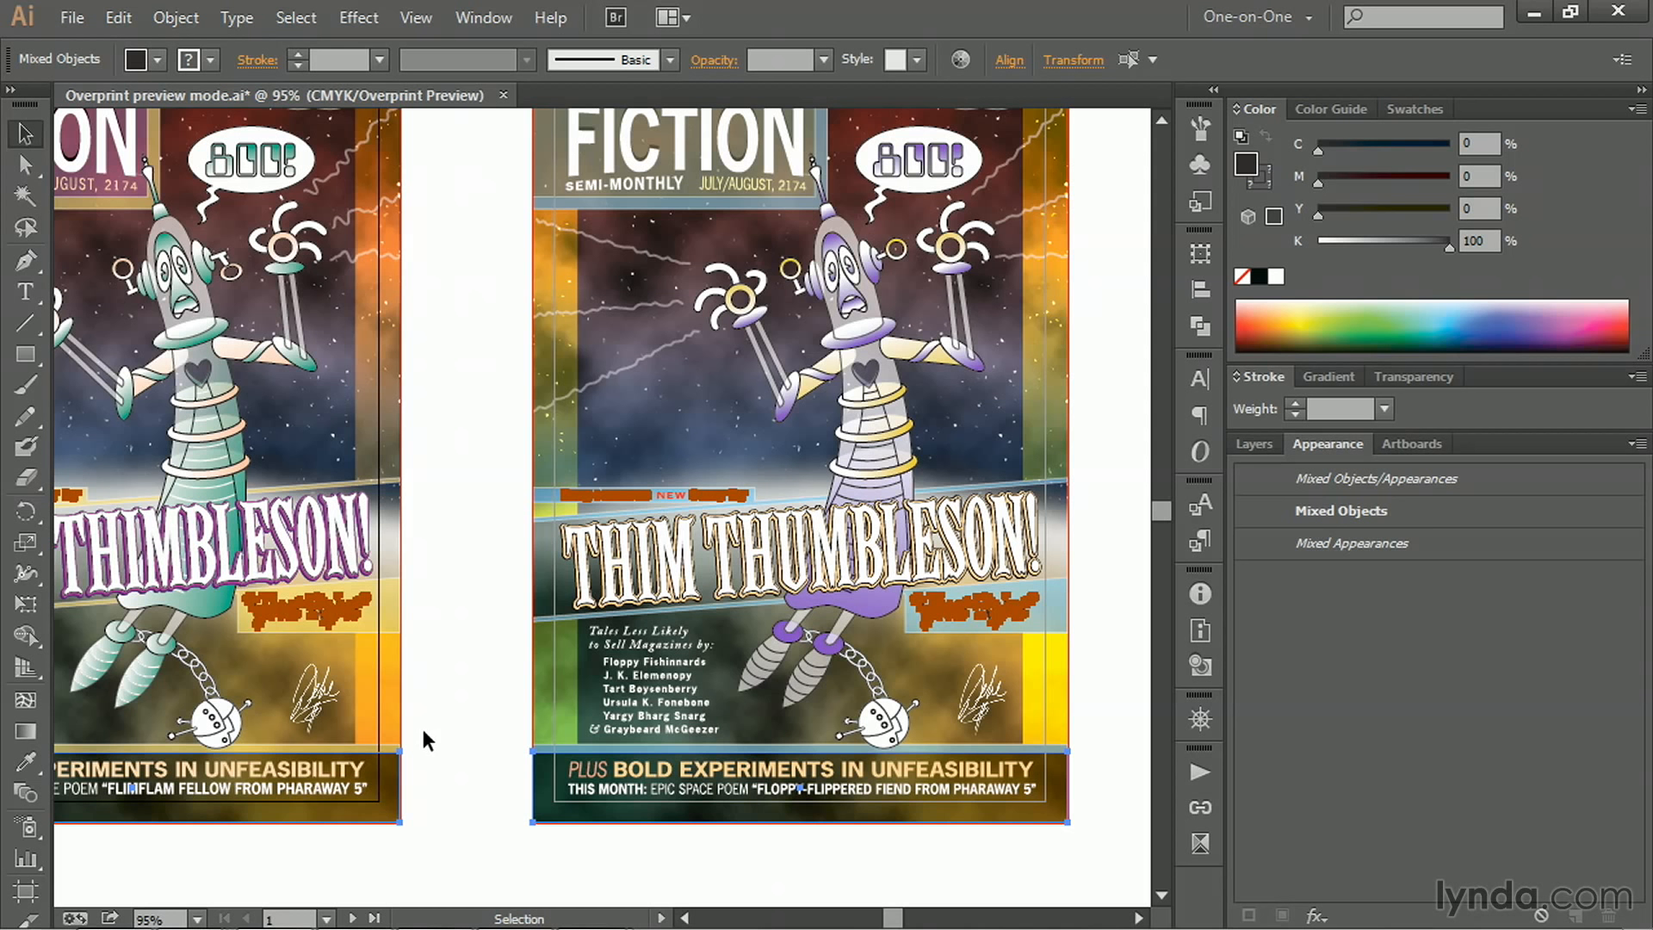
mouse_move(472, 728)
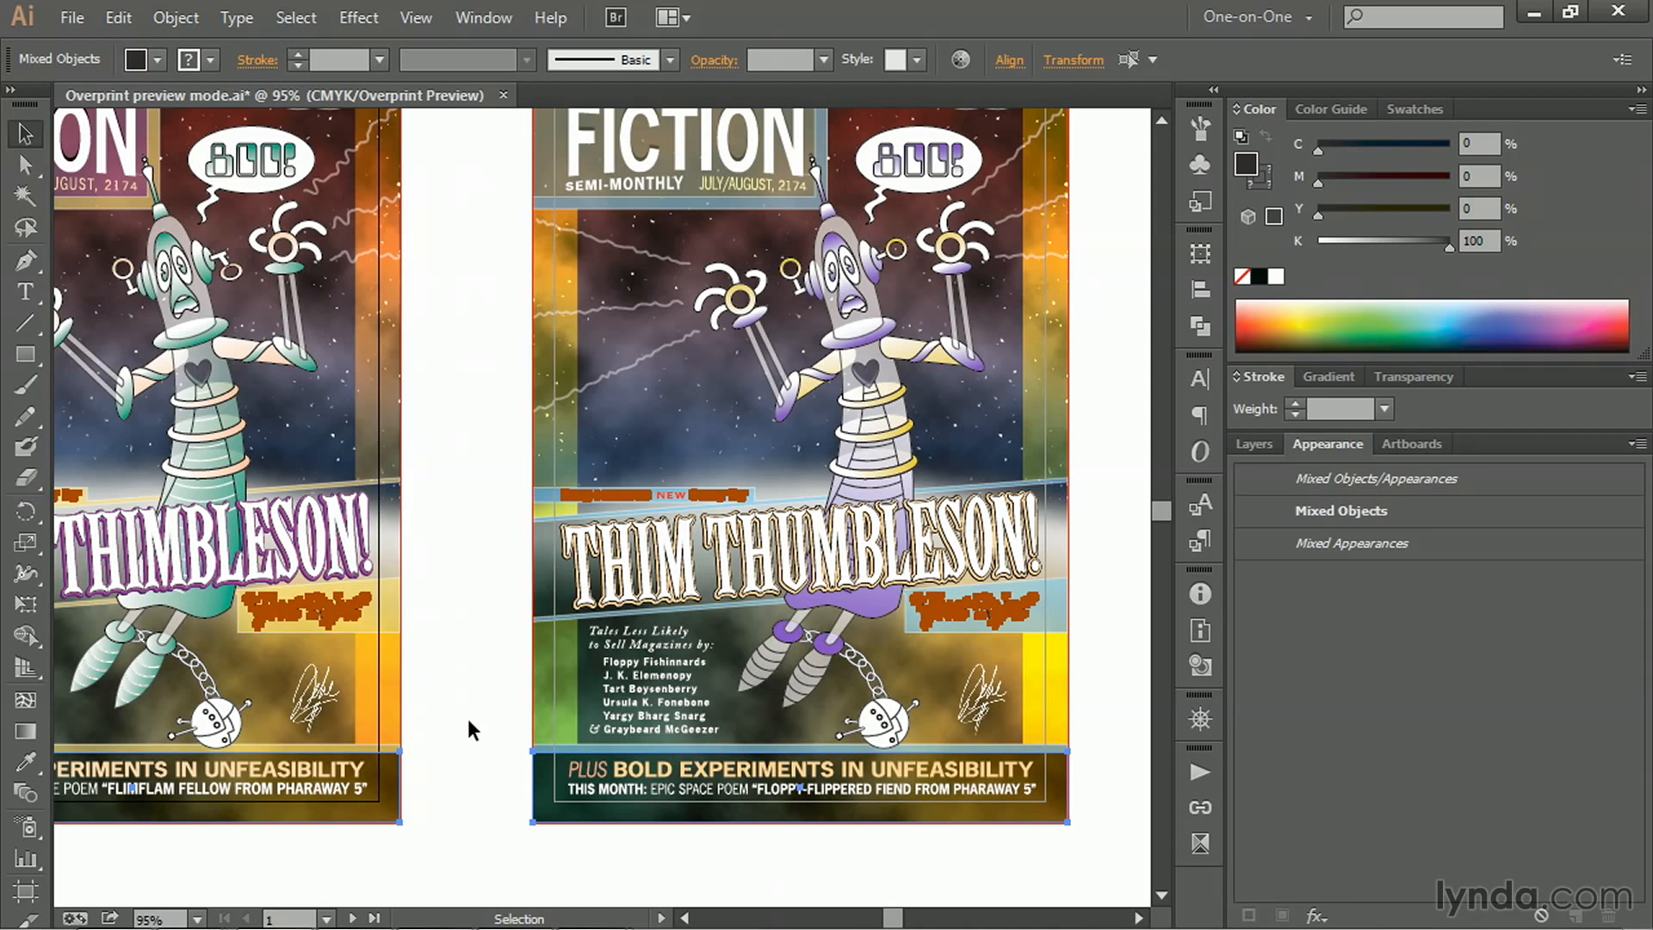
mouse_move(1107, 431)
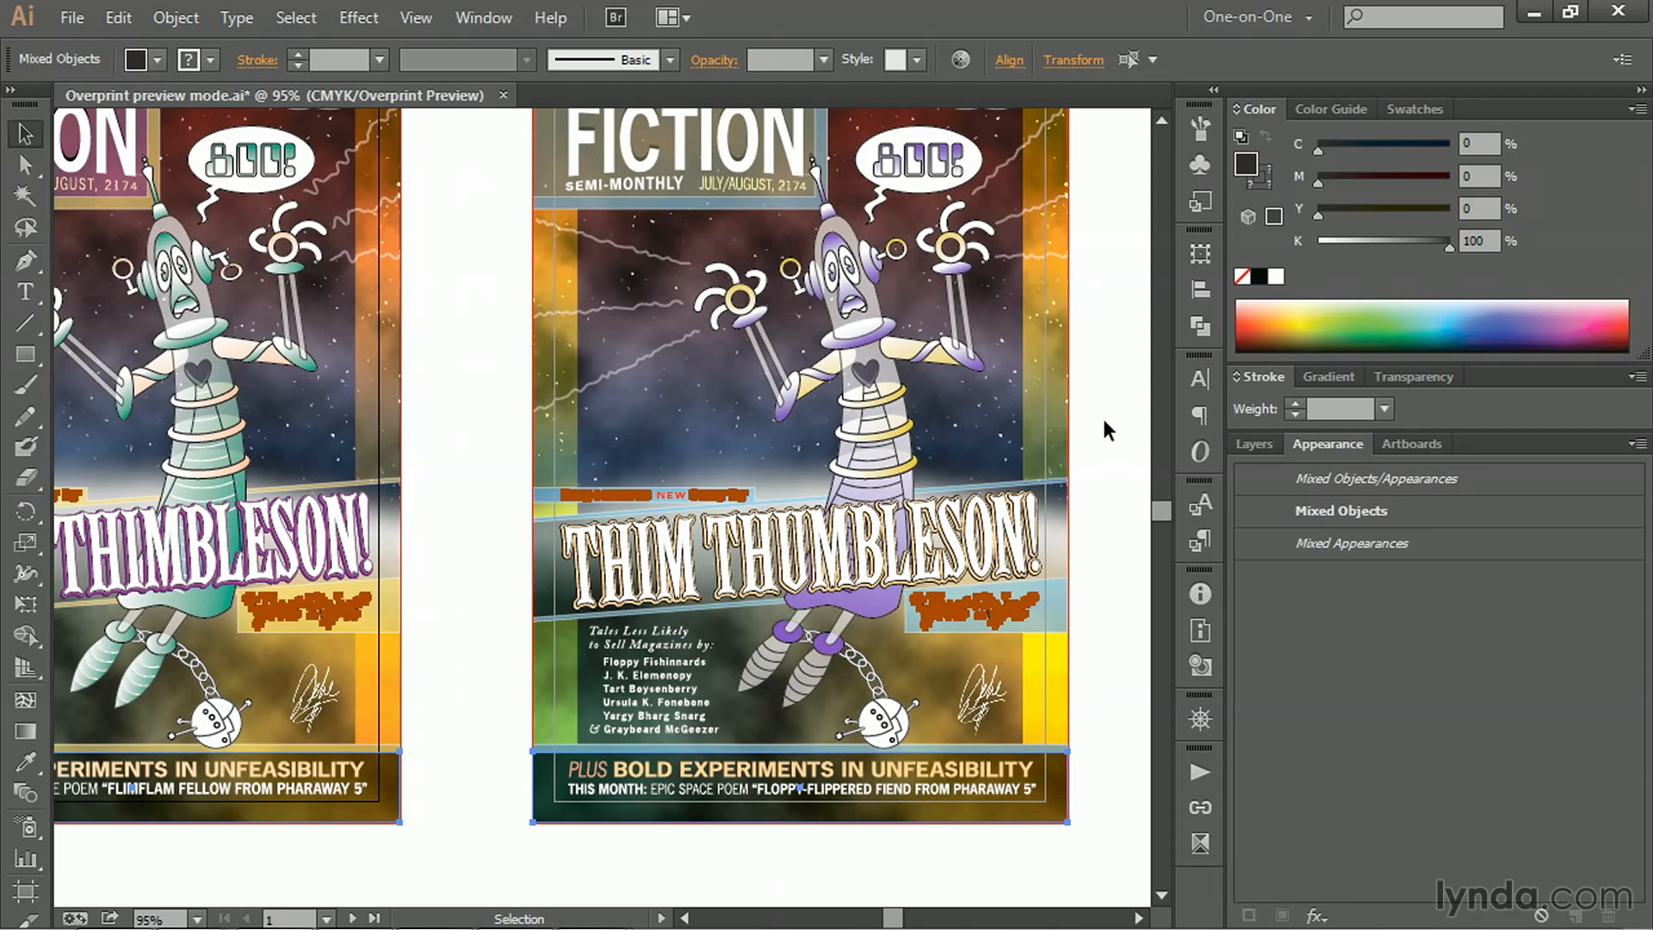
- Show the Layers panel listing the five layers from type down to backdrops
click(1251, 442)
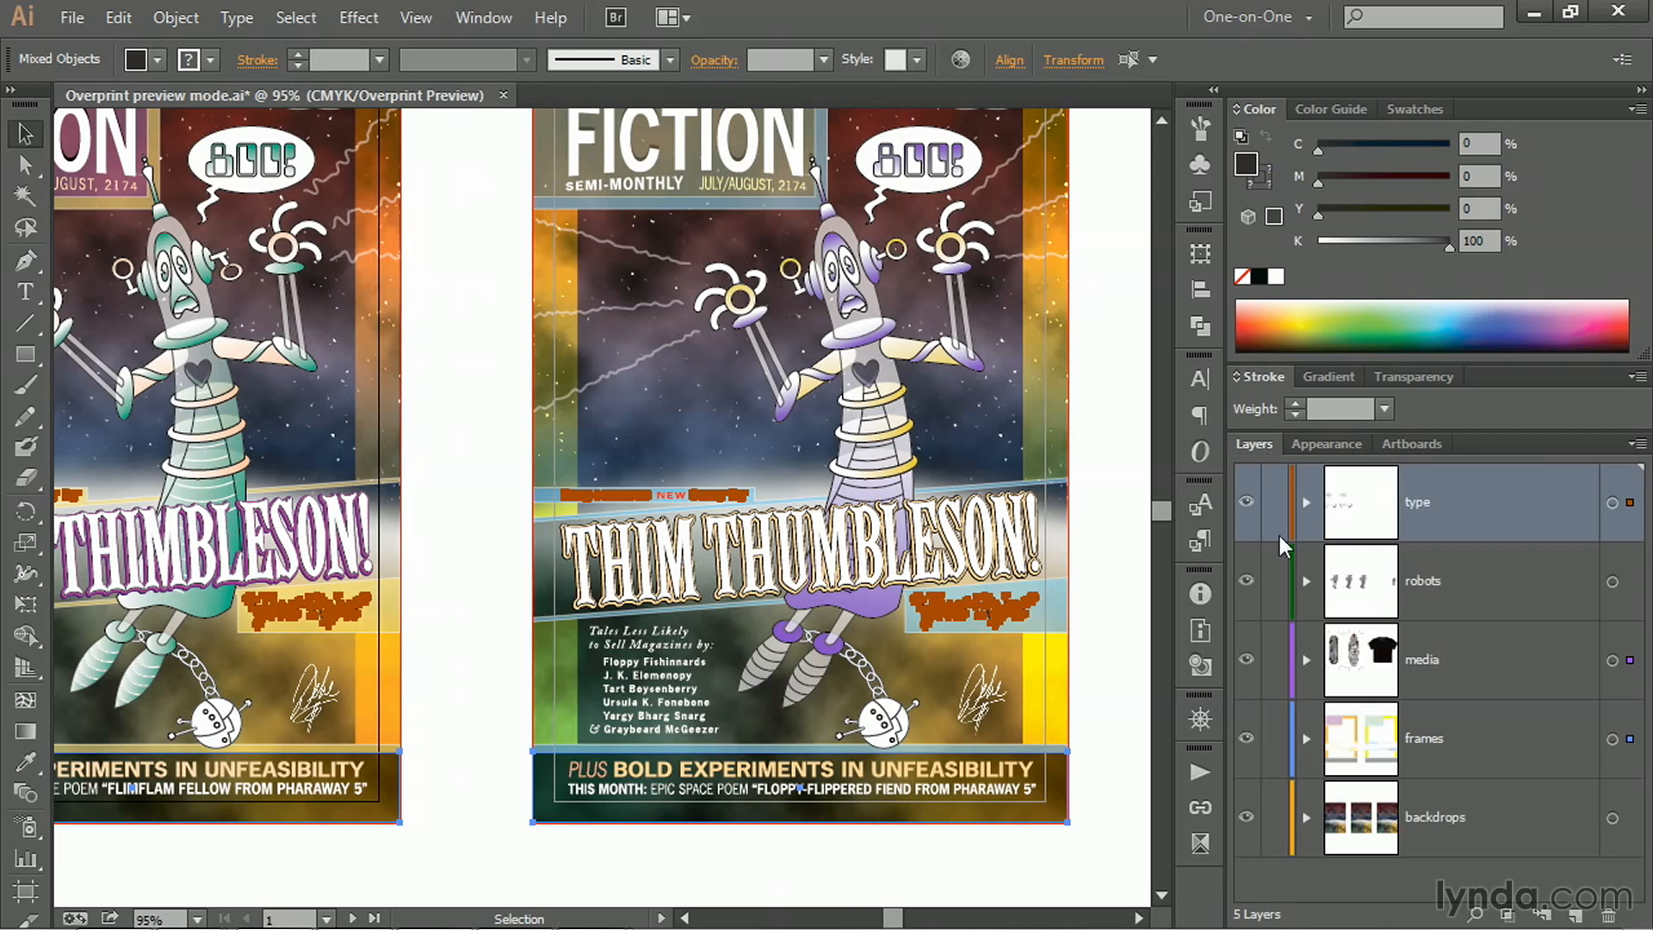
mouse_move(1618, 696)
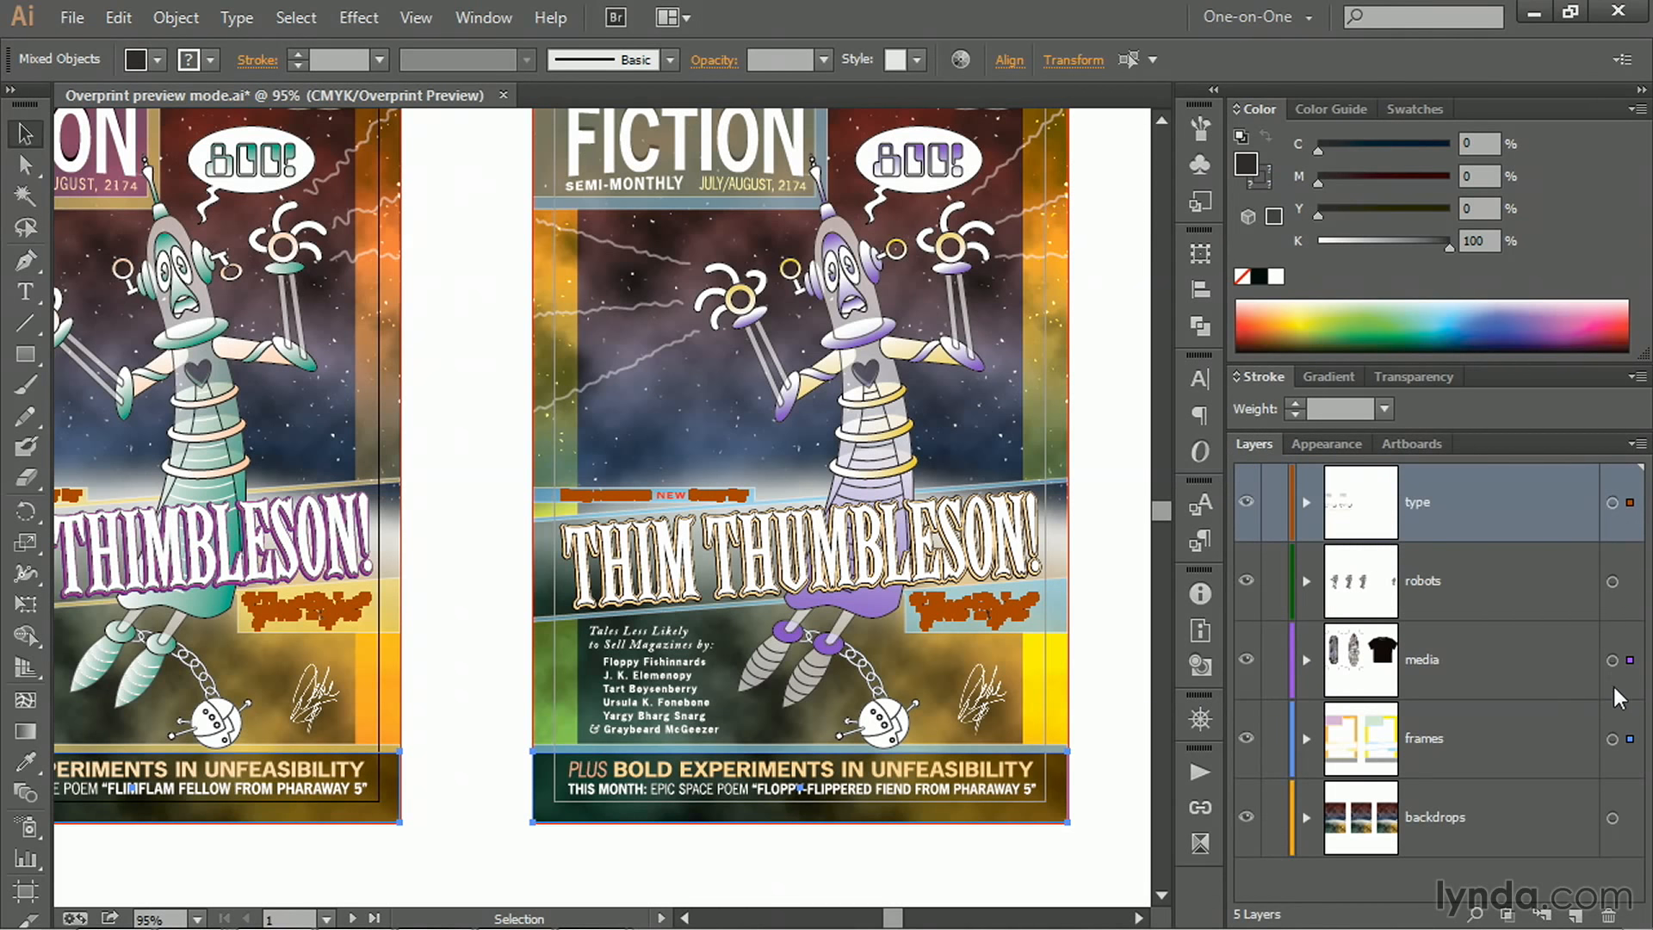
mouse_move(1537, 711)
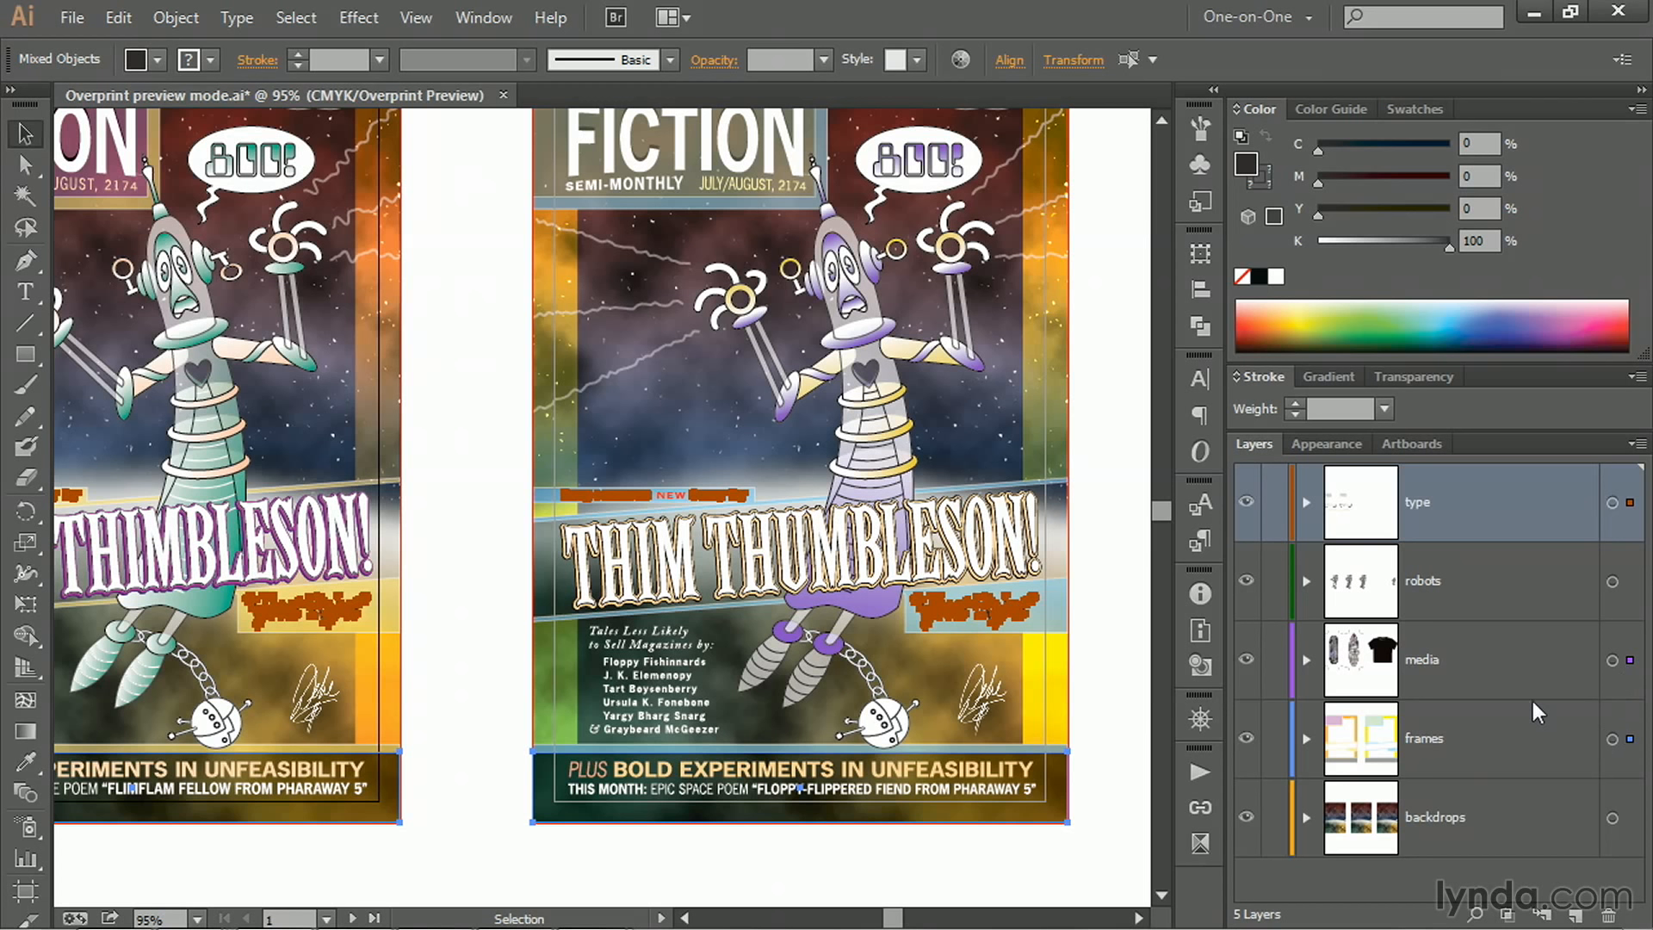
mouse_move(1469, 660)
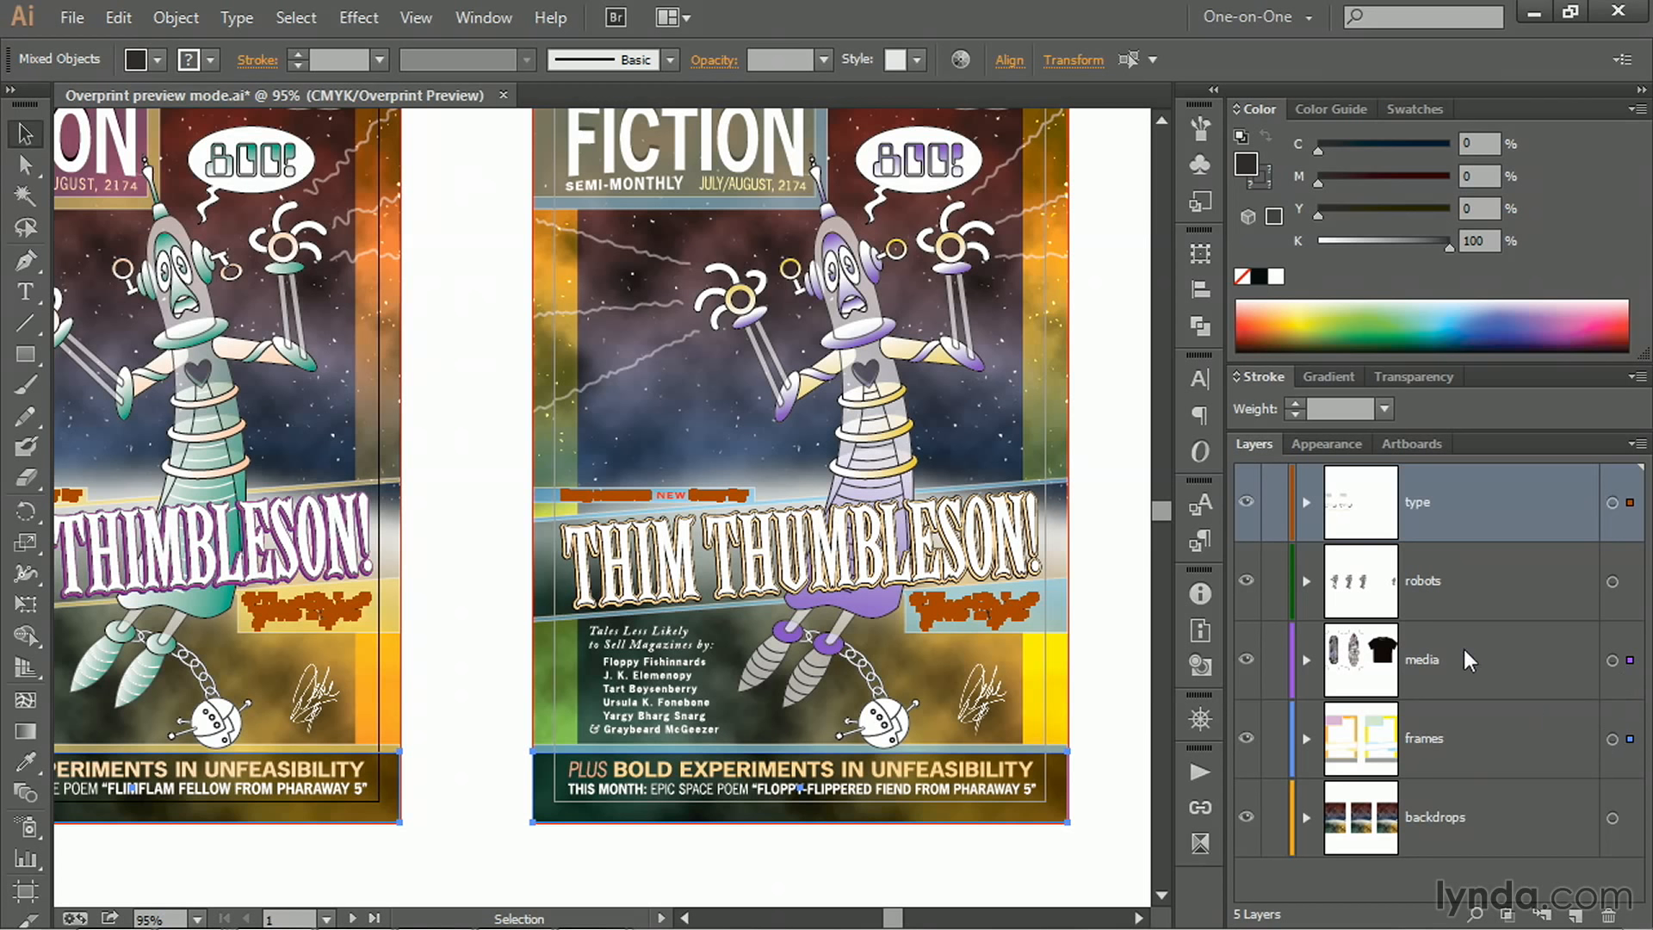
mouse_move(1542, 664)
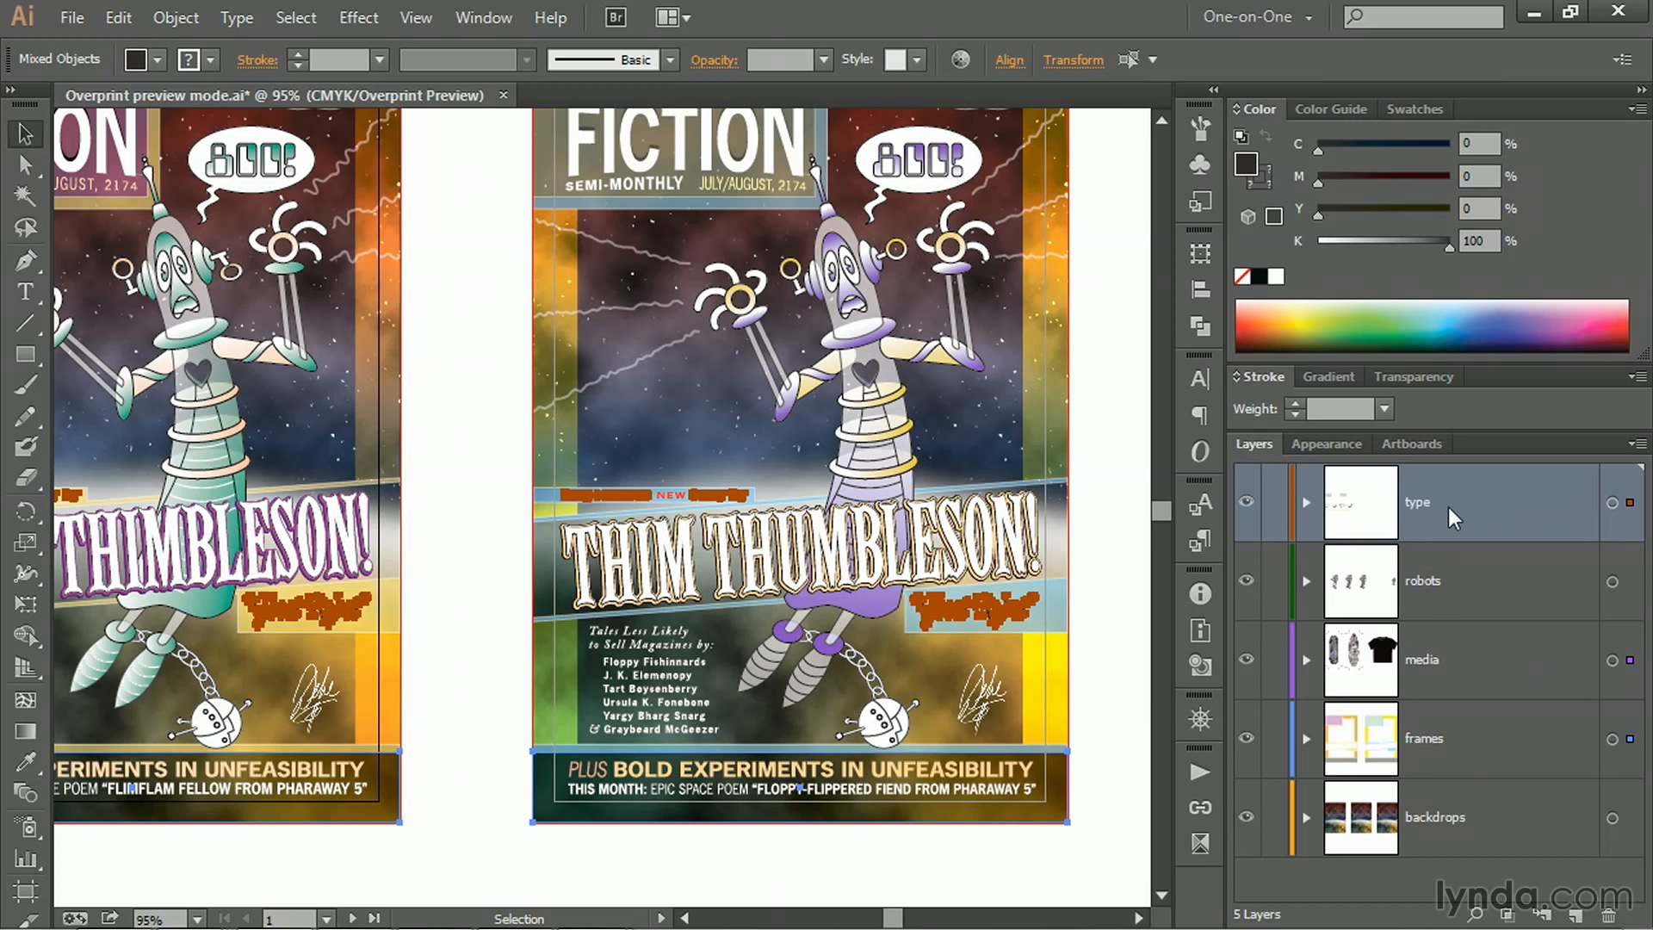
mouse_move(1359, 599)
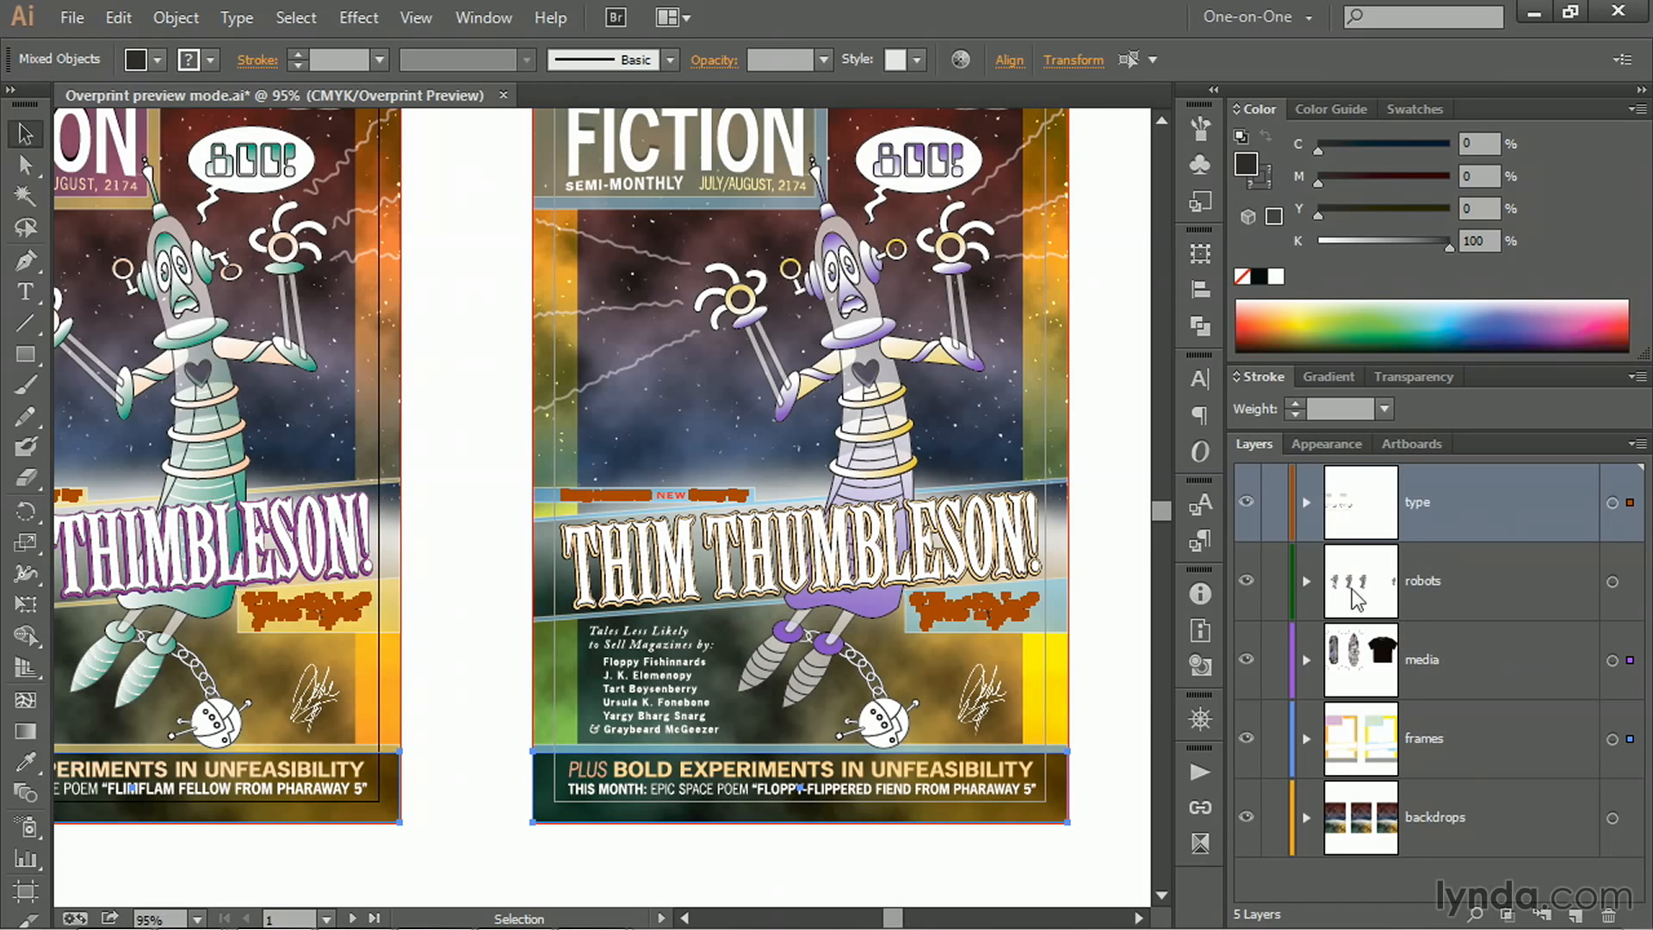
mouse_move(1484, 655)
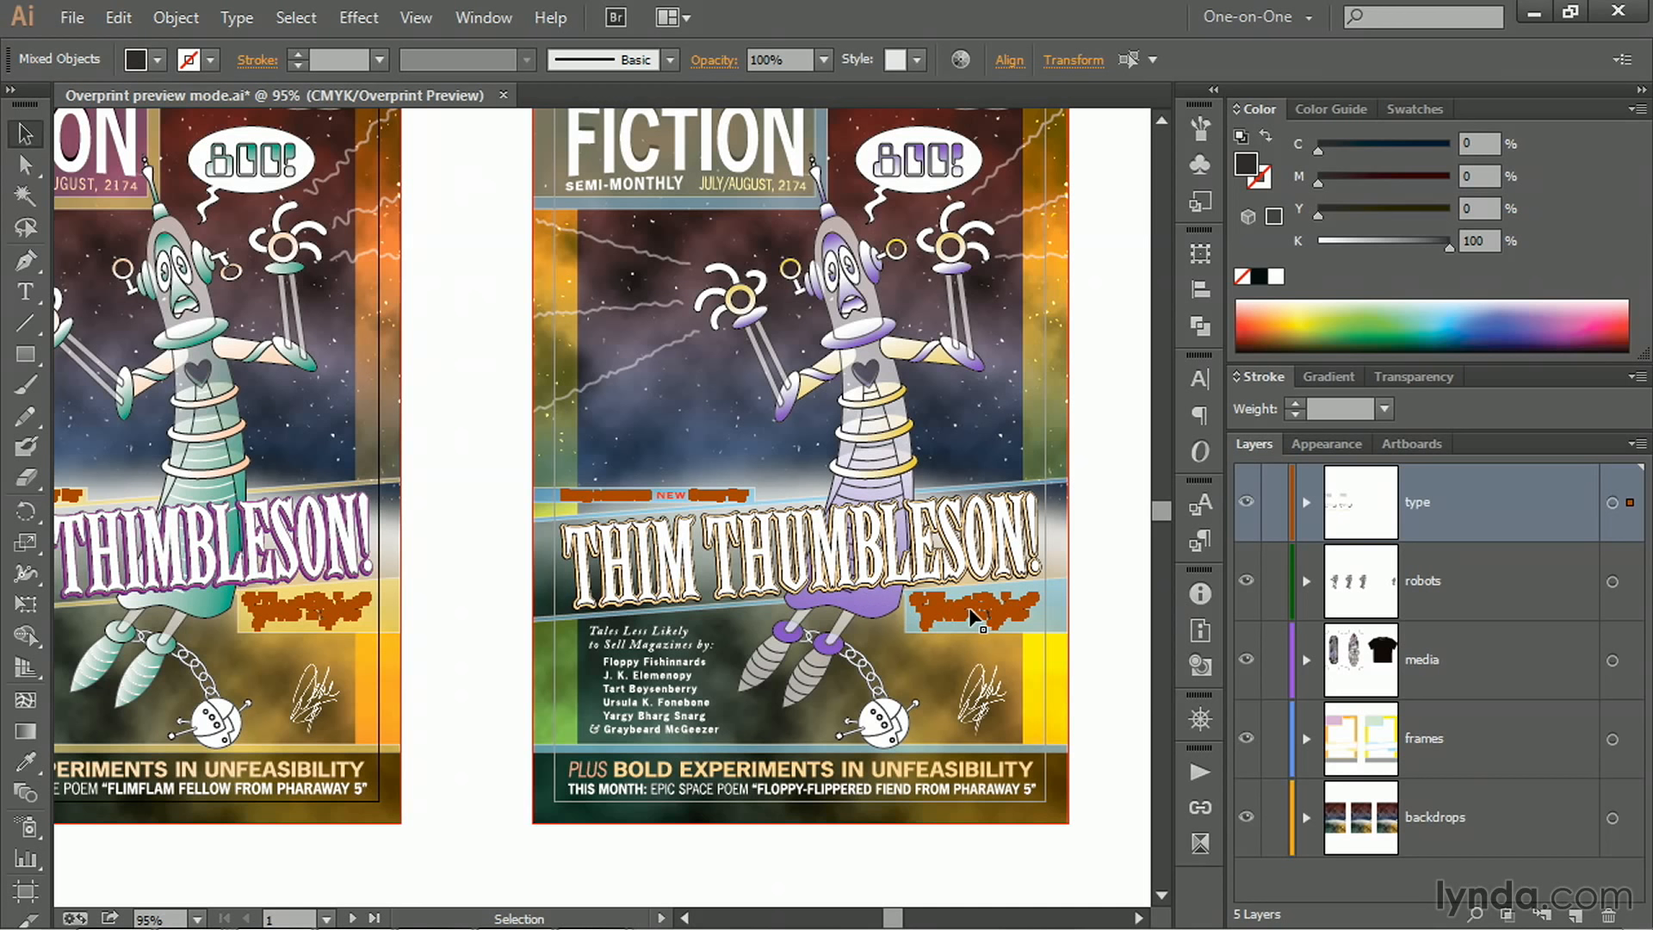
- Zoom in on the Ghost Robot caption and turn on Overprint Fill in Attributes
drag(894, 584, 1063, 655)
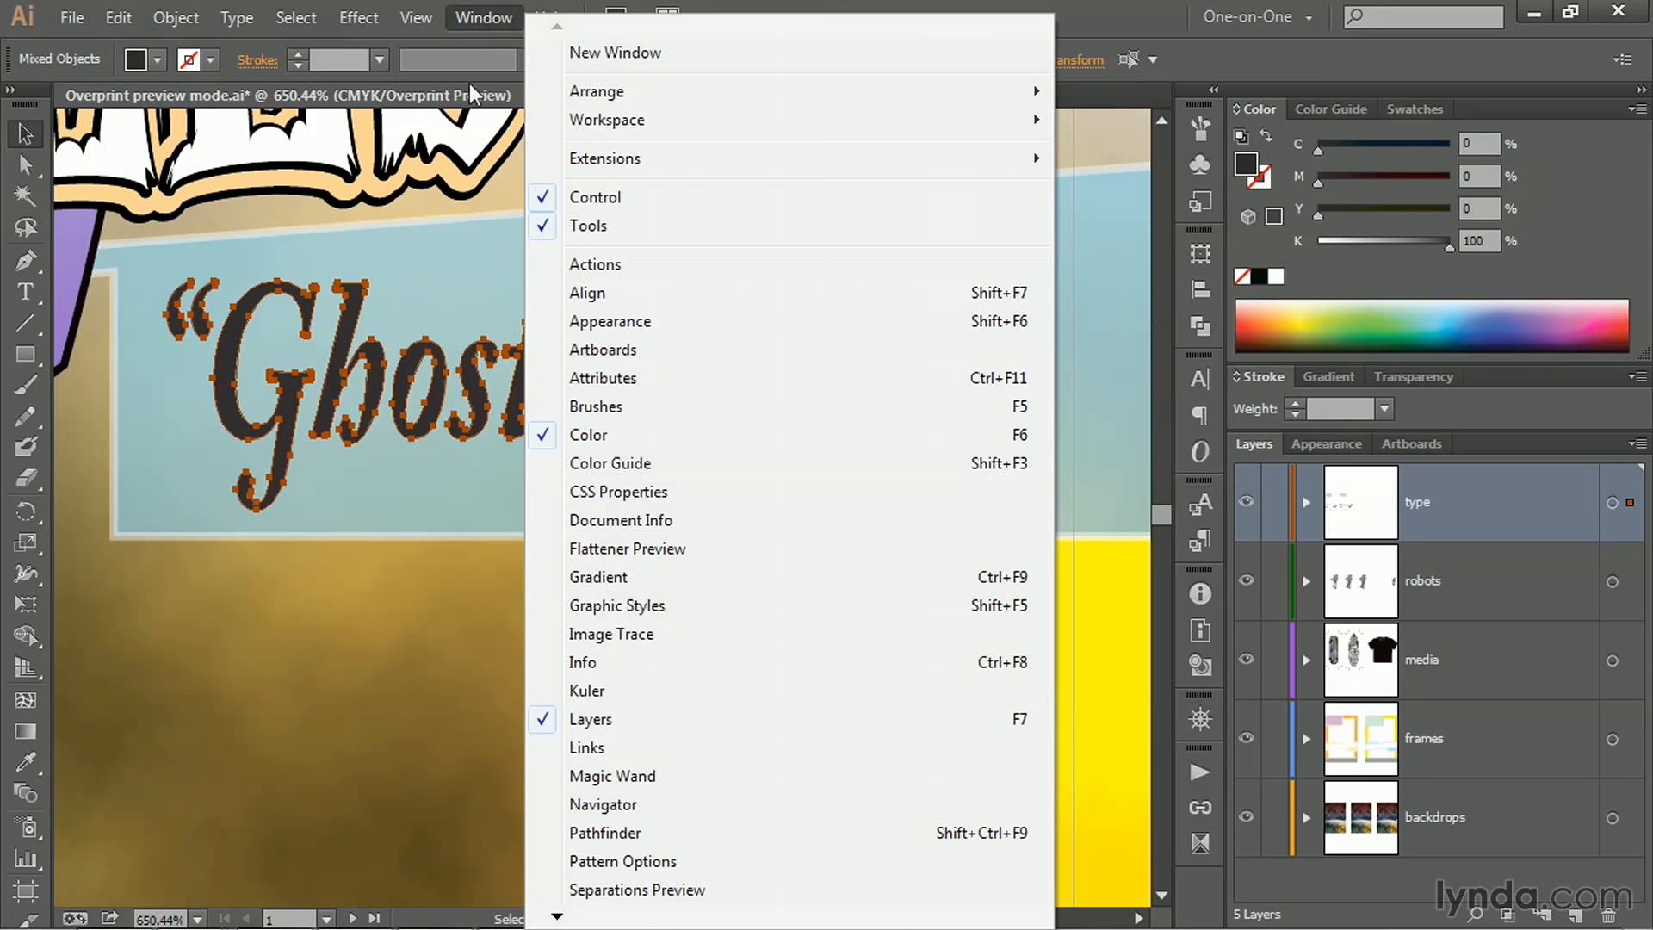
mouse_move(674, 377)
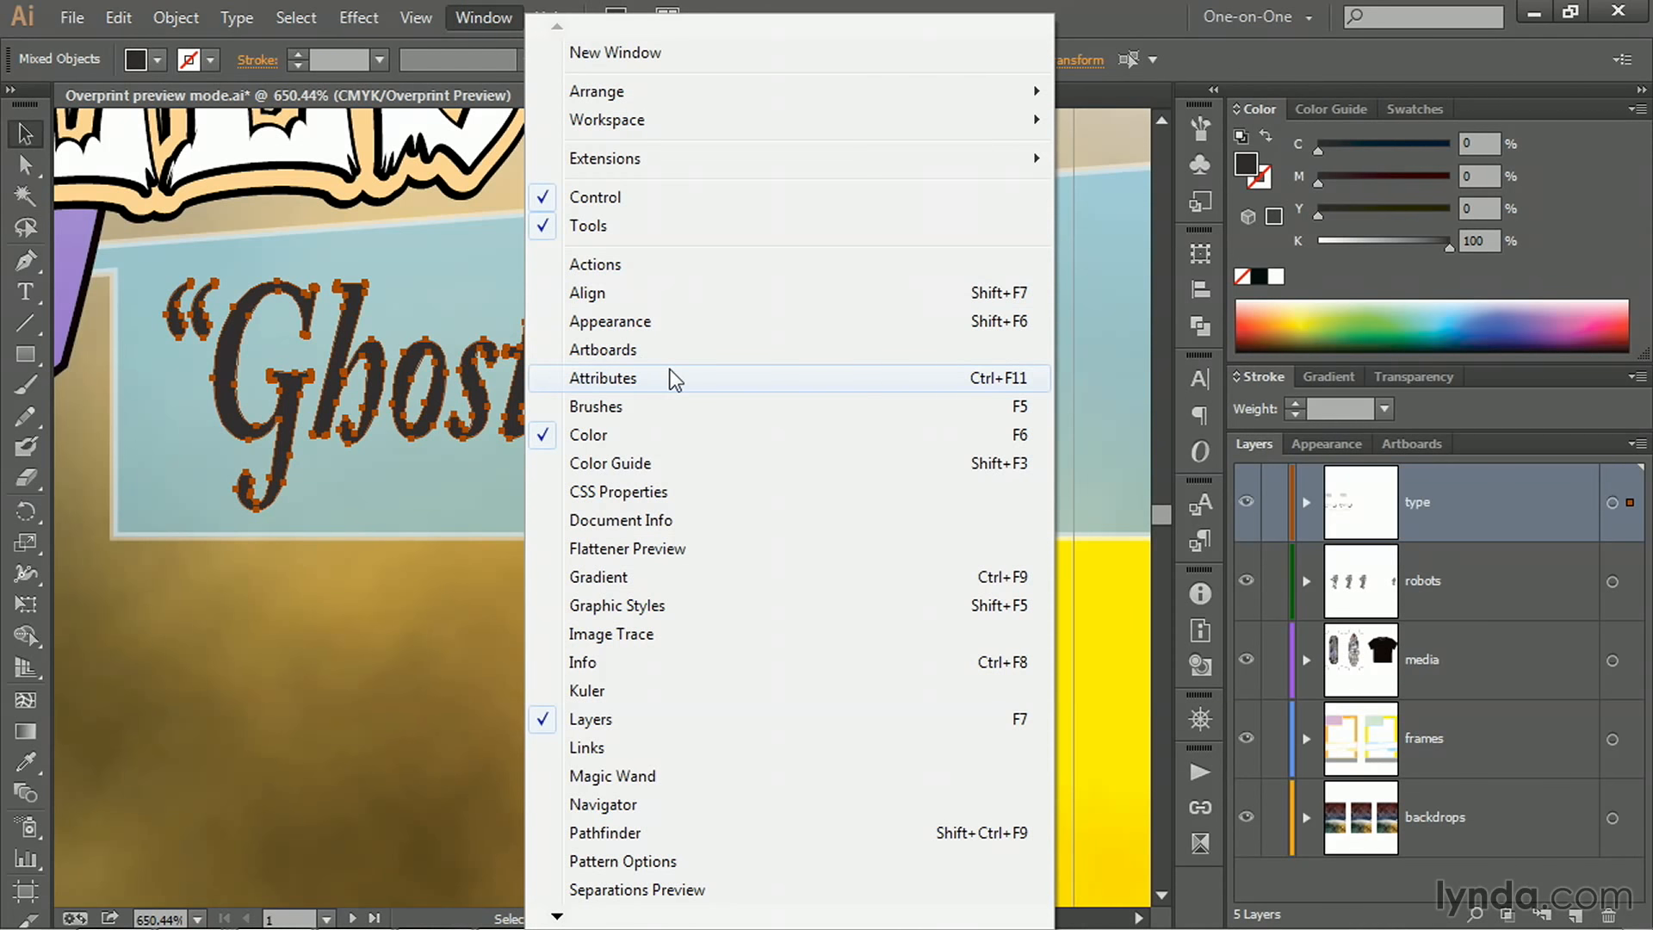
click(603, 377)
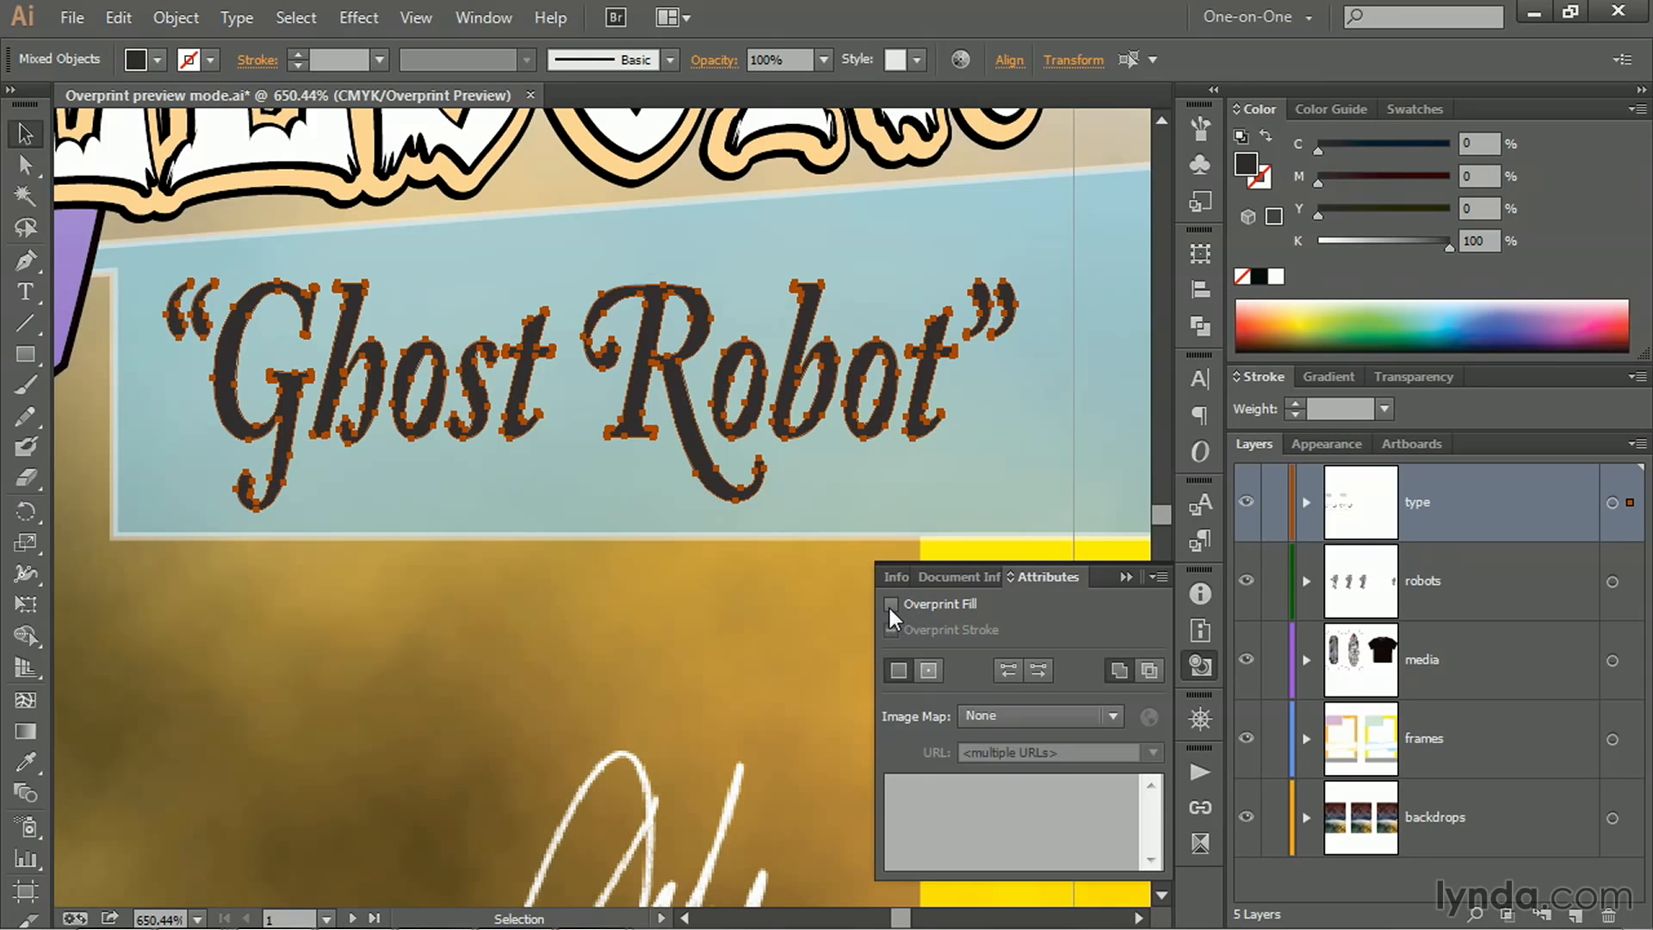
click(890, 602)
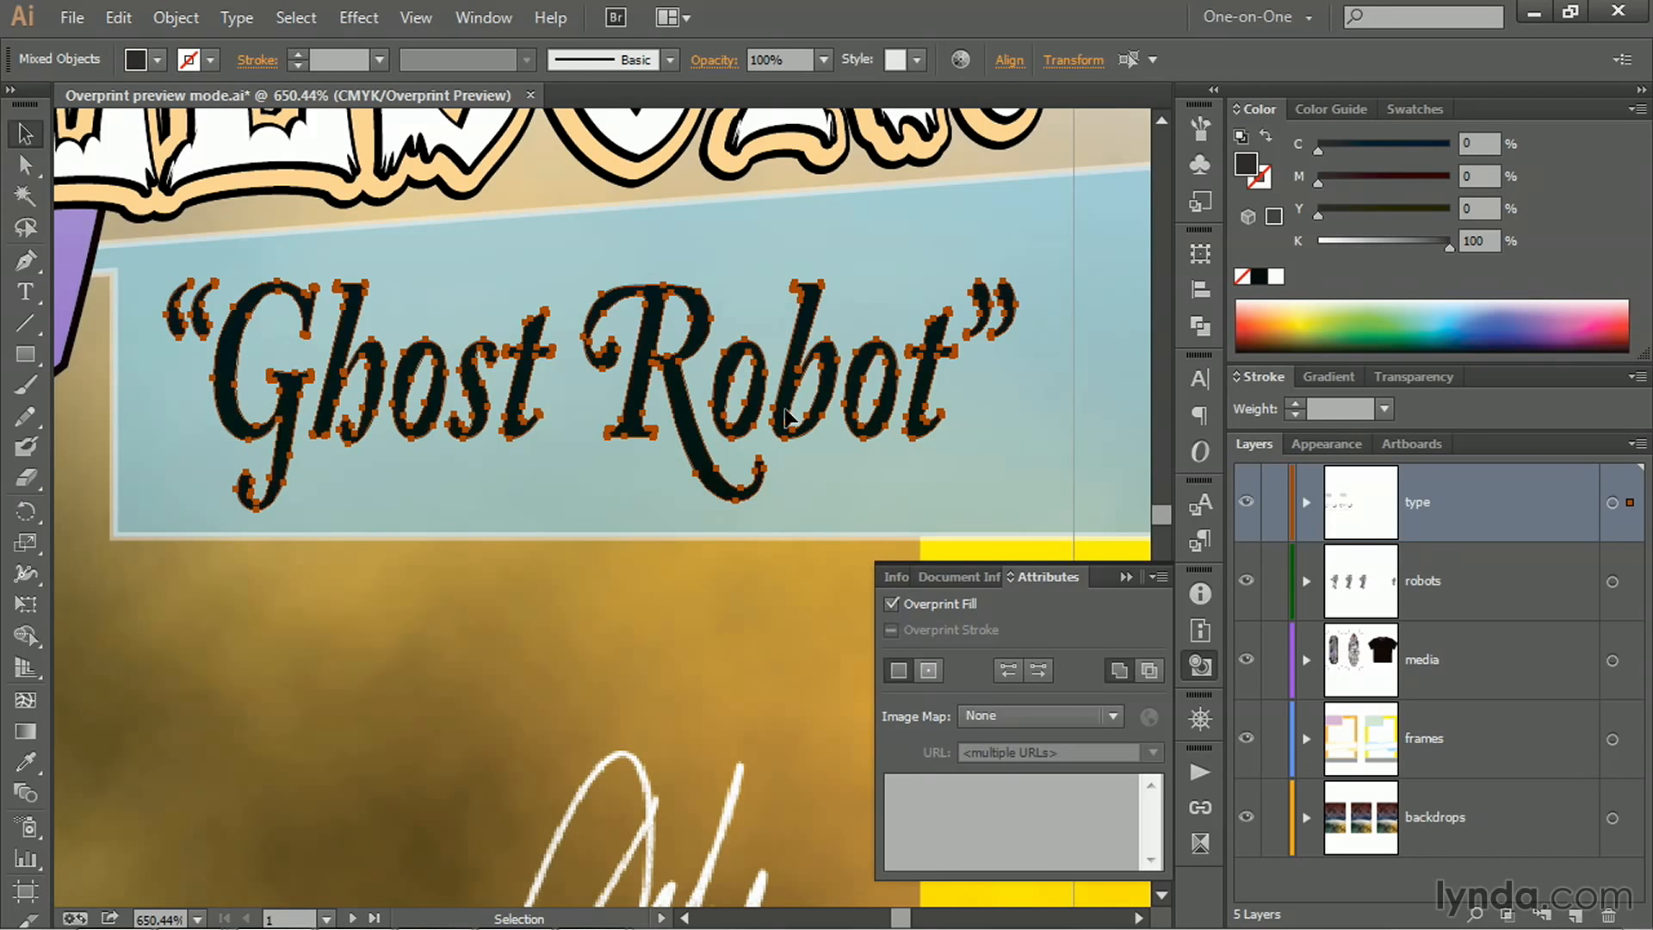
mouse_move(829, 455)
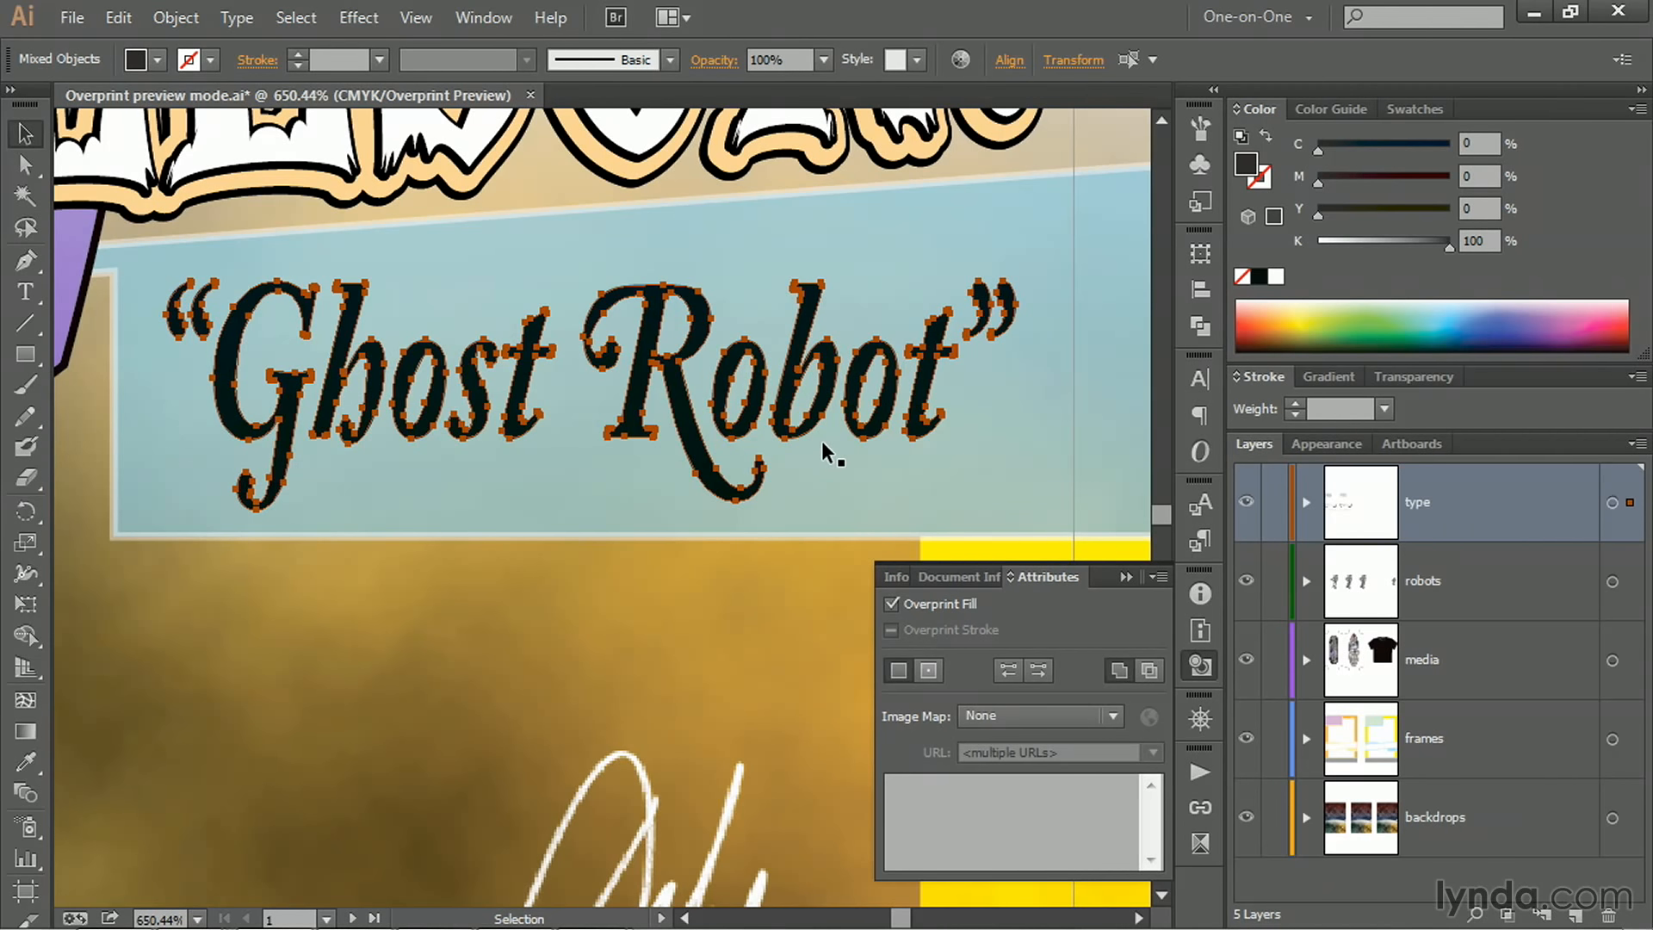
mouse_move(833, 442)
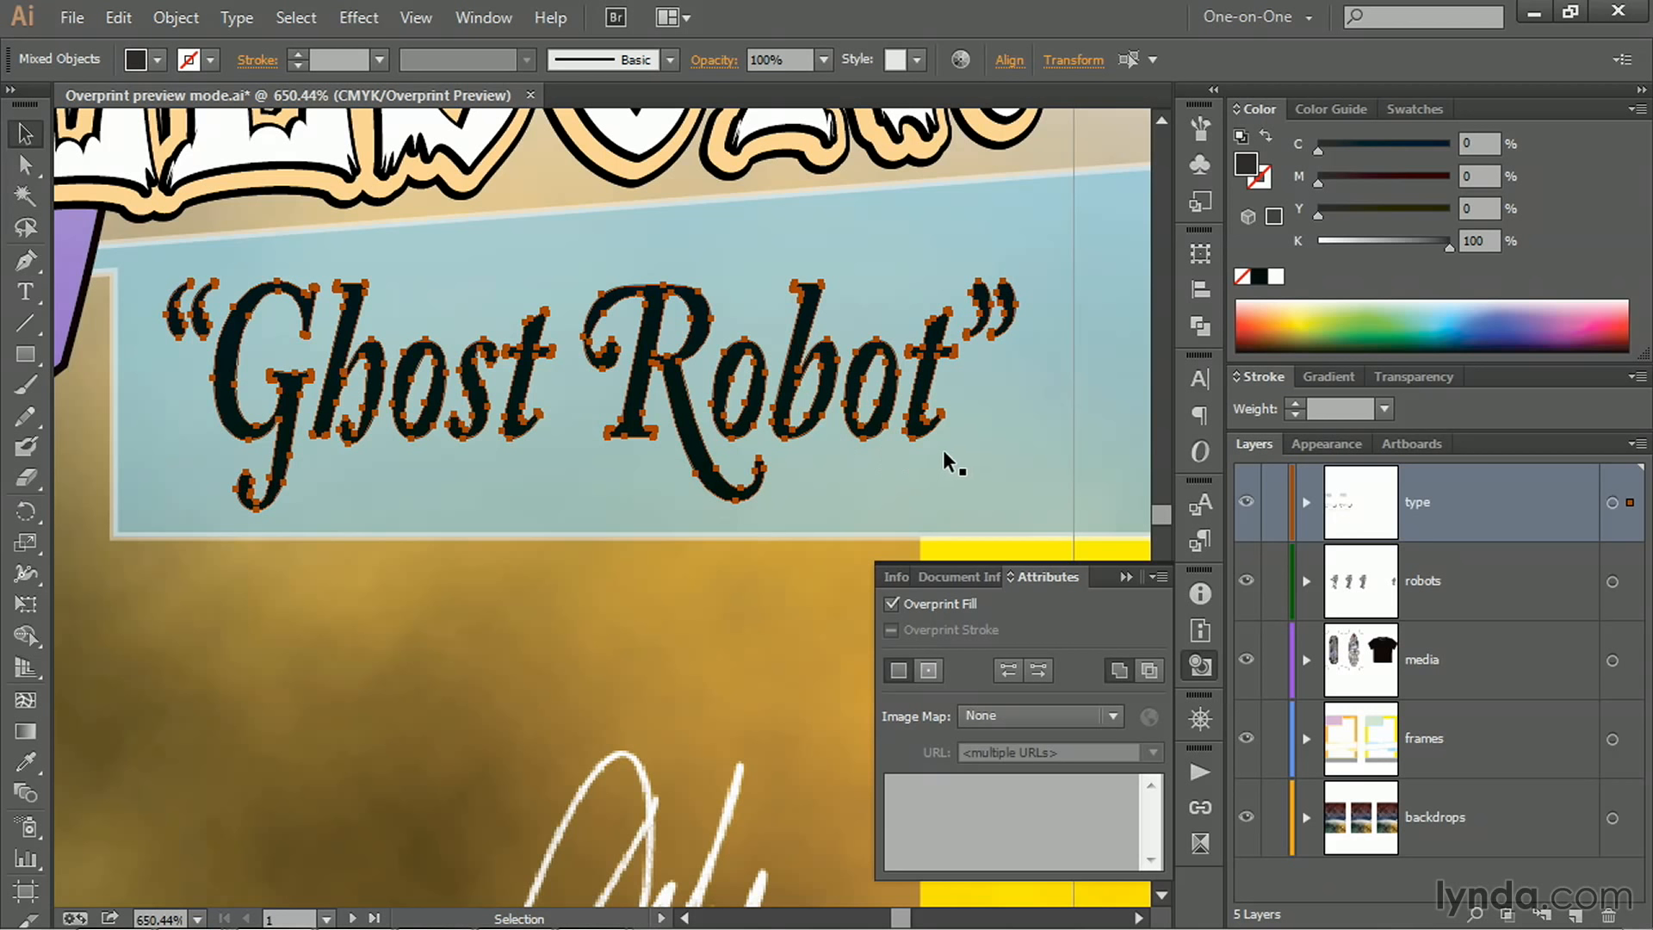
mouse_move(992, 475)
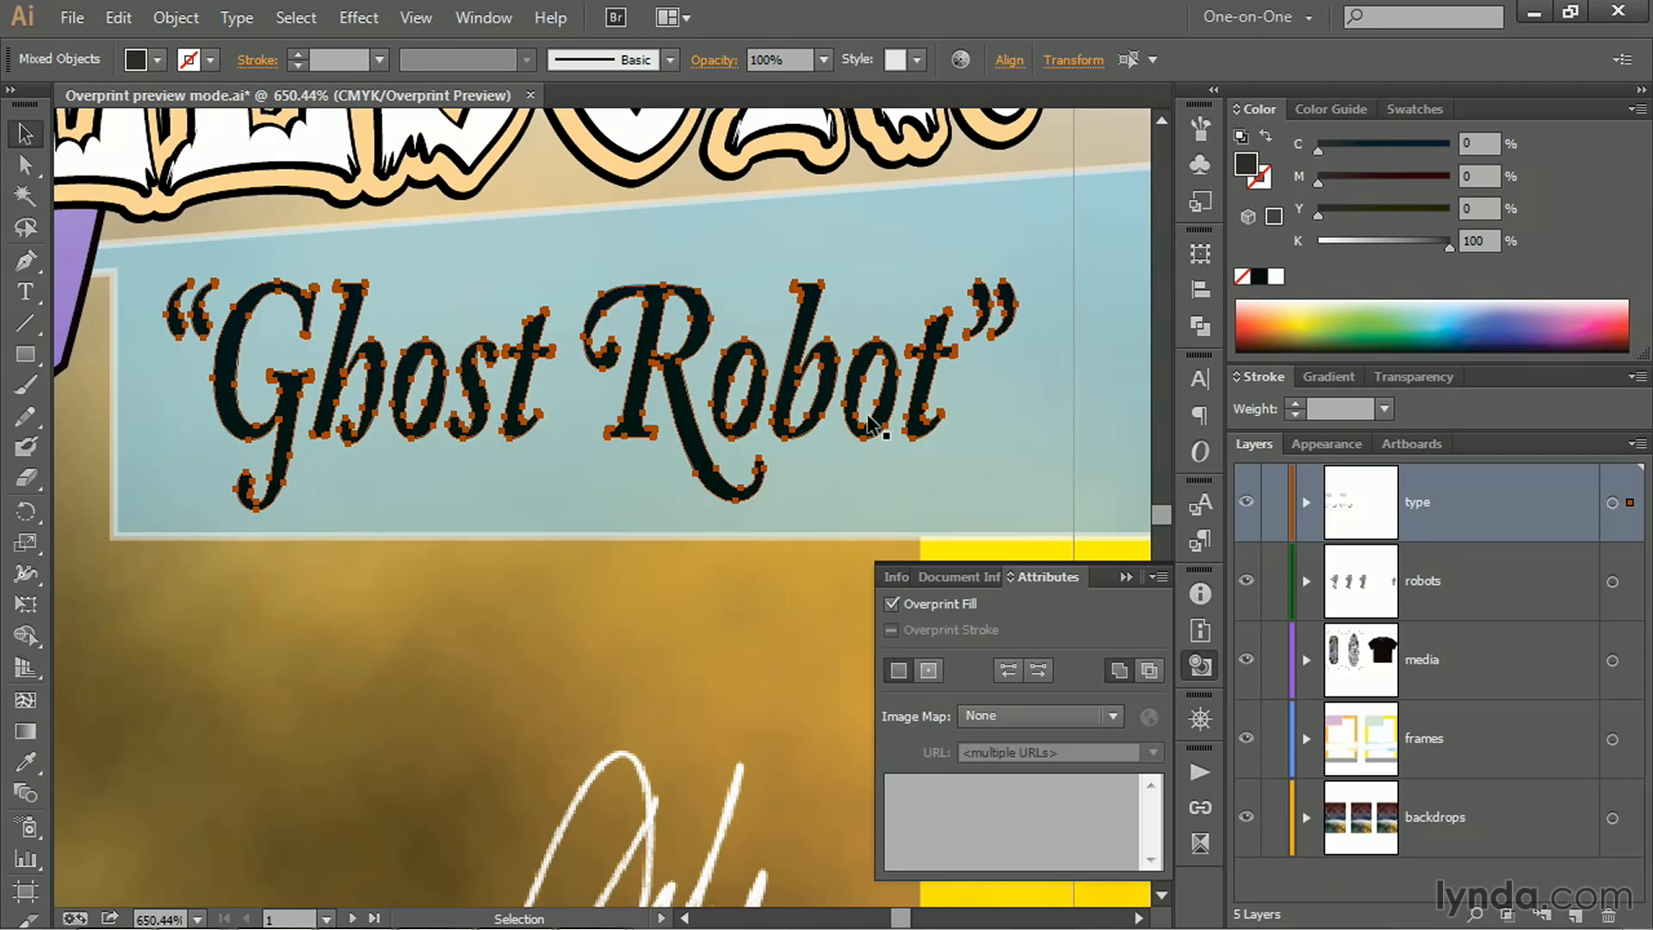
mouse_move(900, 486)
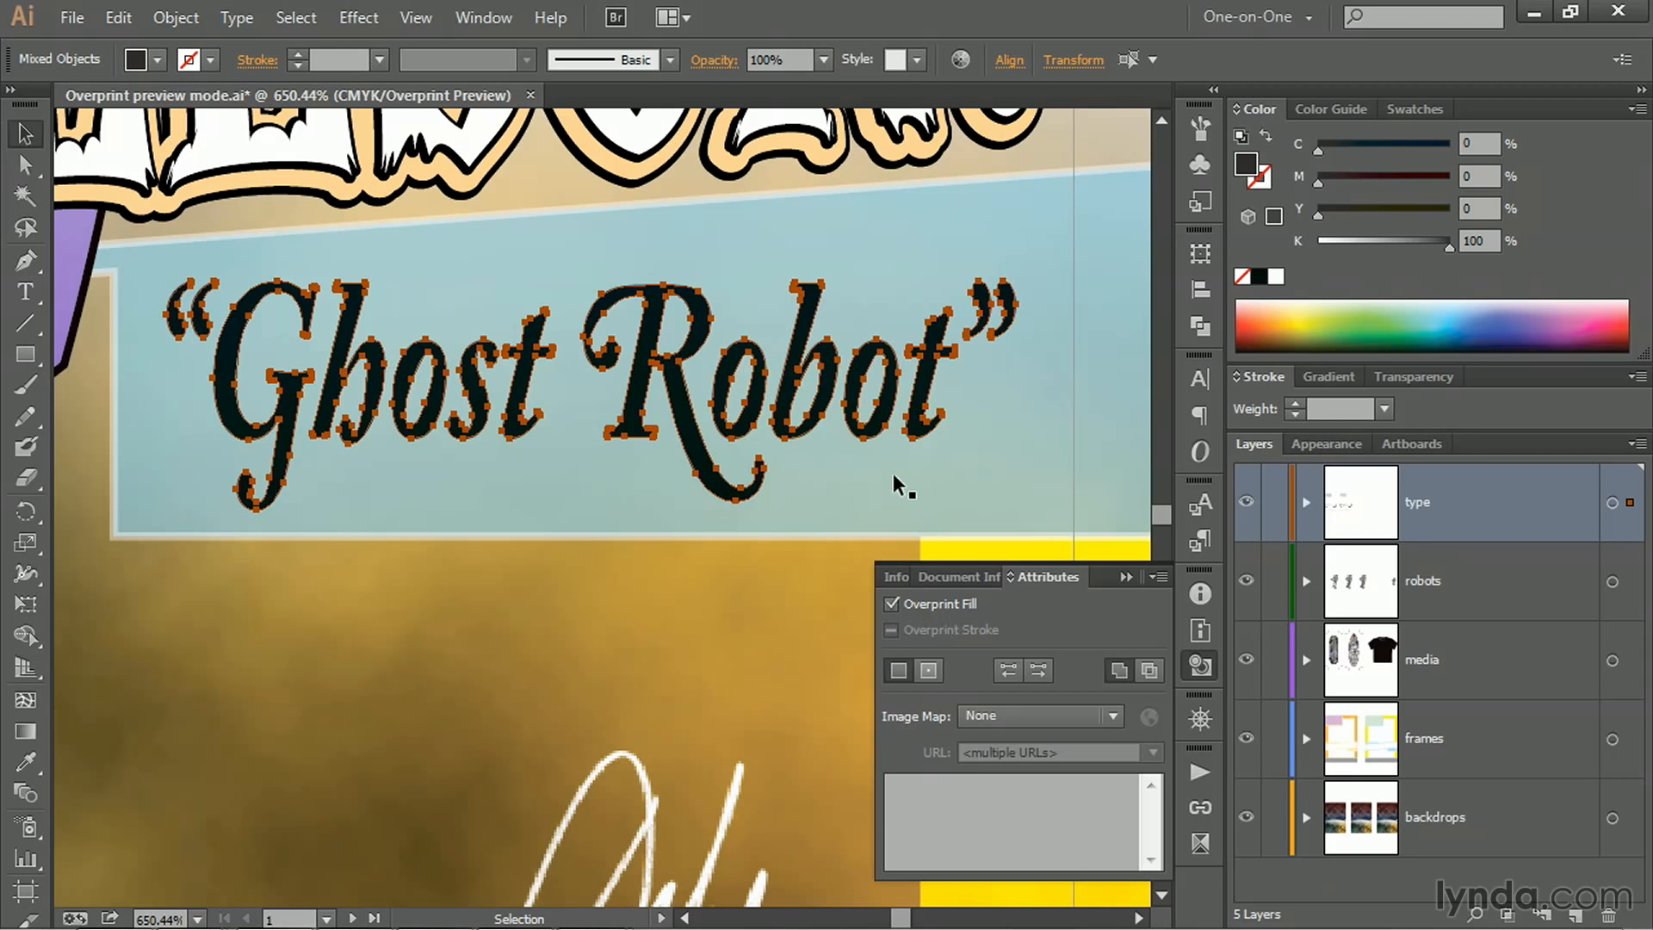
mouse_move(961, 468)
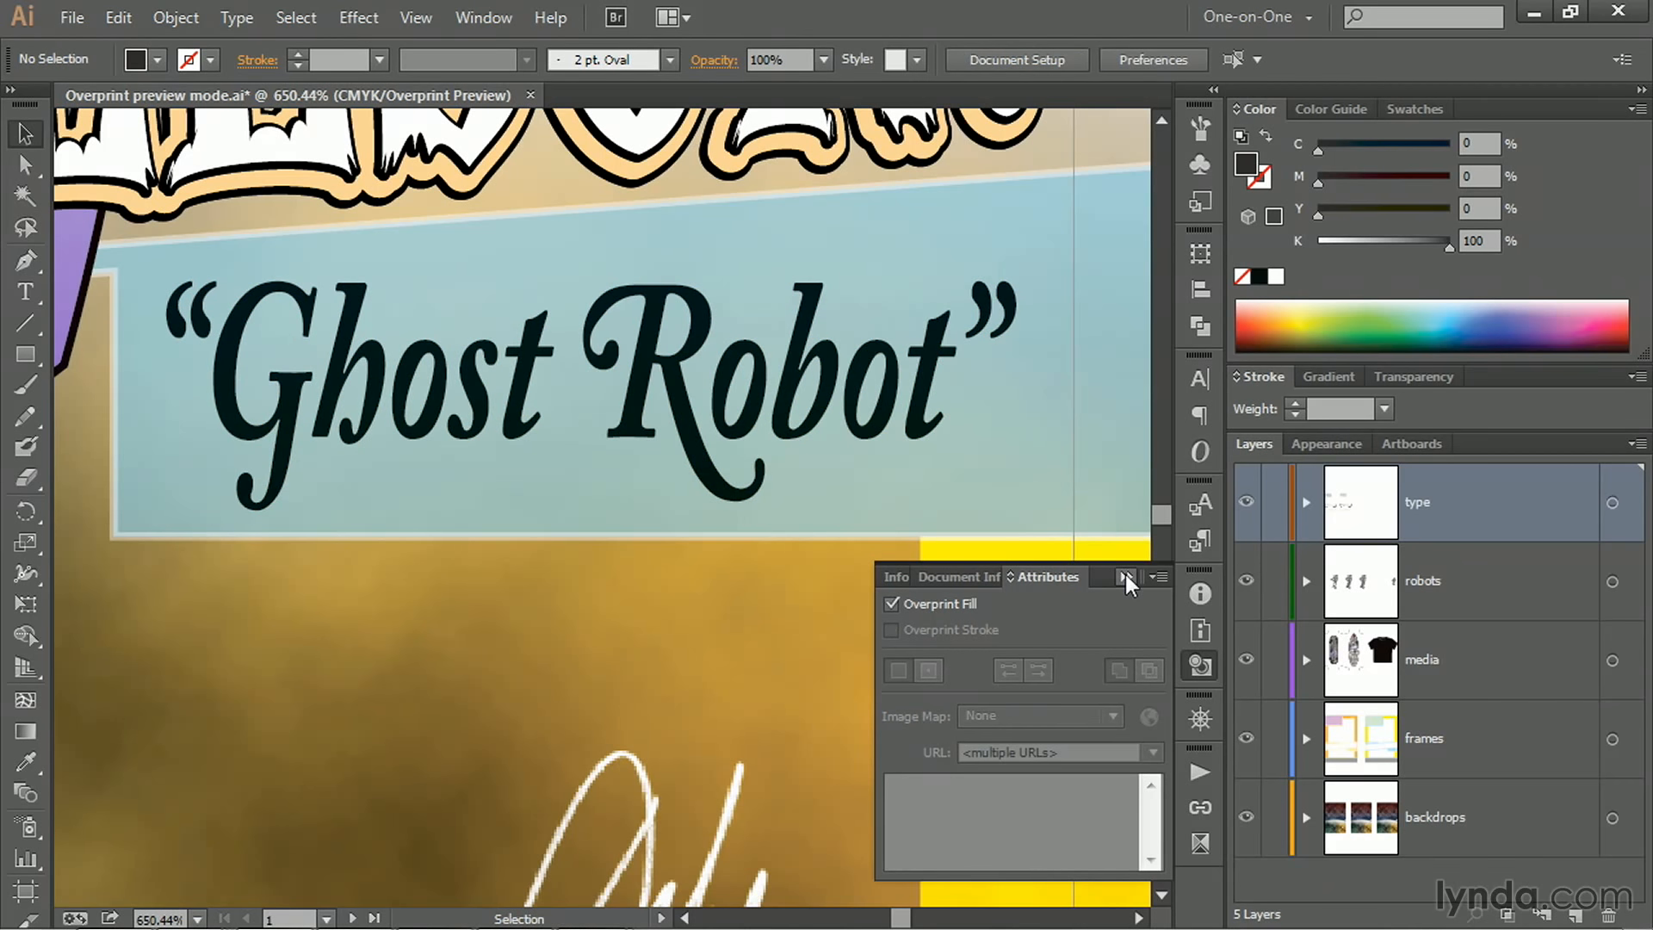
- Toggle the Black ink in Separations Preview to check the Ghost Robot lettering
click(1201, 844)
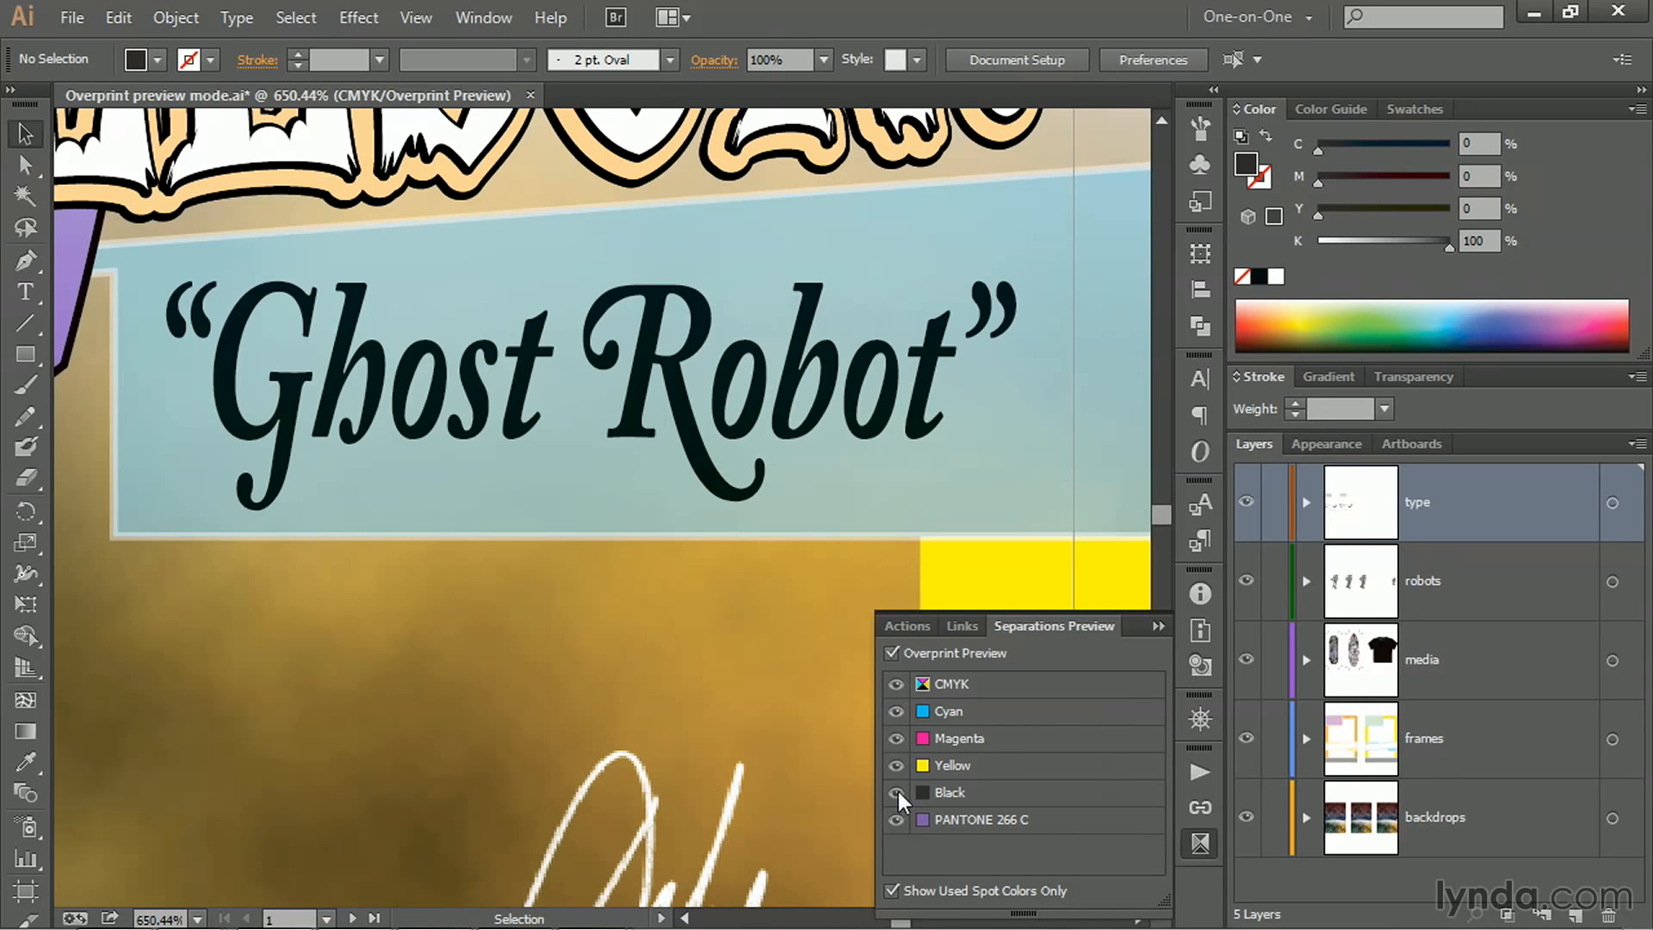
click(895, 792)
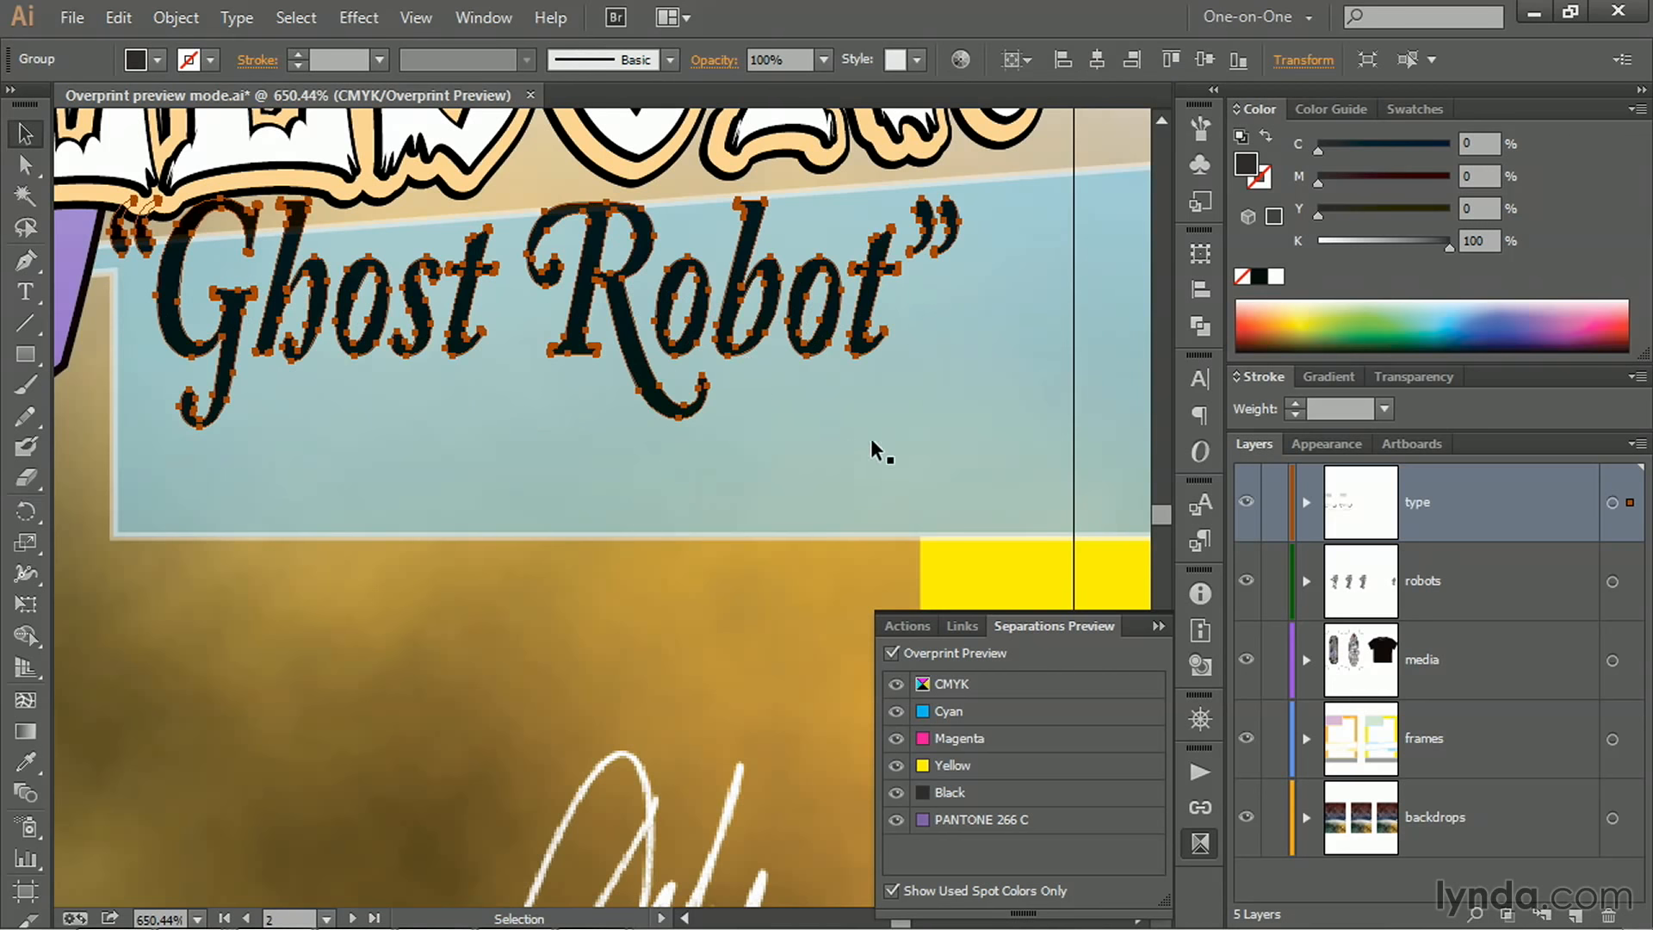
mouse_move(854, 411)
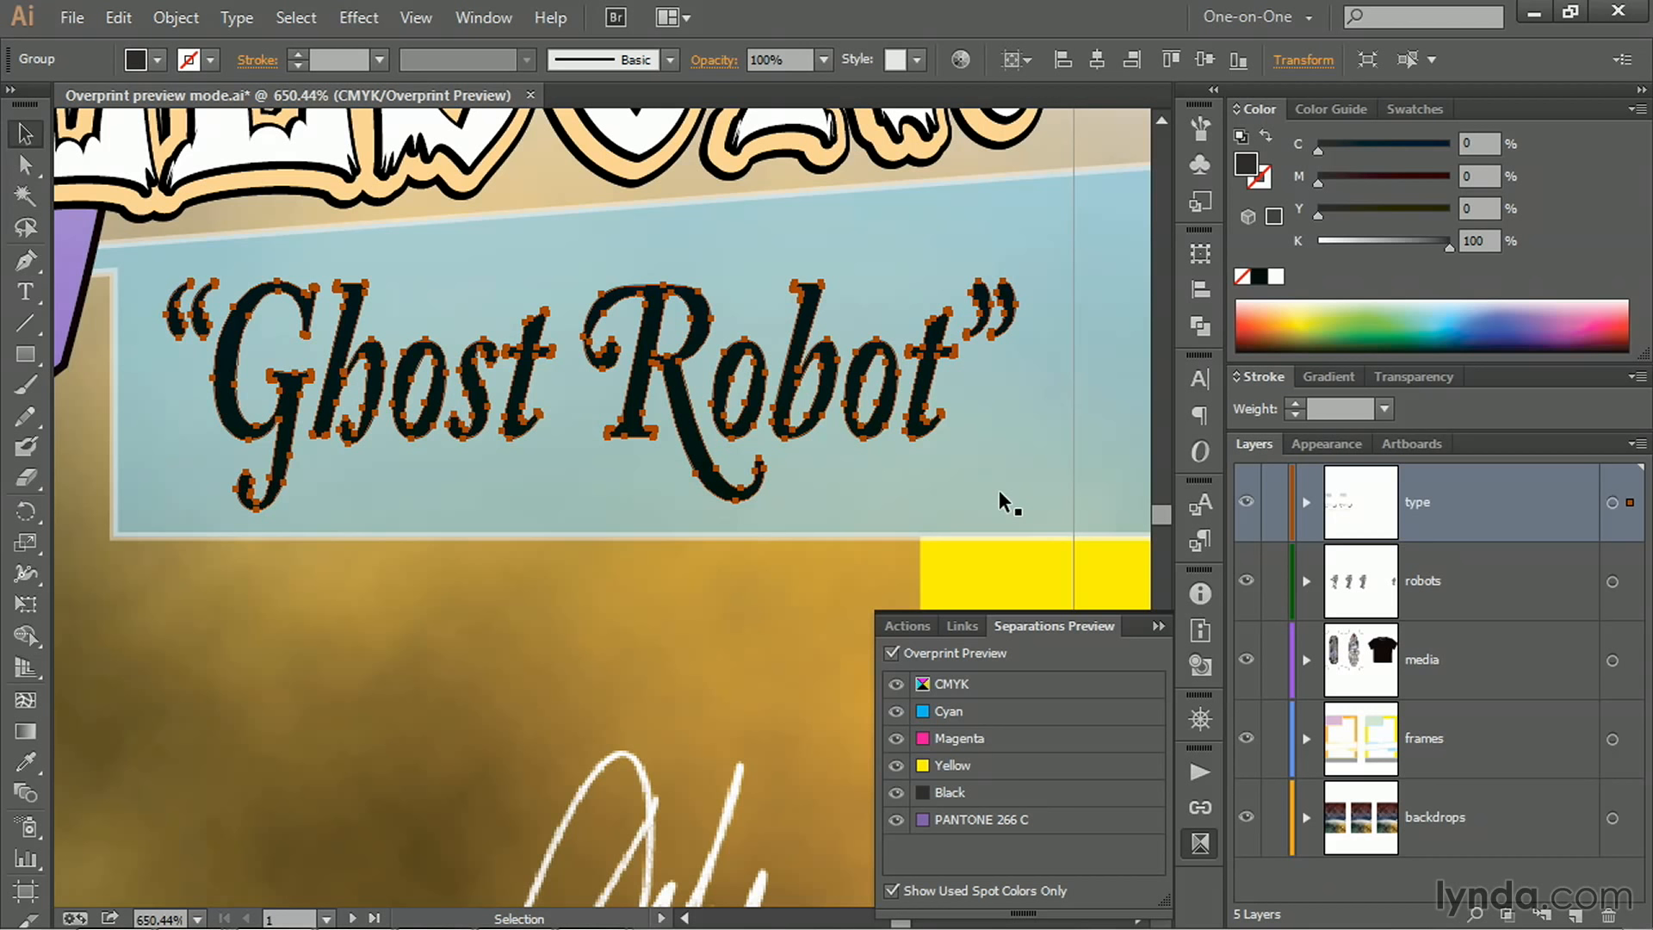
mouse_move(910, 494)
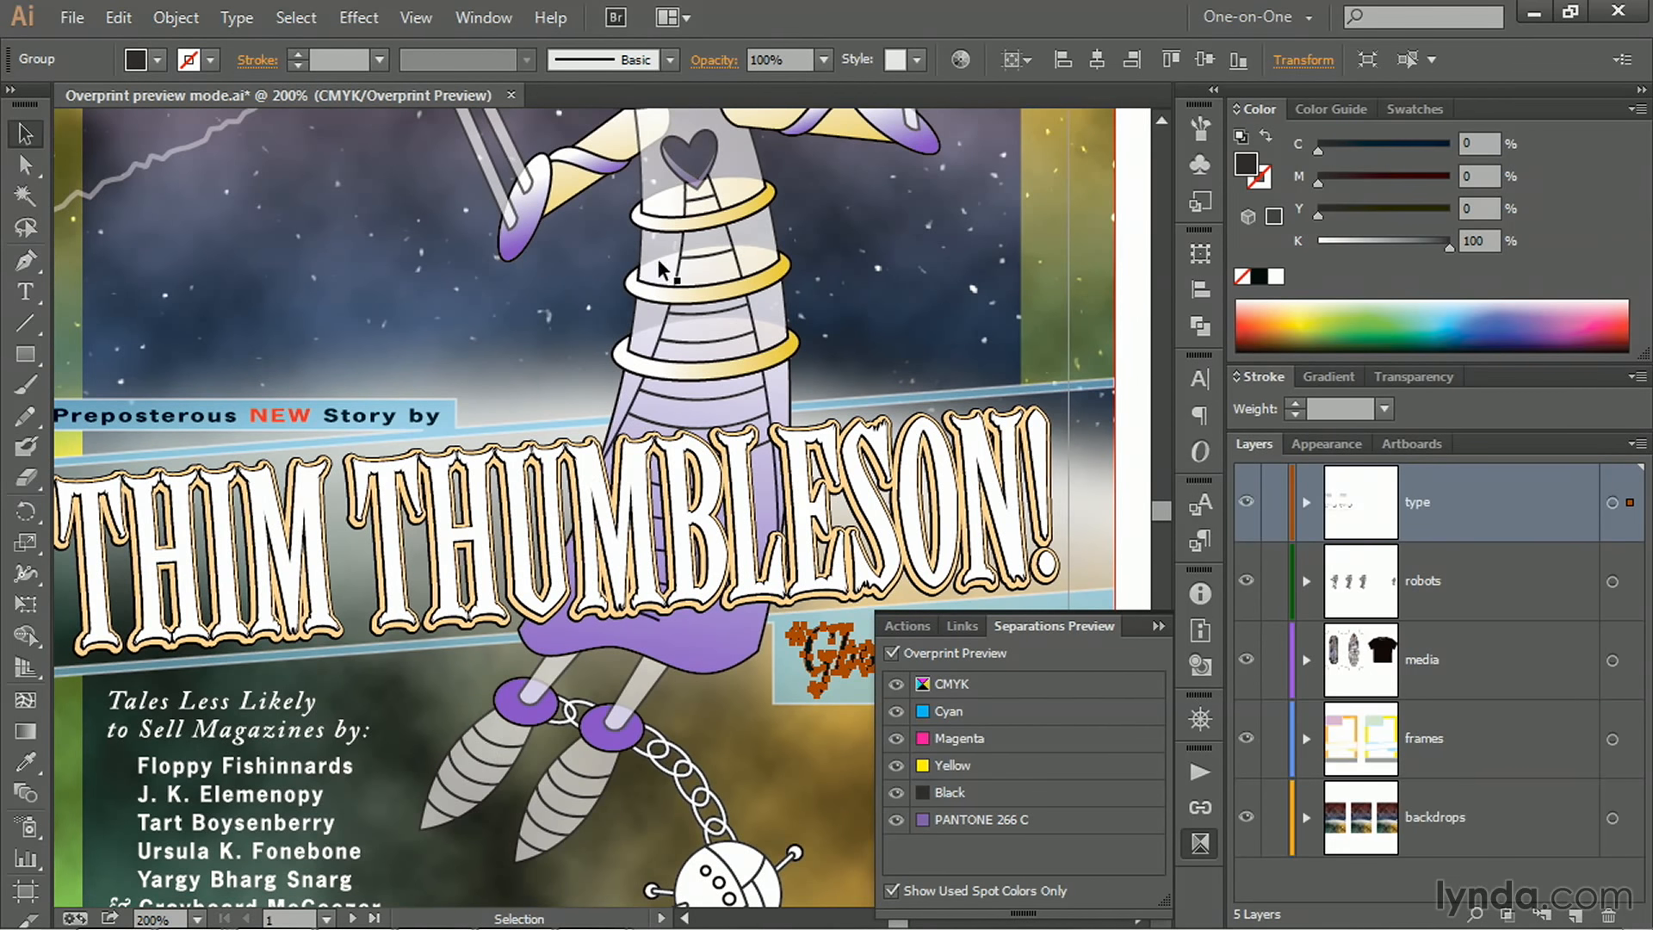
mouse_move(601, 780)
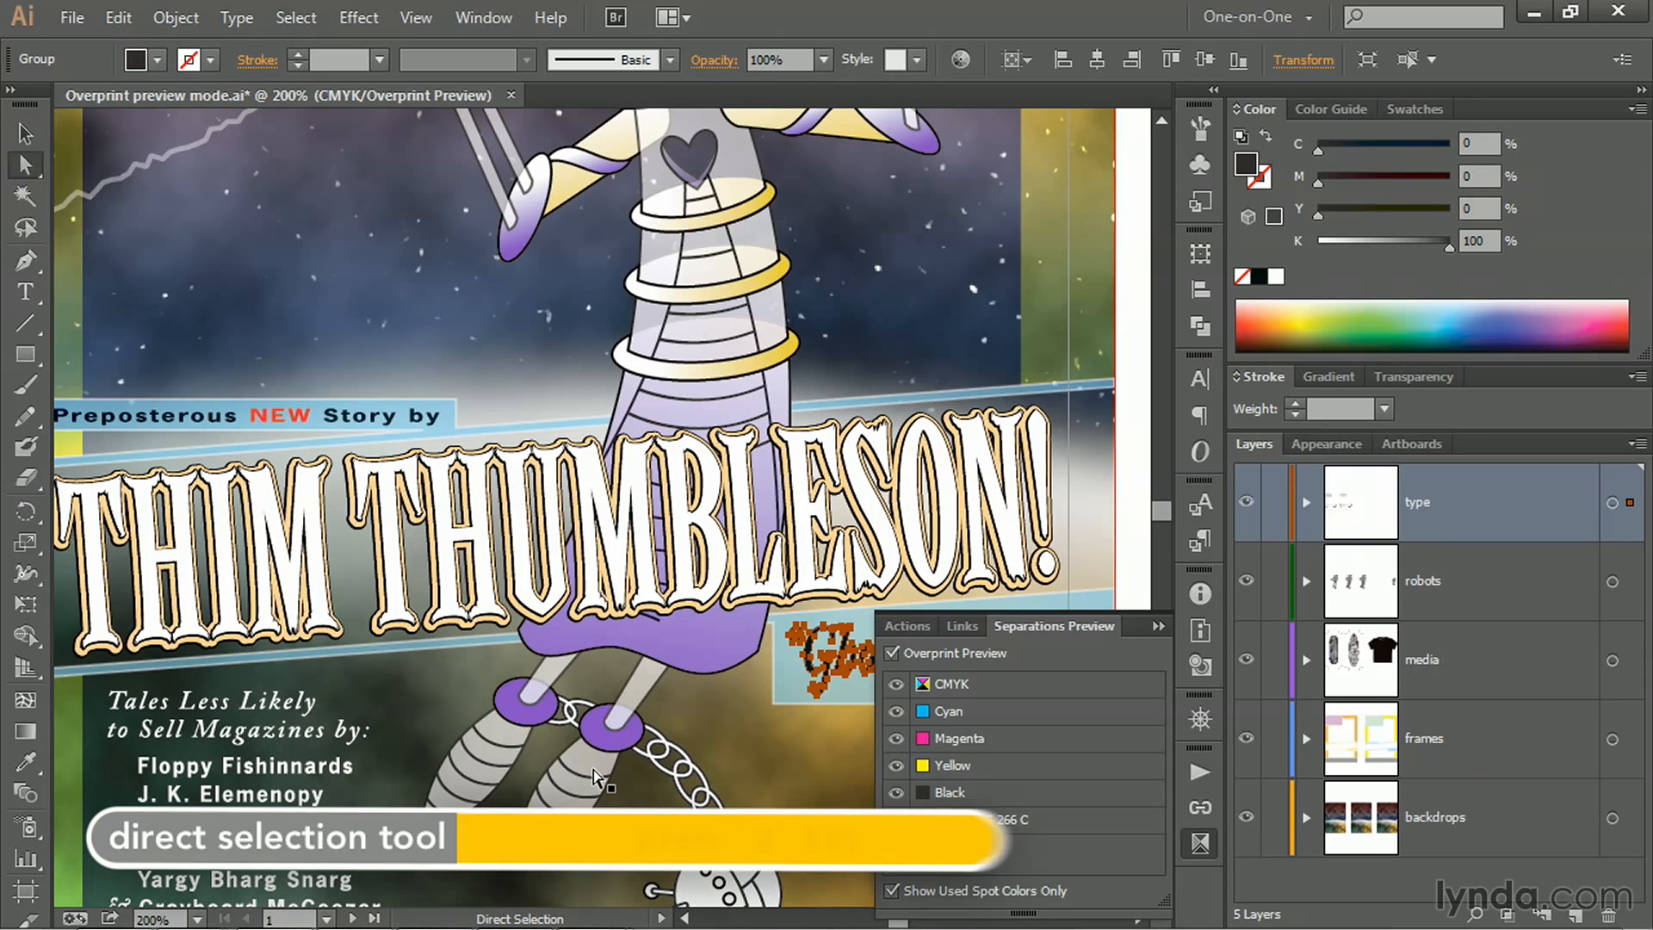
- Switch to the Direct Selection tool (A) and pick a single black robot outline path
key(a)
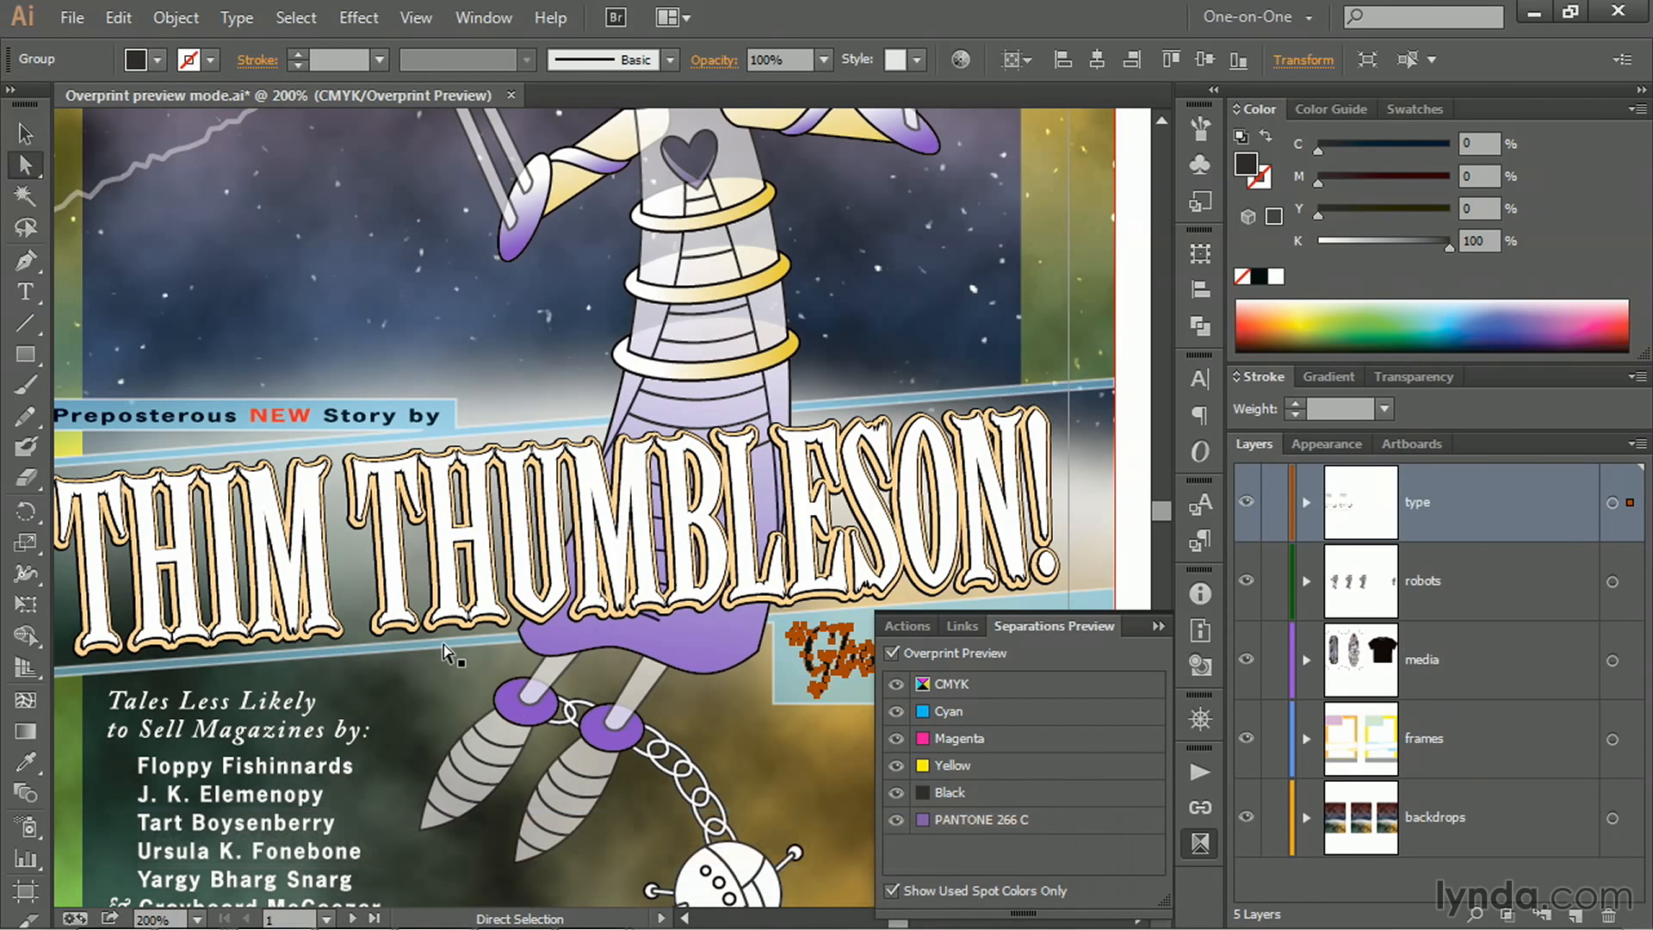
click(496, 749)
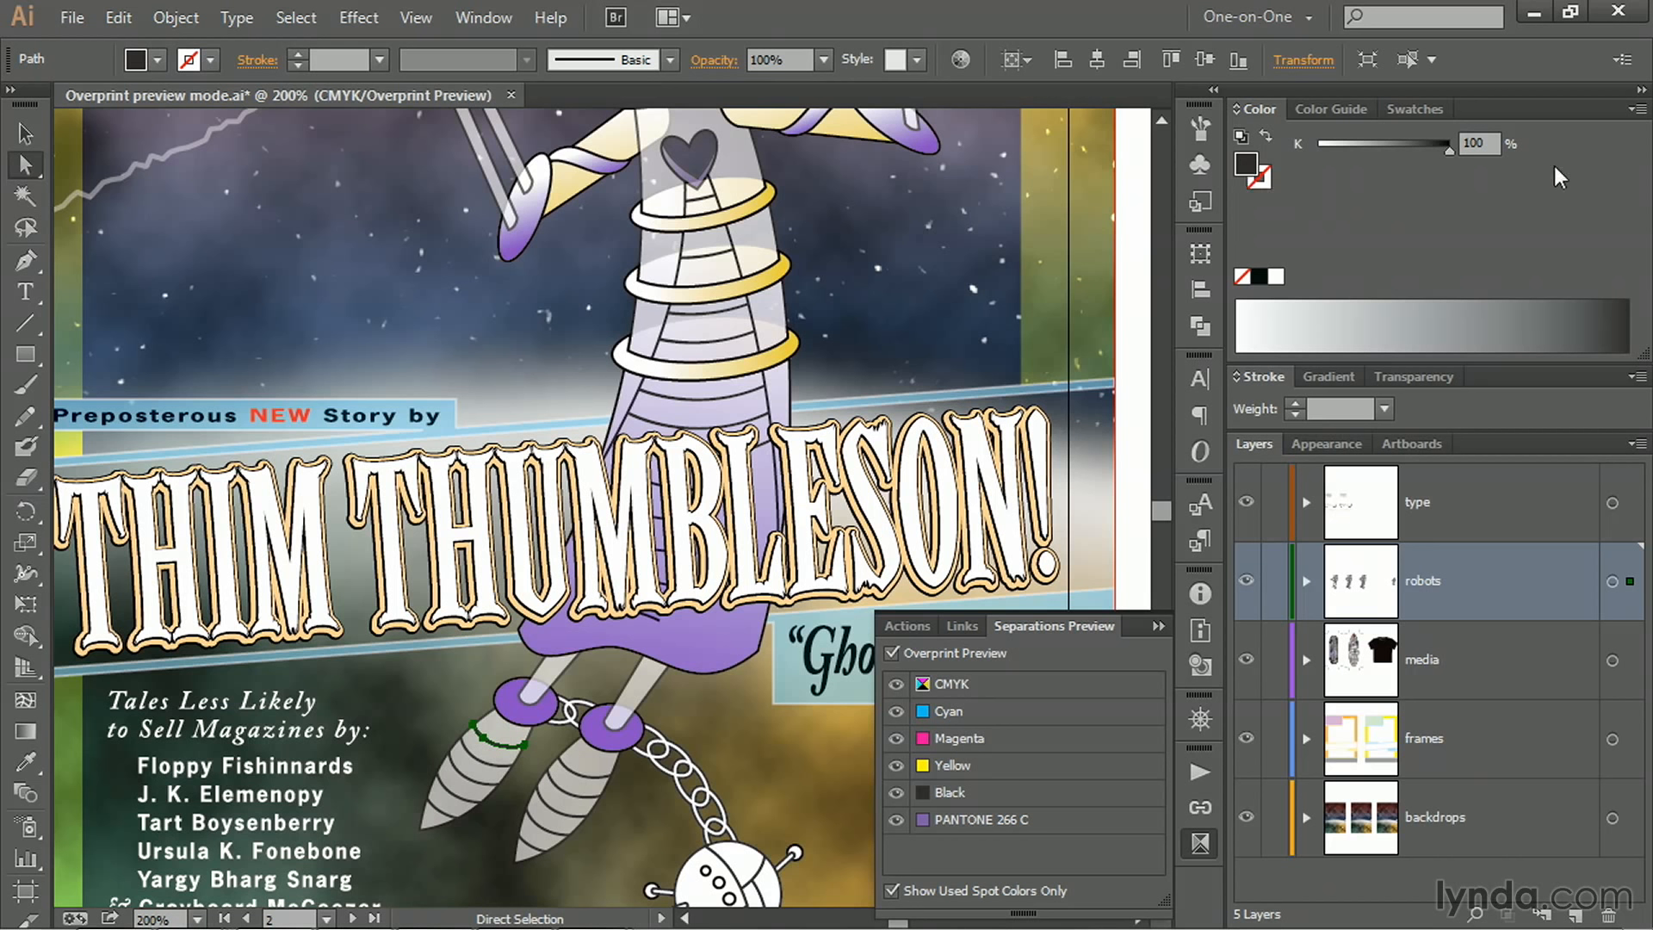
mouse_move(1538, 160)
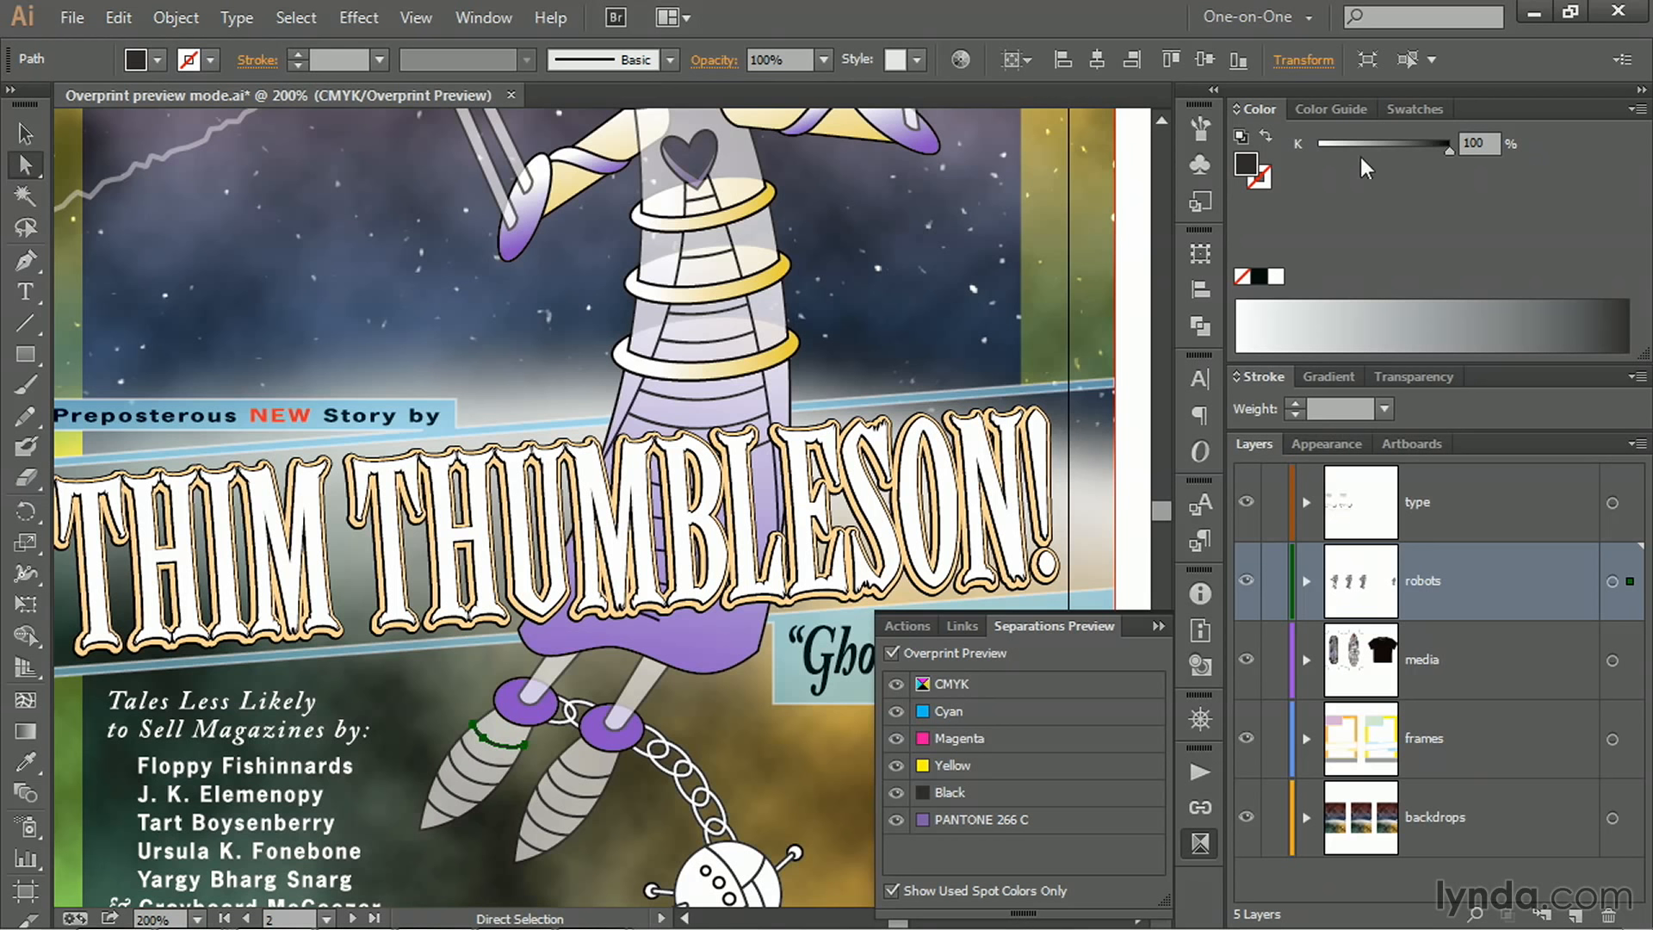
mouse_move(1324, 246)
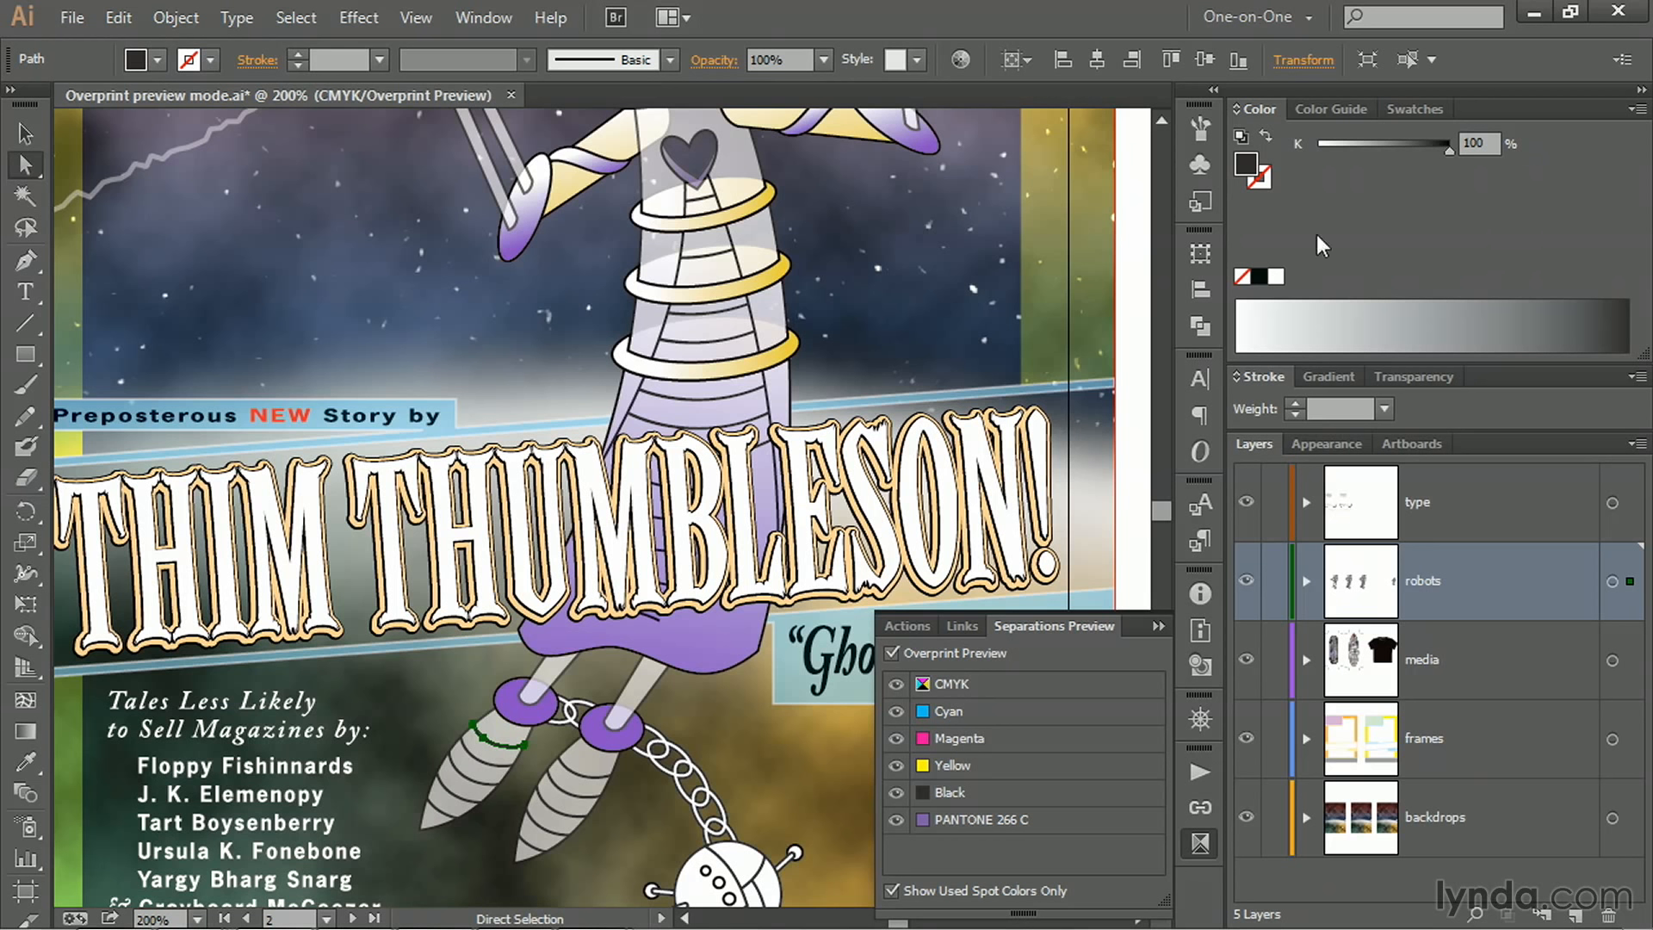
mouse_move(956, 293)
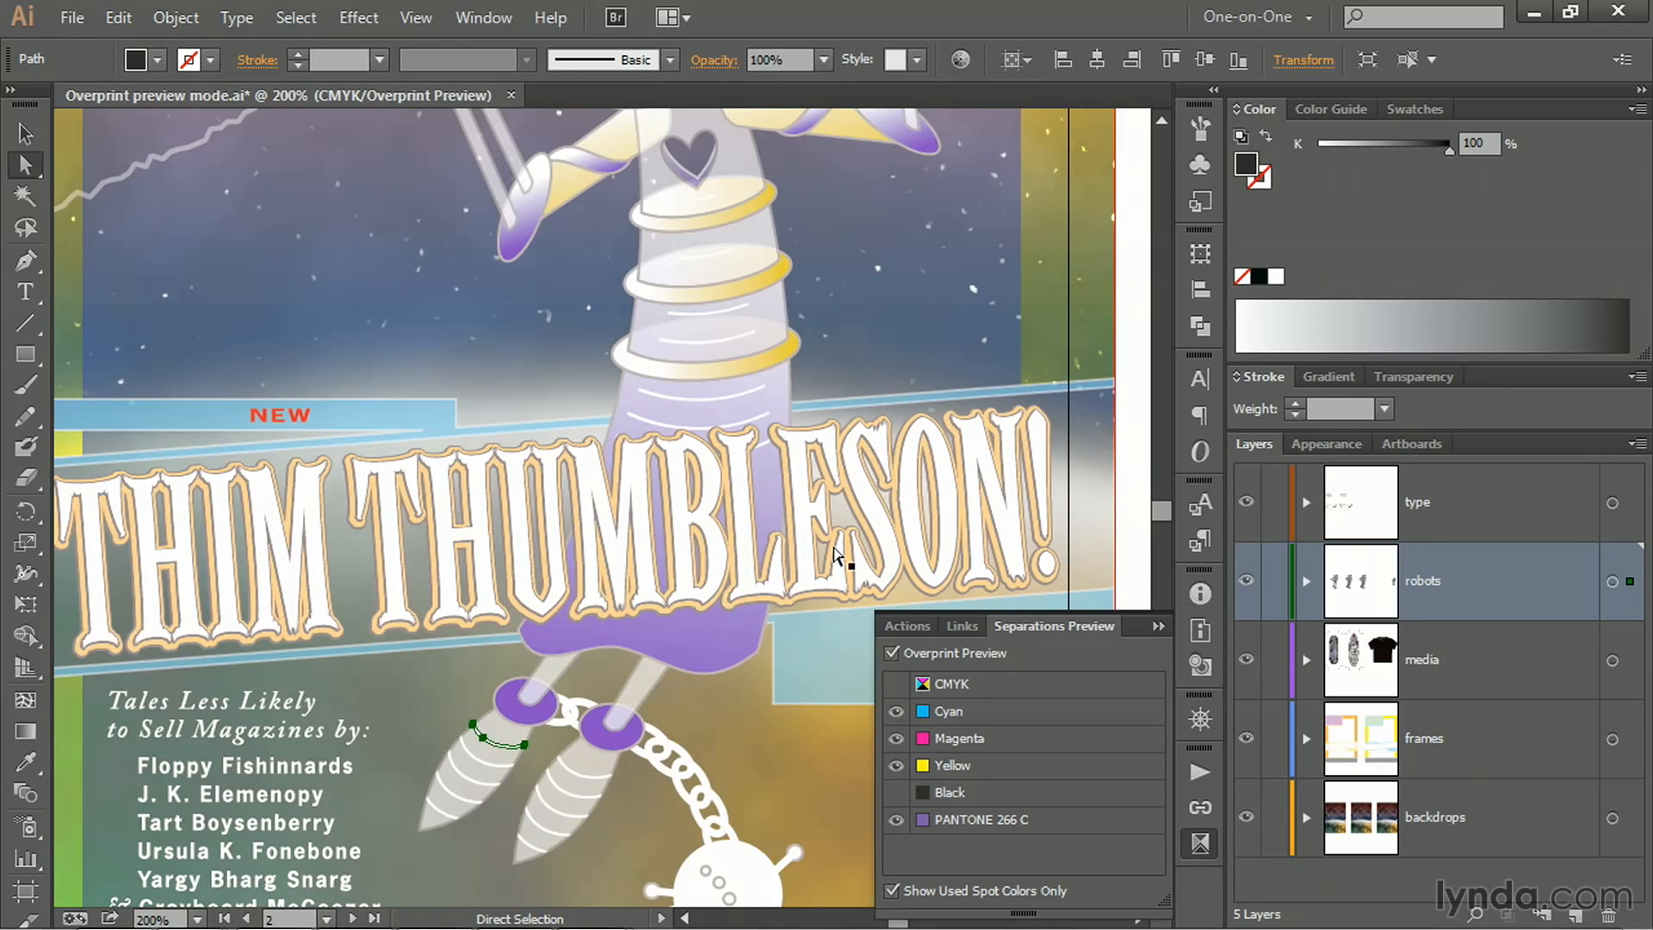
mouse_move(637, 486)
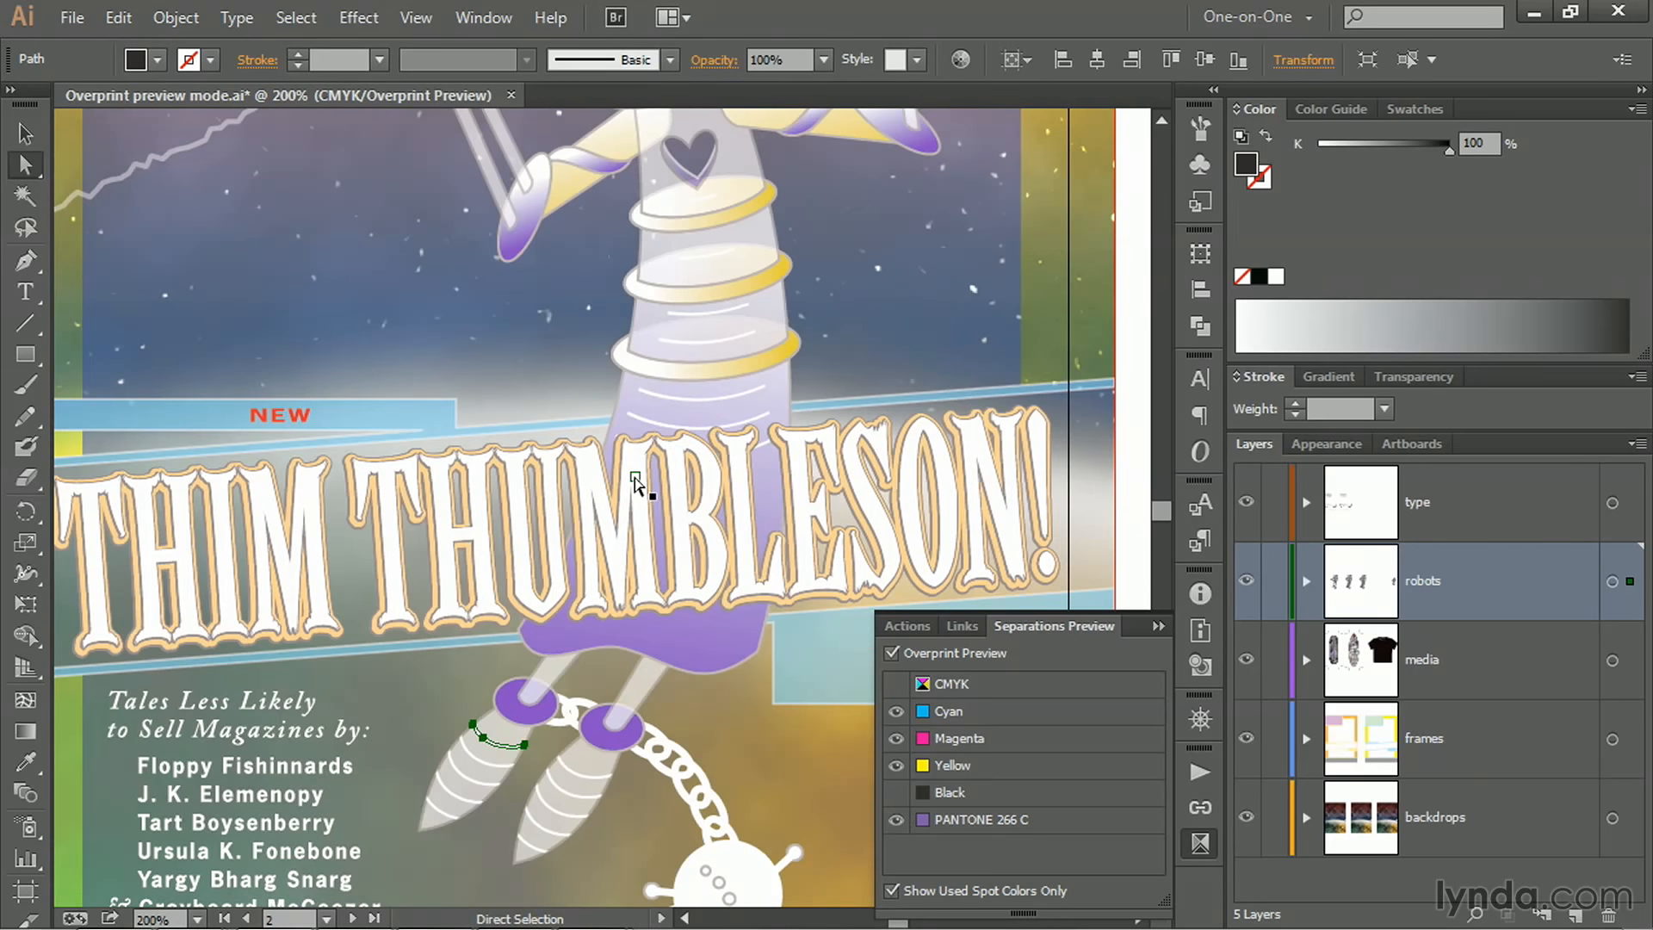
mouse_move(690, 670)
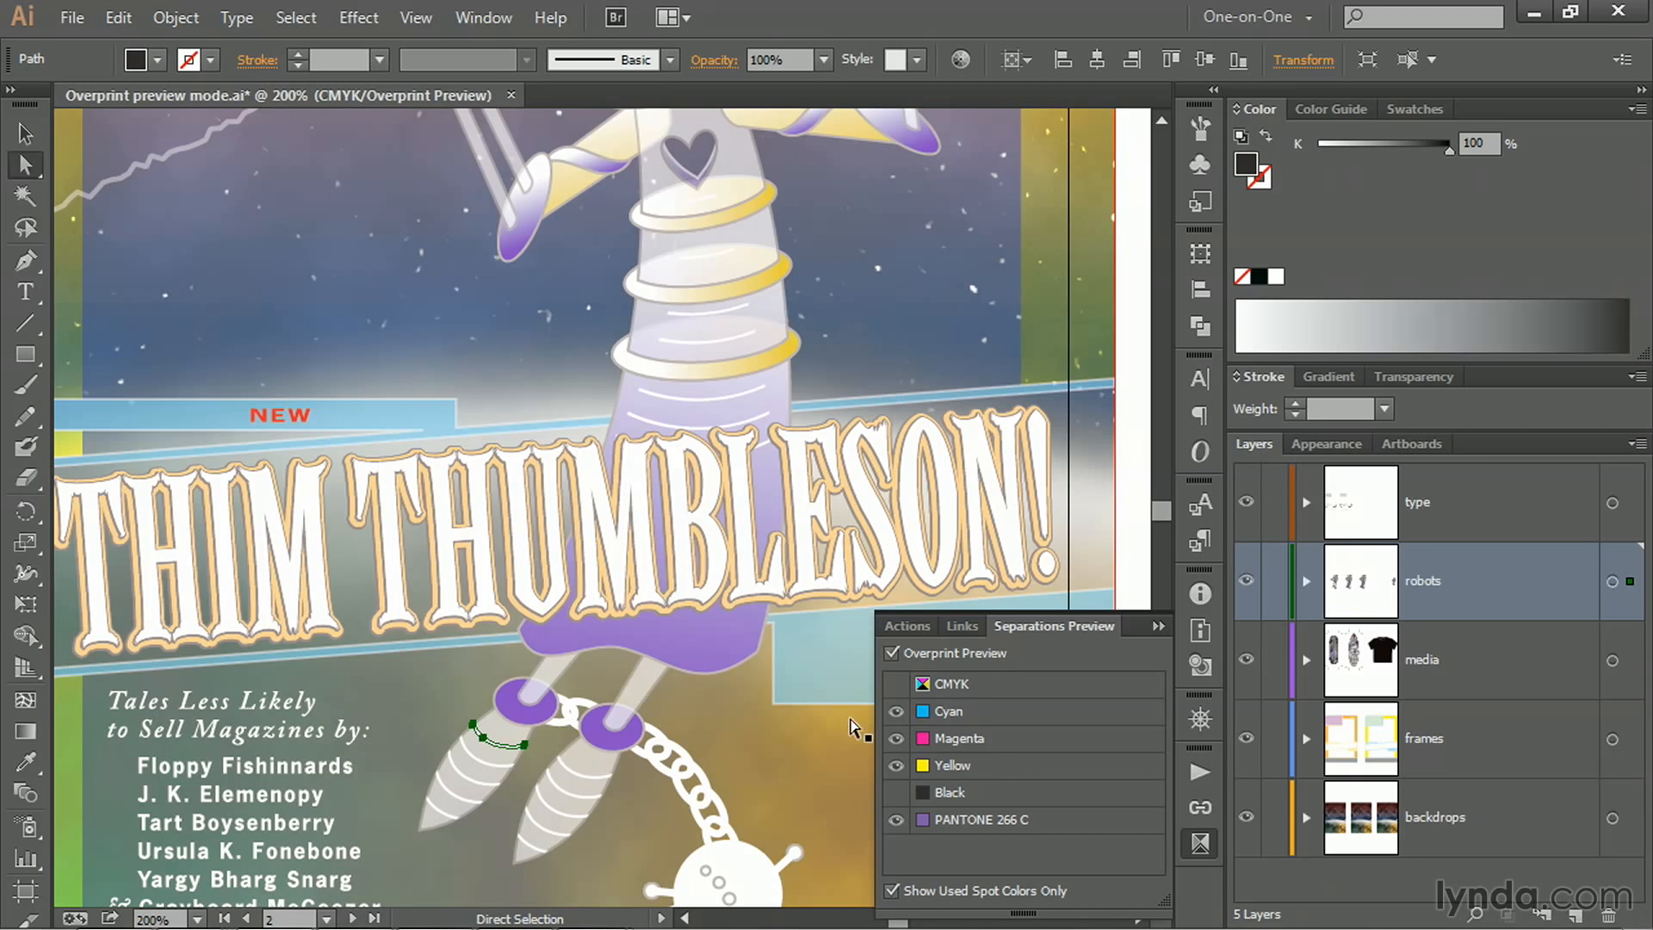
mouse_move(896, 694)
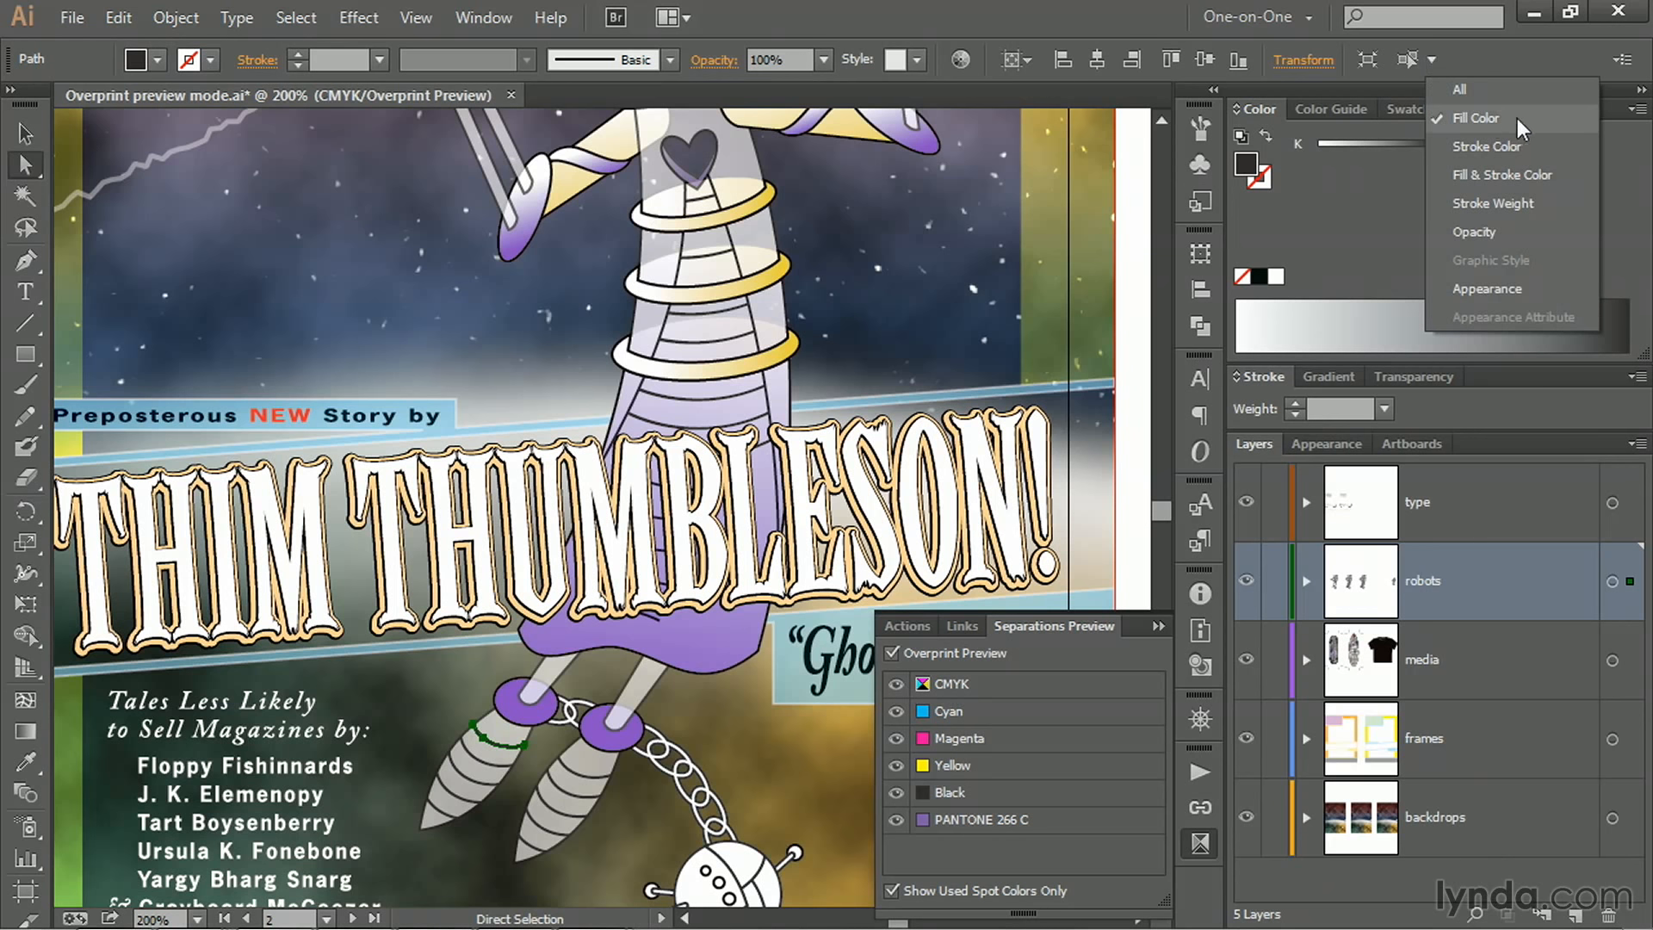
- Select all paths sharing the robot outline's black fill via Select Similar Objects > Fill Color
click(1407, 61)
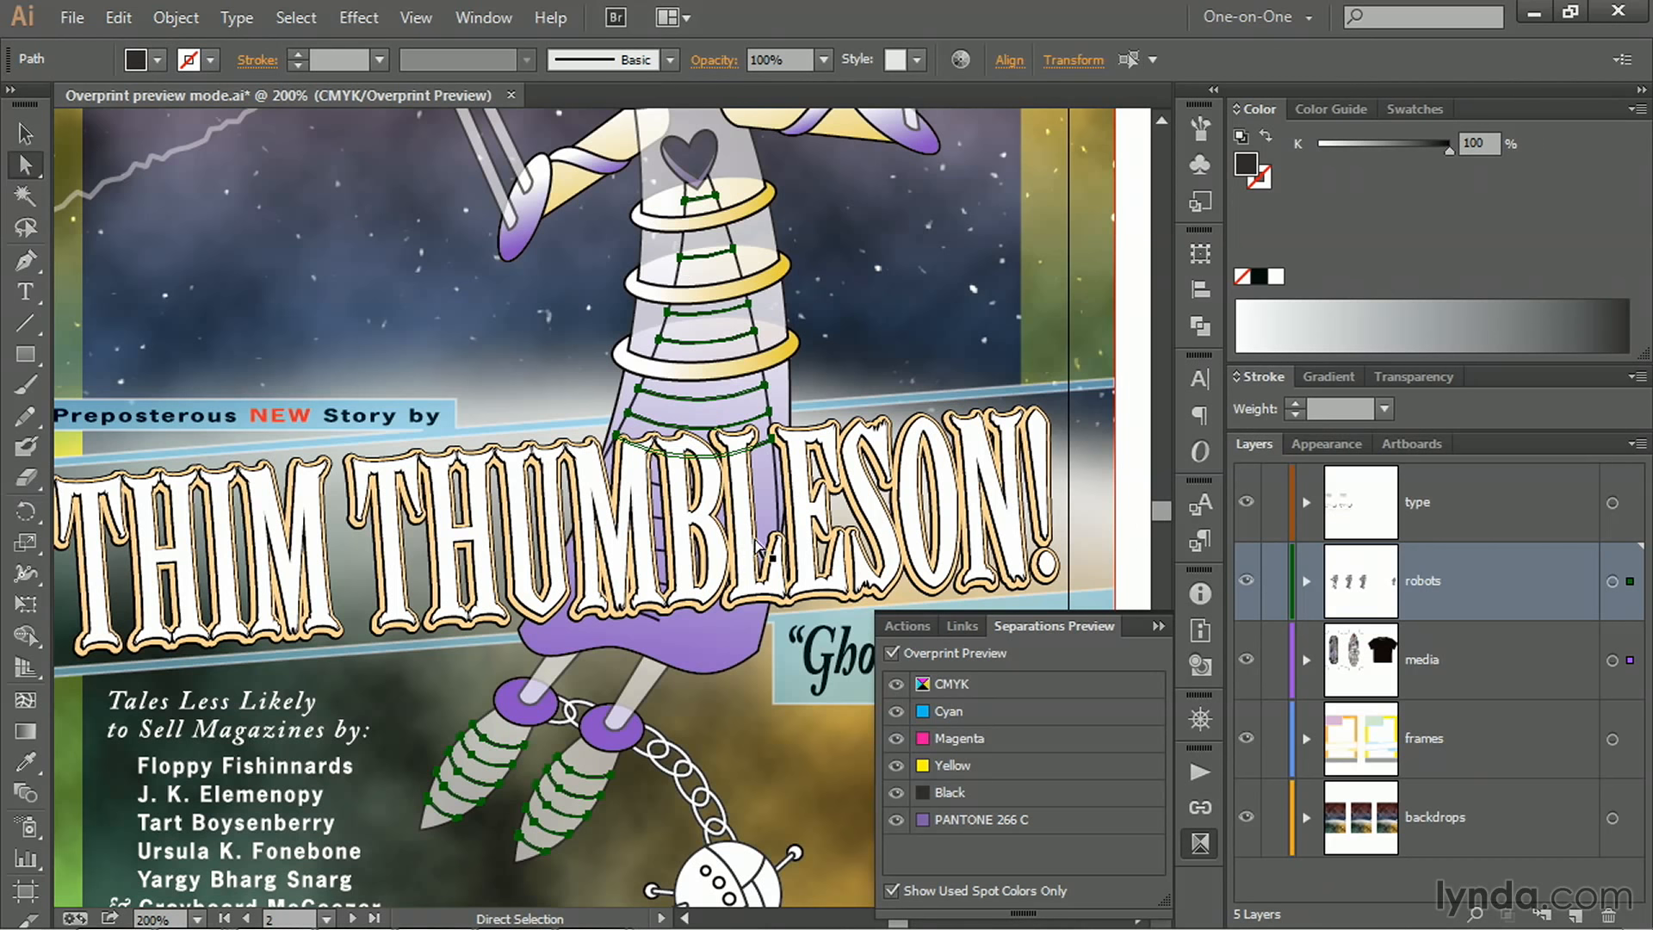
mouse_move(480, 348)
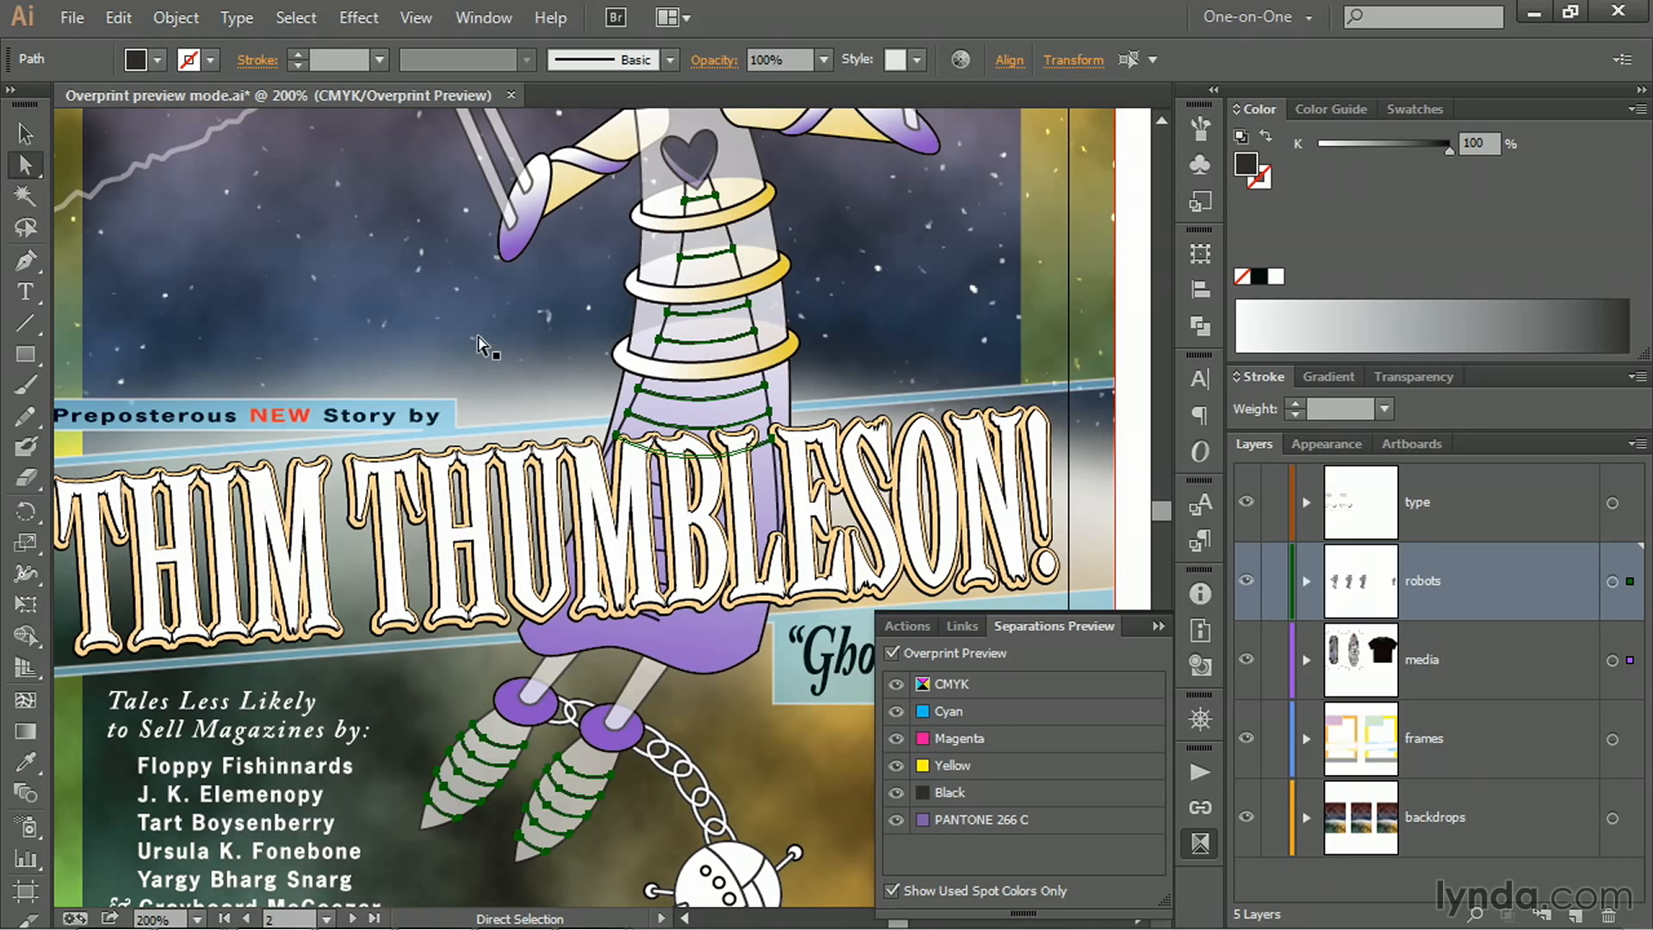
mouse_move(1589, 651)
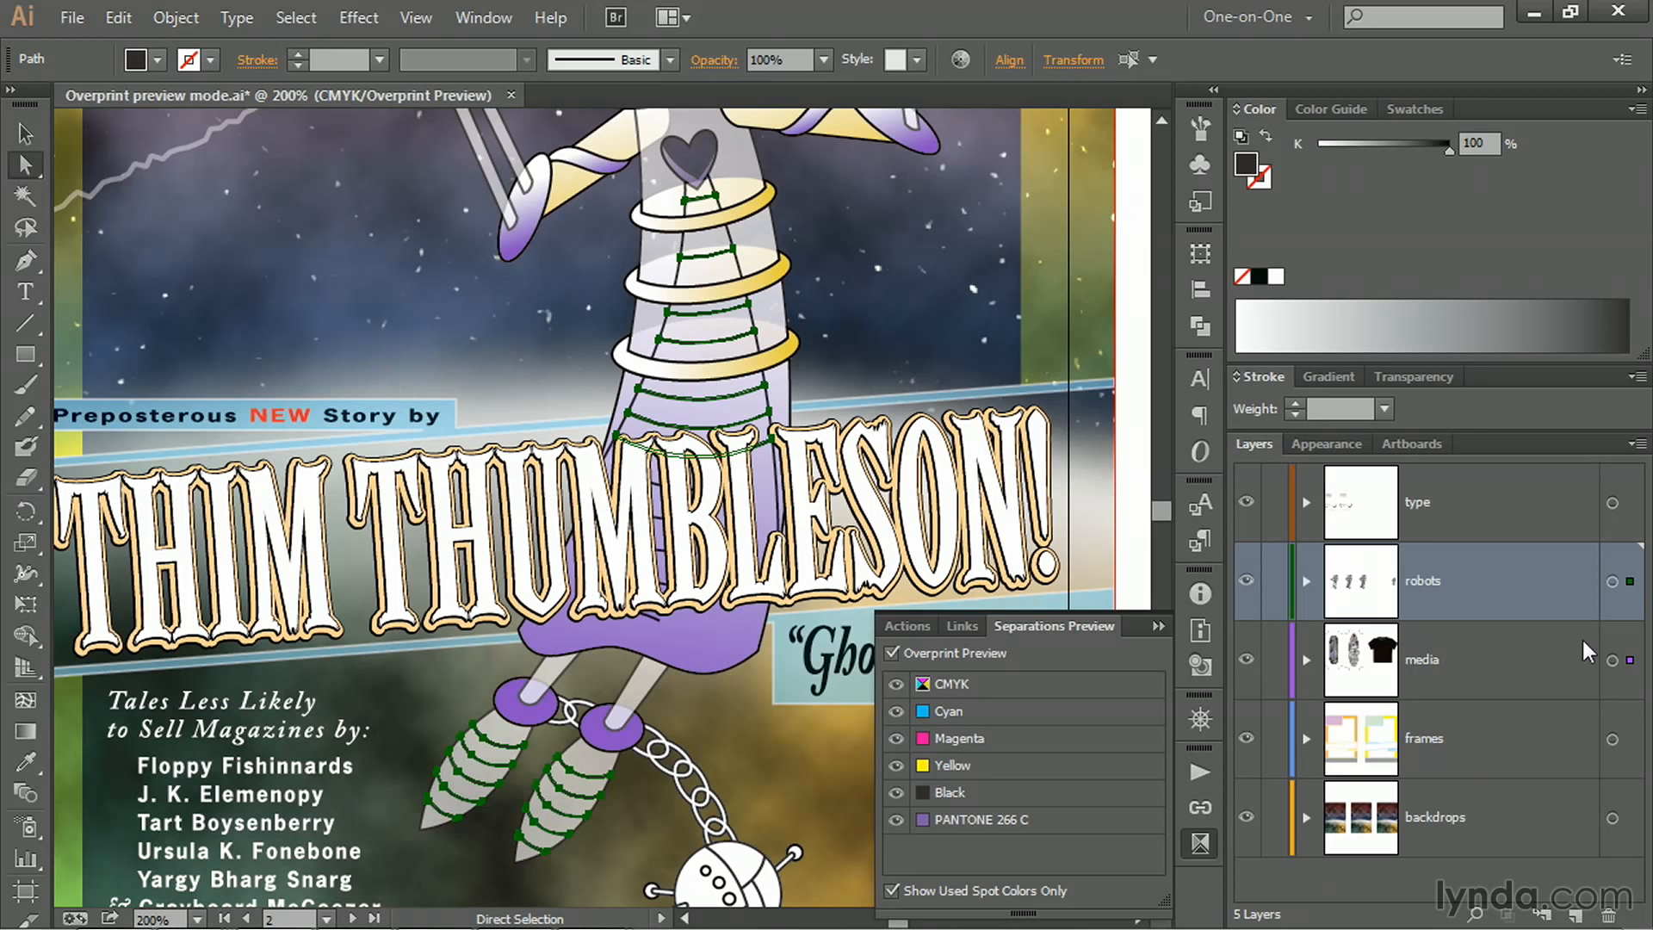
mouse_move(1562, 685)
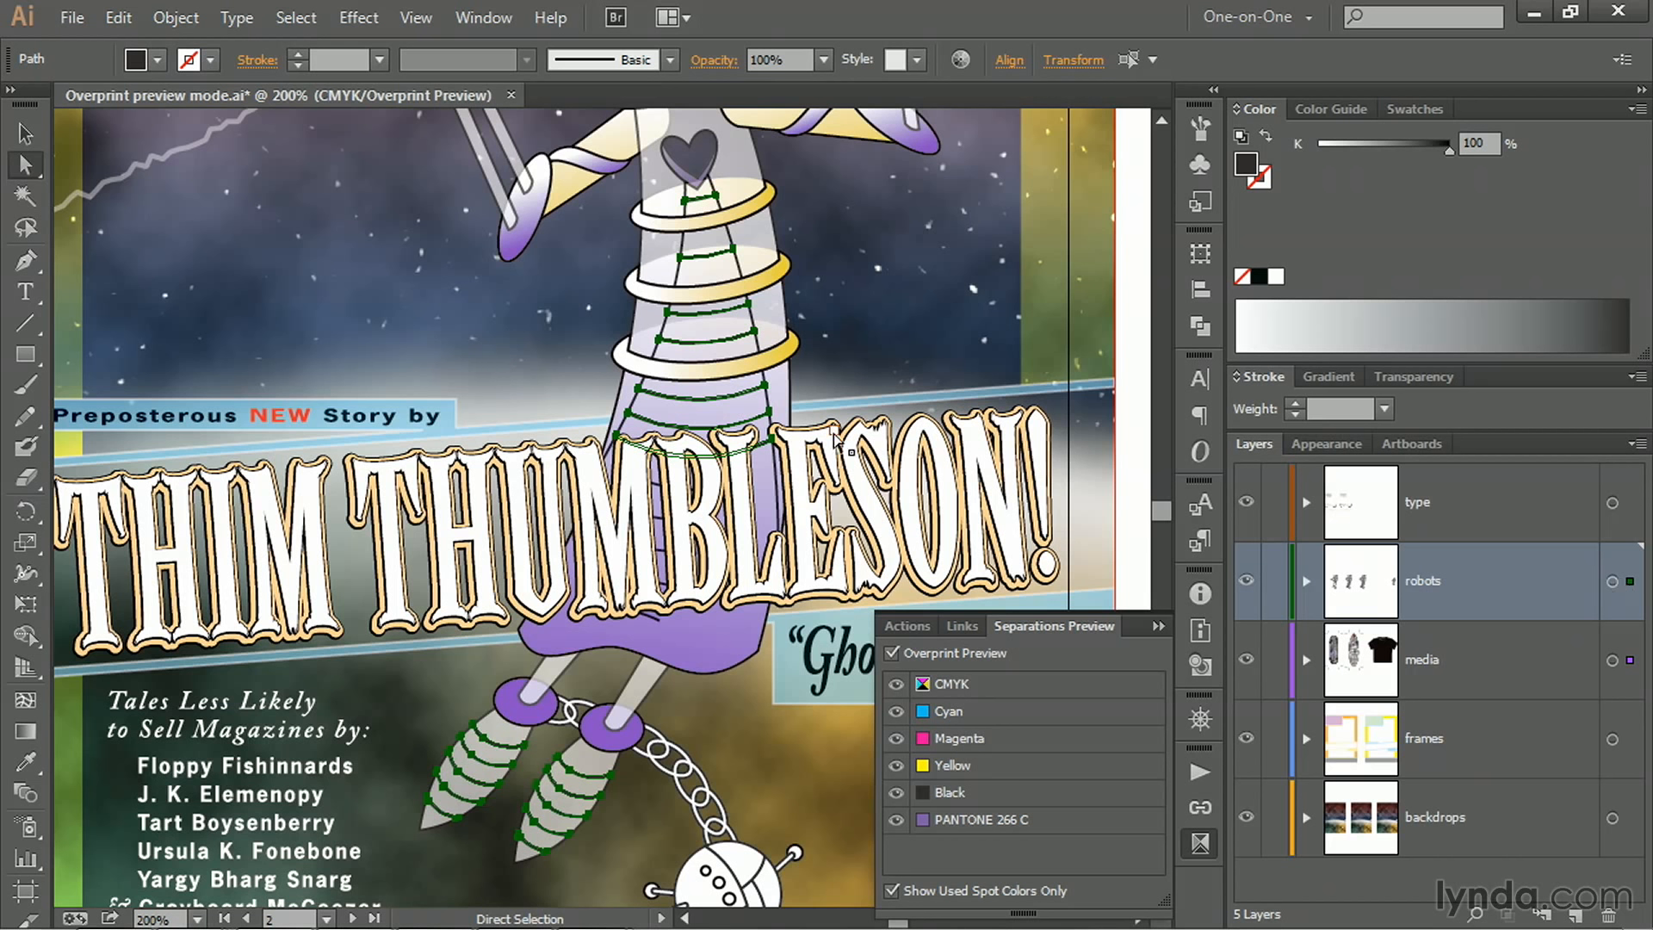
mouse_move(1200, 671)
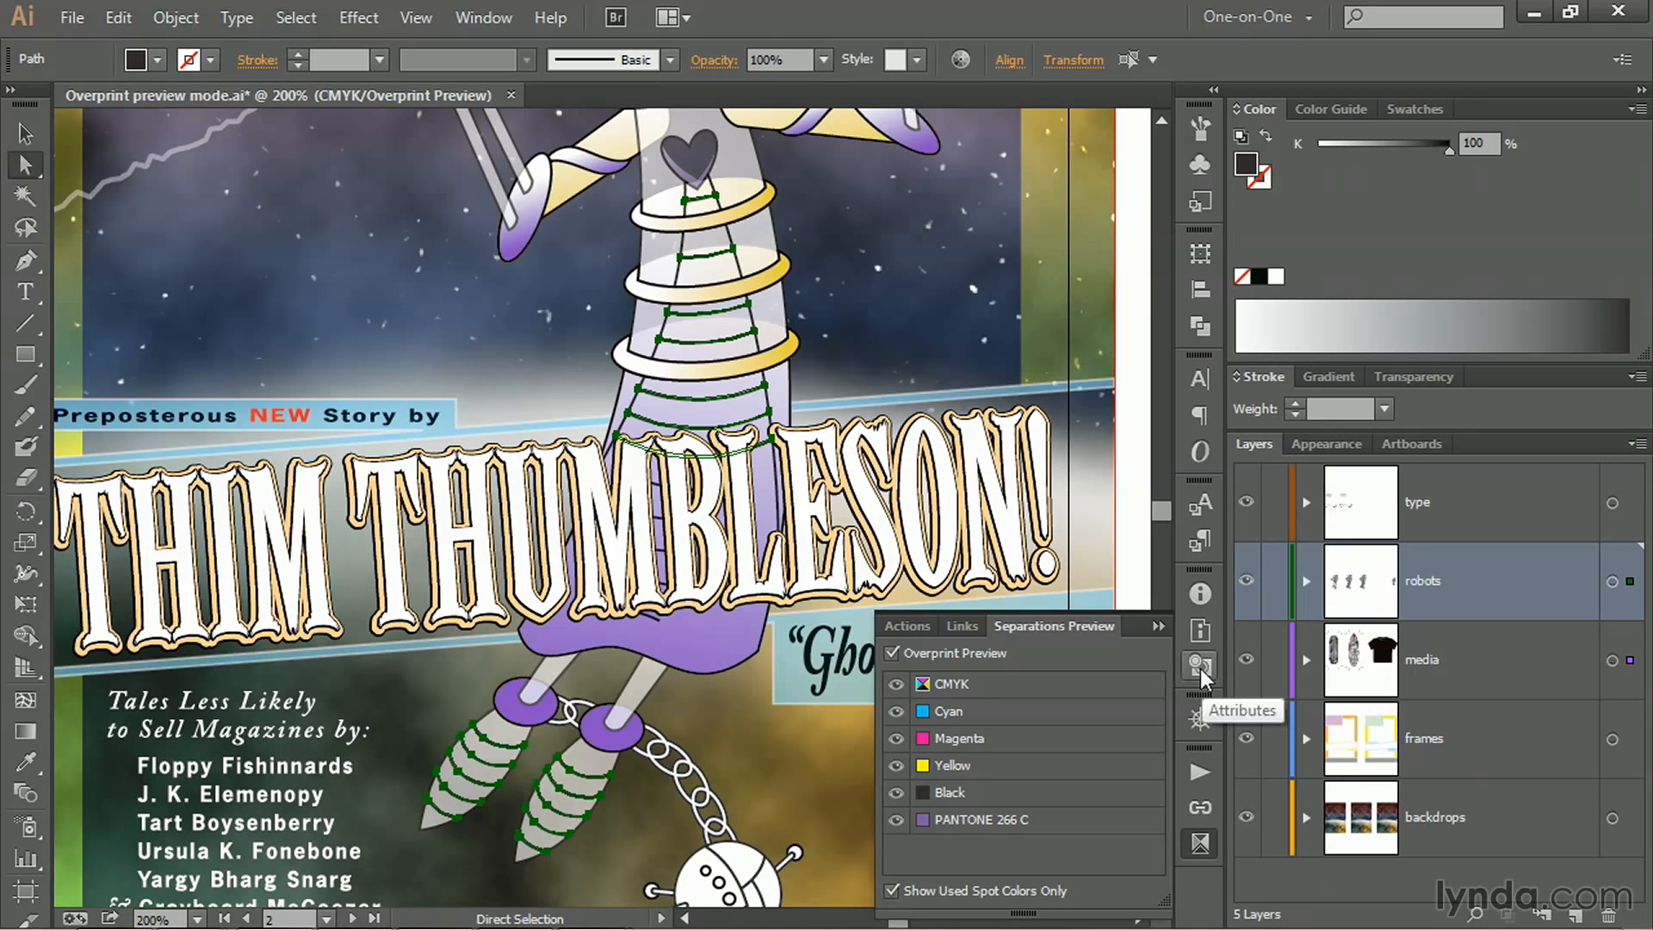
- Enable Overprint Fill for the black outlines in Attributes and hide Black ink to verify no gaps
click(1200, 668)
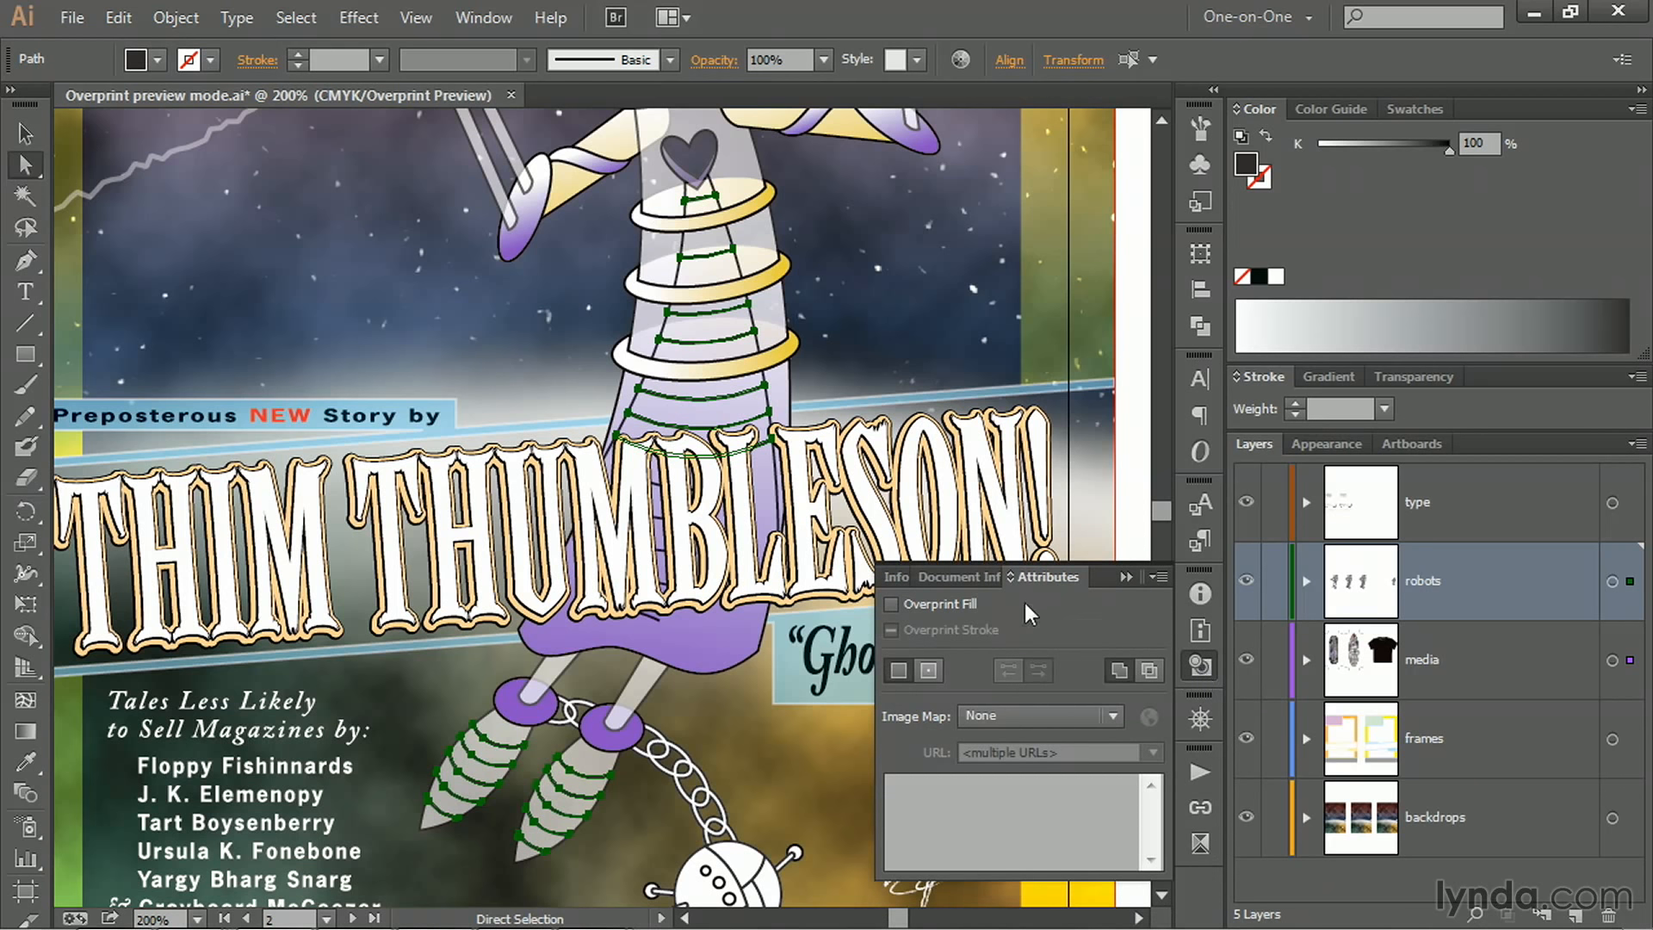
click(890, 604)
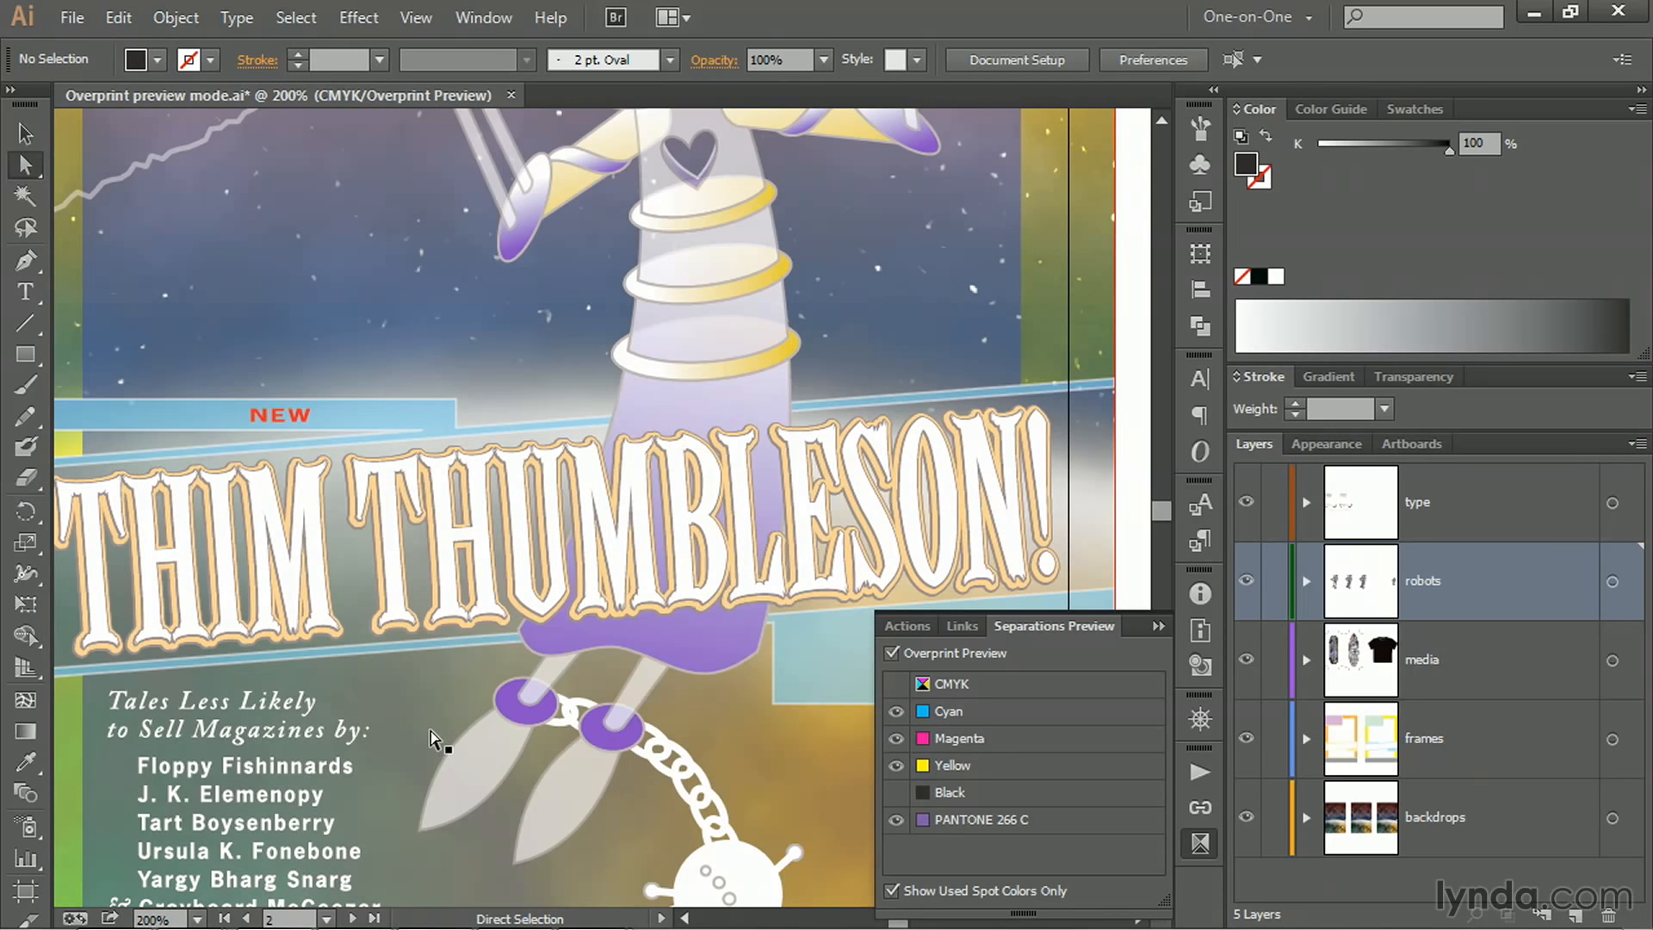
mouse_move(739, 417)
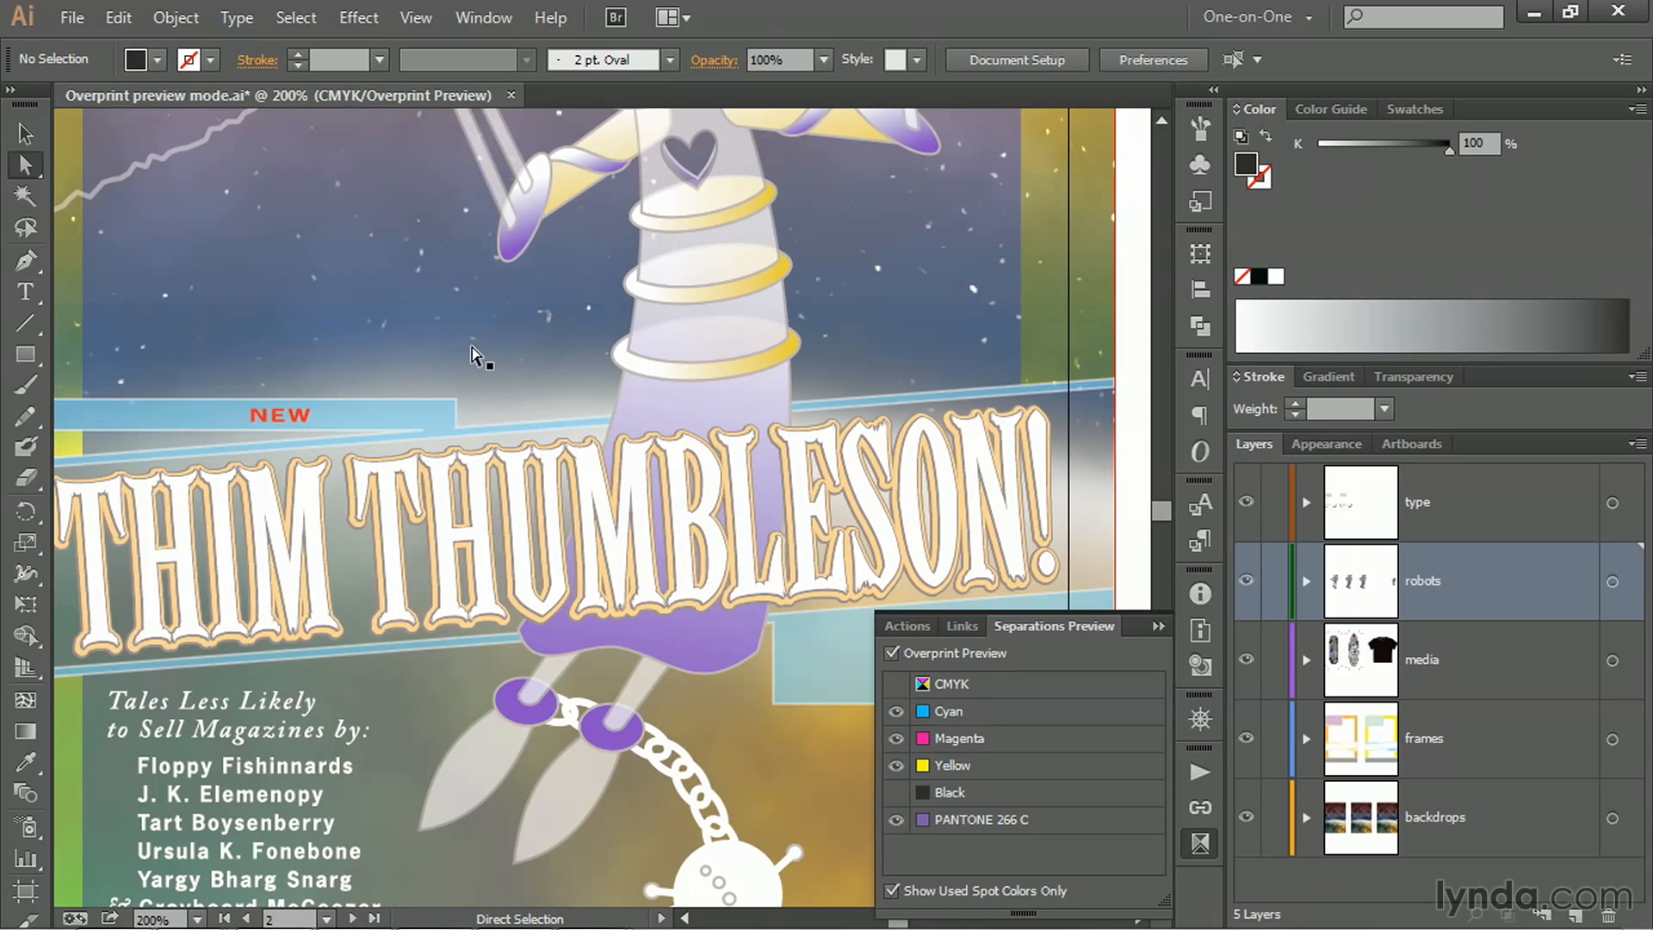
click(701, 680)
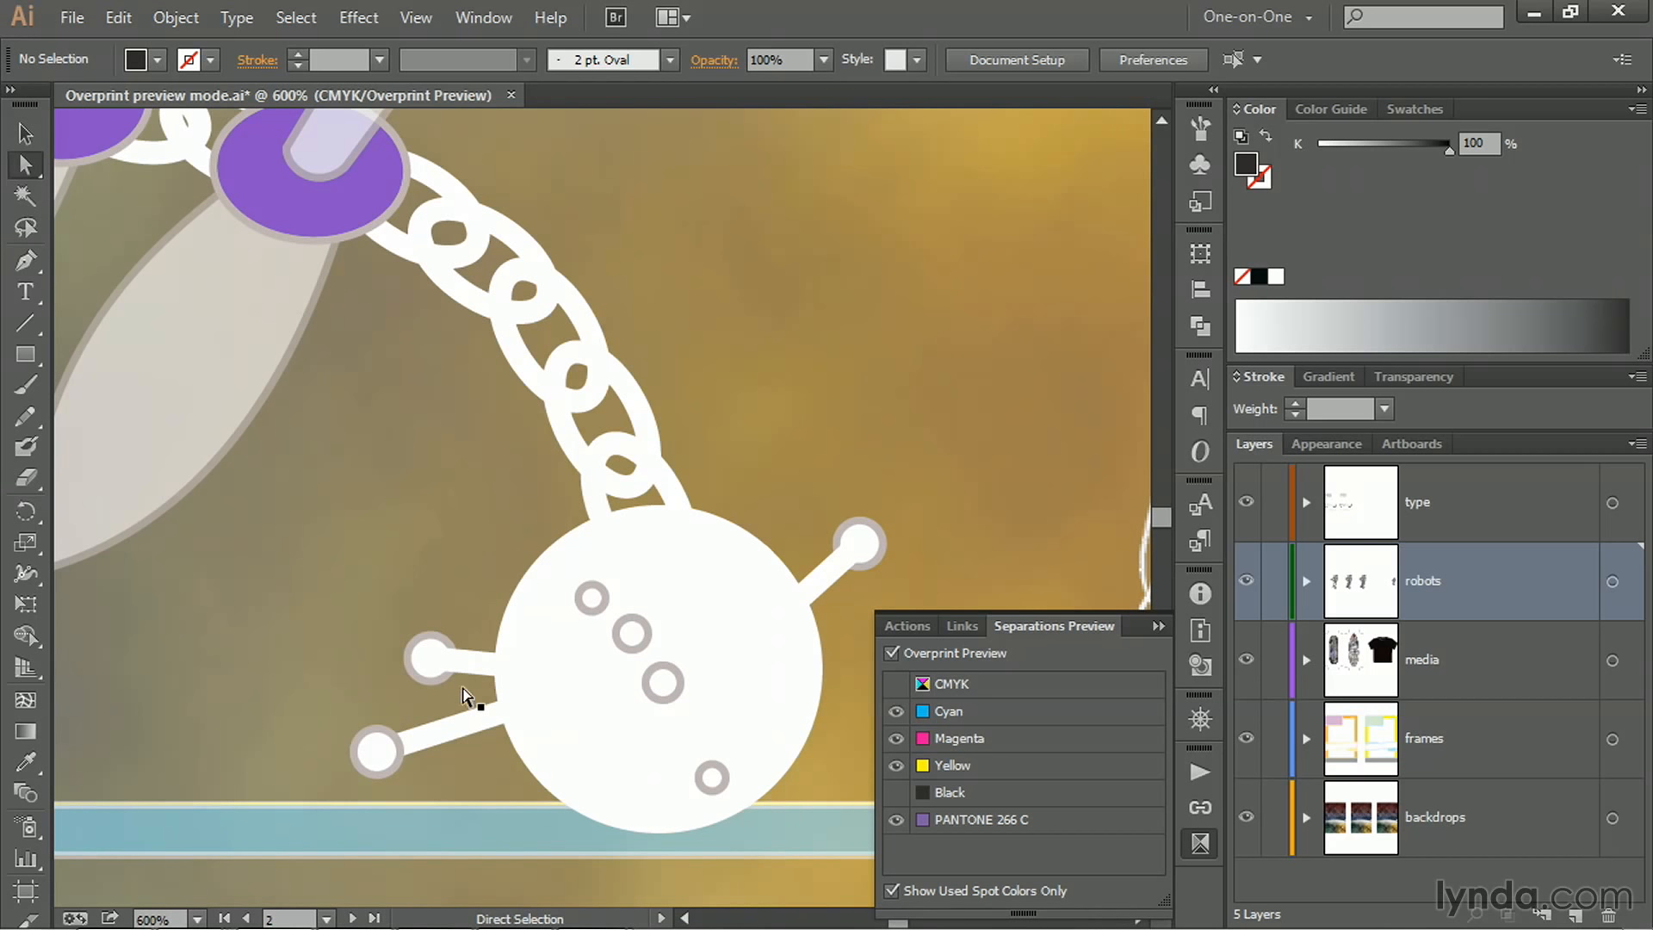
mouse_move(638, 402)
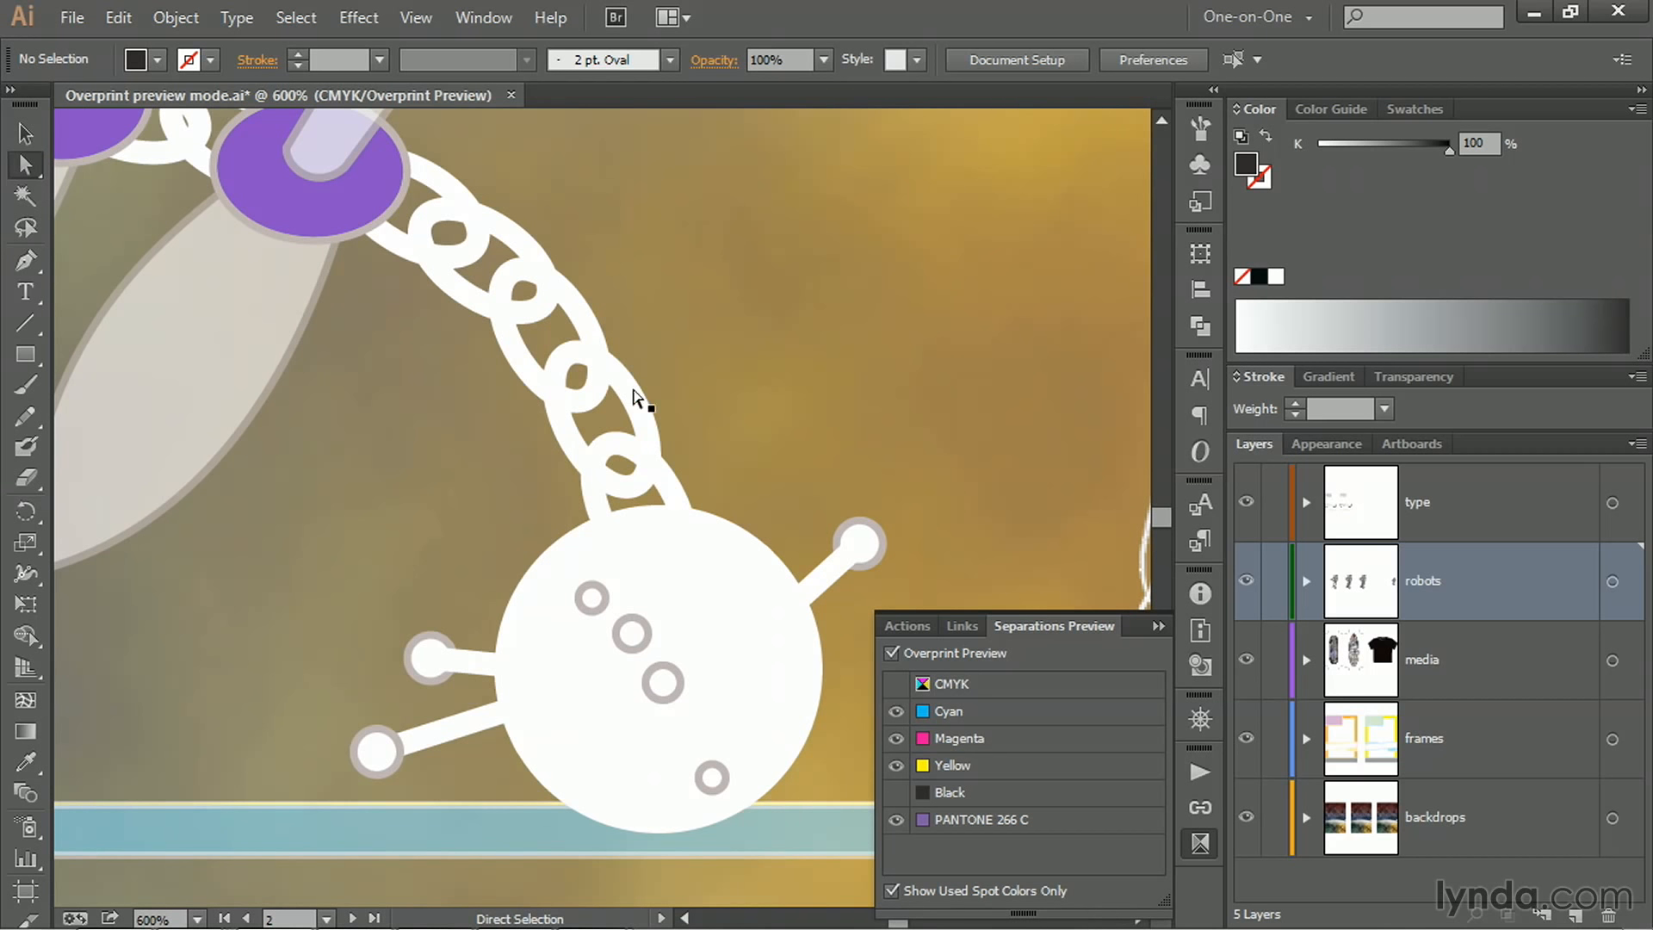
mouse_move(581, 626)
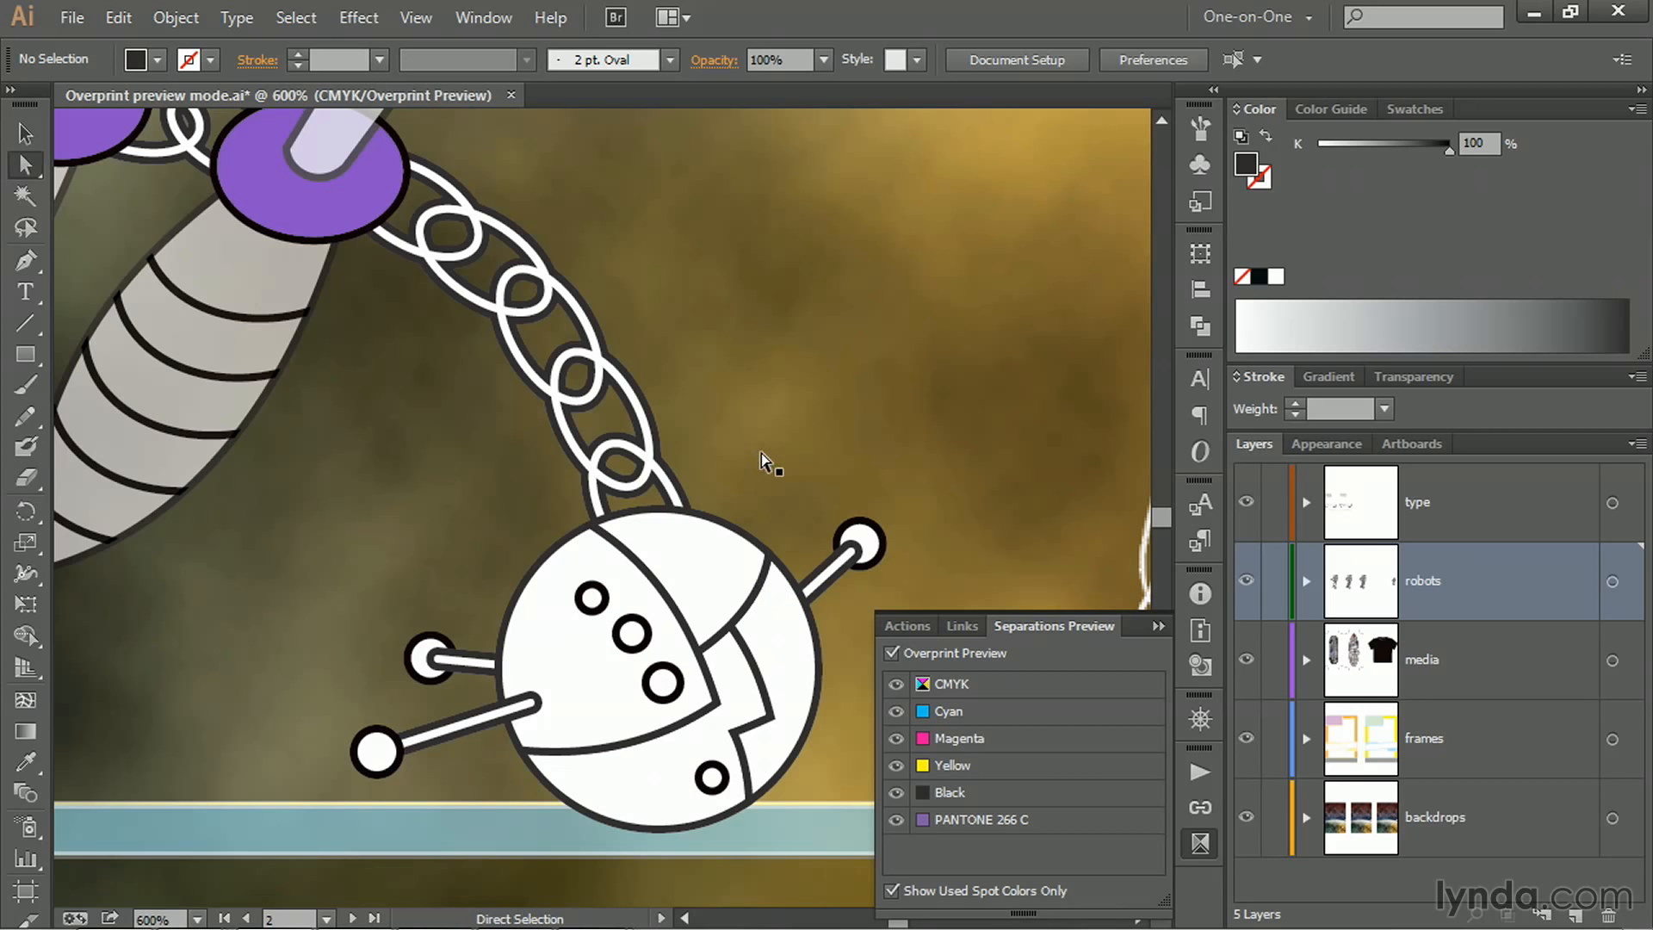
mouse_move(642, 377)
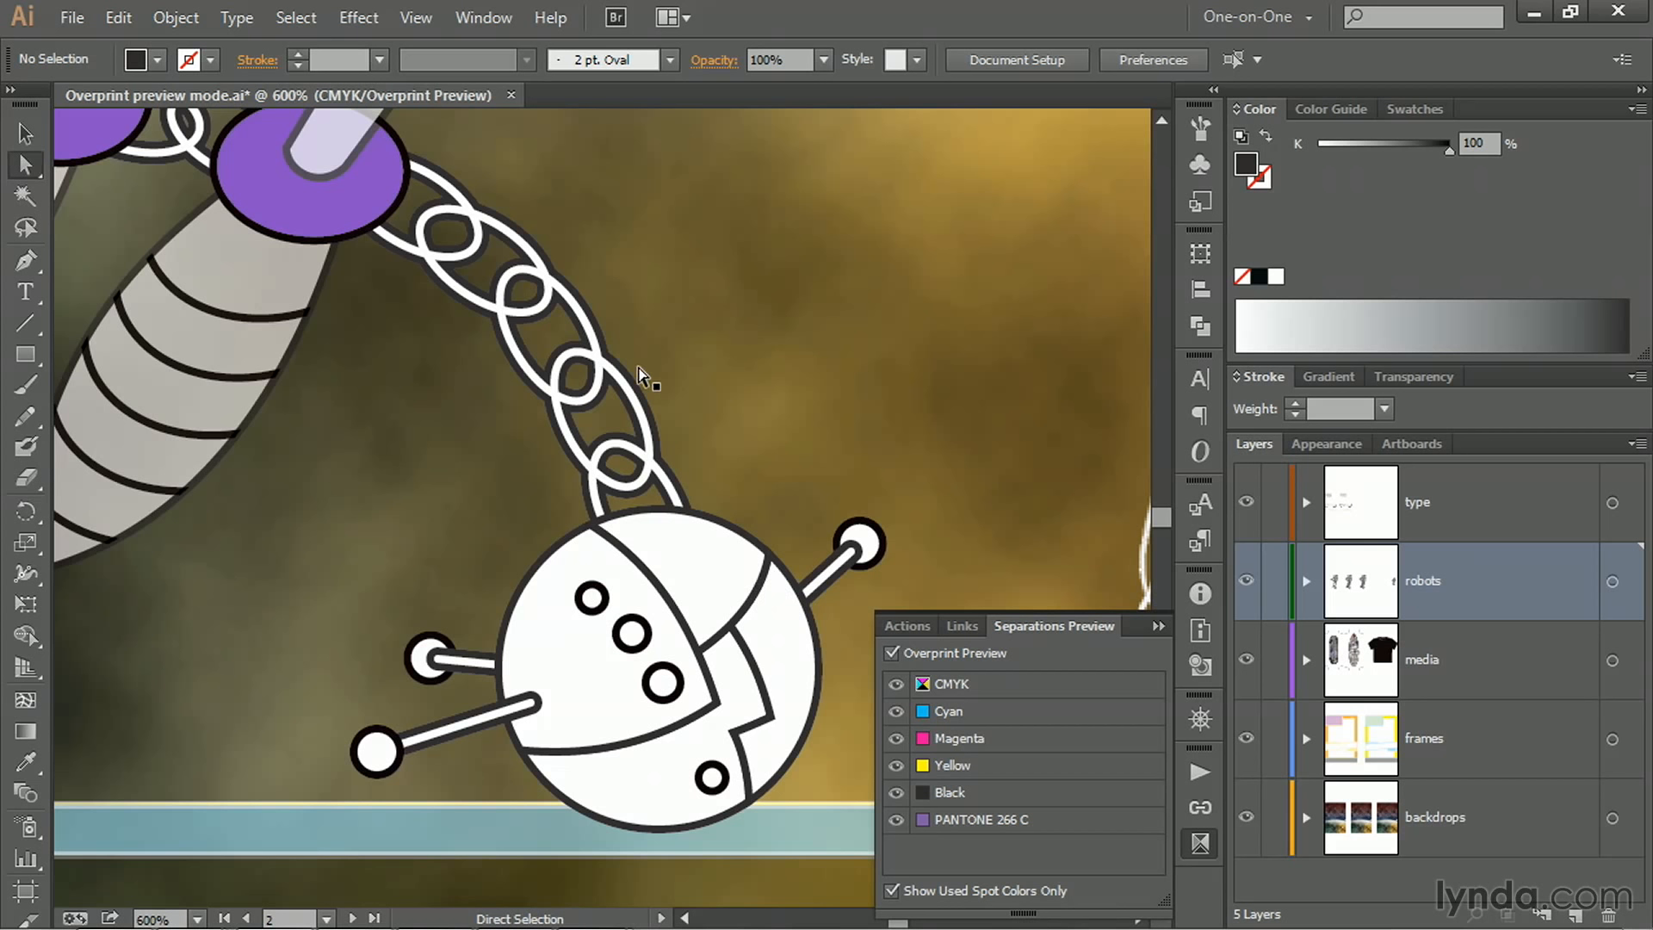
mouse_move(681, 468)
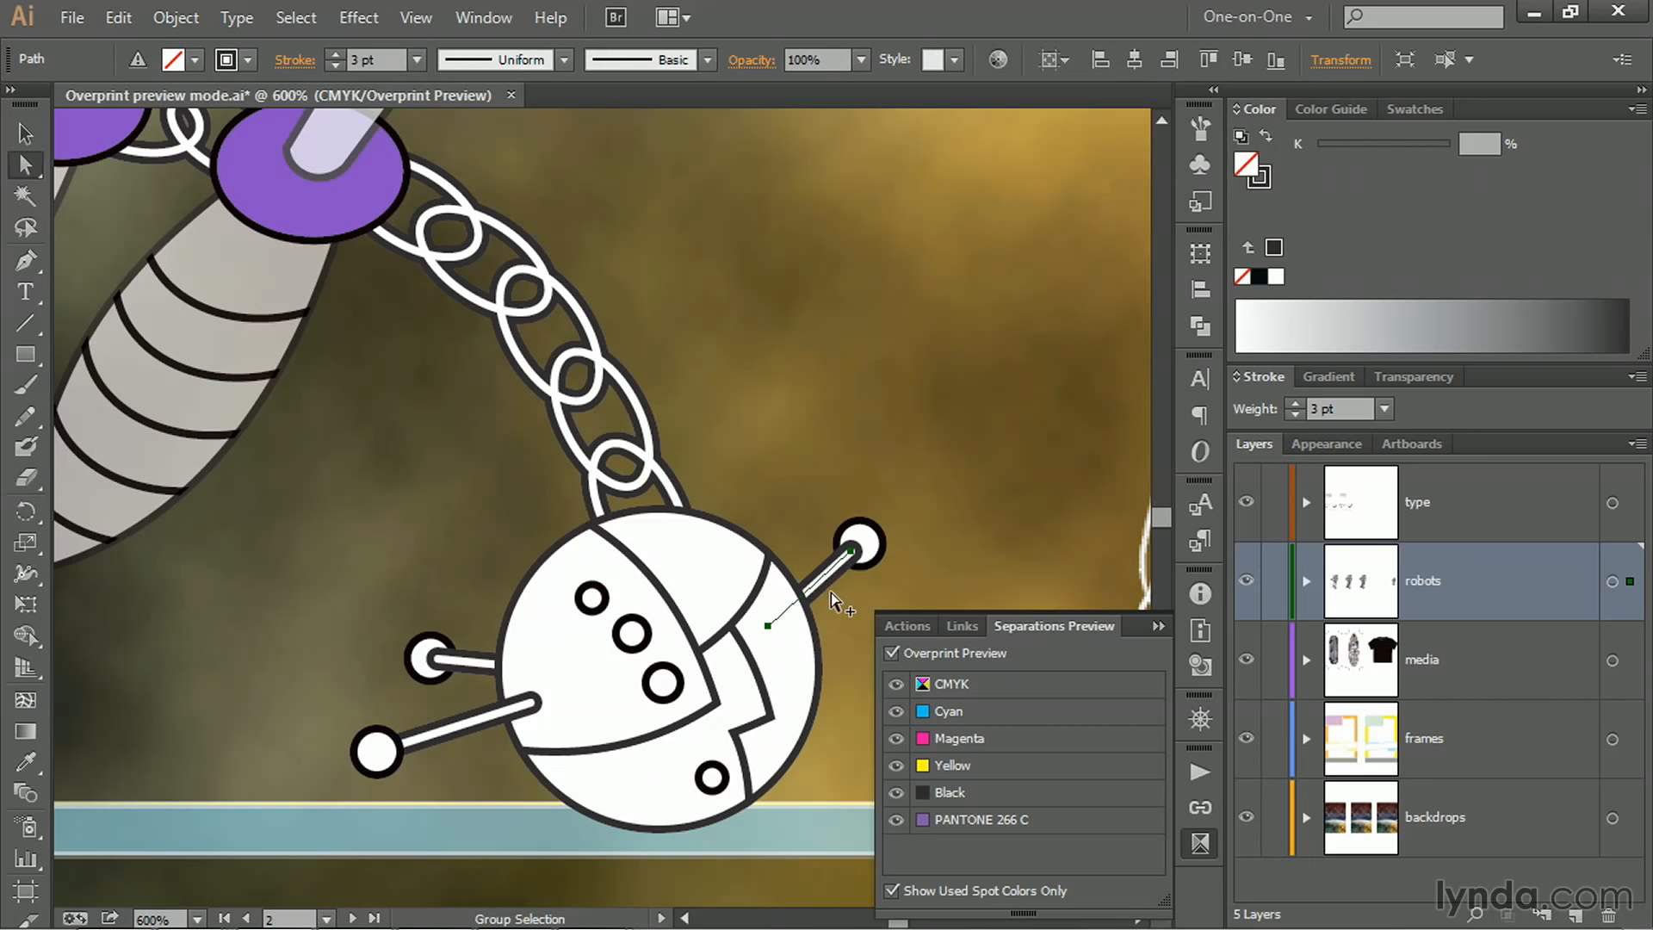
mouse_move(806, 547)
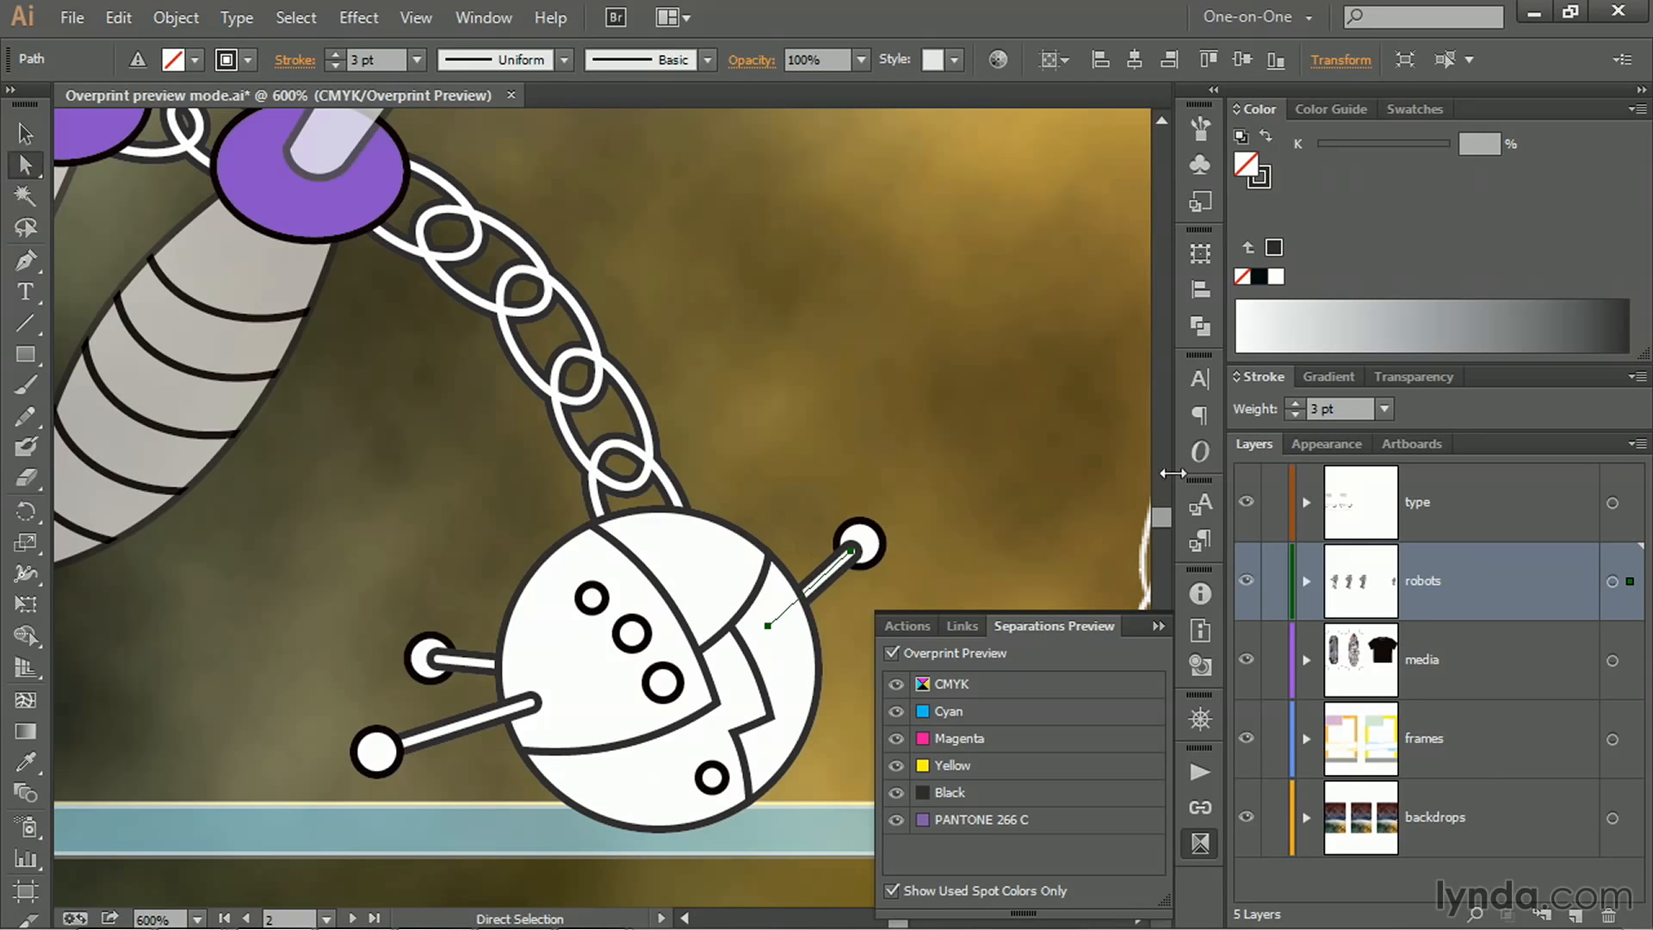
- Show the chain path's 1 pt and 3 pt strokes in Appearance and open the Select Similar criteria list
click(1326, 443)
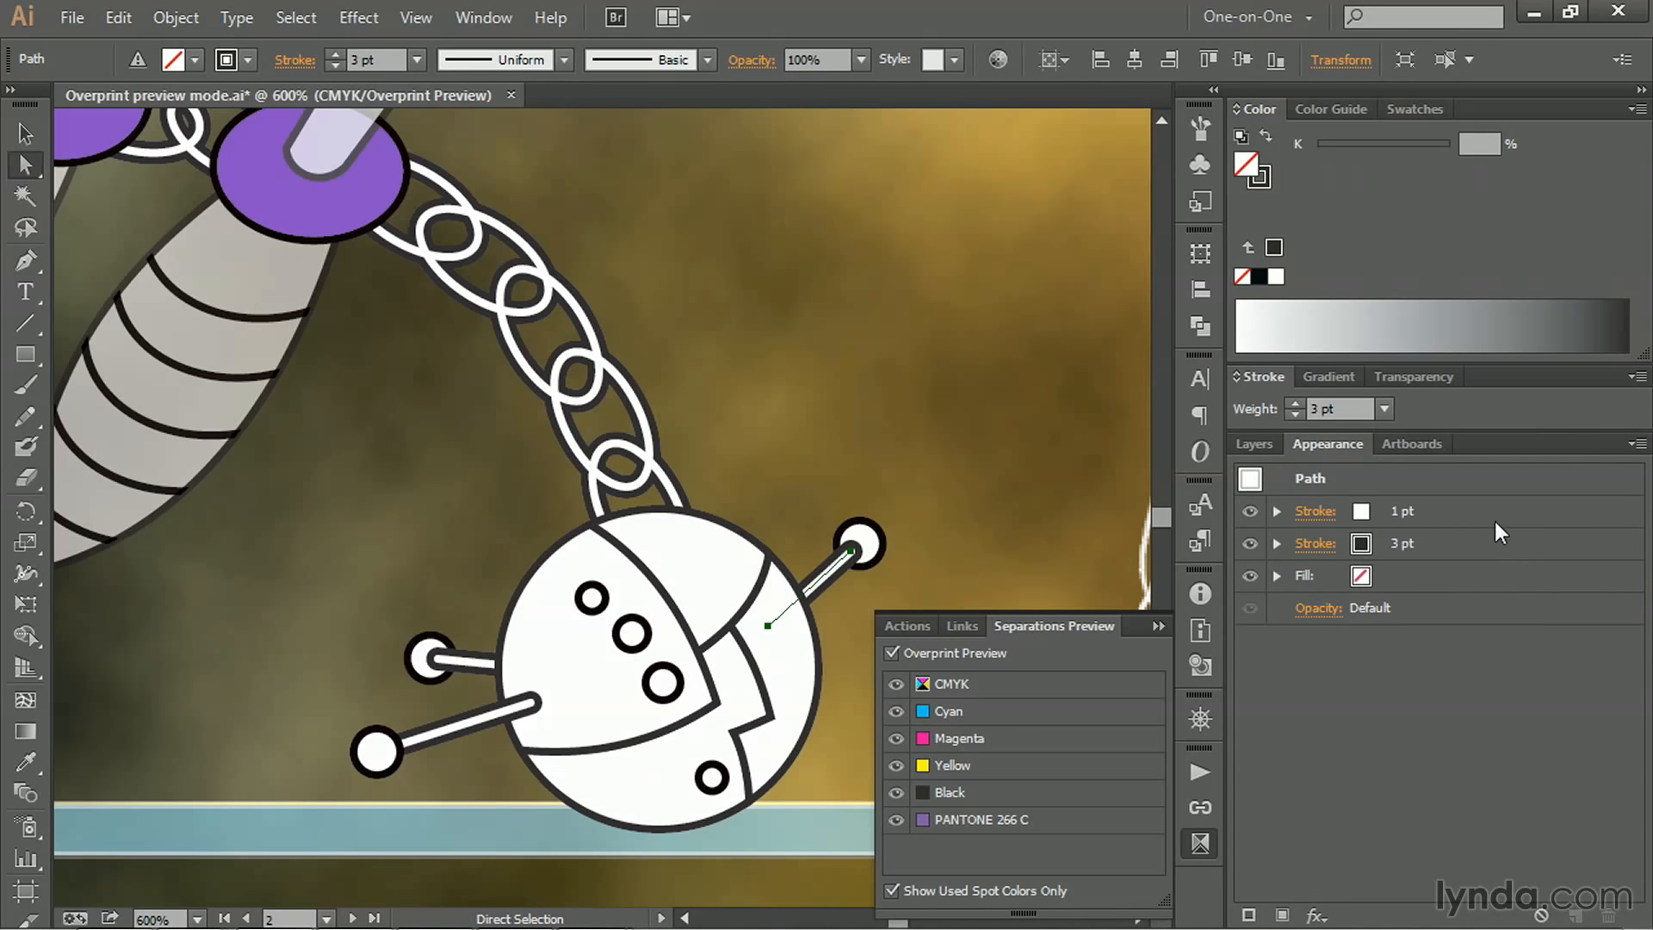
mouse_move(1476, 559)
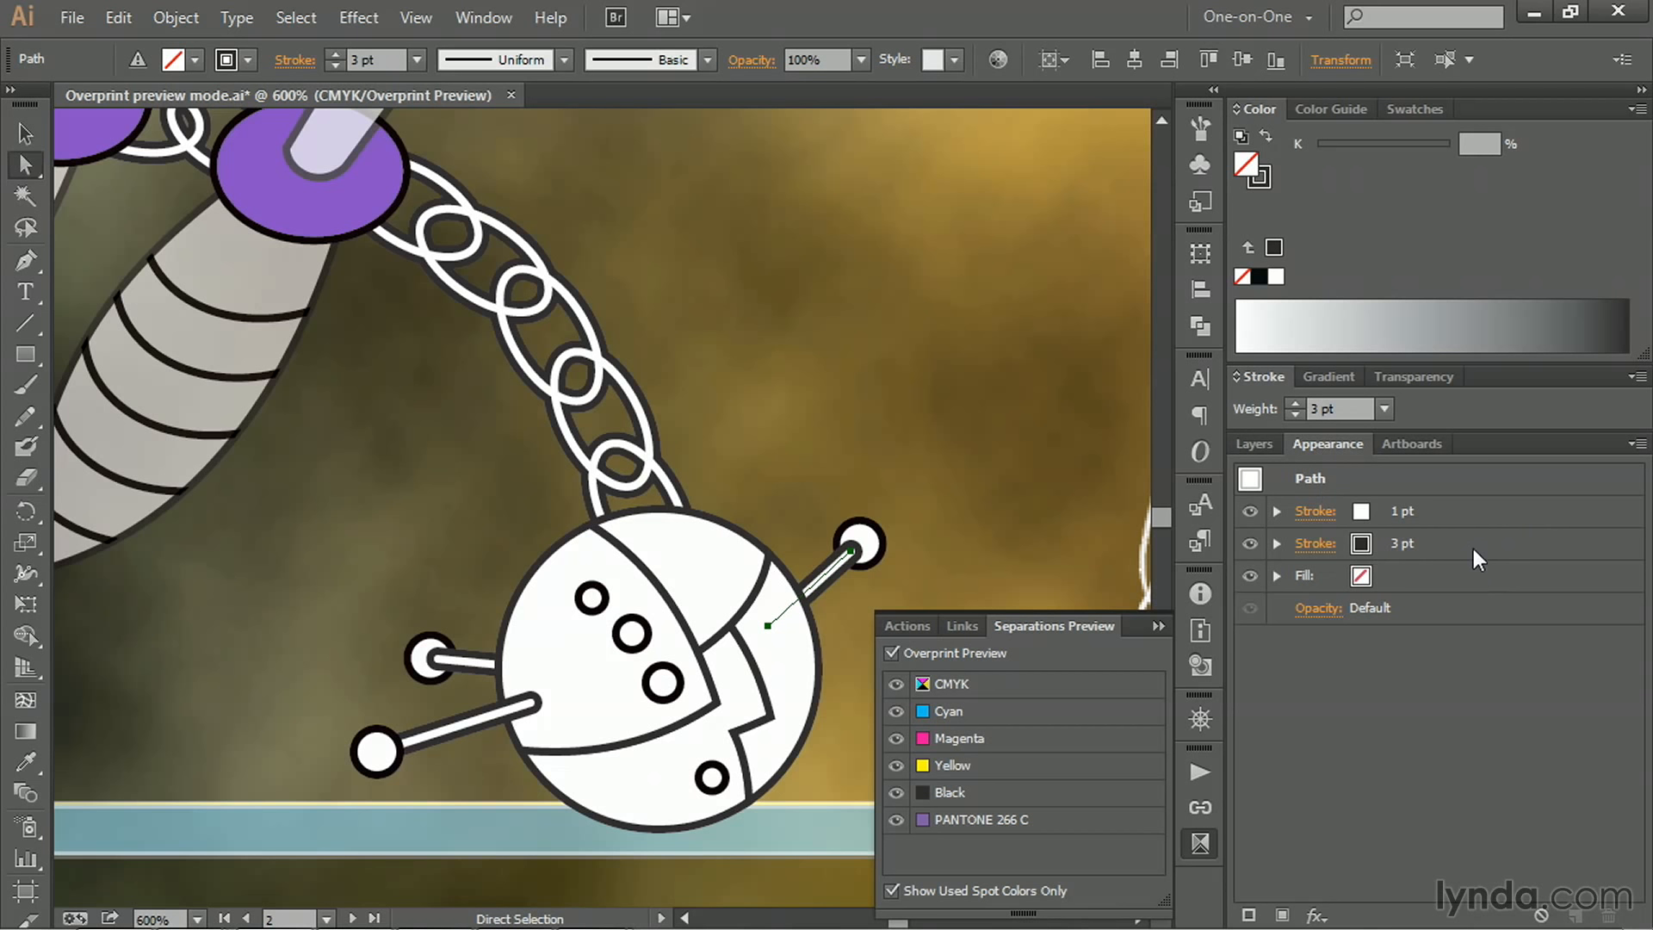
mouse_move(1462, 520)
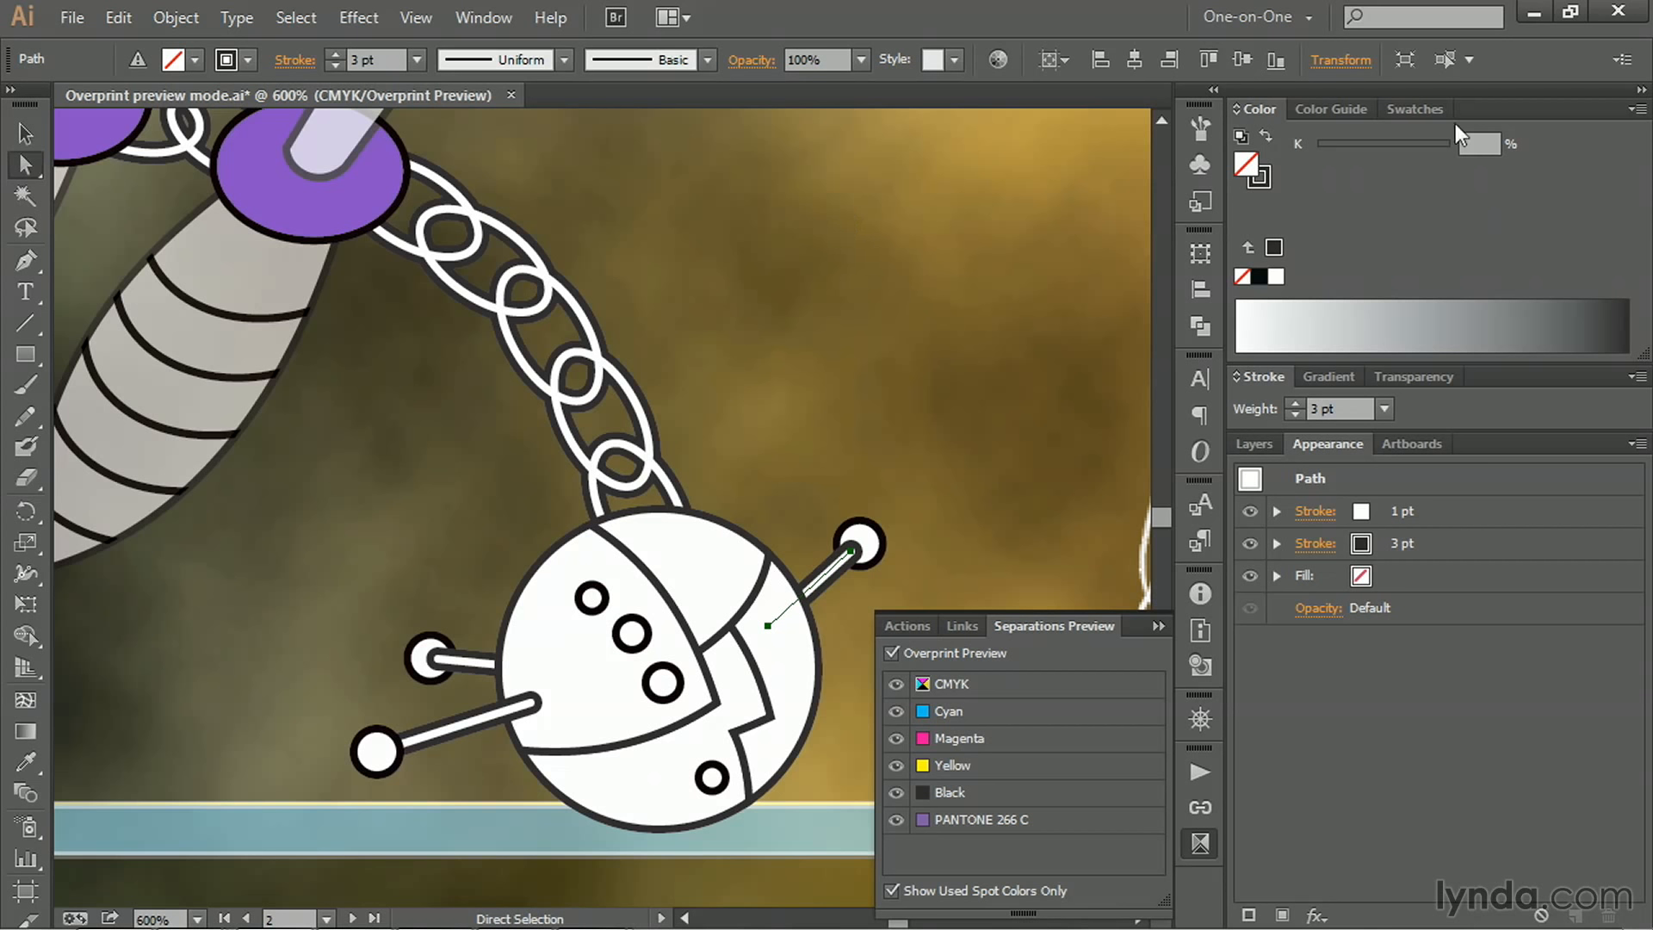
mouse_move(1444, 58)
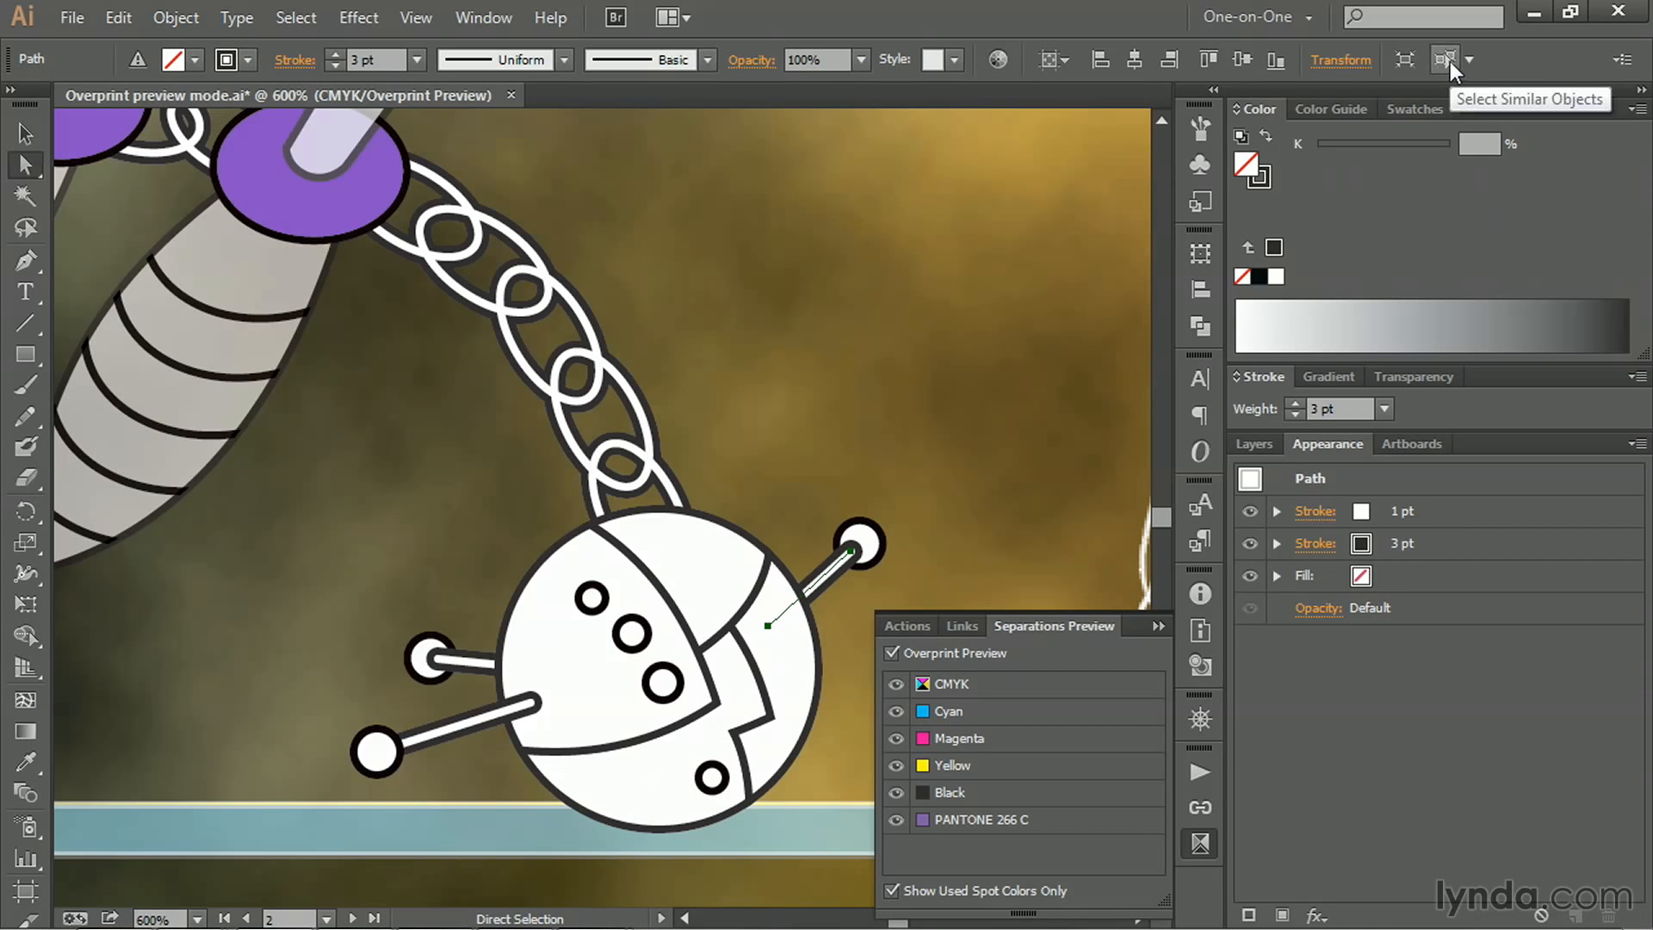
click(1469, 60)
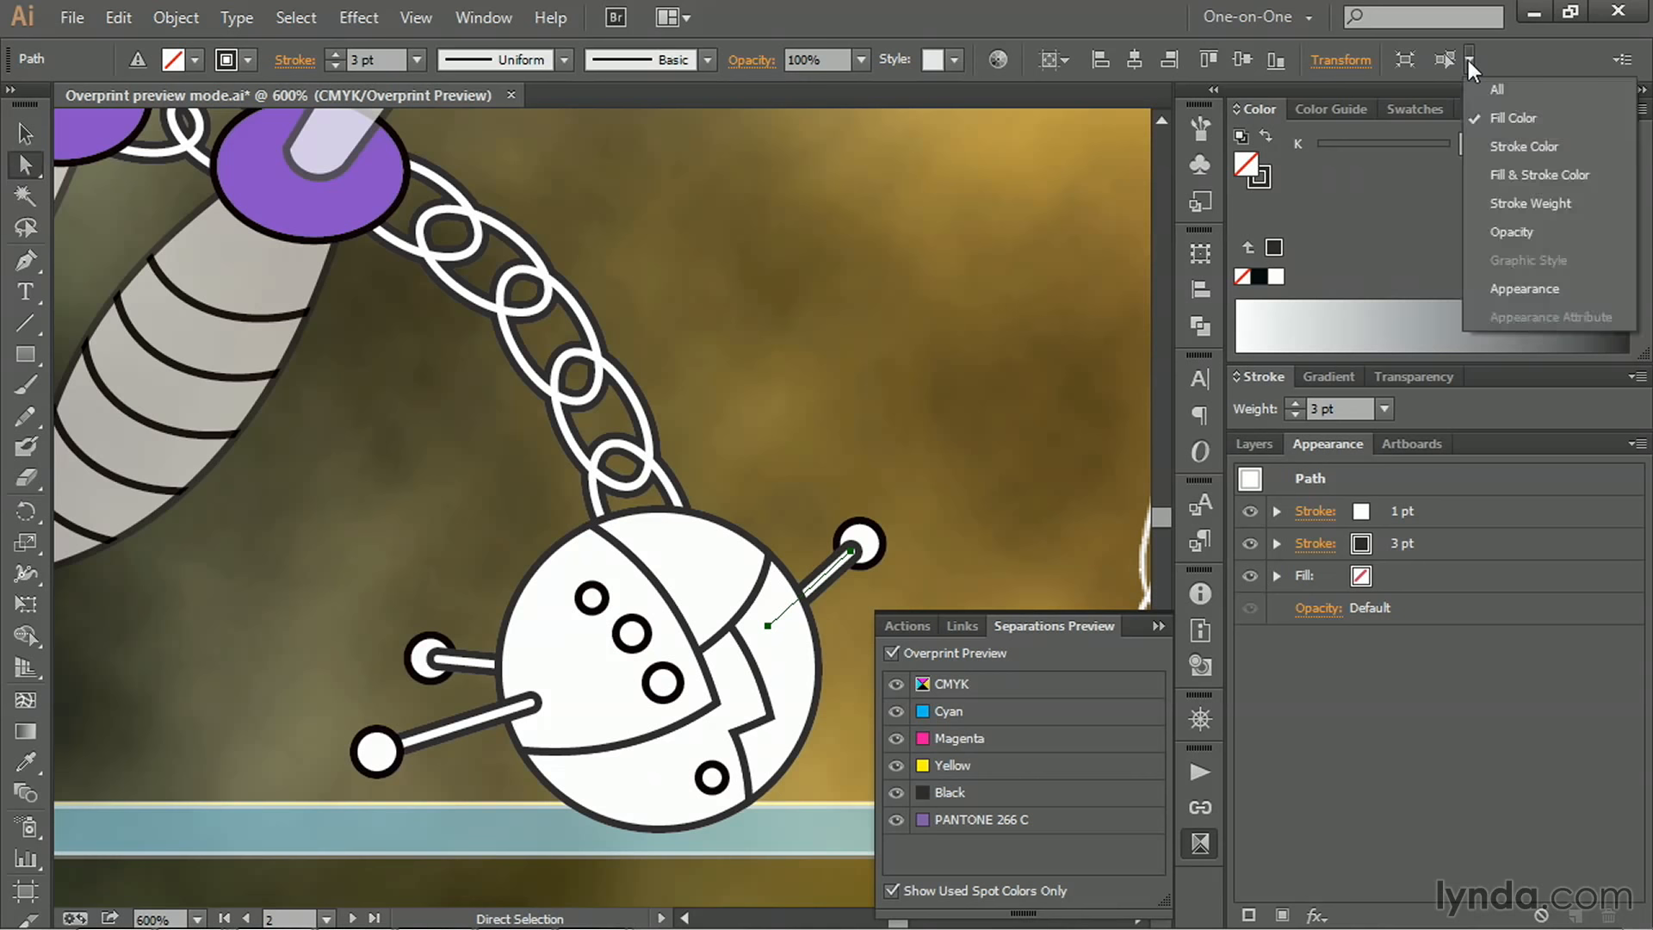
mouse_move(1535, 95)
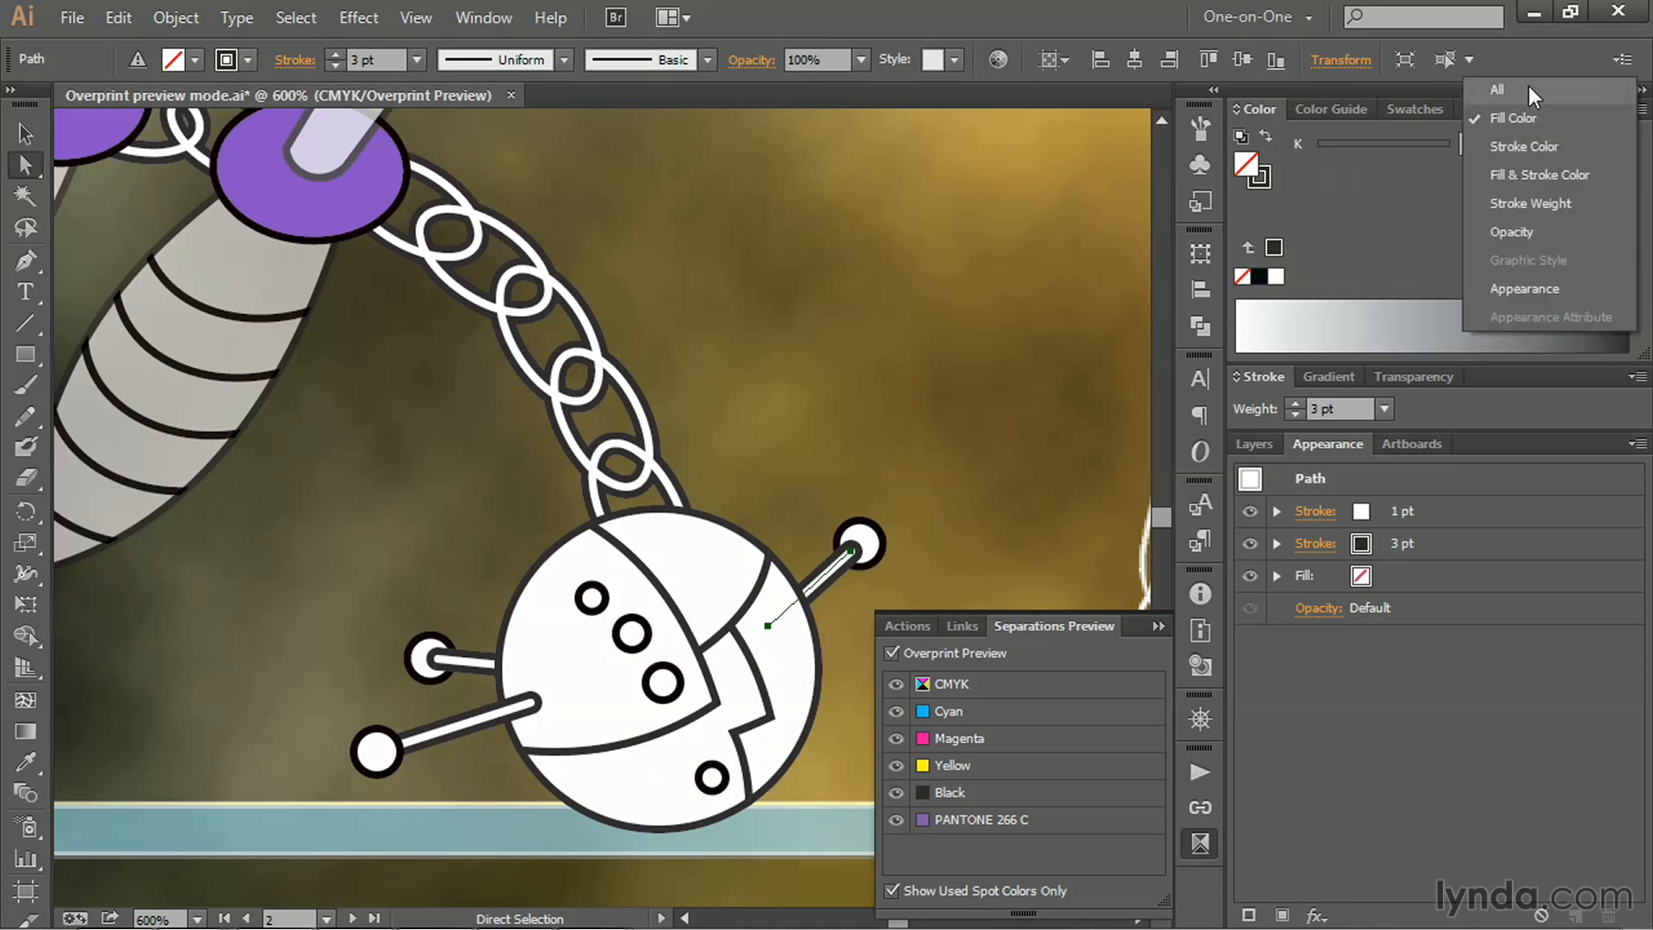
mouse_move(1524, 288)
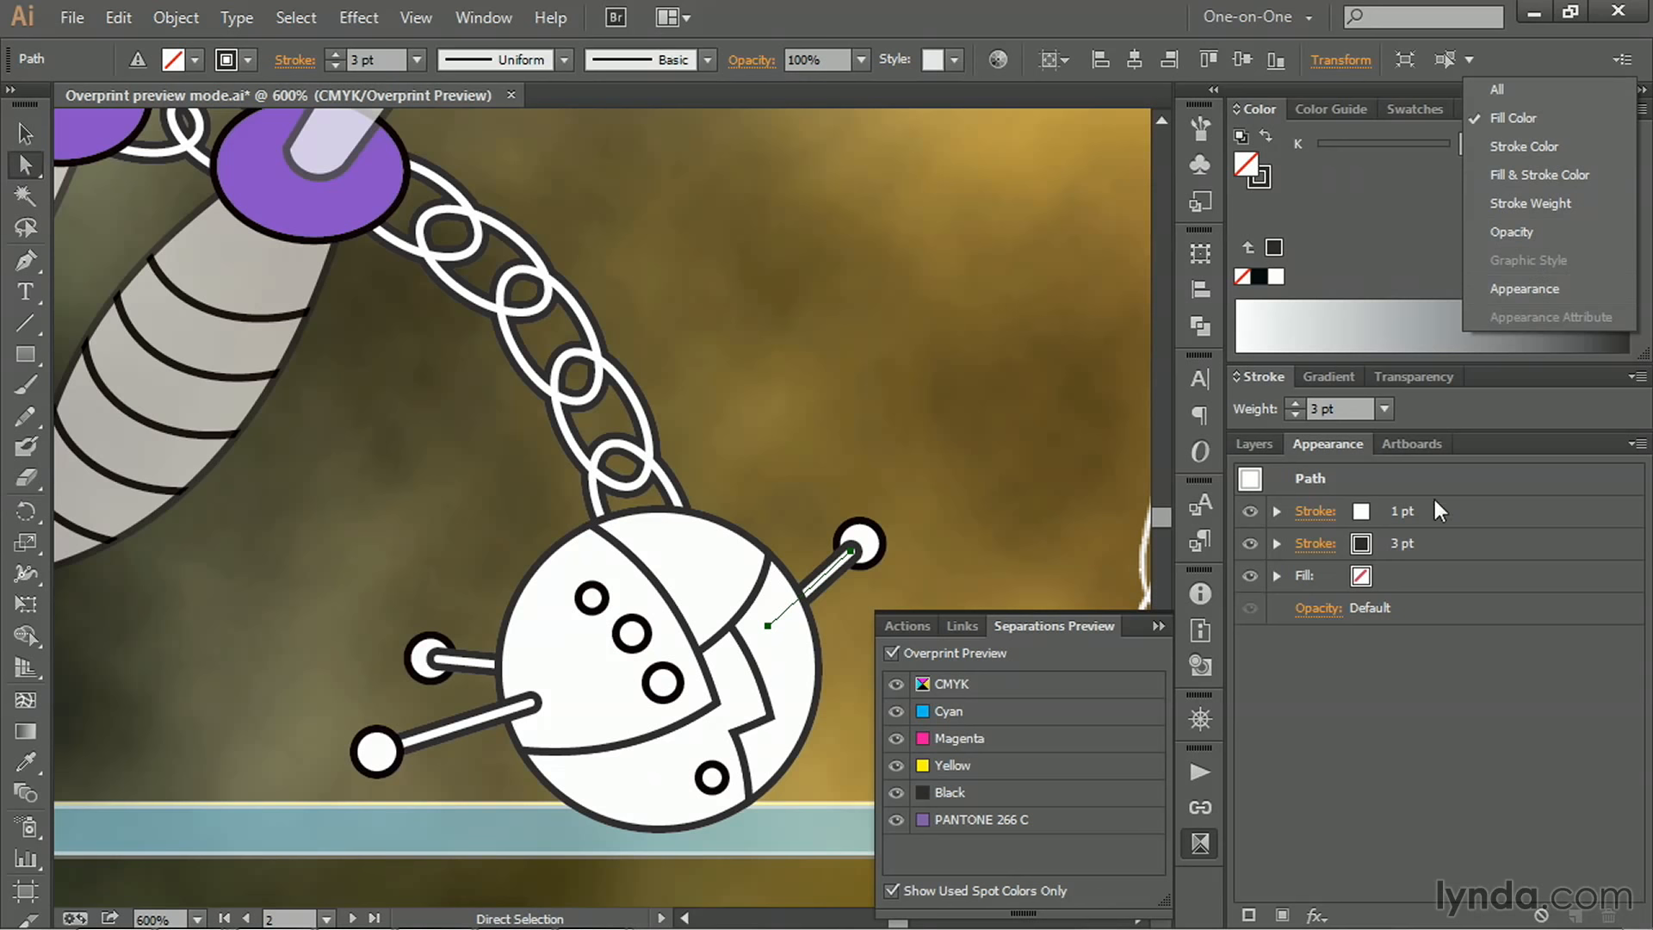
mouse_move(1444, 479)
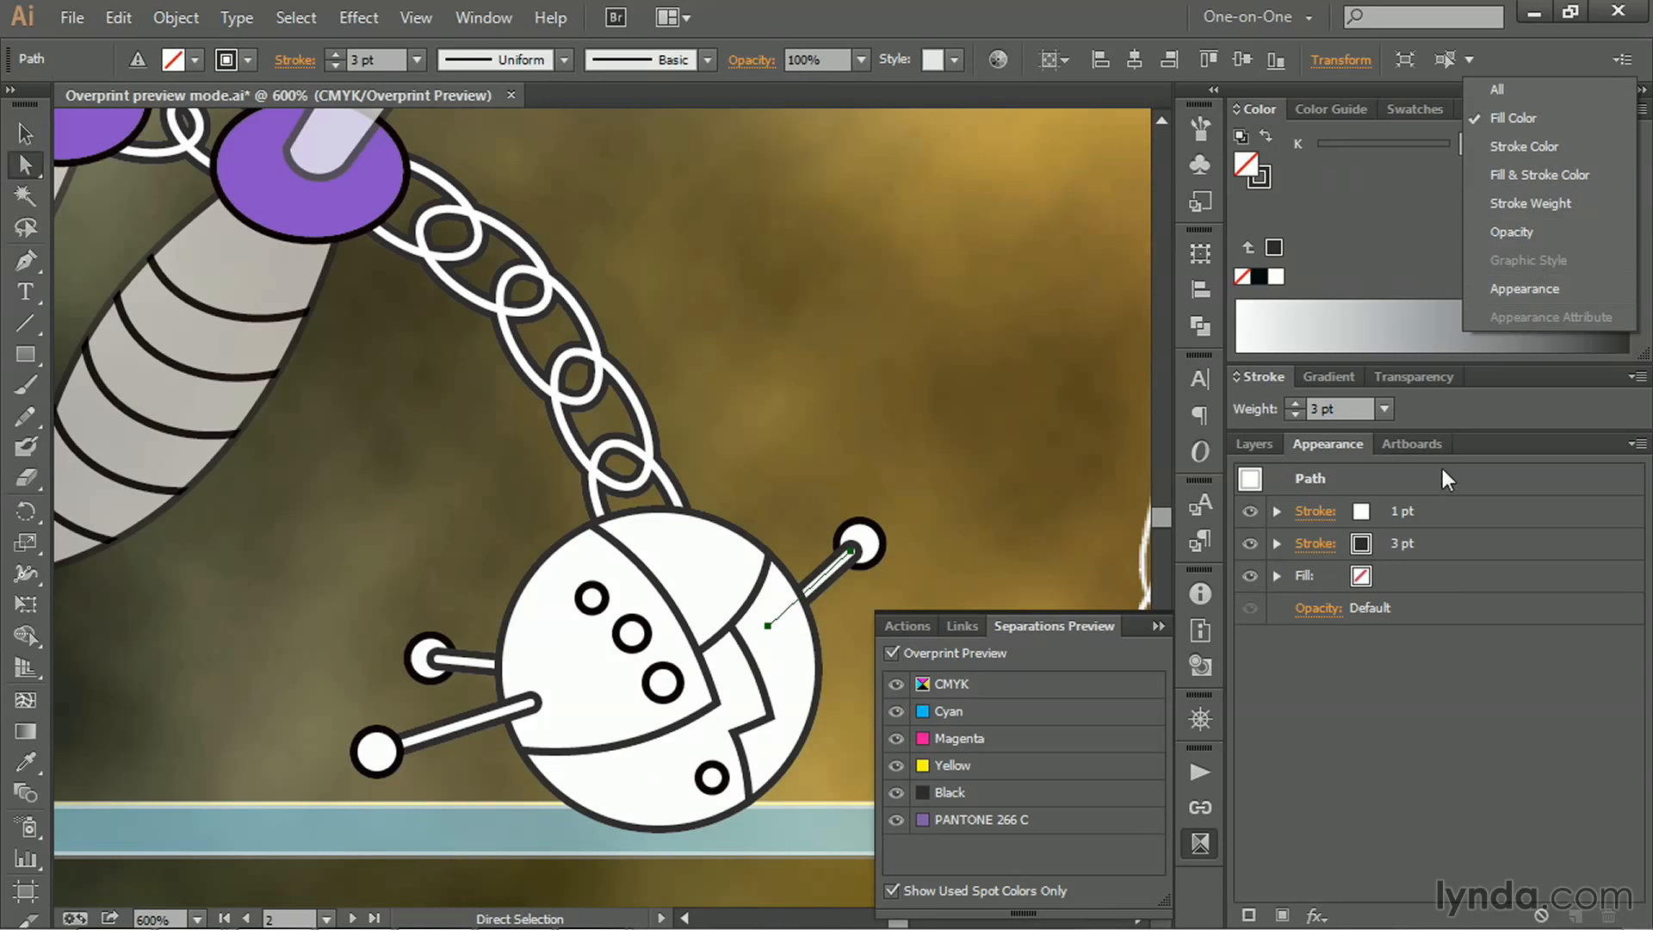
mouse_move(1524, 288)
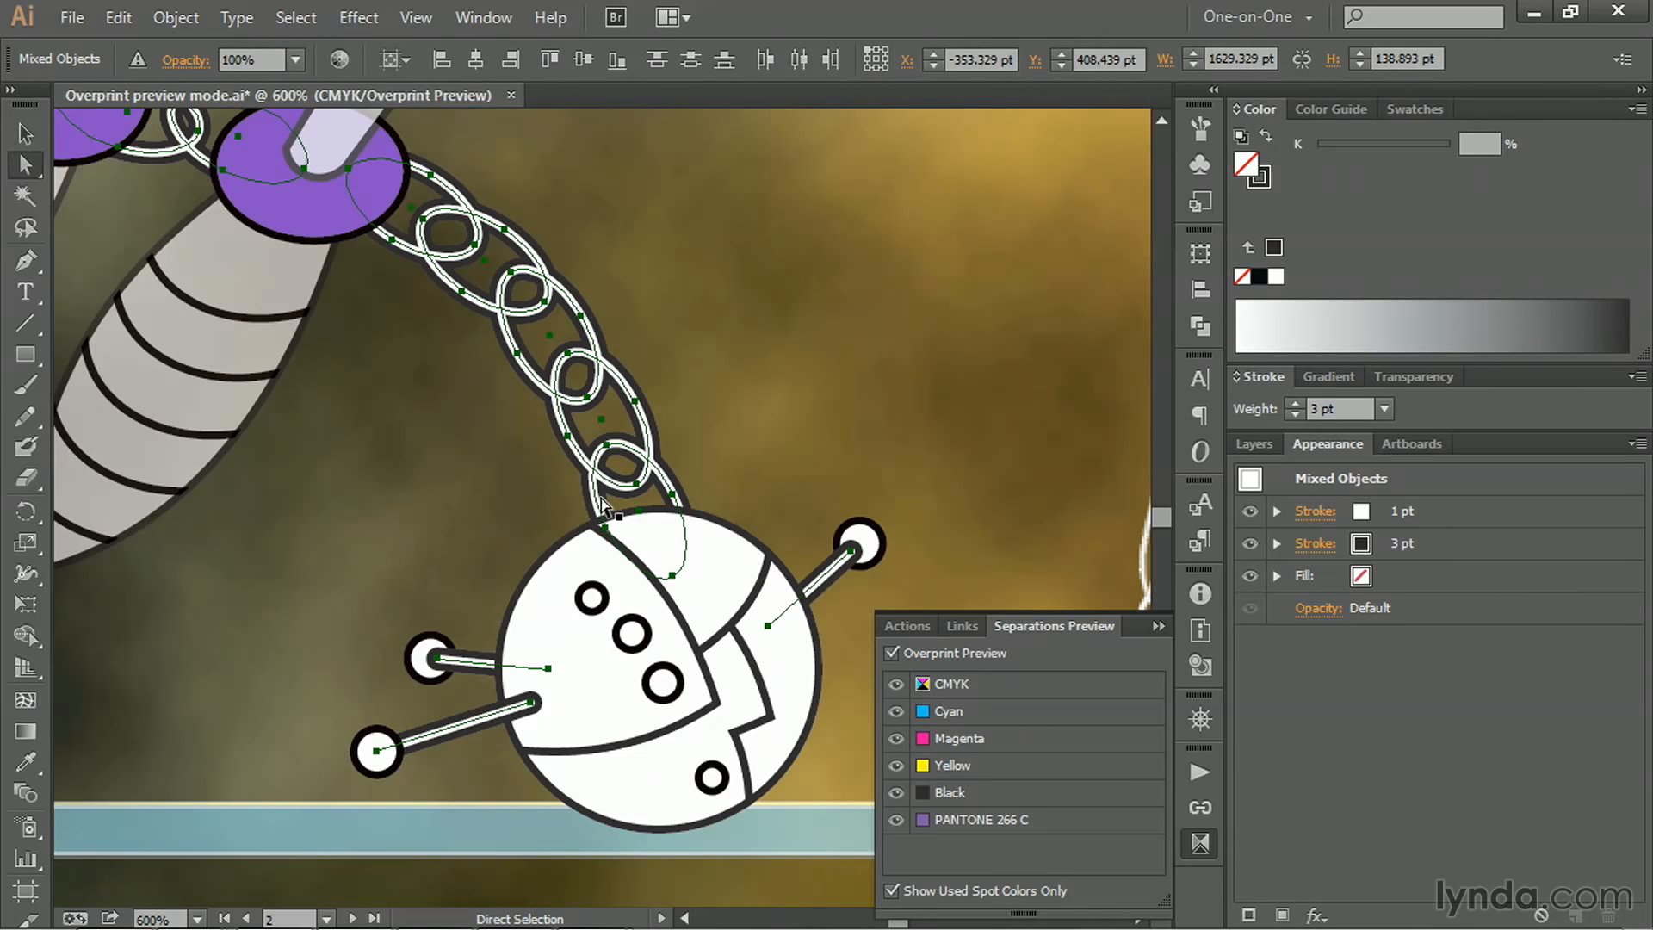
mouse_move(655, 243)
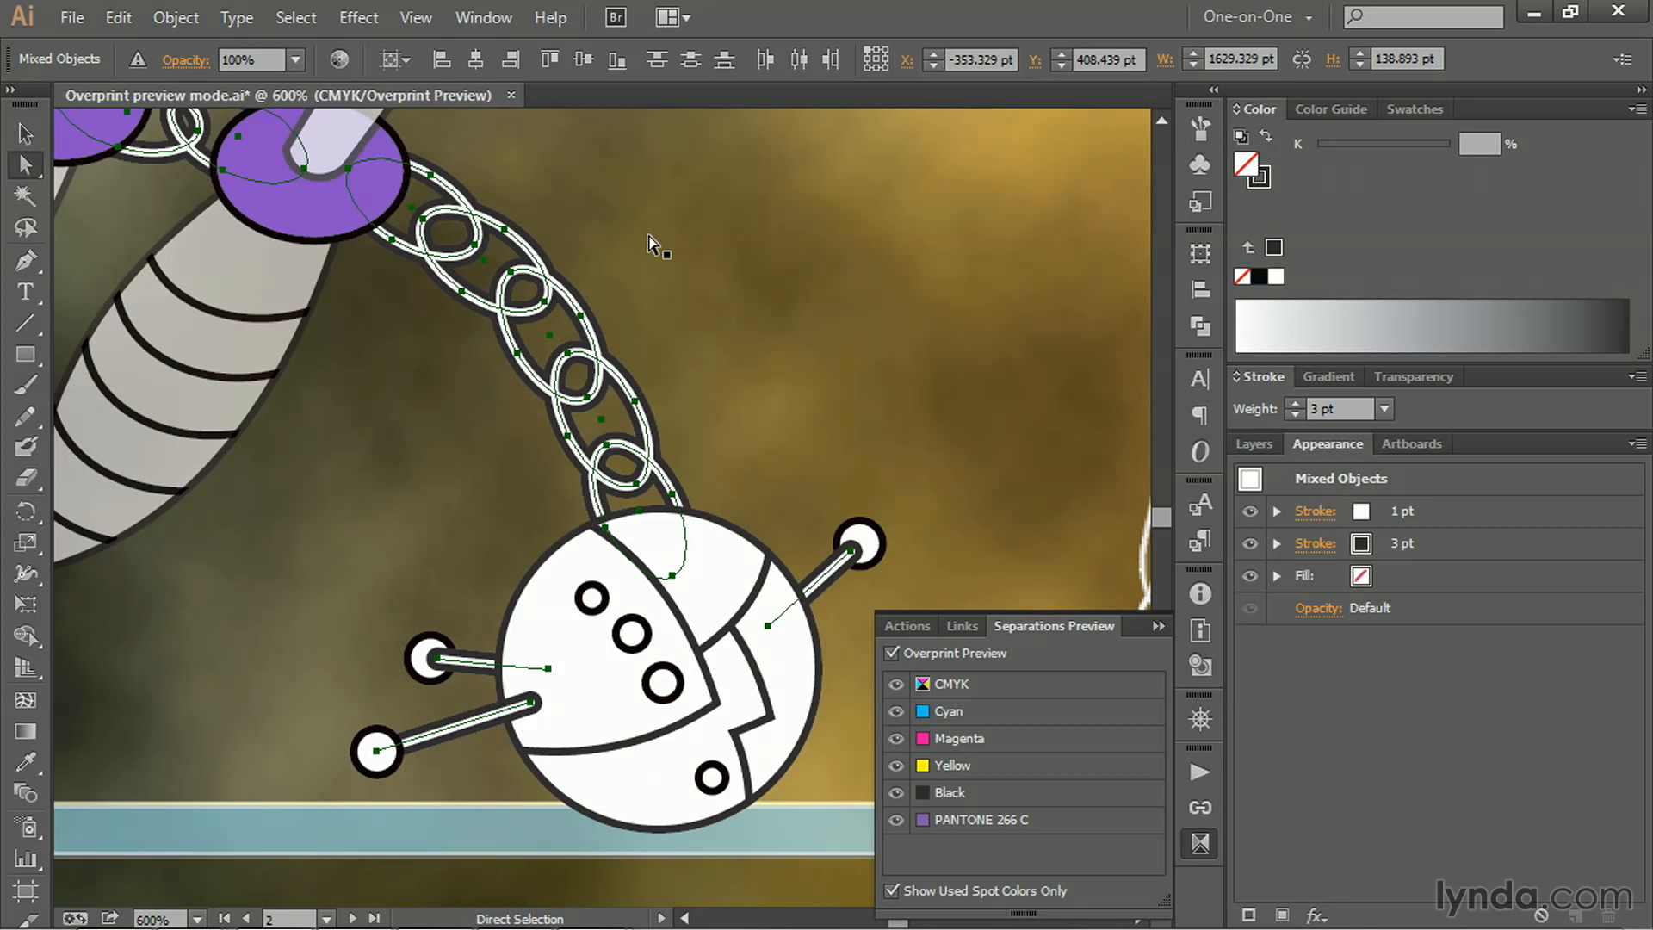
mouse_move(1295, 566)
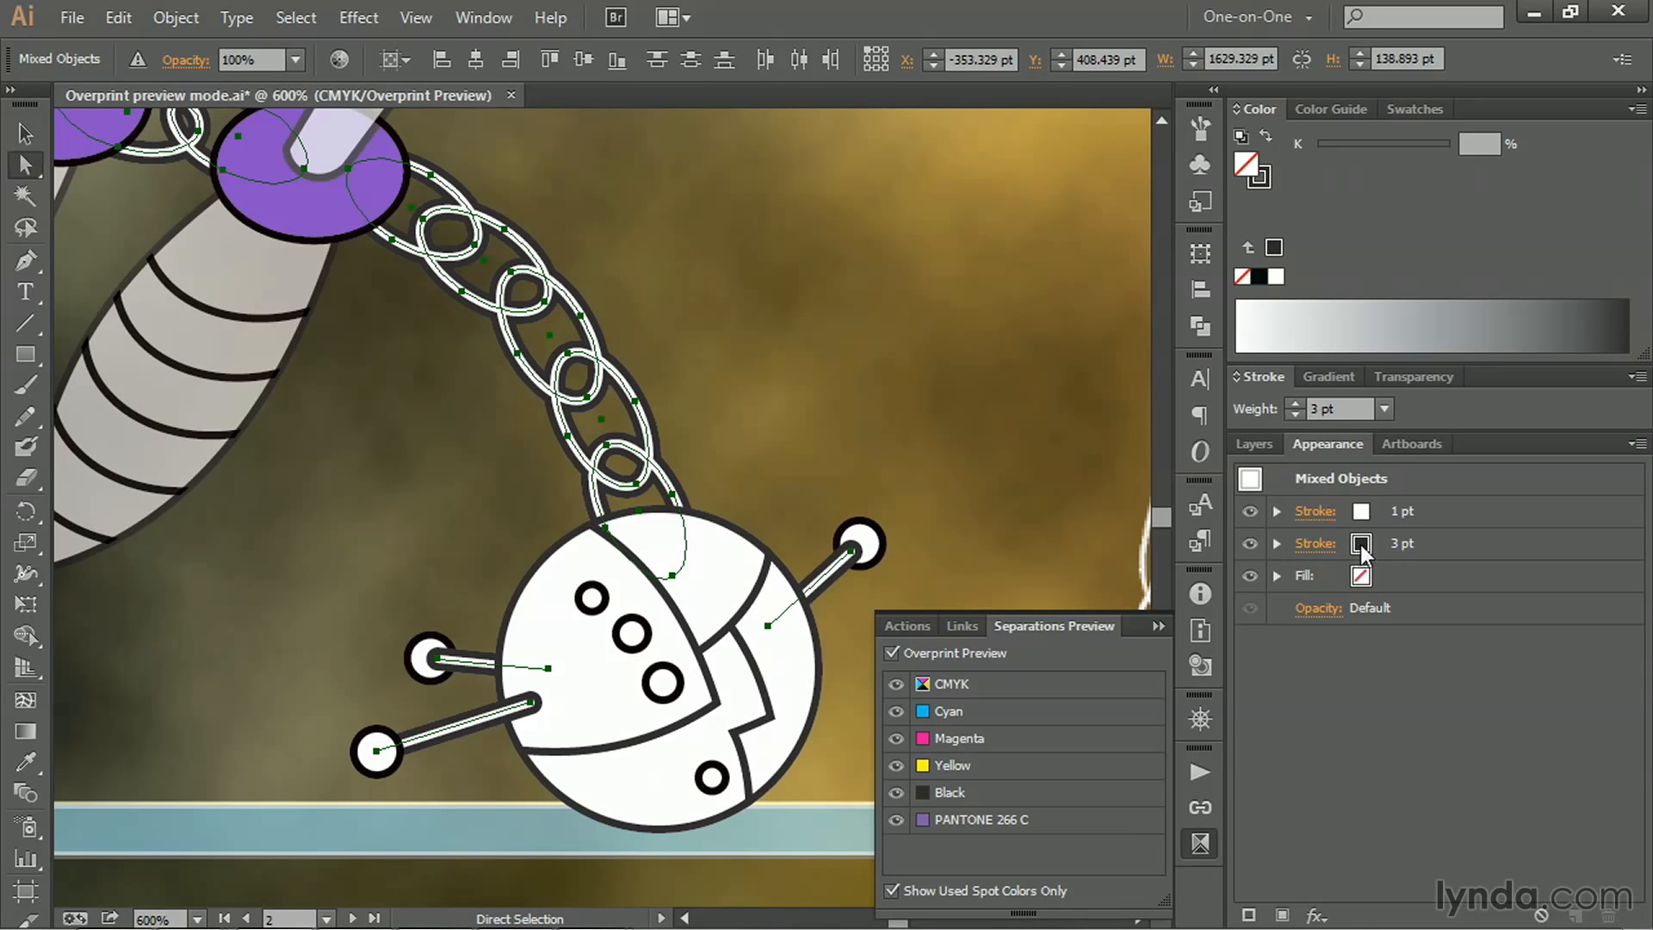
- Apply the Rich black swatch (C30 M30 Y30 K100) to the chains' 3 pt outer stroke and convert to CMYK
click(1360, 543)
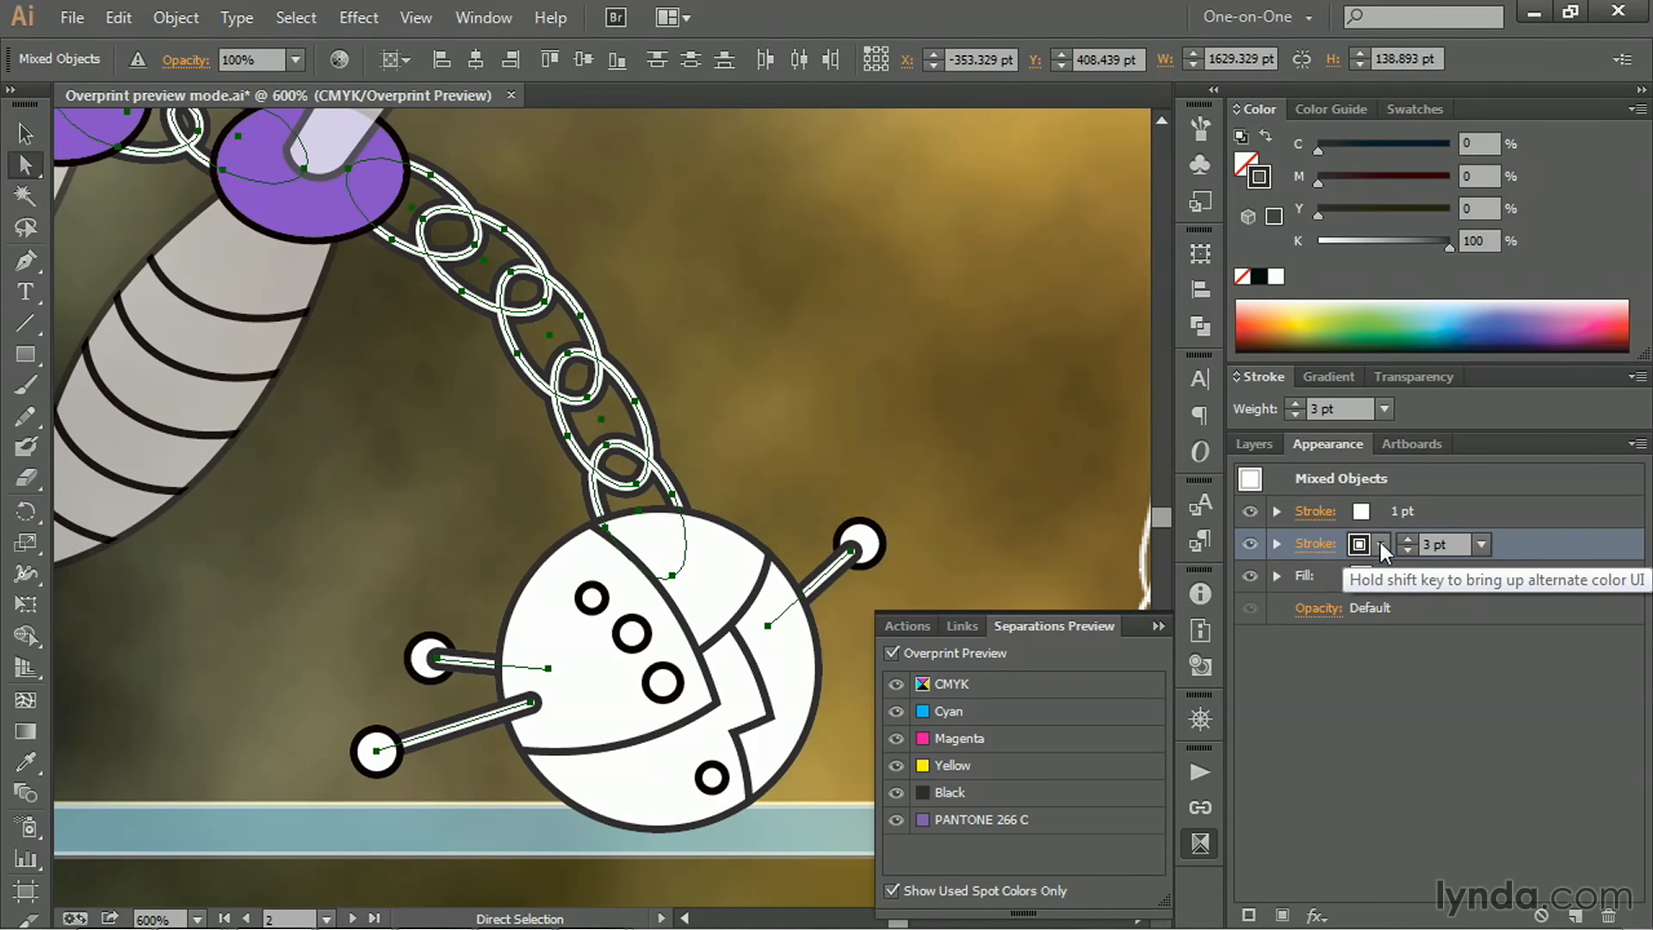
click(1362, 544)
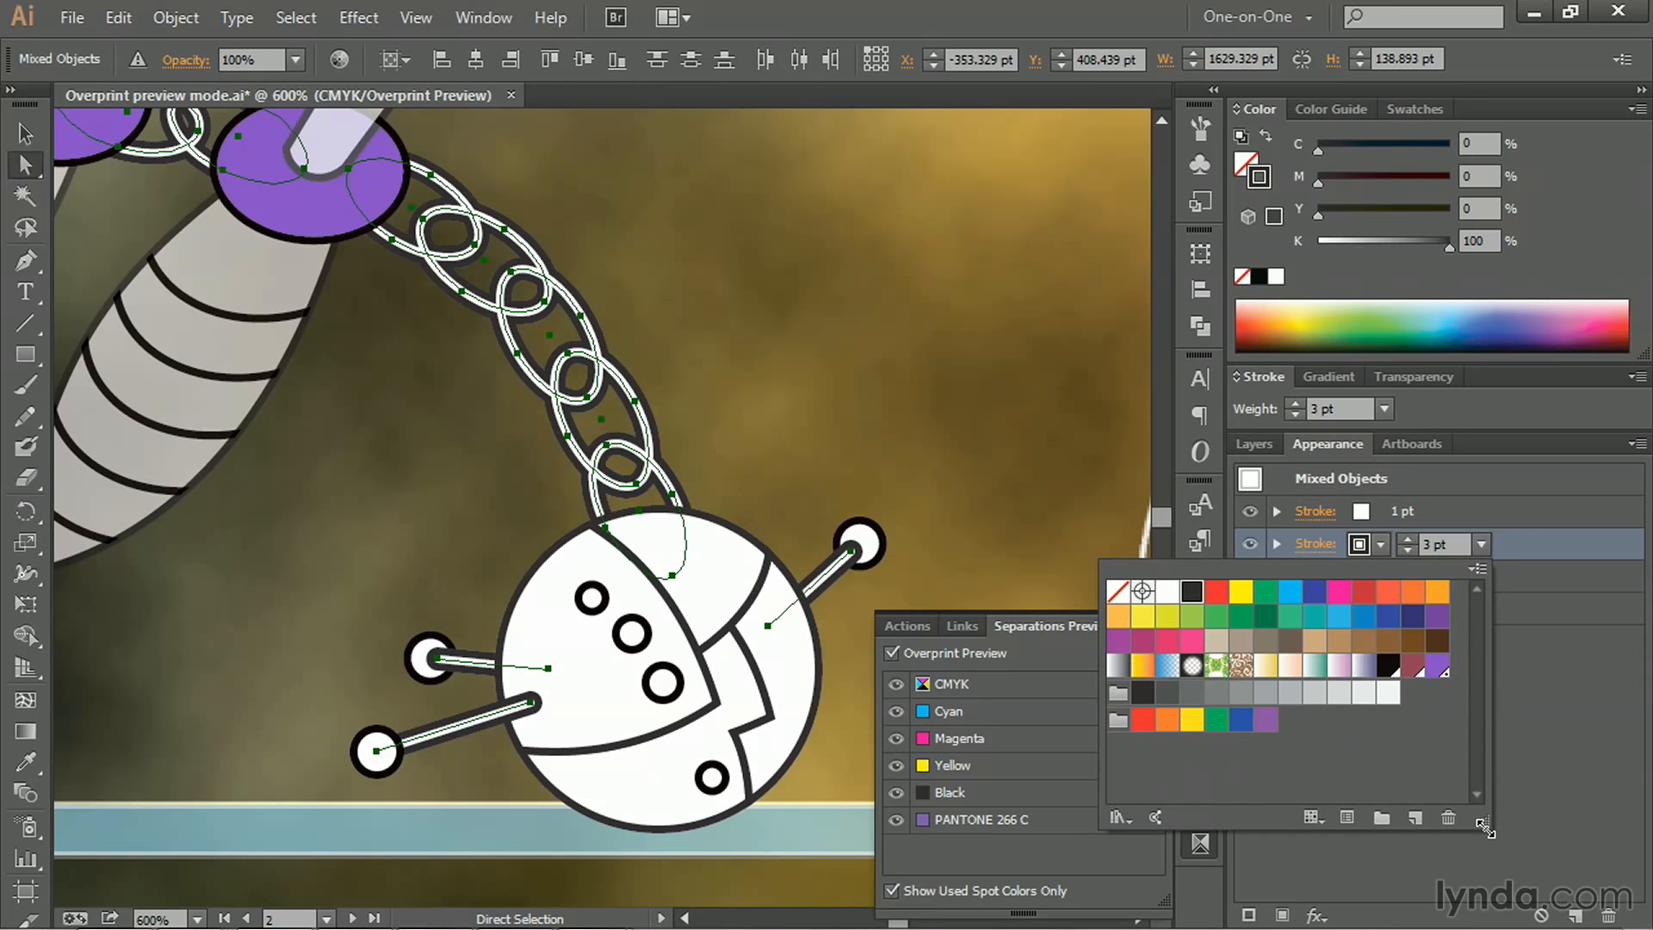
mouse_move(1192, 592)
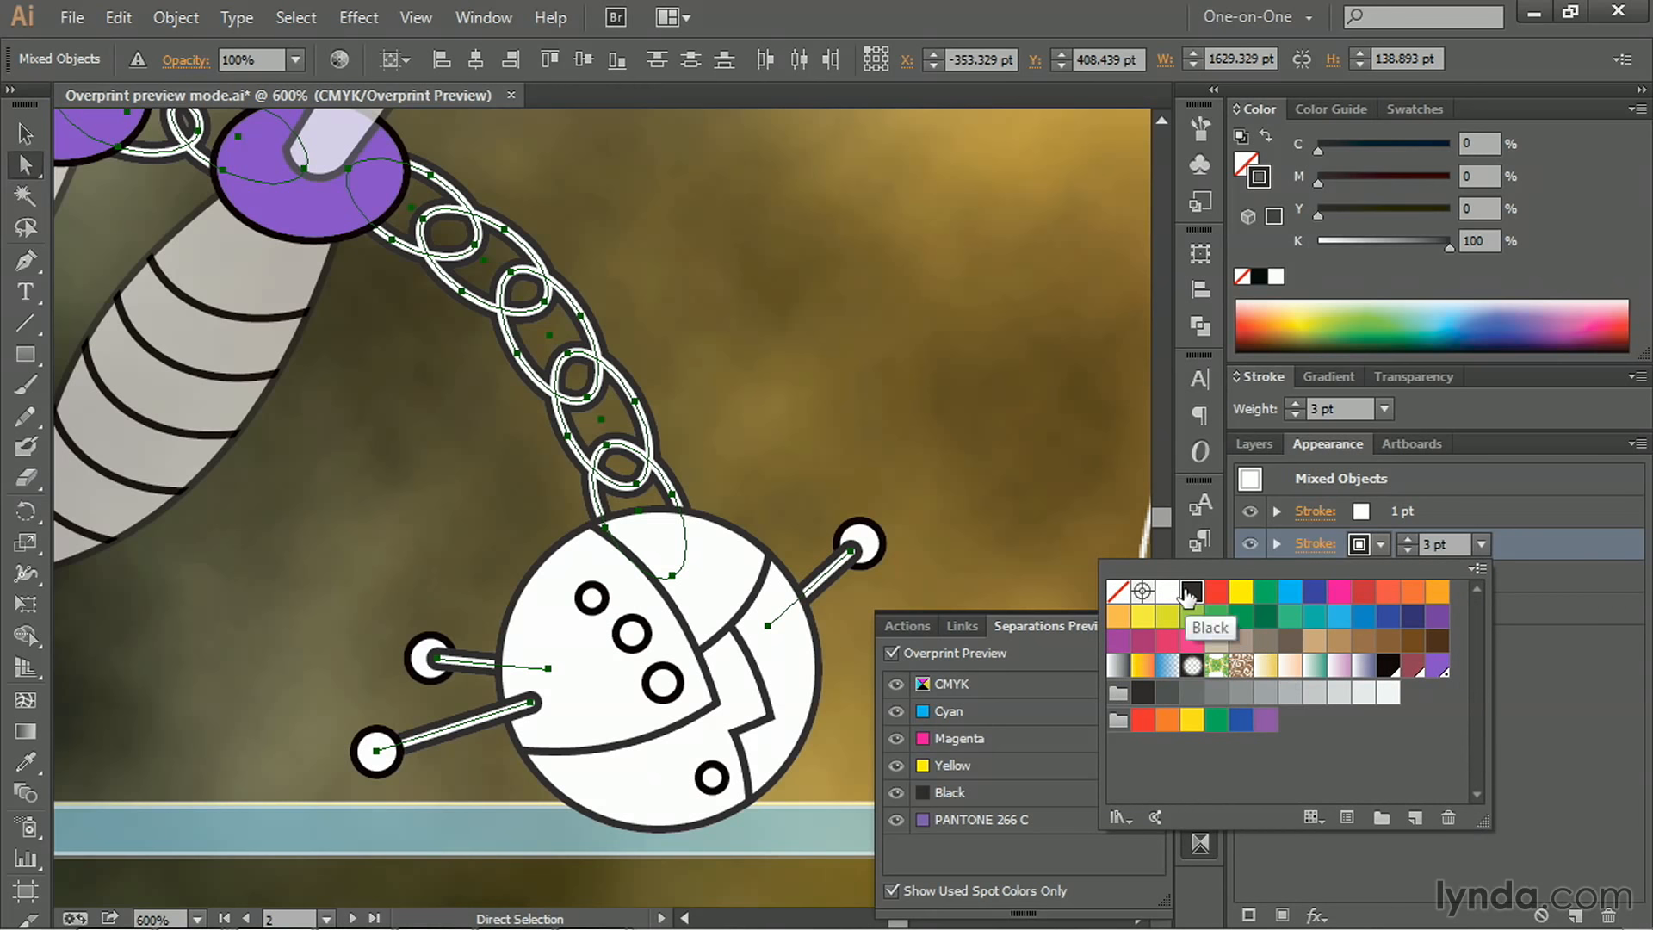
mouse_move(1386, 675)
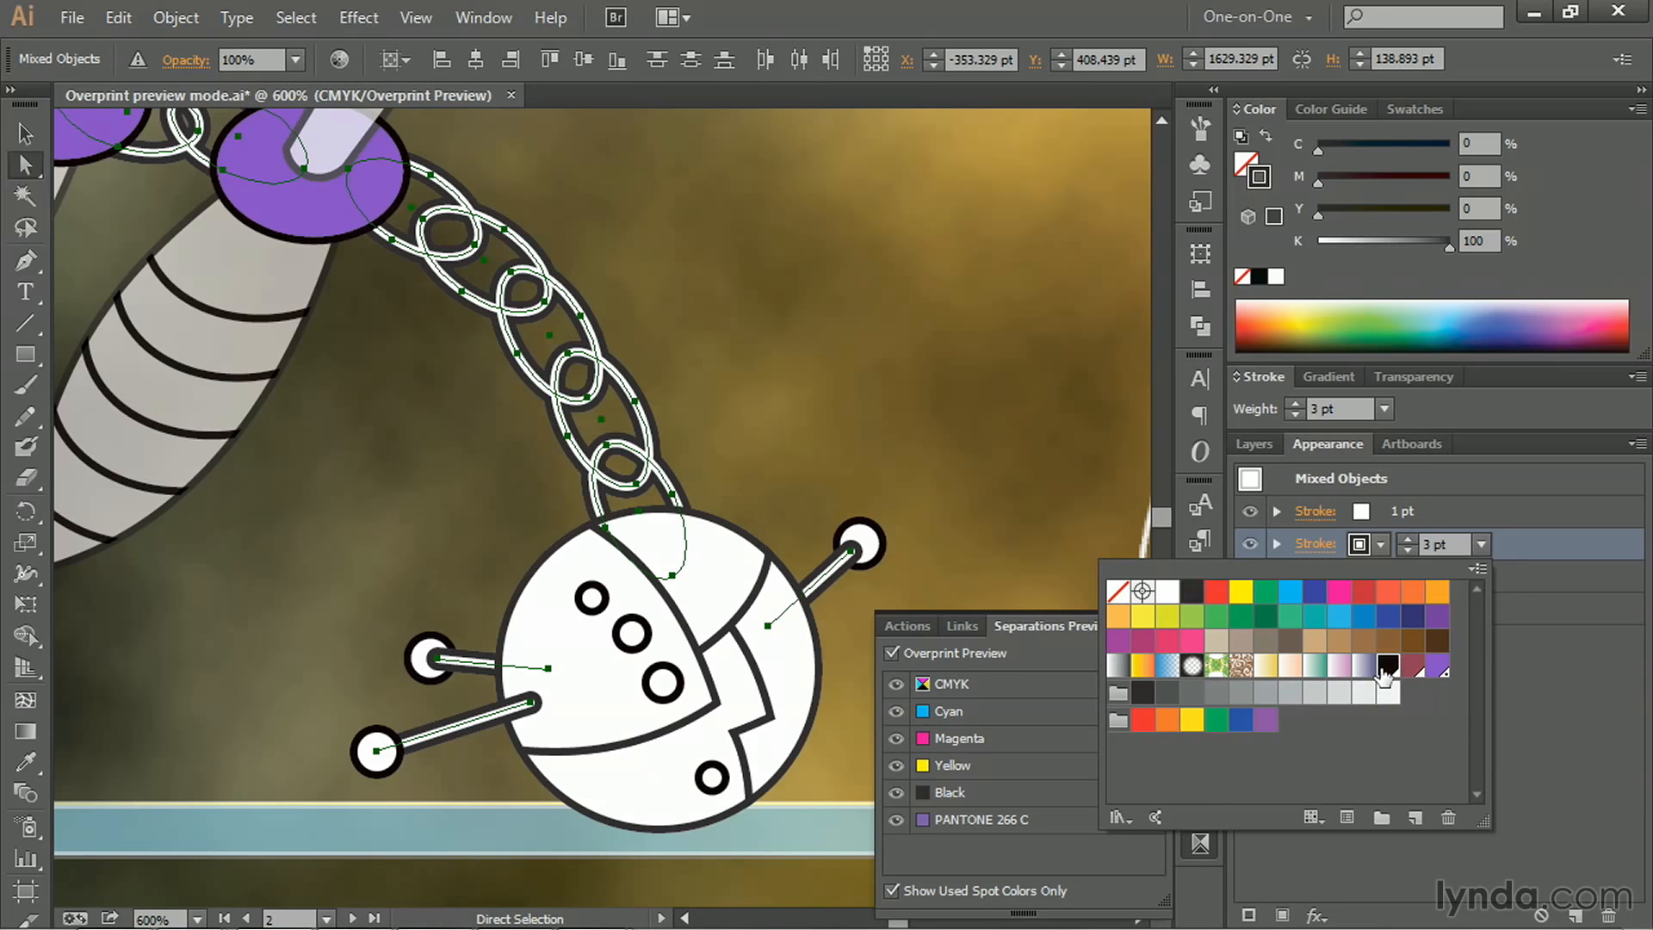
click(1386, 669)
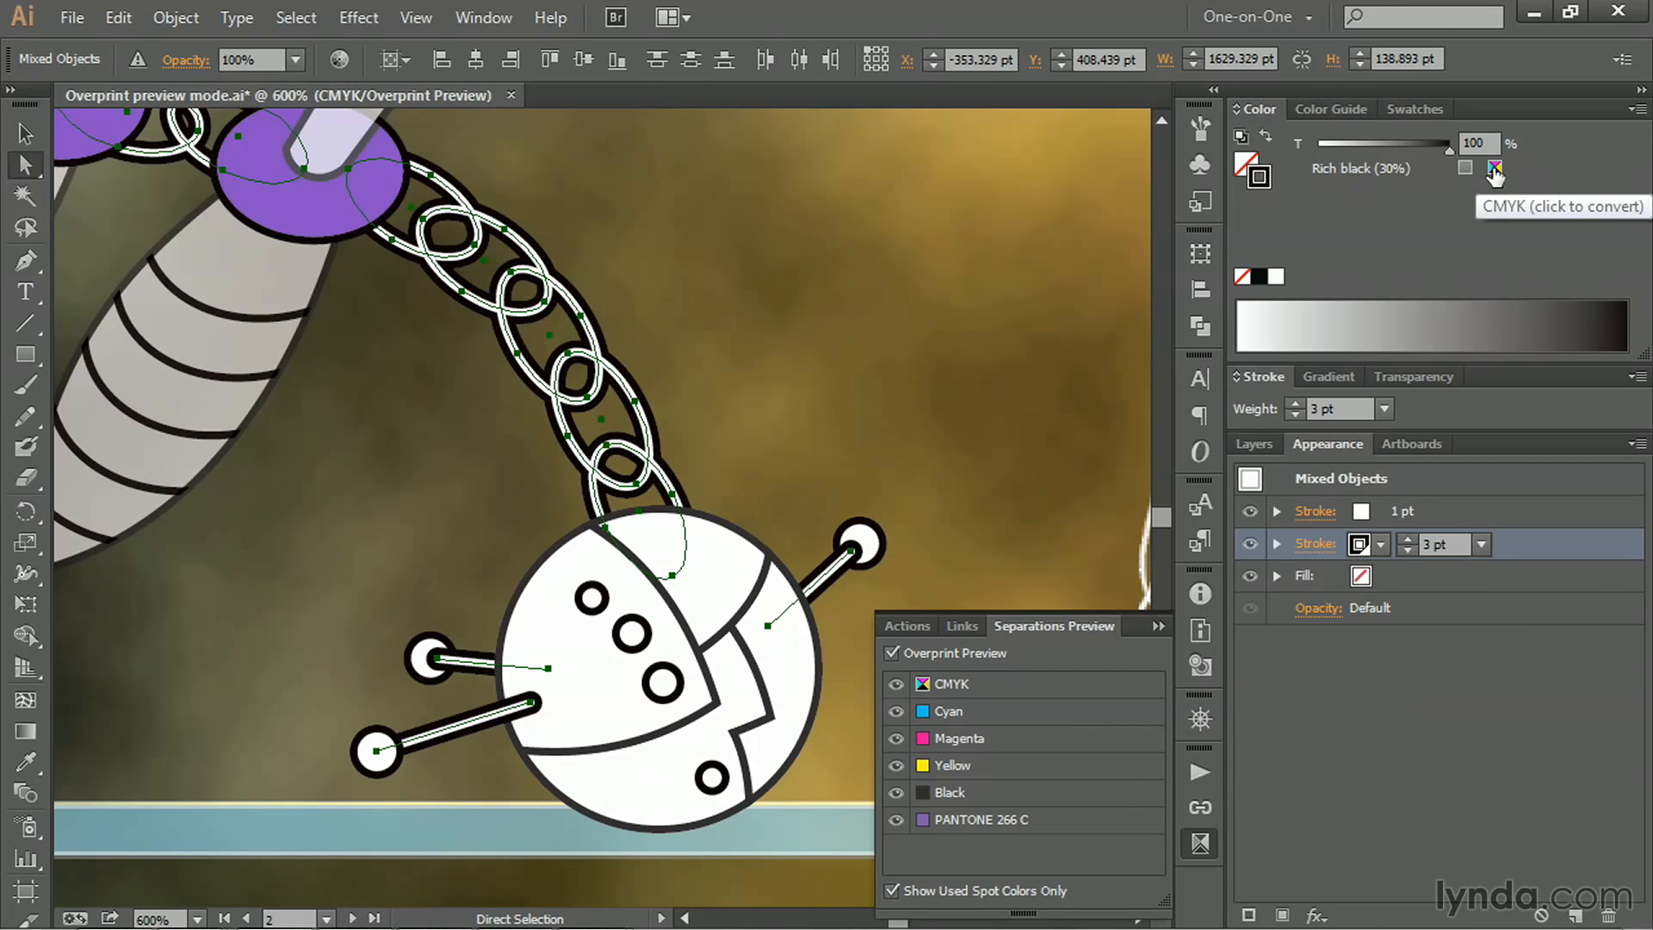
click(1495, 169)
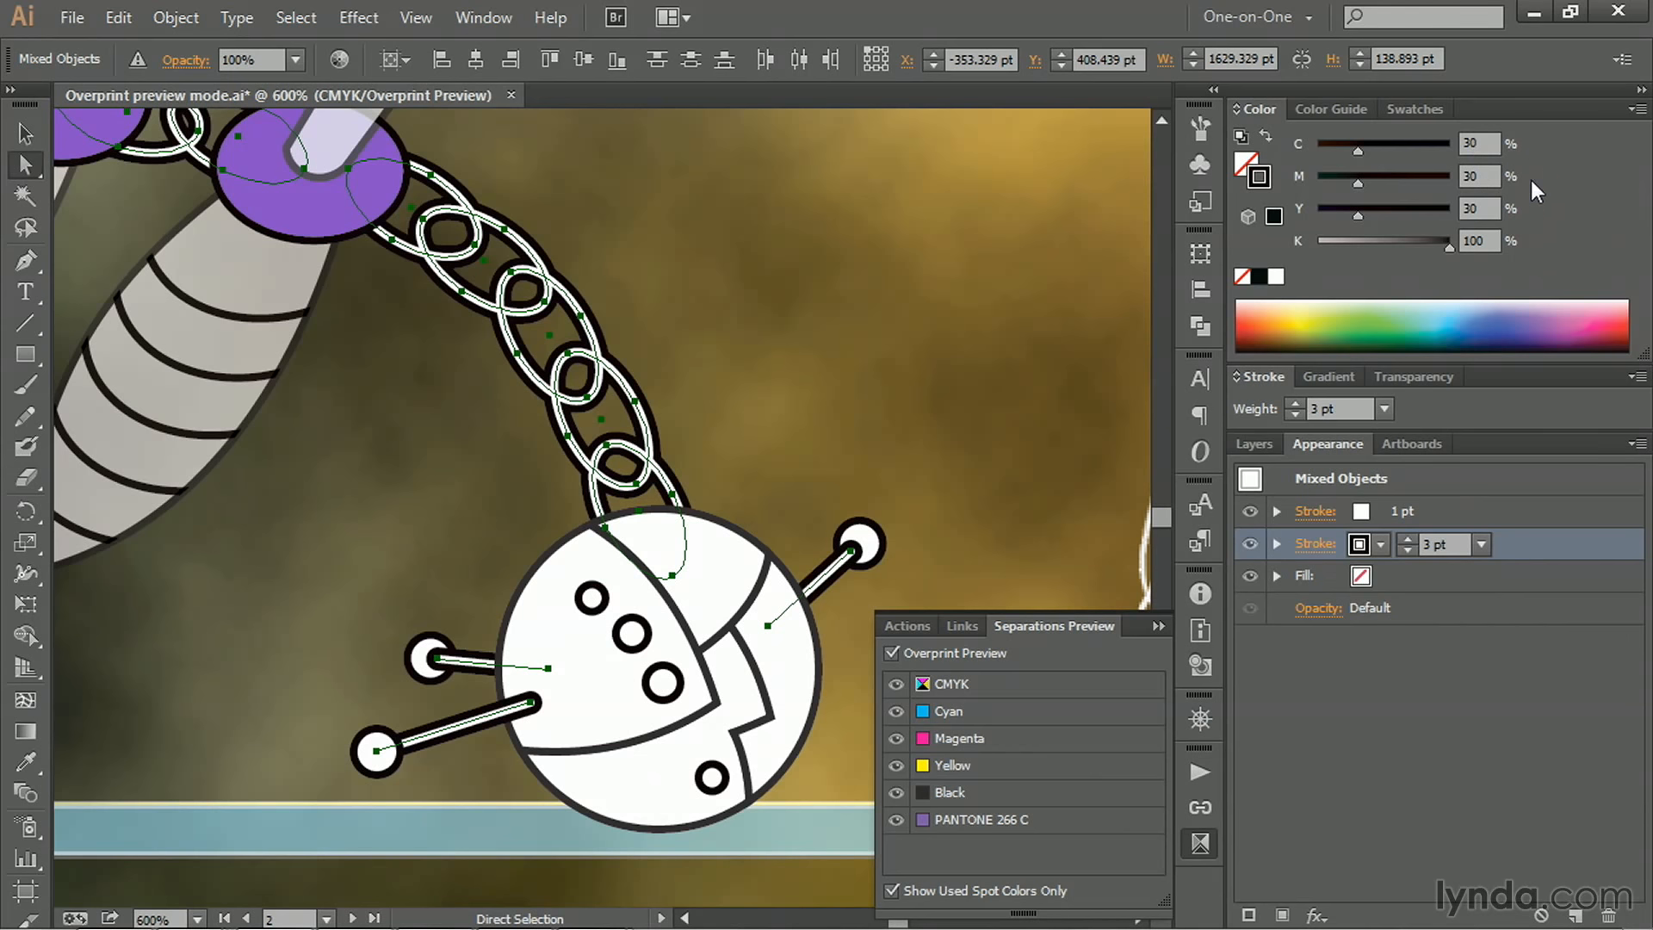
mouse_move(937, 532)
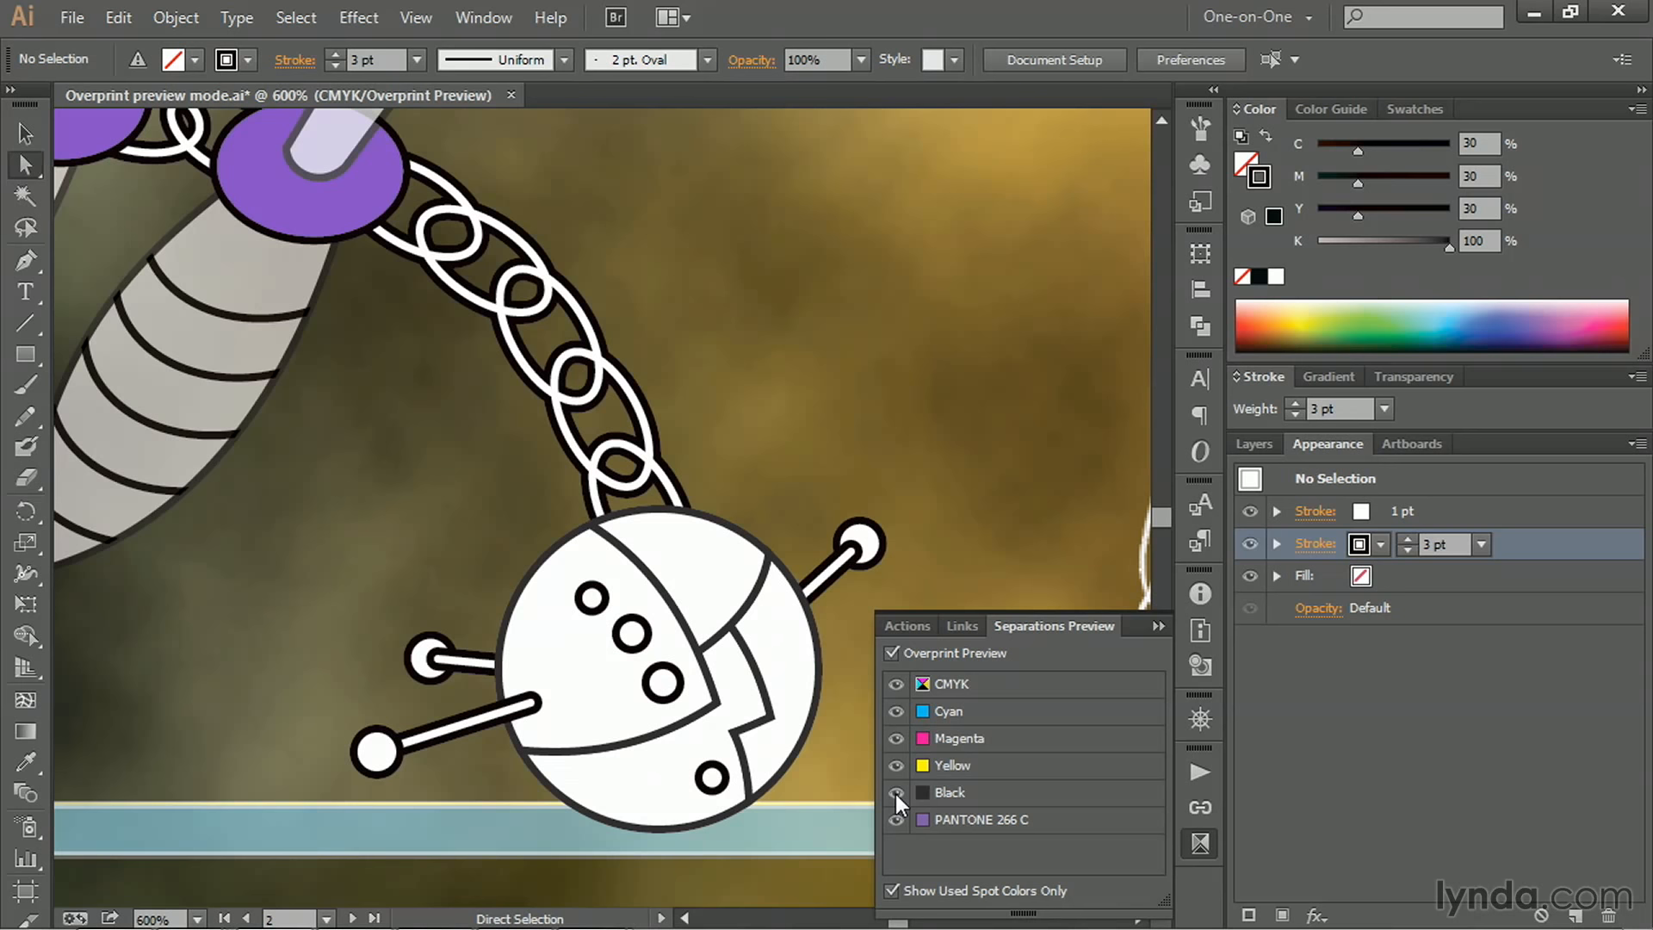
click(896, 792)
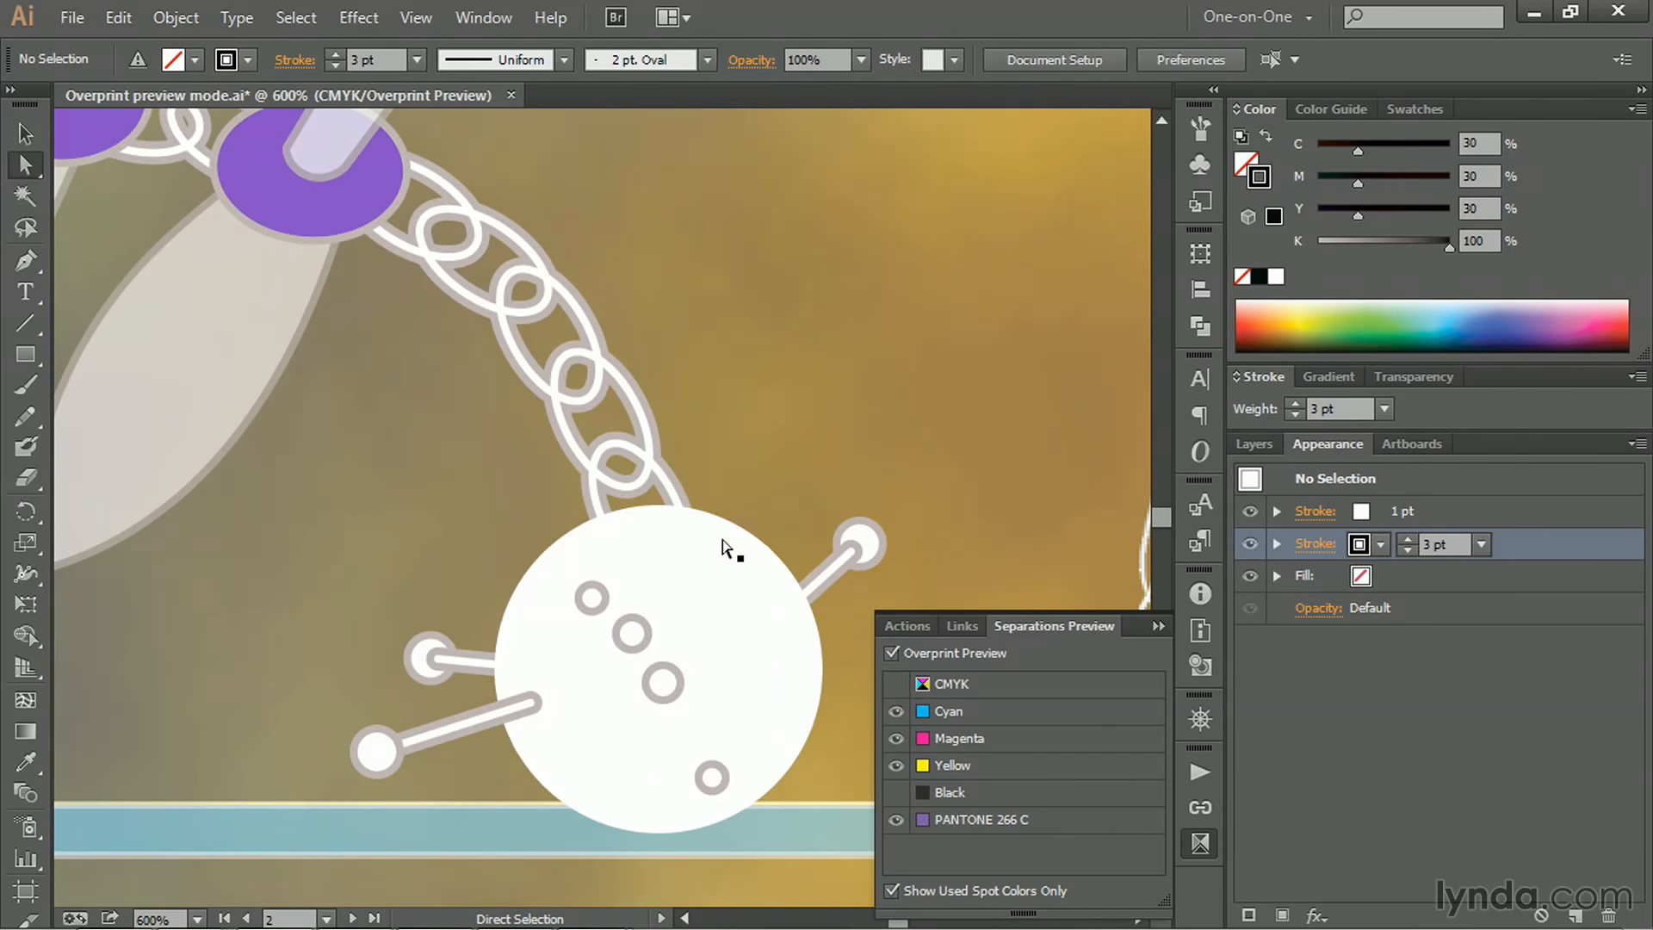
mouse_move(543, 775)
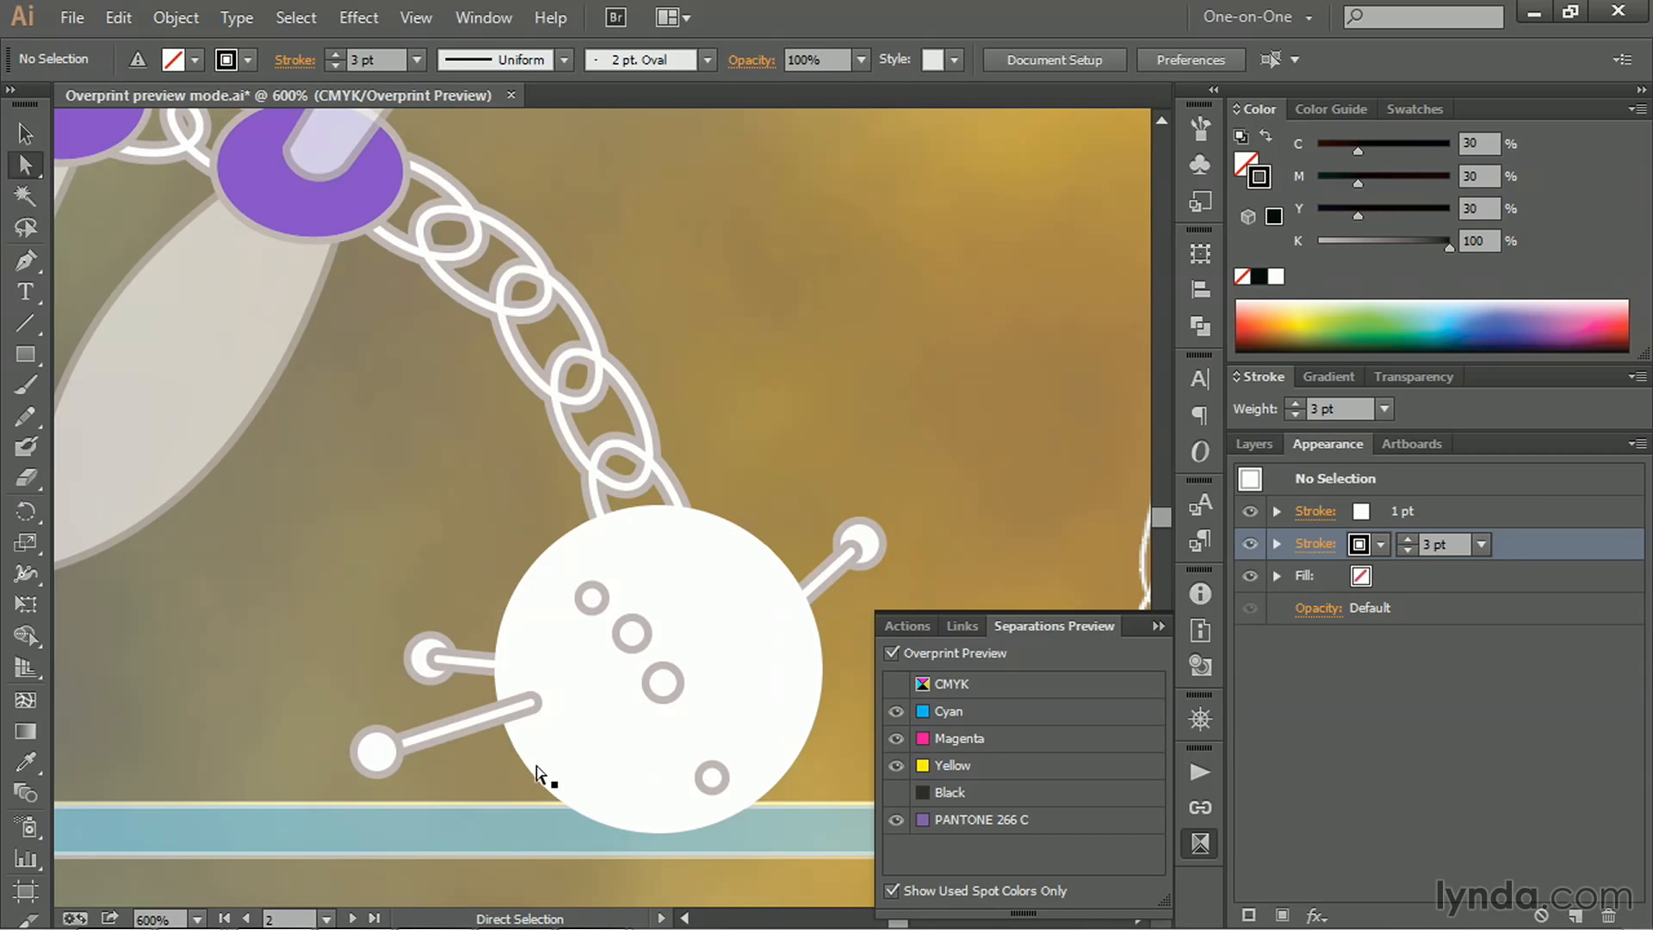
mouse_move(386, 556)
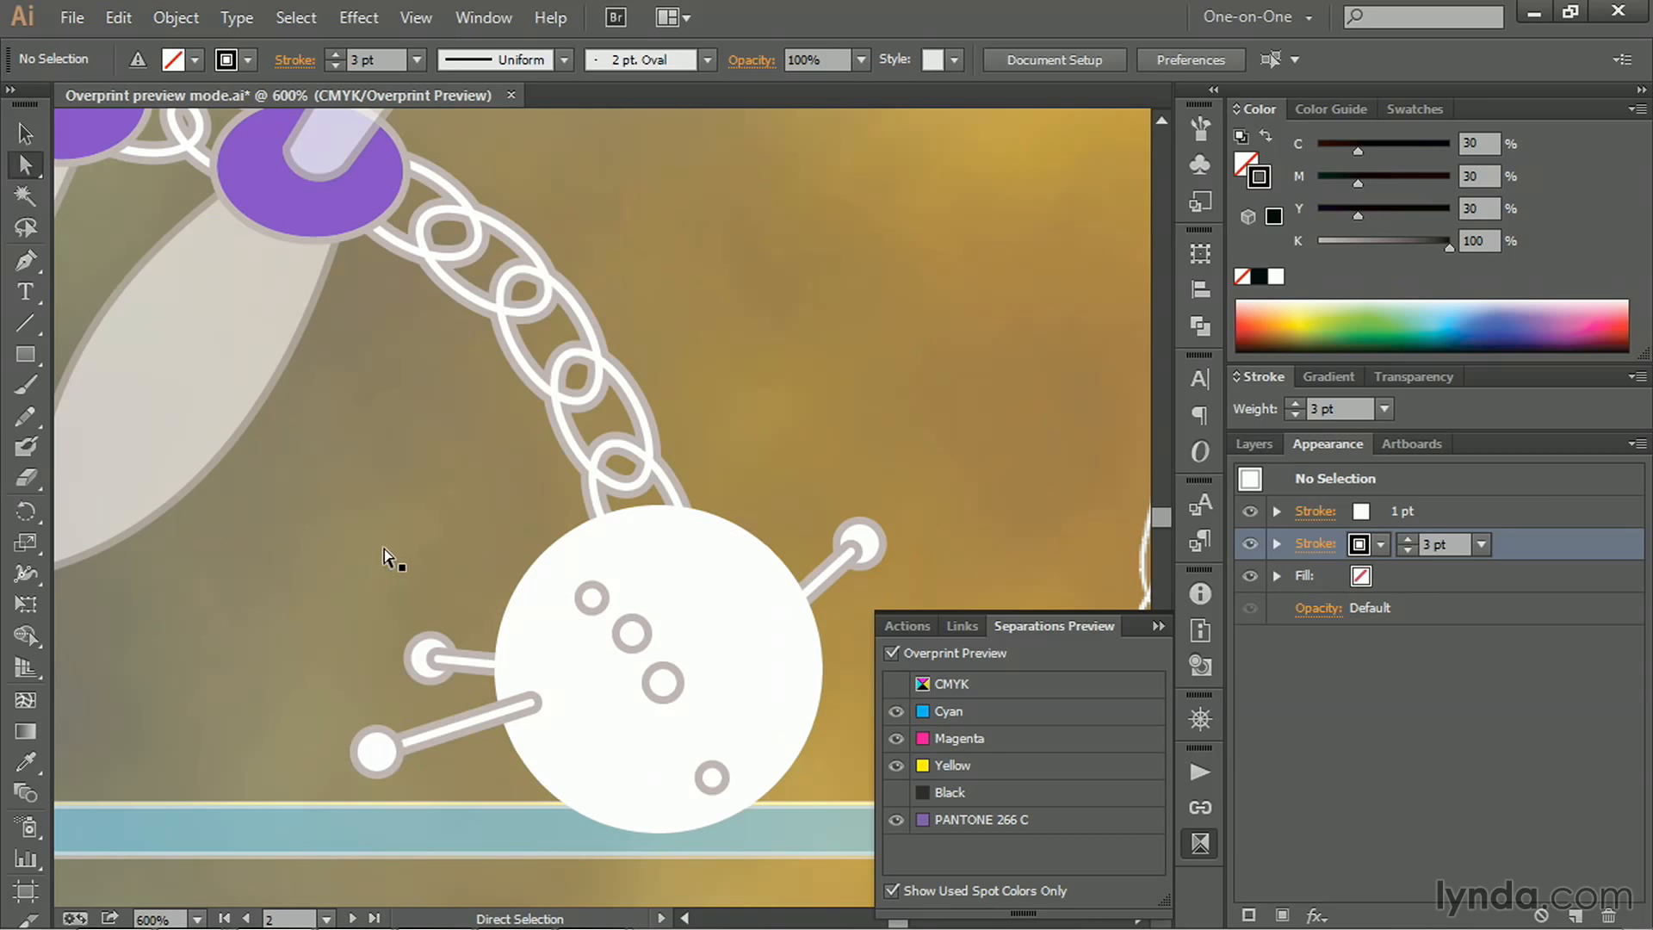
mouse_move(675, 823)
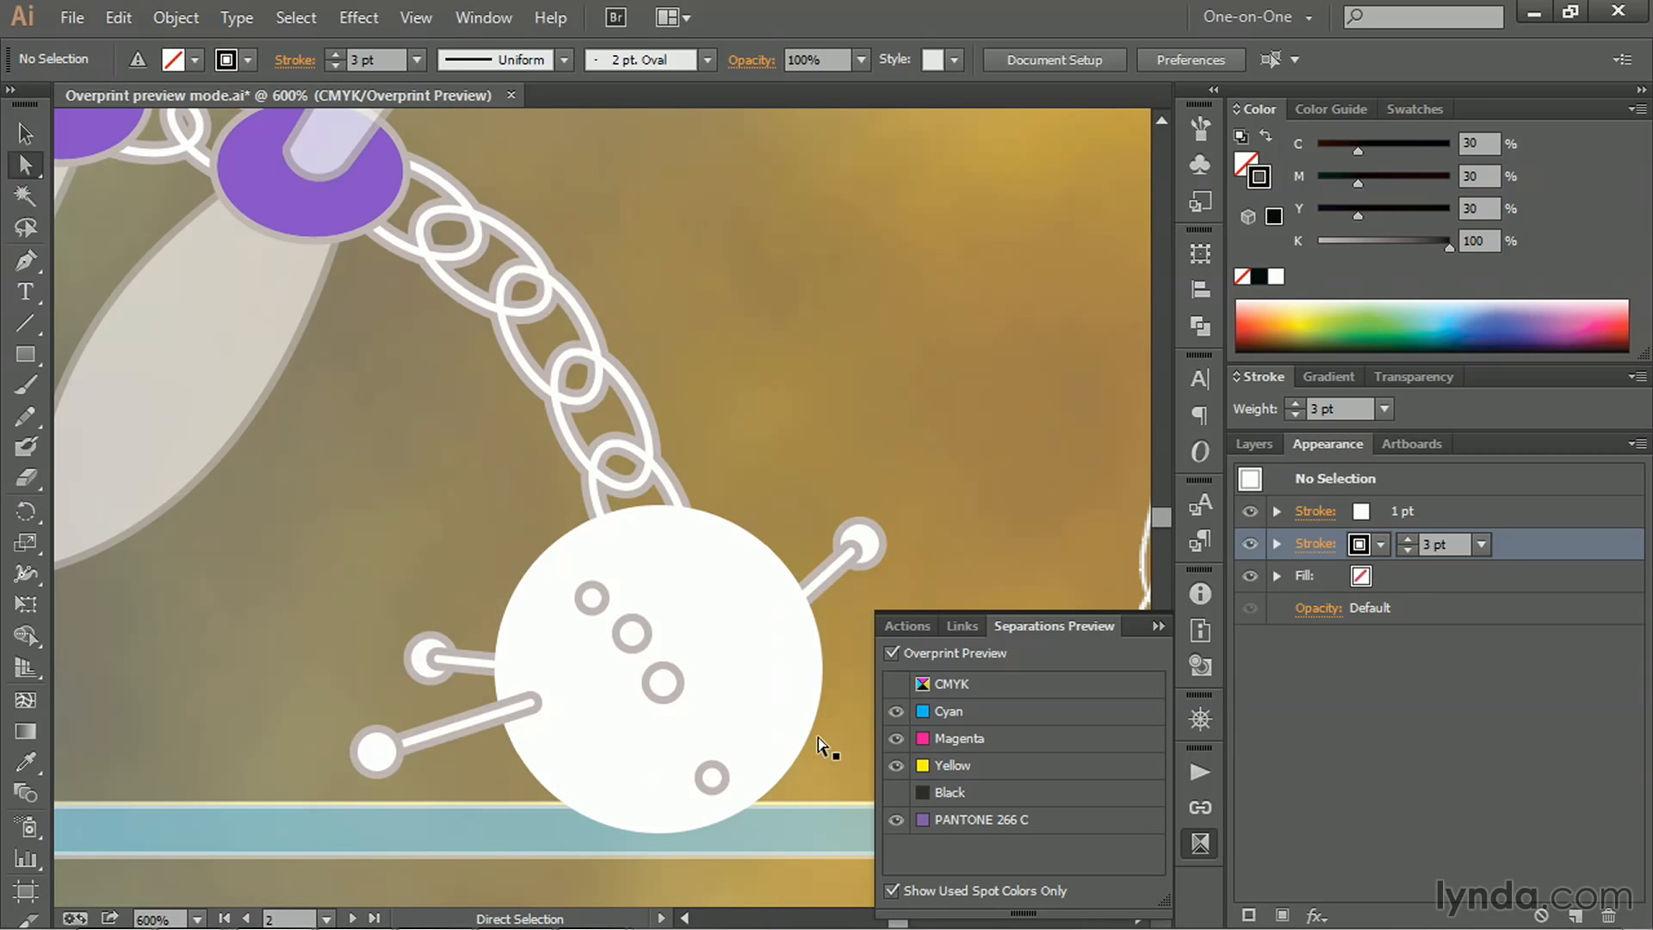
mouse_move(913, 804)
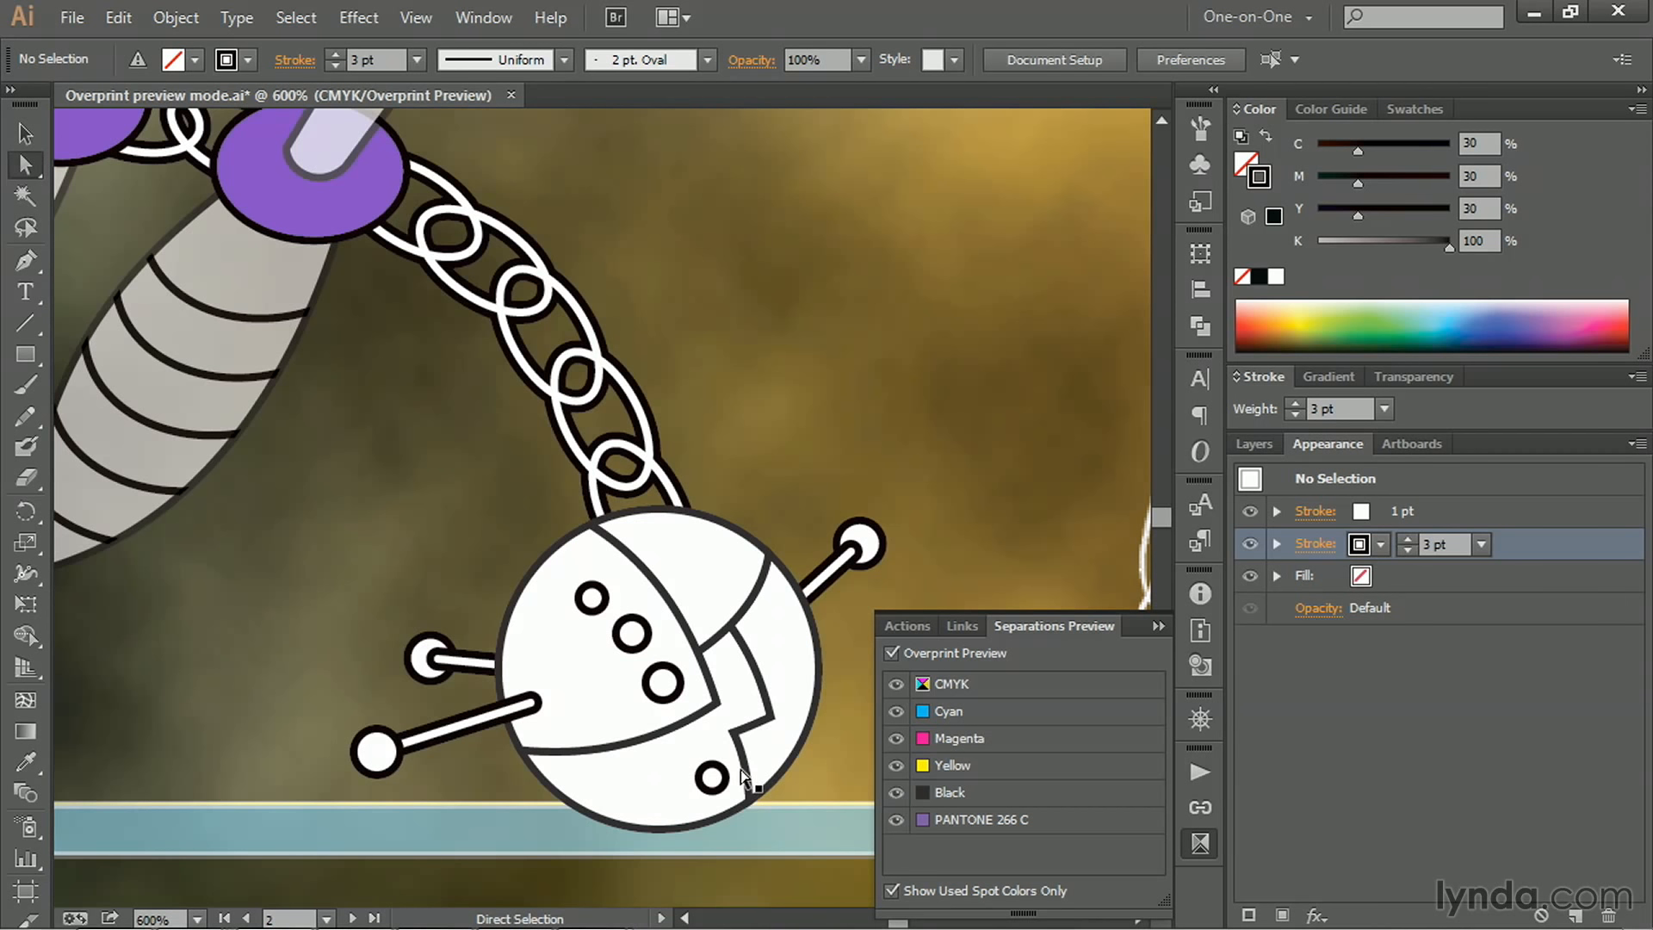
mouse_move(751, 612)
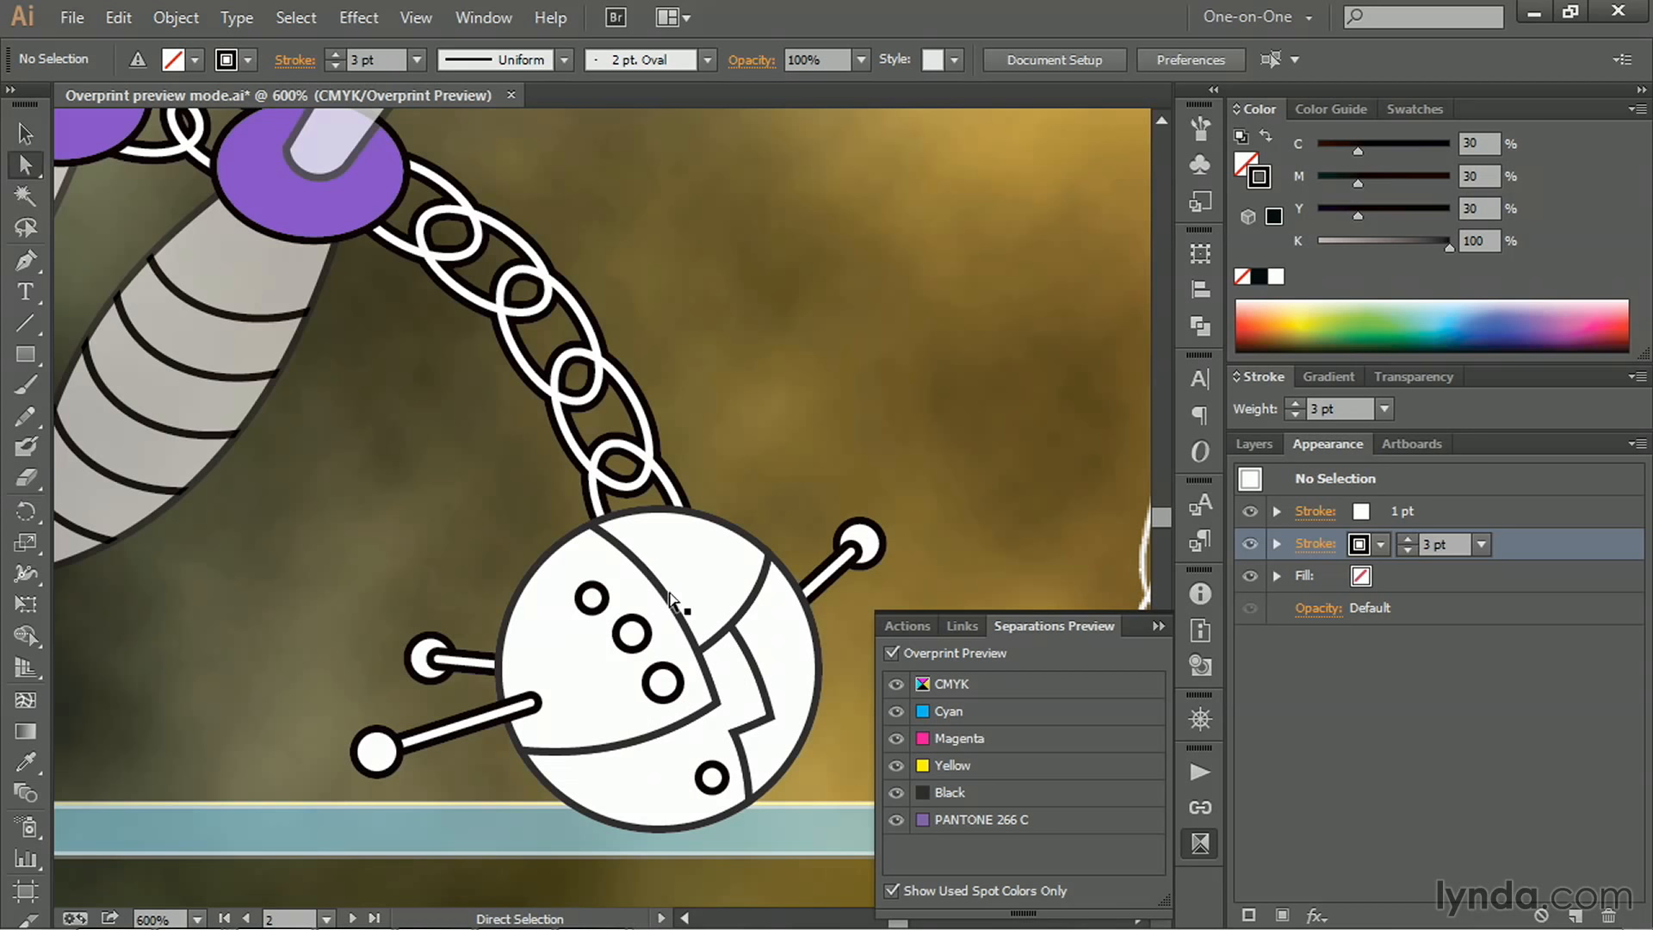
mouse_move(734, 599)
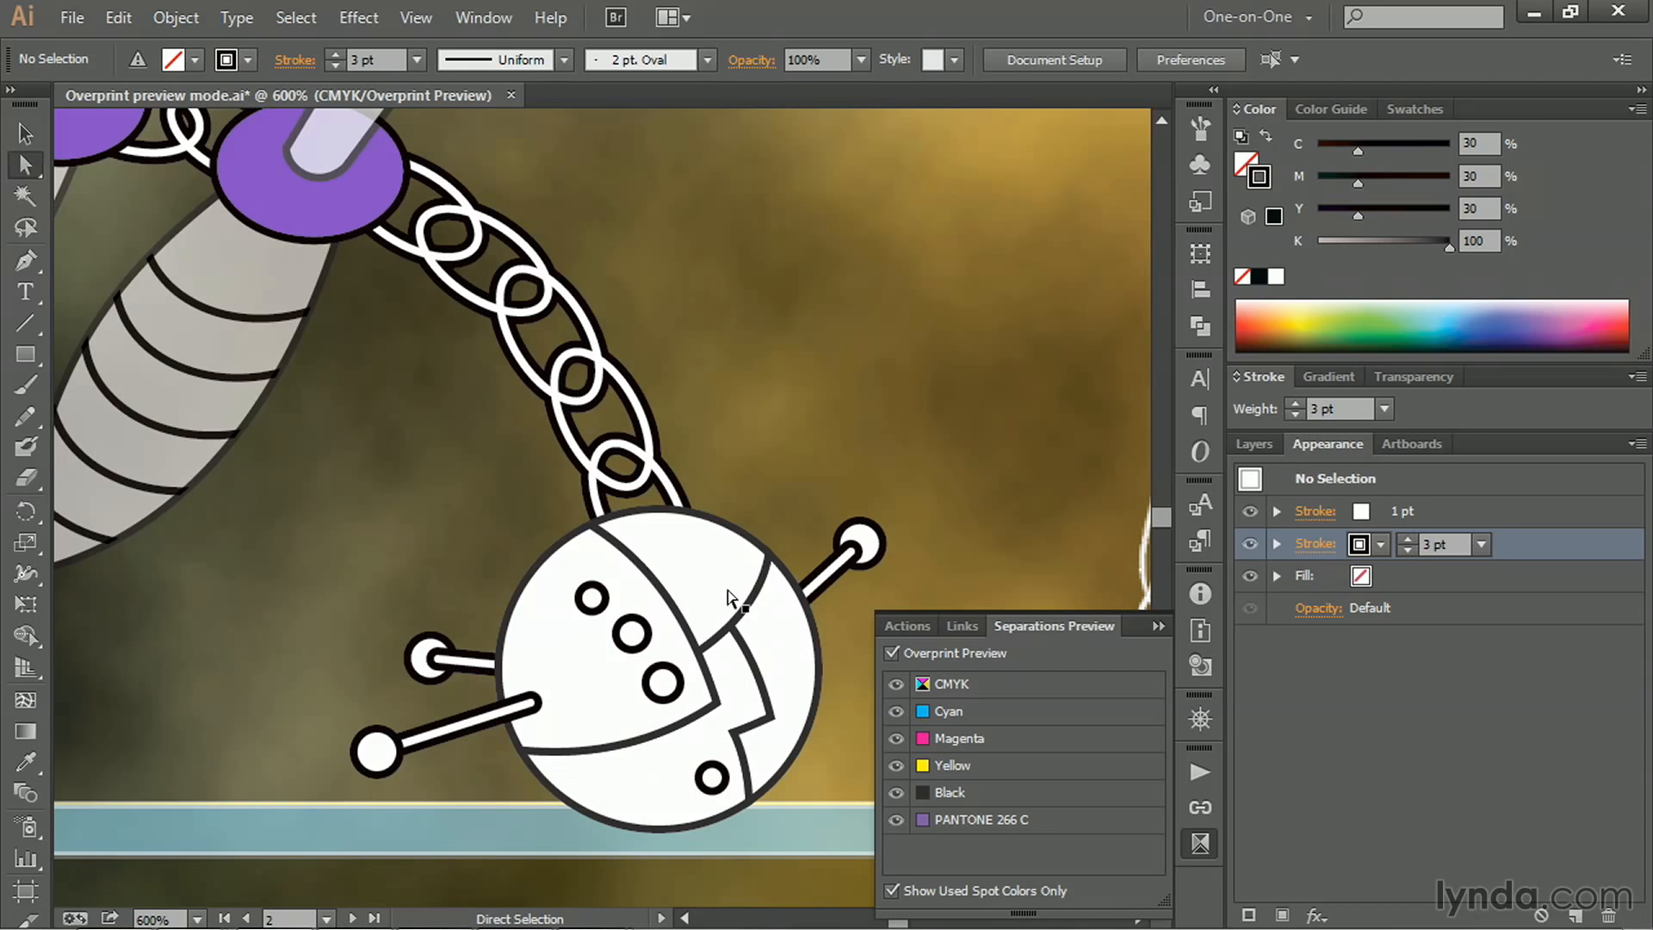